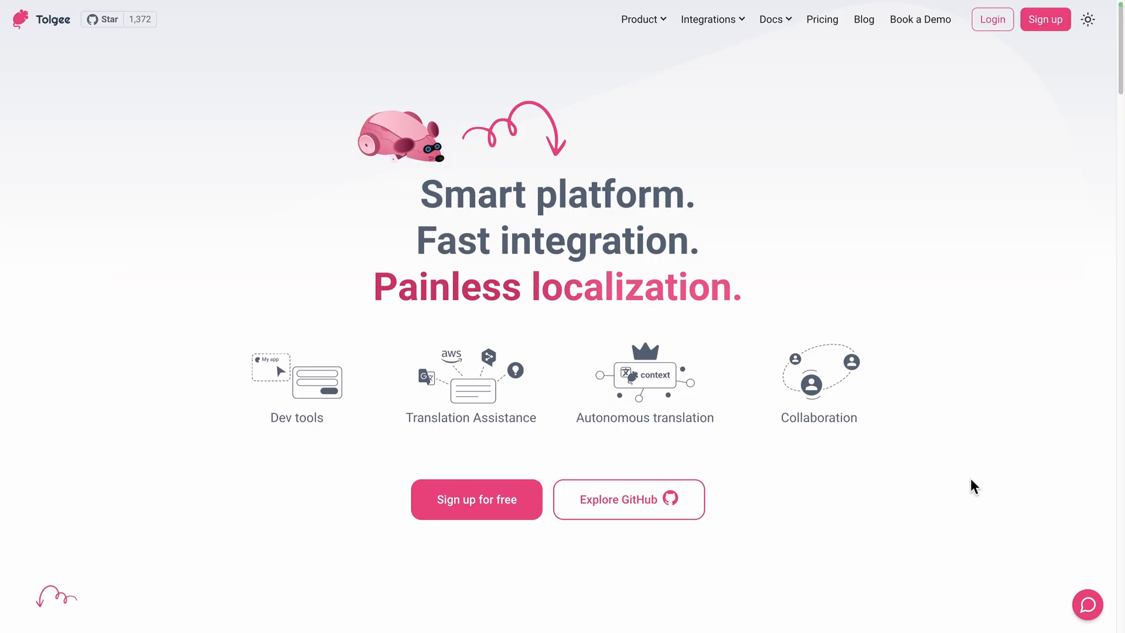
- Browse Tolgee's key features and integrations, view Translation Assistance, then move to Elestio's site
scroll("down", 3)
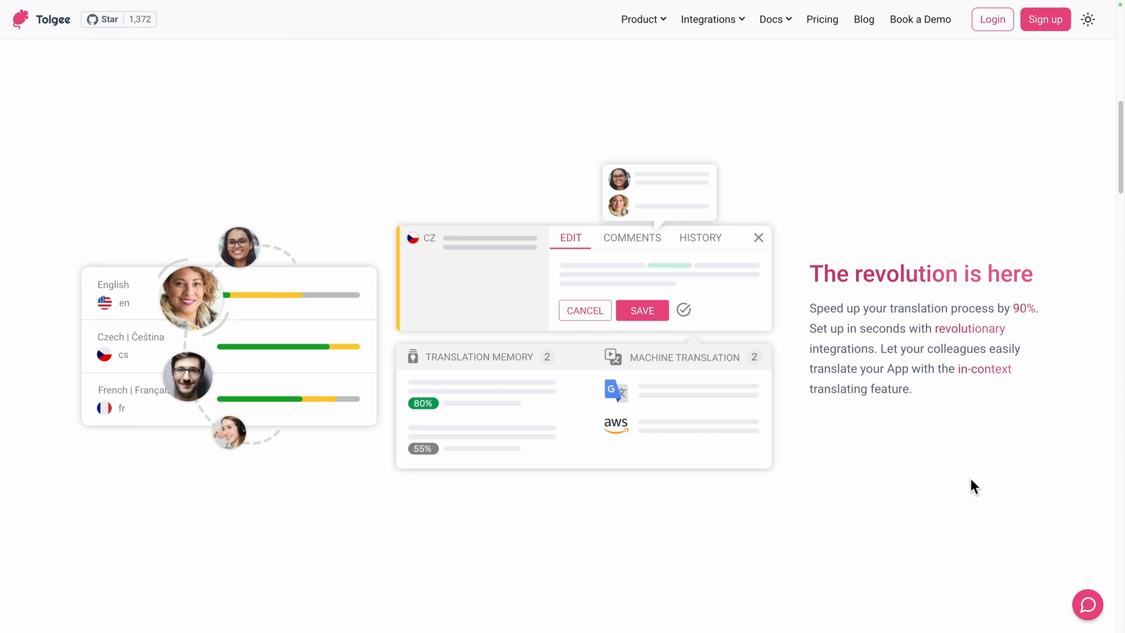
scroll("down", 3)
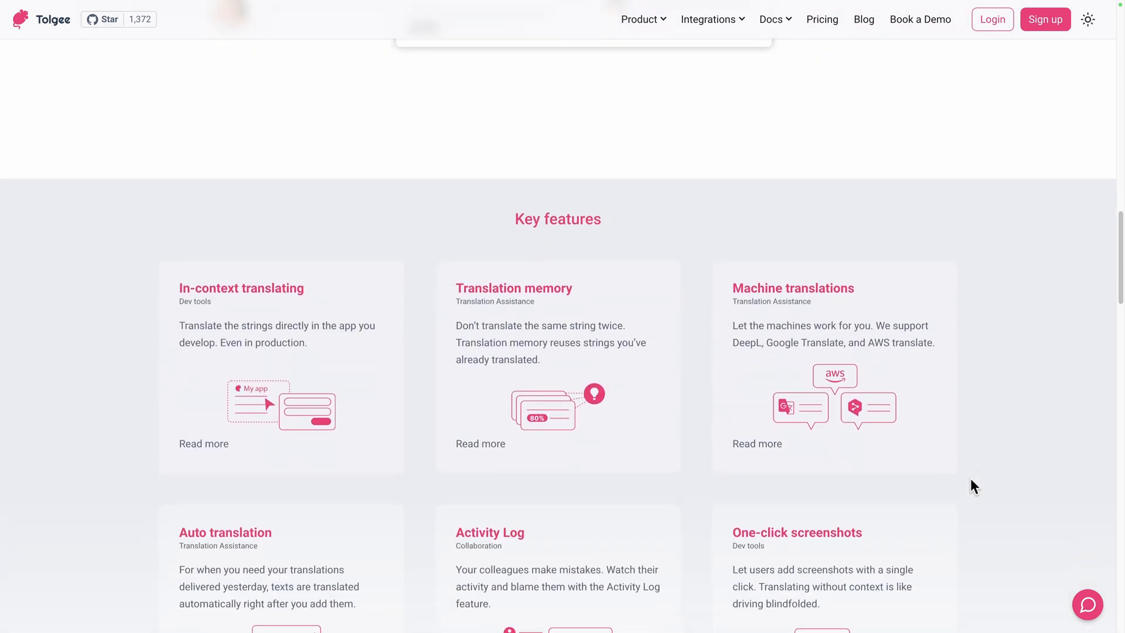
scroll("down", 3)
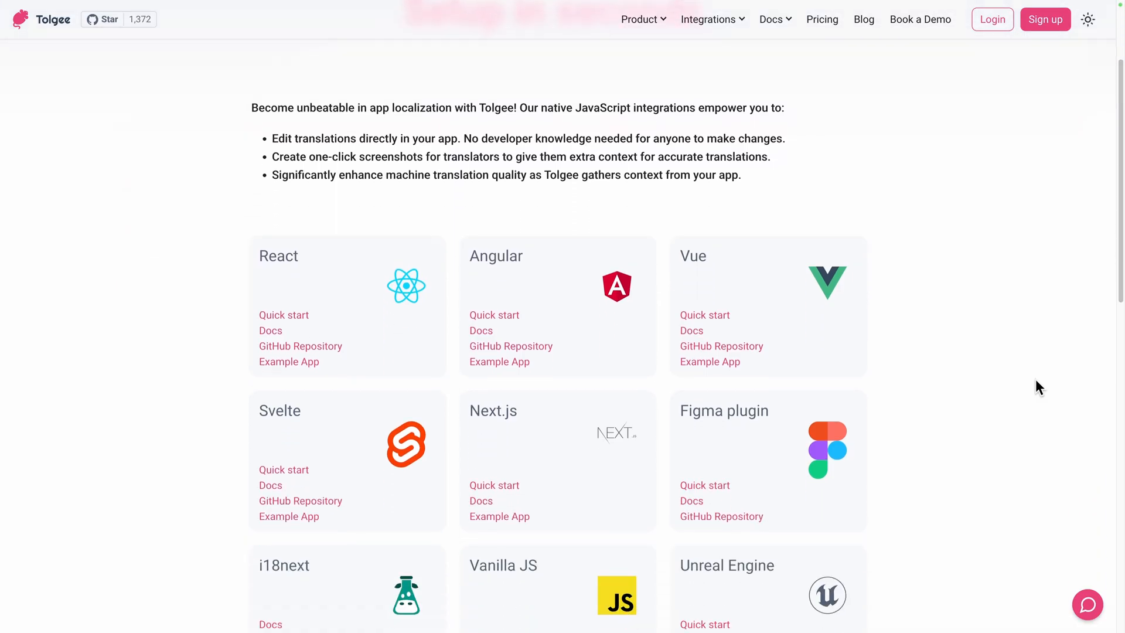
scroll("down", 3)
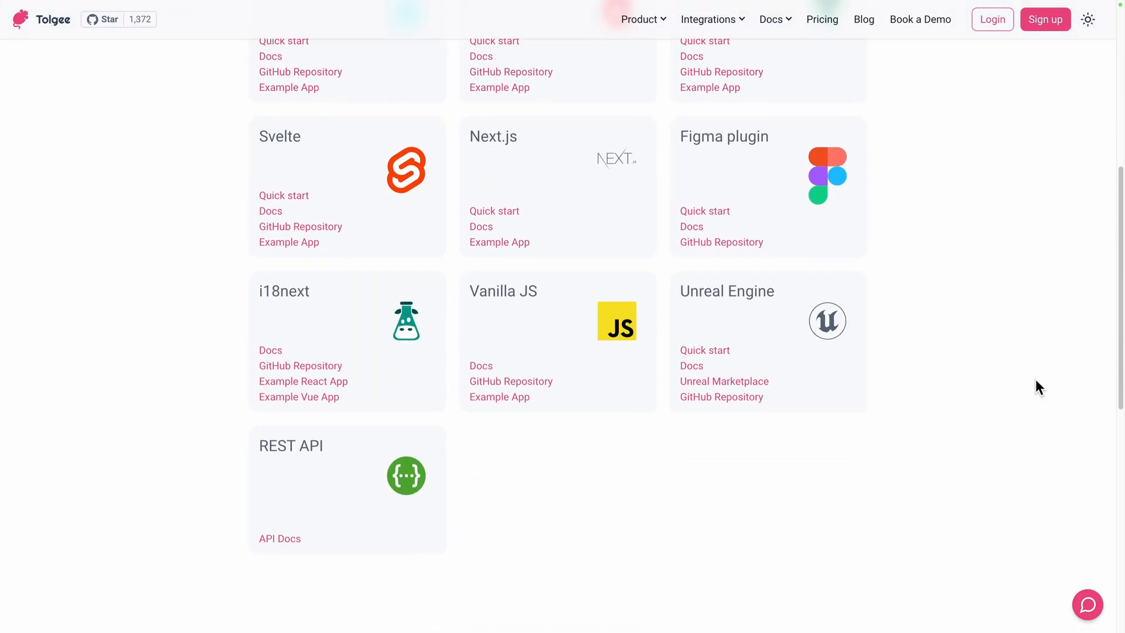
left_click(822, 19)
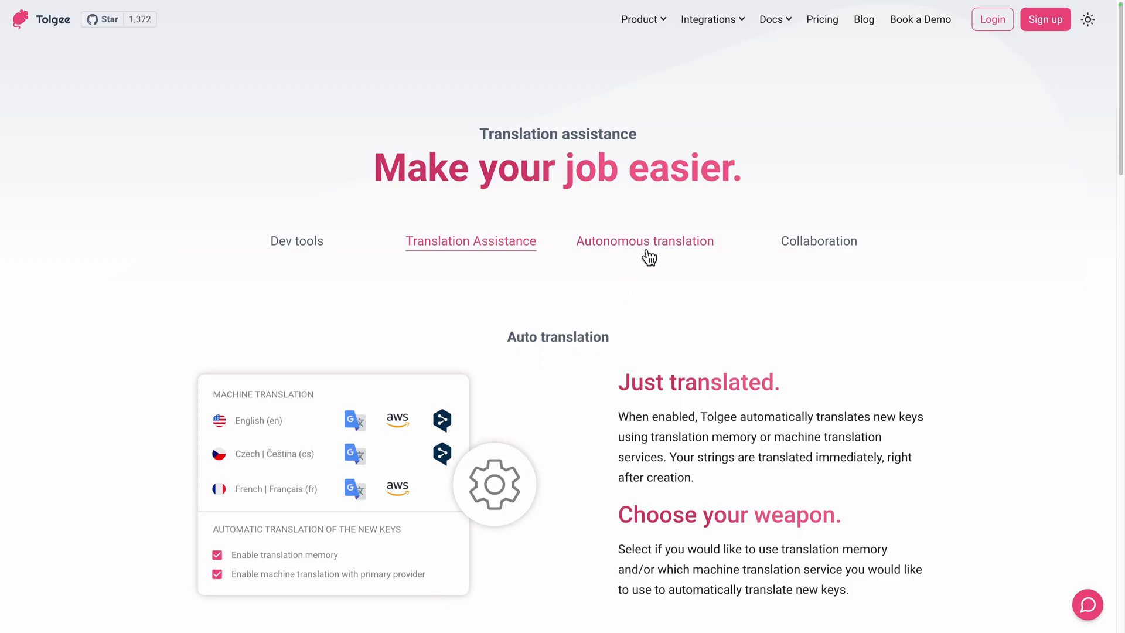
left_click(644, 241)
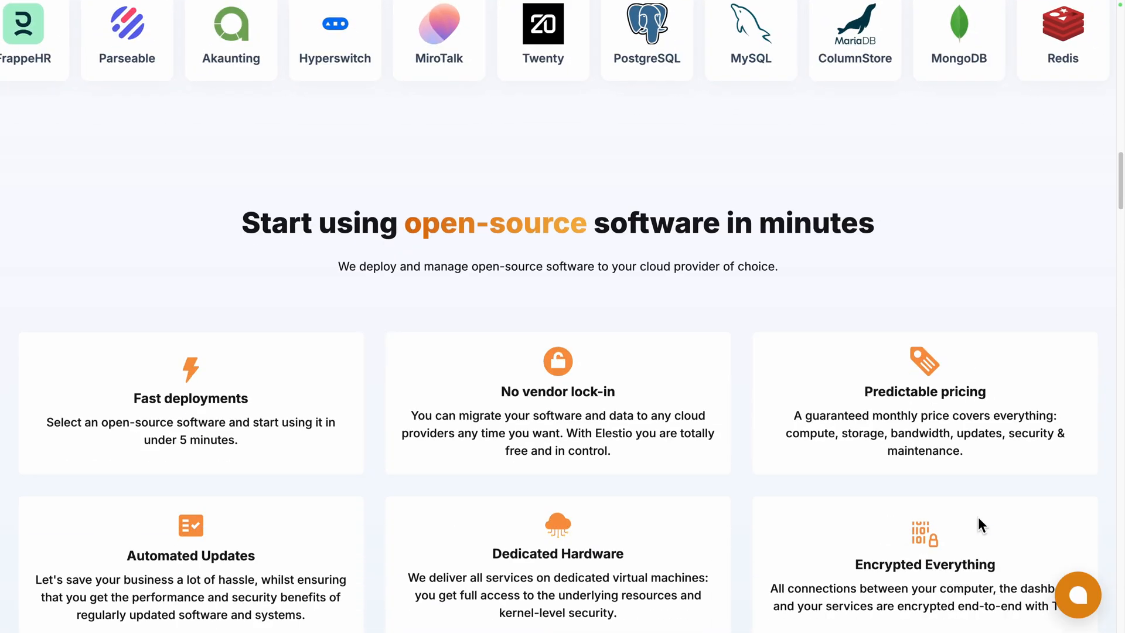
- Log in from the Elestio homepage to reach the empty Current Services dashboard
scroll("down", 3)
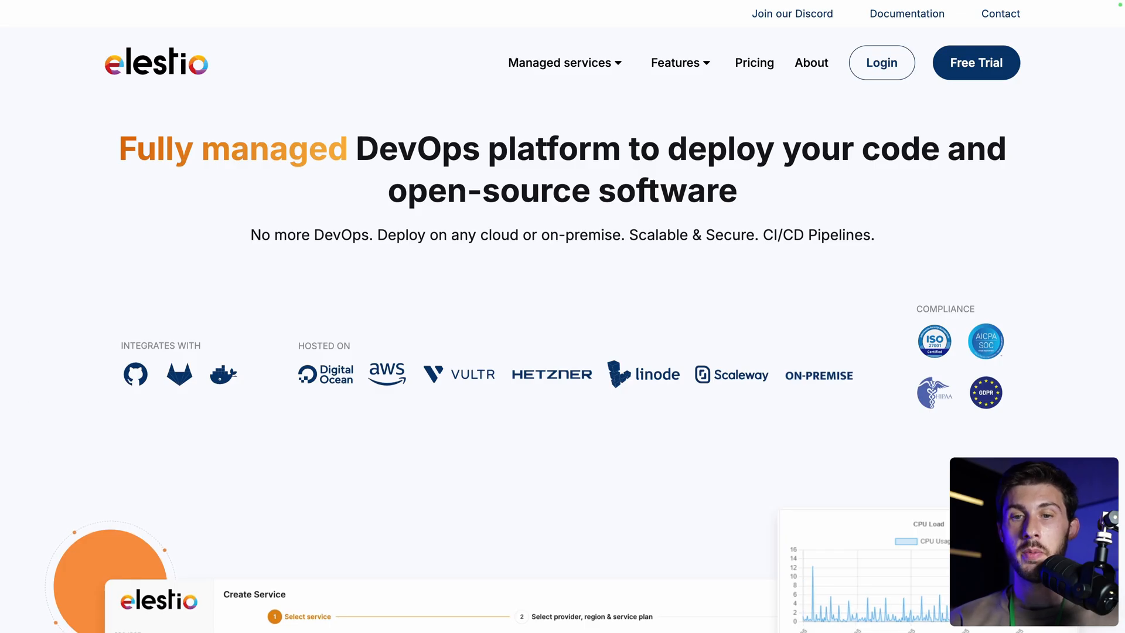
mouse_move(884, 75)
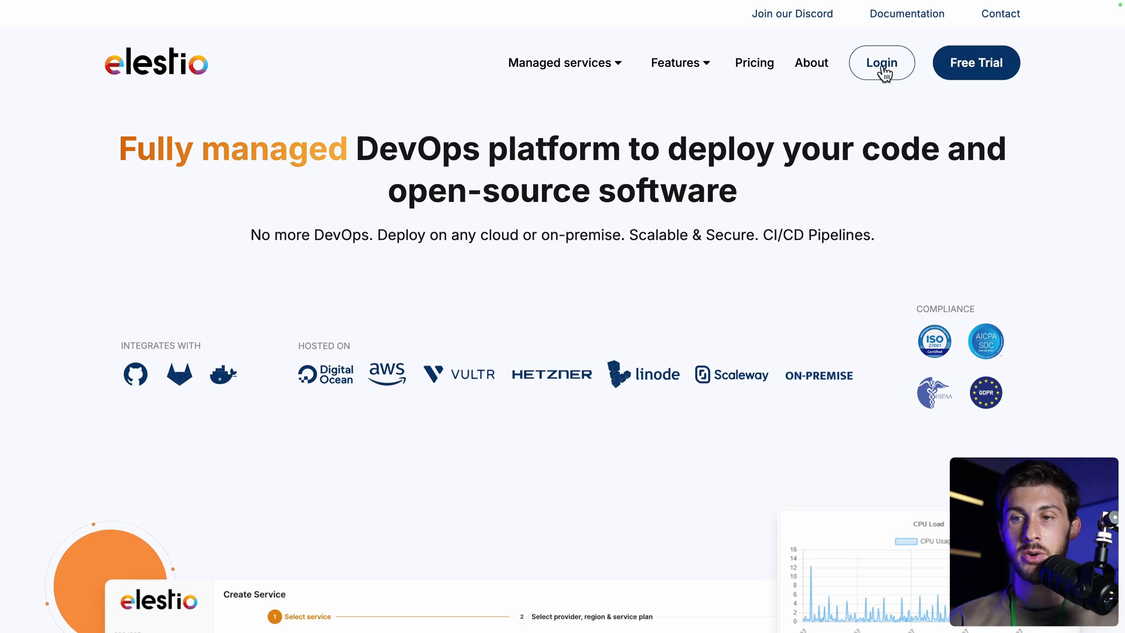
left_click(881, 62)
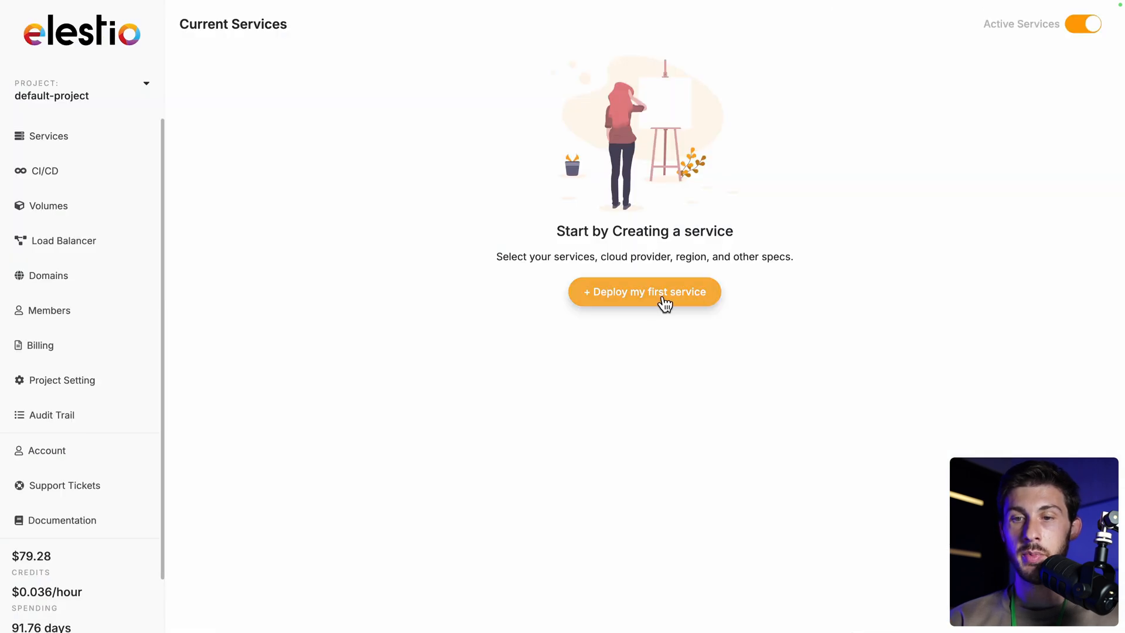
- Create a Tolgee service on Hetzner Falkenstein with the SMALL-1C-2G plan and Level 1 support
left_click(644, 292)
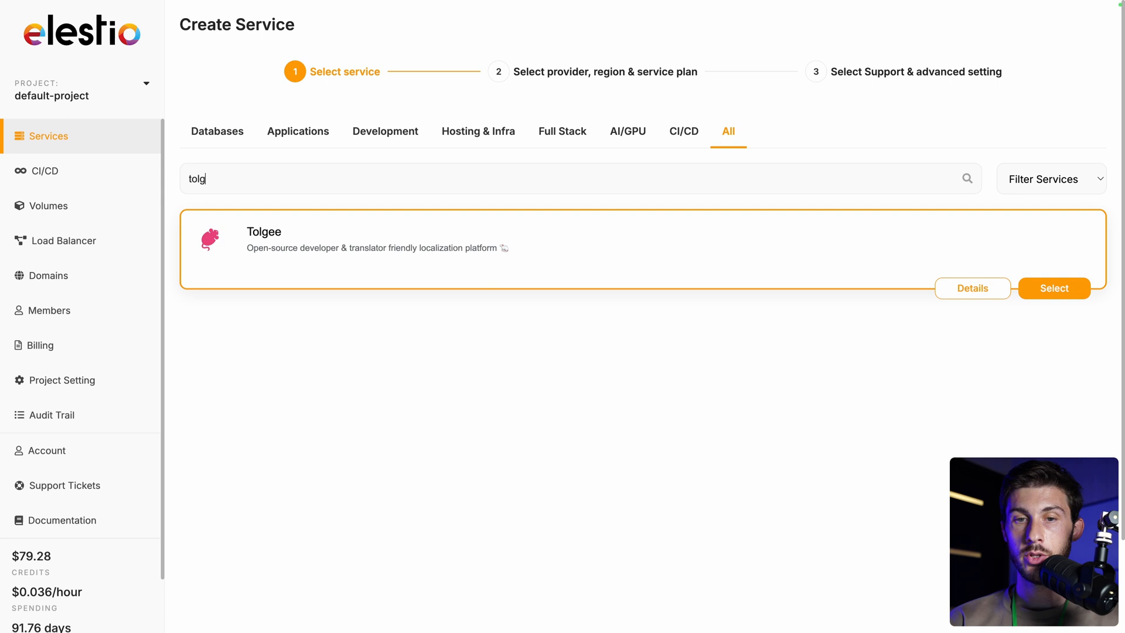
left_click(1055, 288)
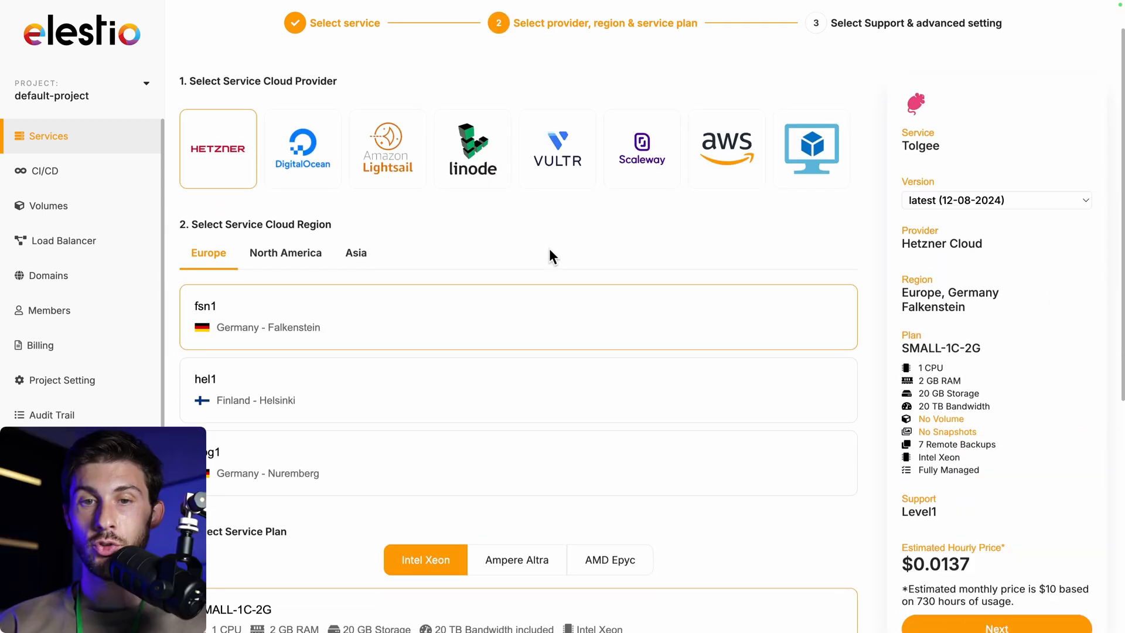
scroll("down", 3)
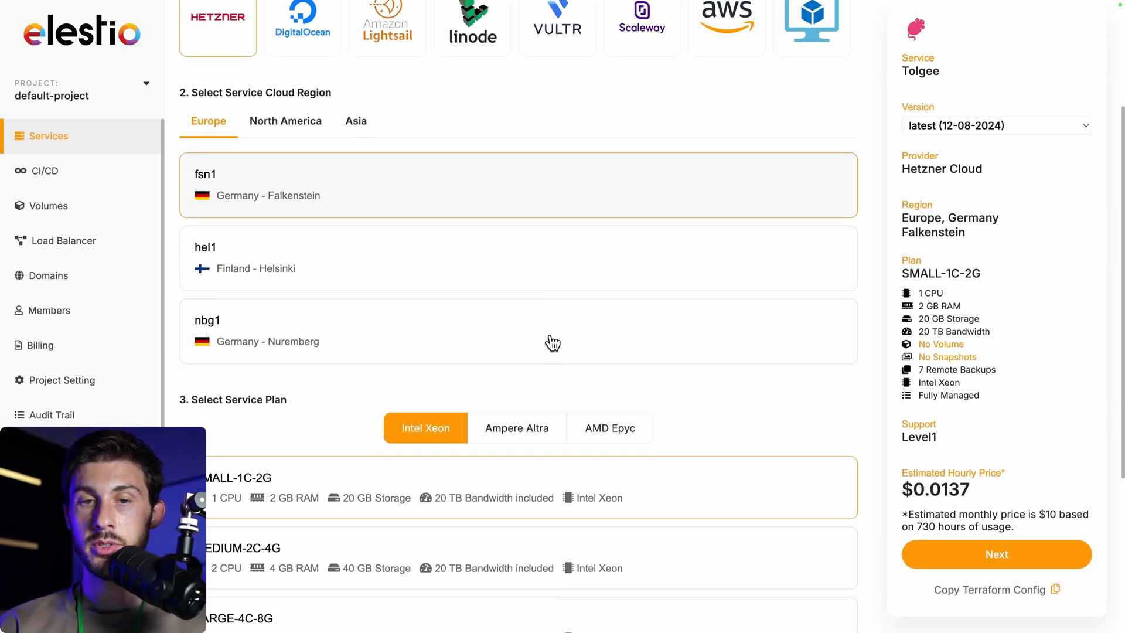
scroll("down", 3)
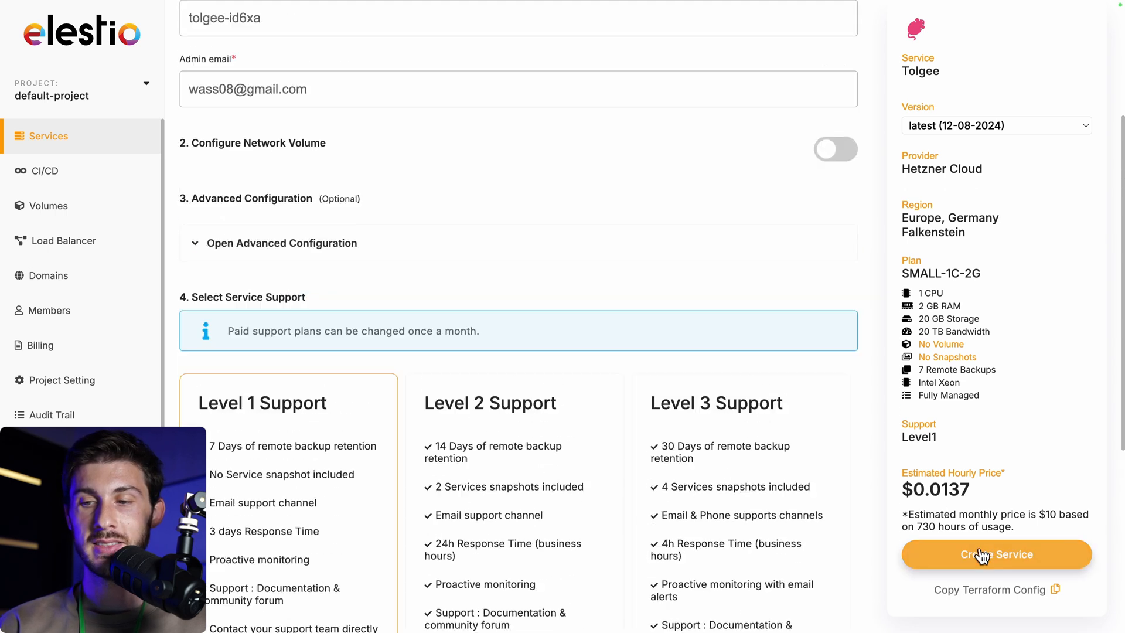
scroll("down", 3)
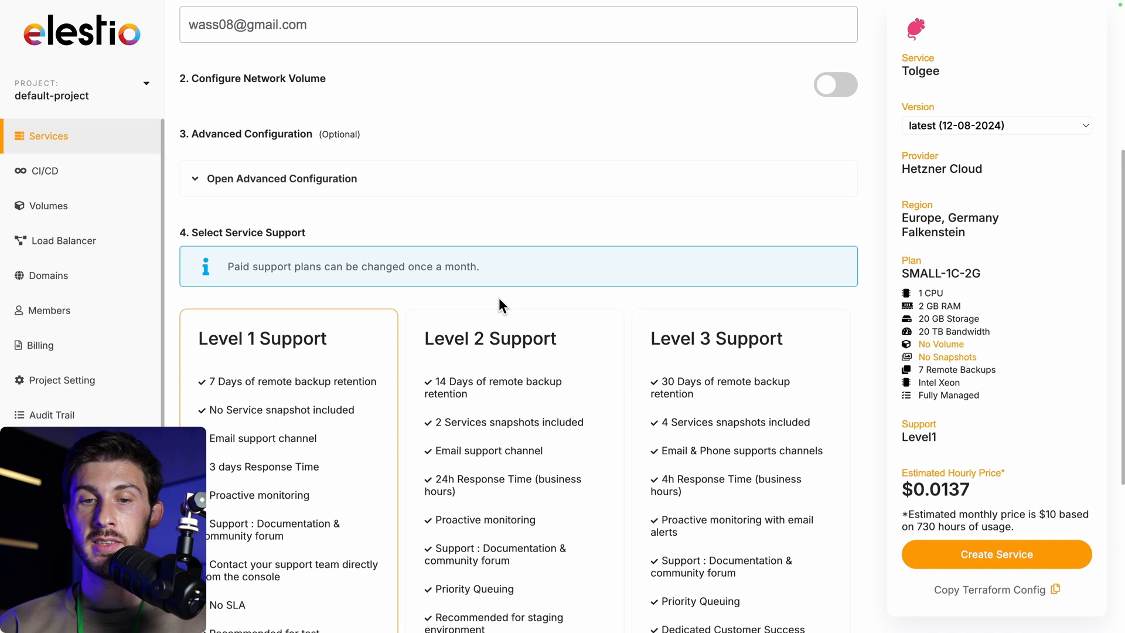
scroll("down", 3)
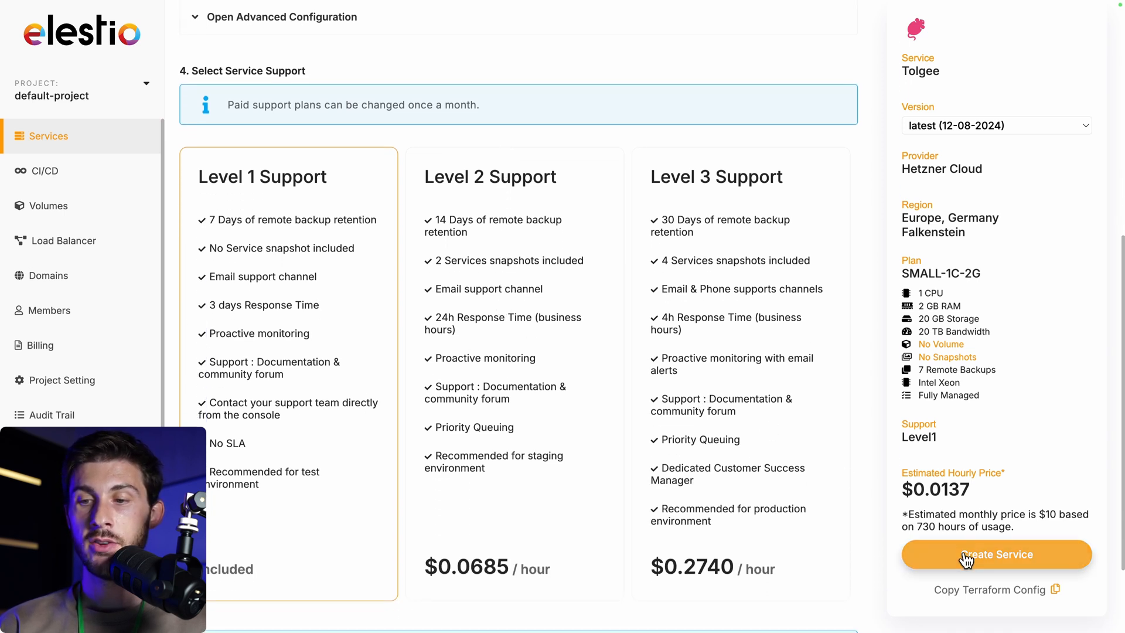
left_click(996, 555)
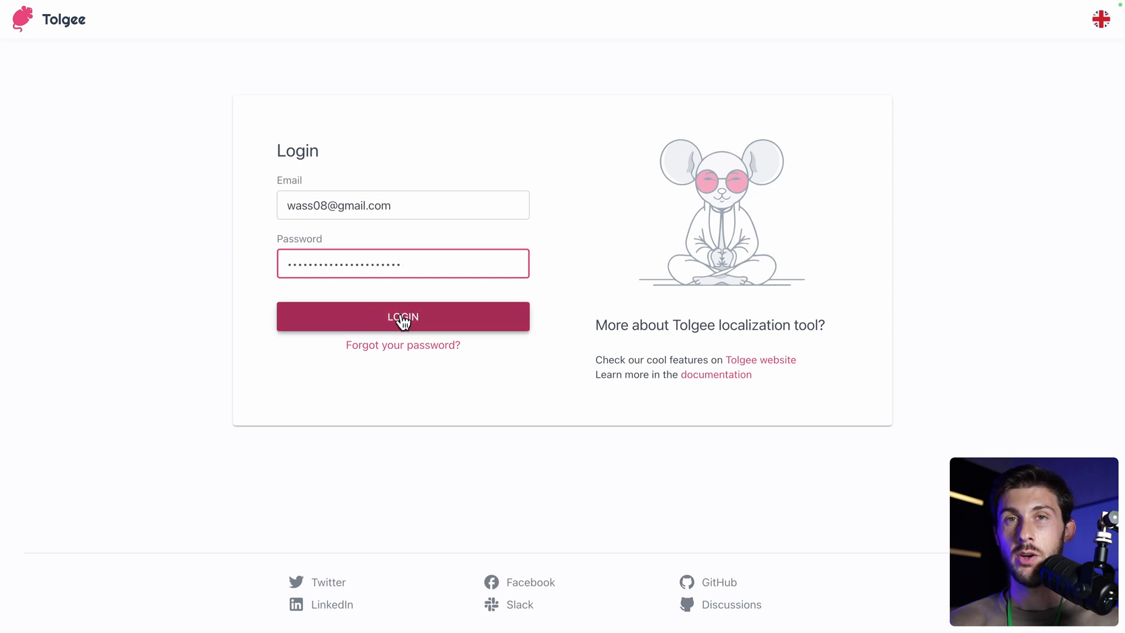
- Sign in to the new self-hosted Tolgee instance listing the Demo project
left_click(403, 316)
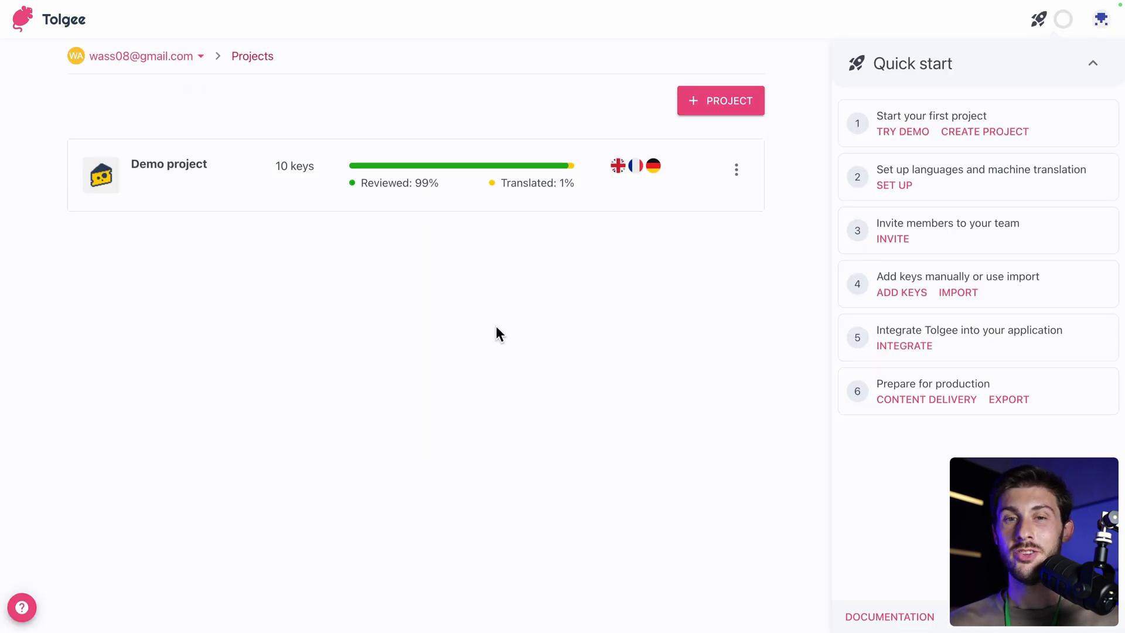
mouse_move(120, 145)
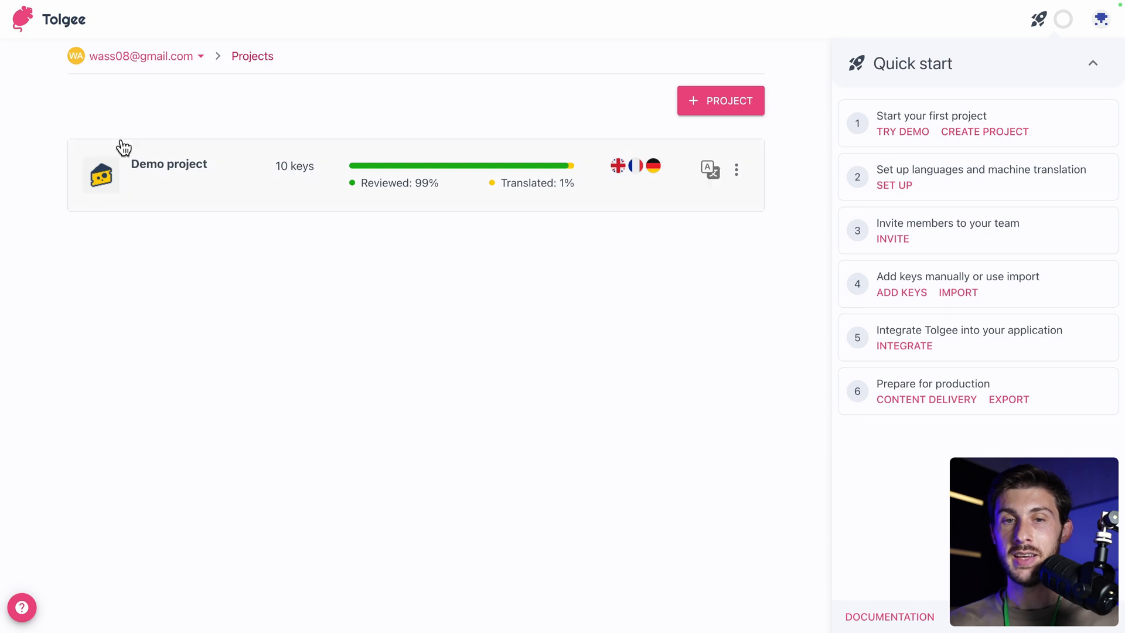
mouse_move(355, 108)
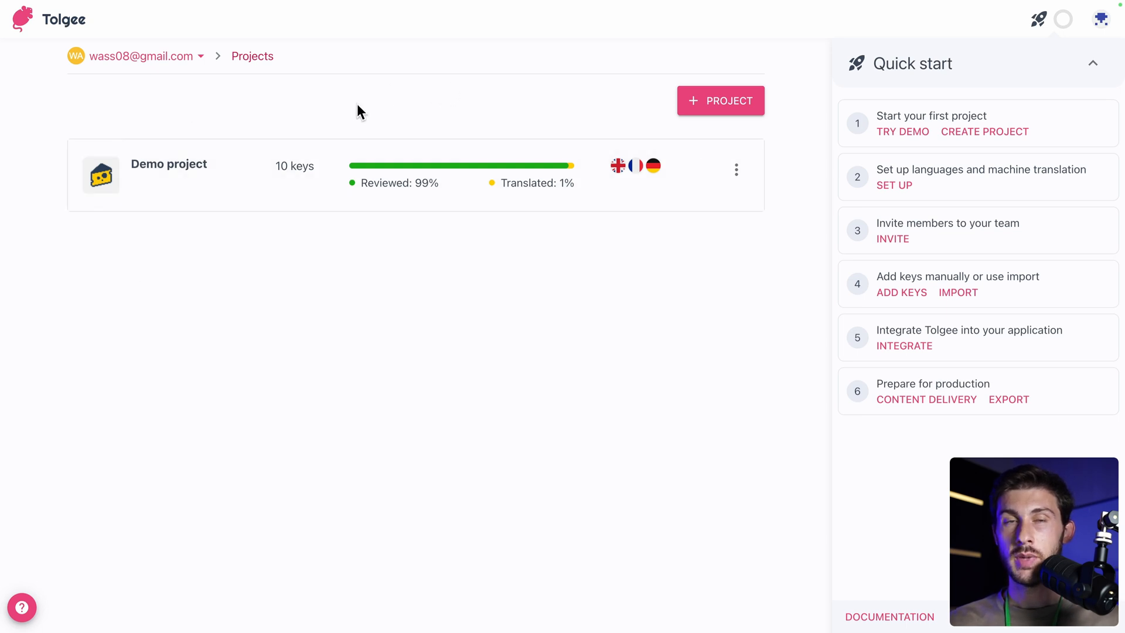
mouse_move(568, 338)
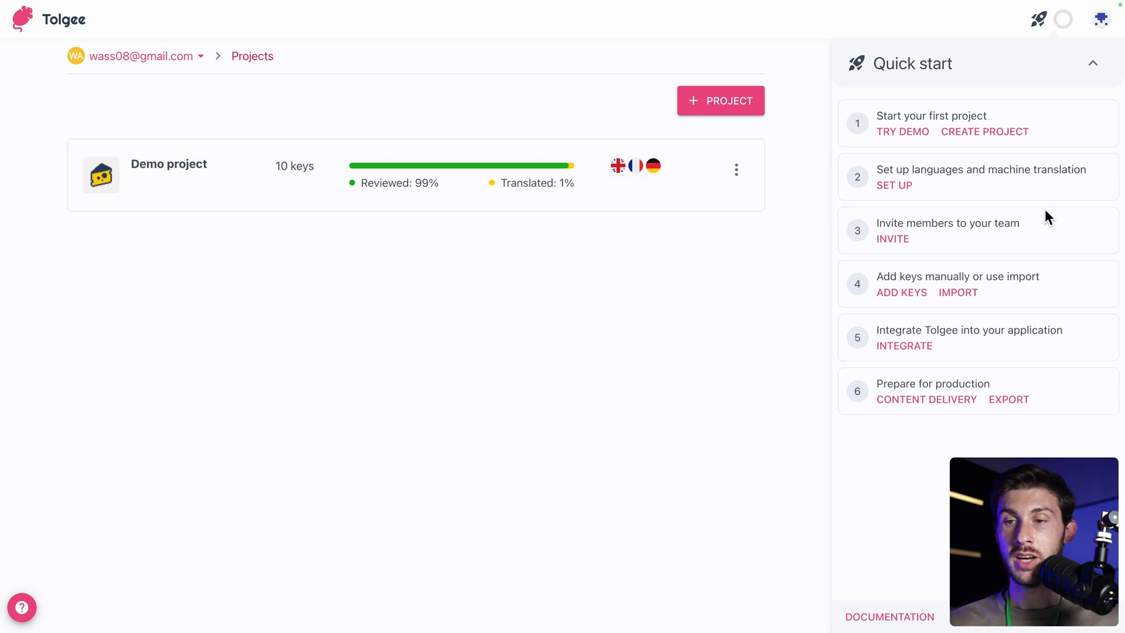
mouse_move(614, 429)
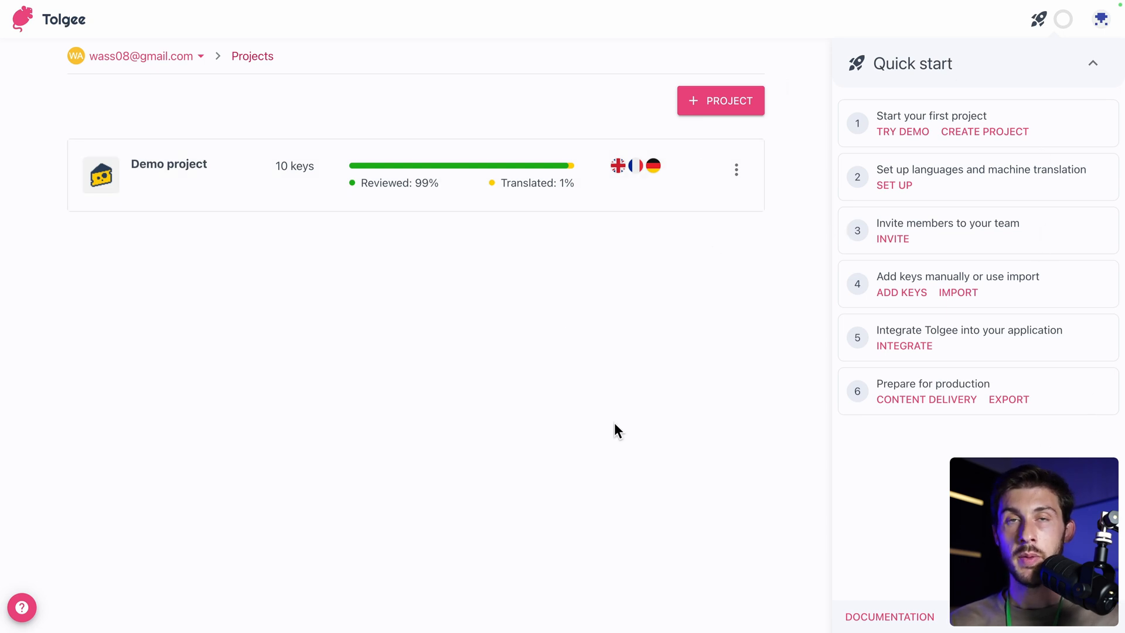
mouse_move(825, 273)
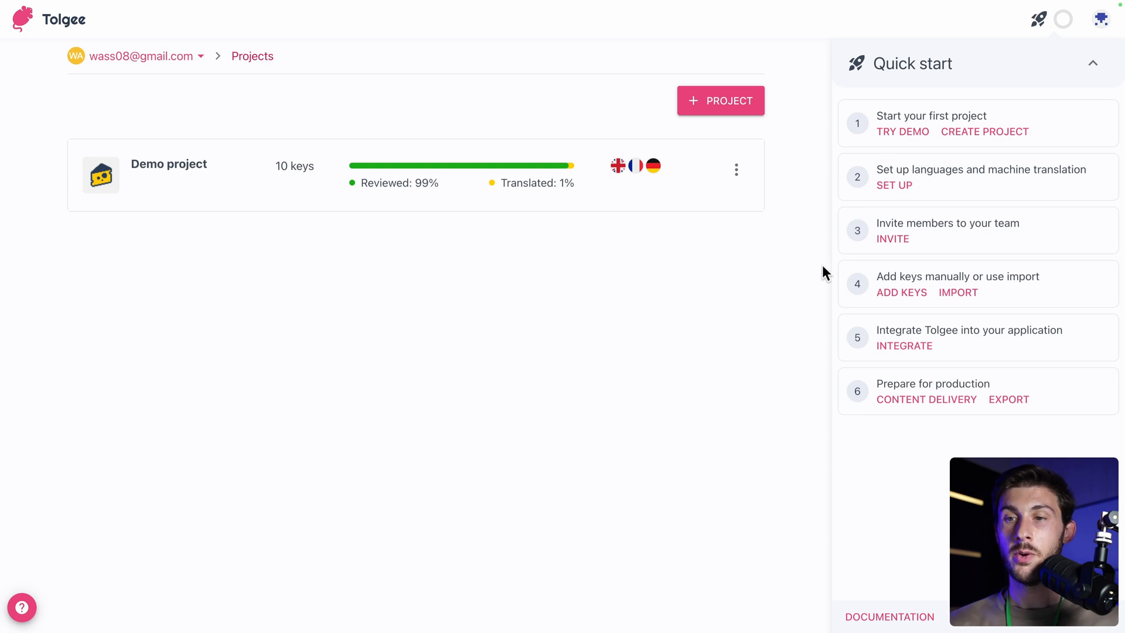
mouse_move(889, 143)
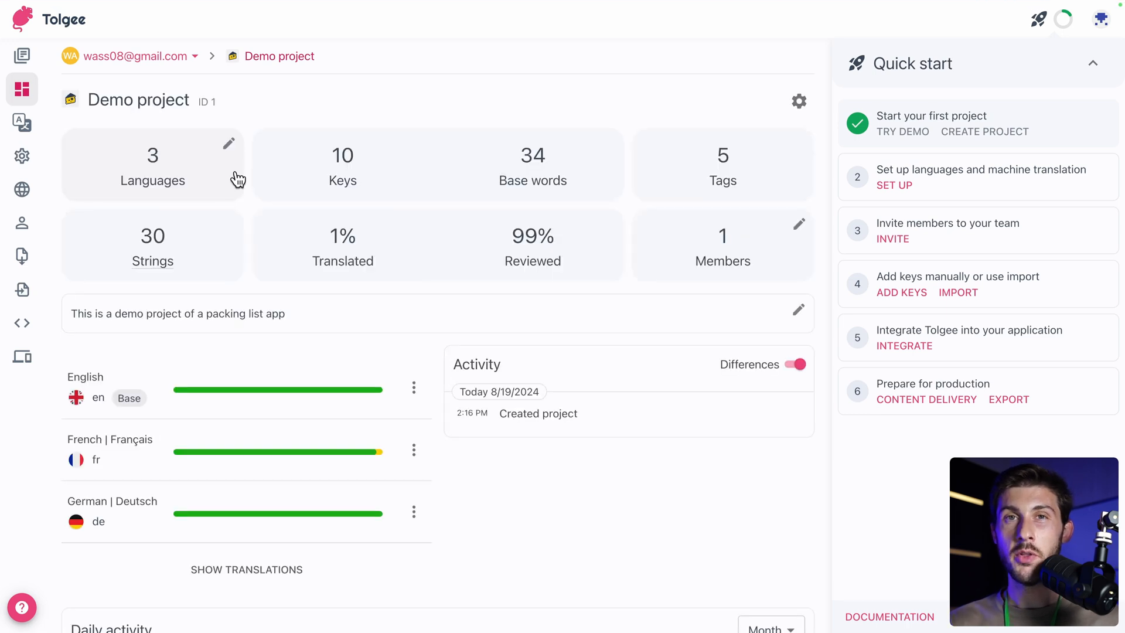
mouse_move(89, 202)
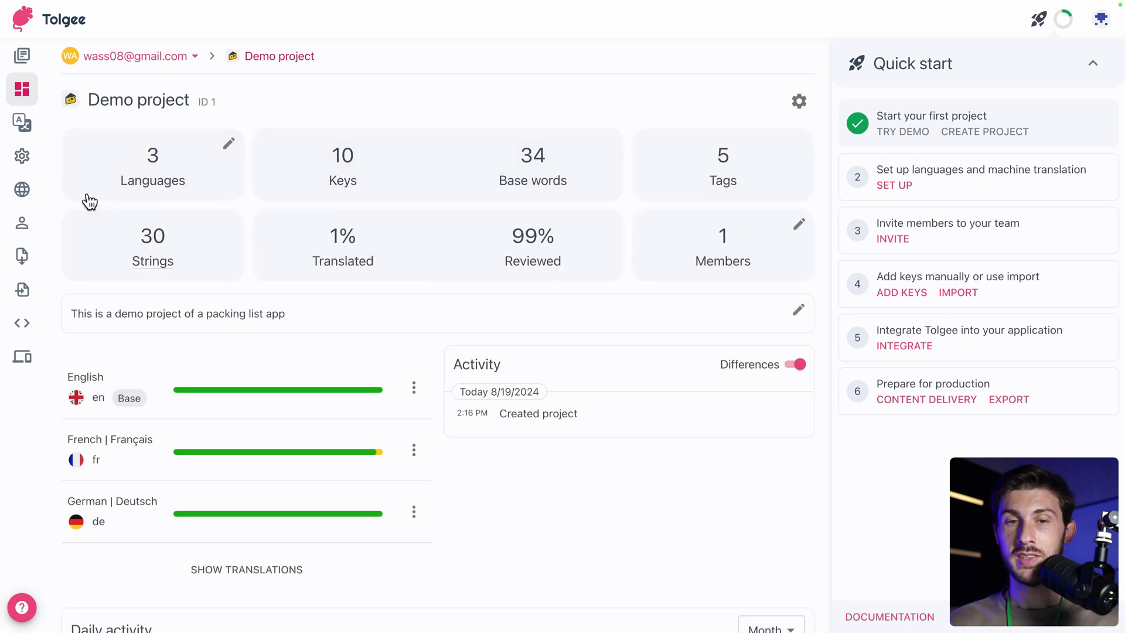
mouse_move(312, 173)
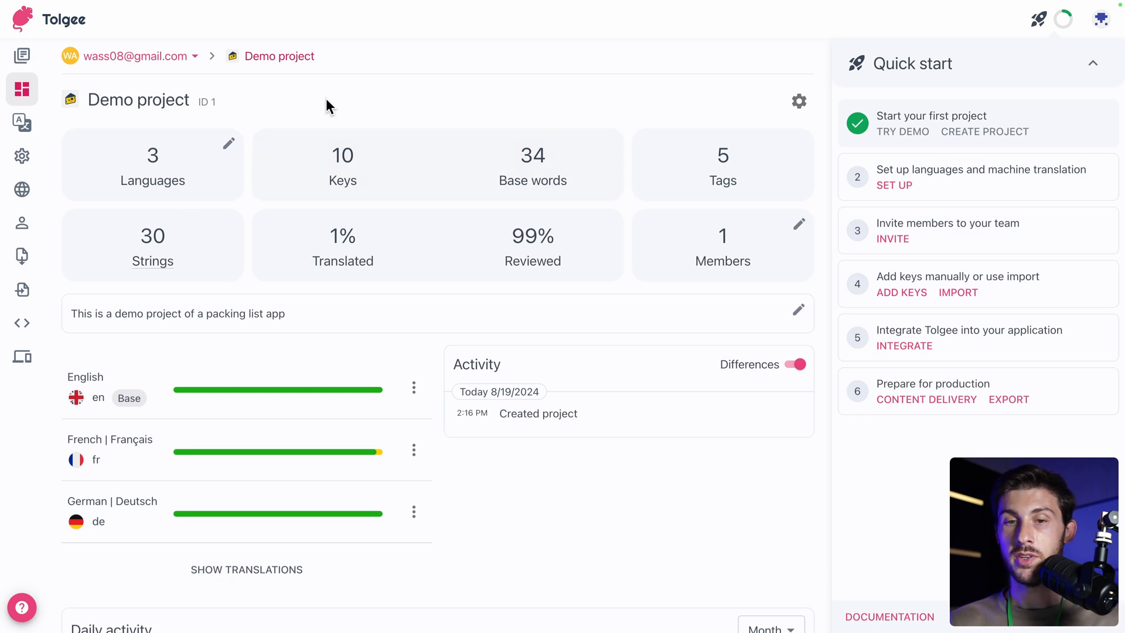
mouse_move(232, 328)
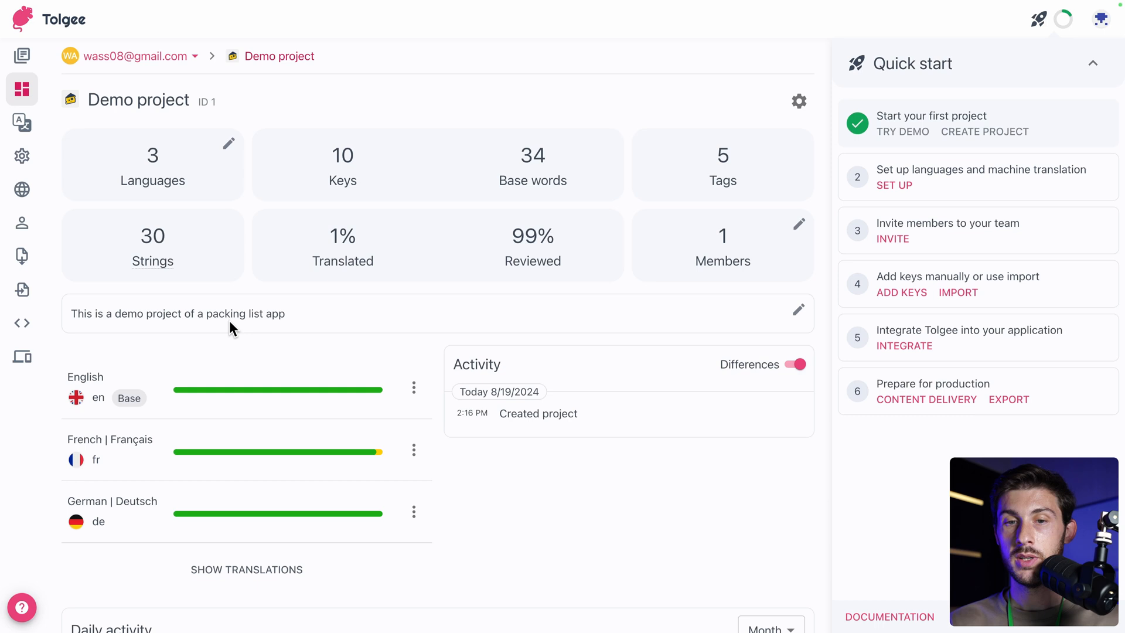
mouse_move(560, 360)
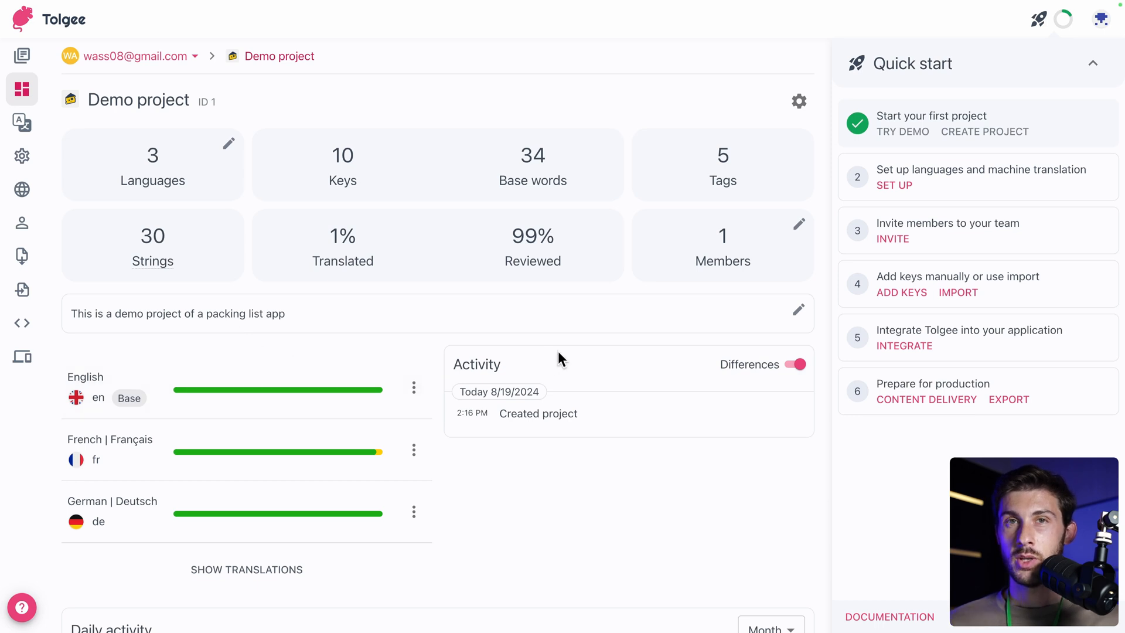
mouse_move(549, 326)
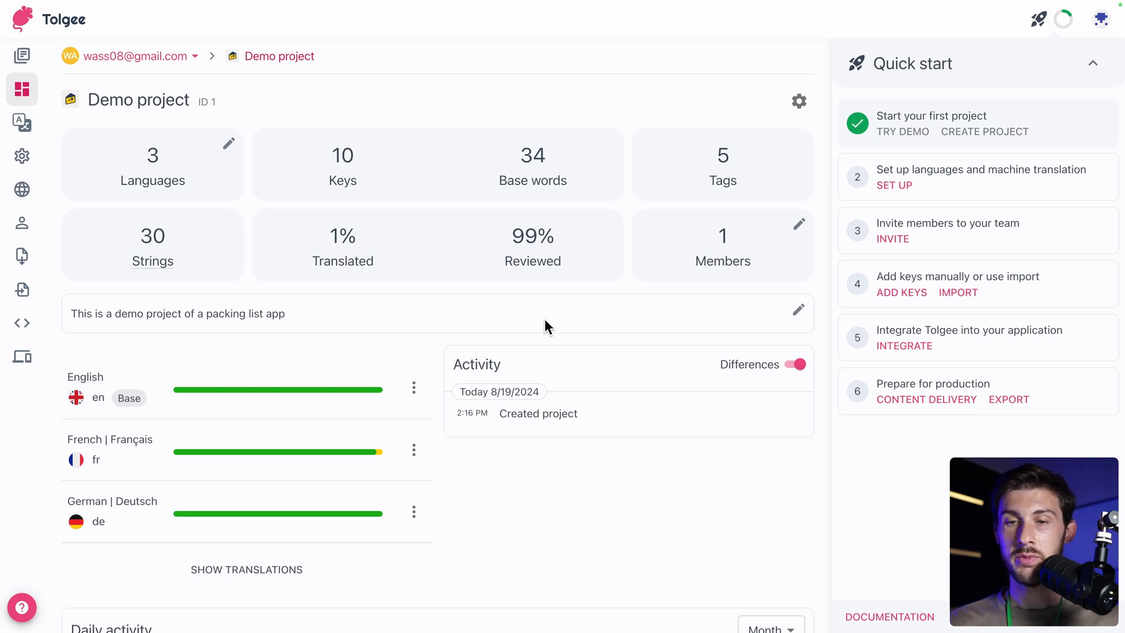
mouse_move(508, 225)
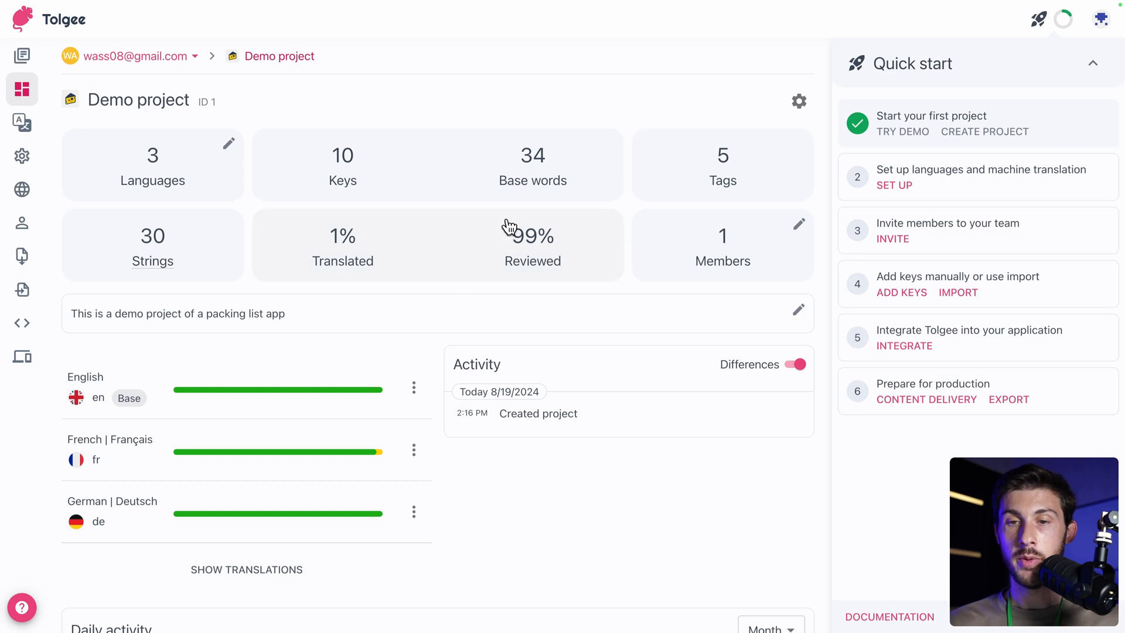
mouse_move(324, 197)
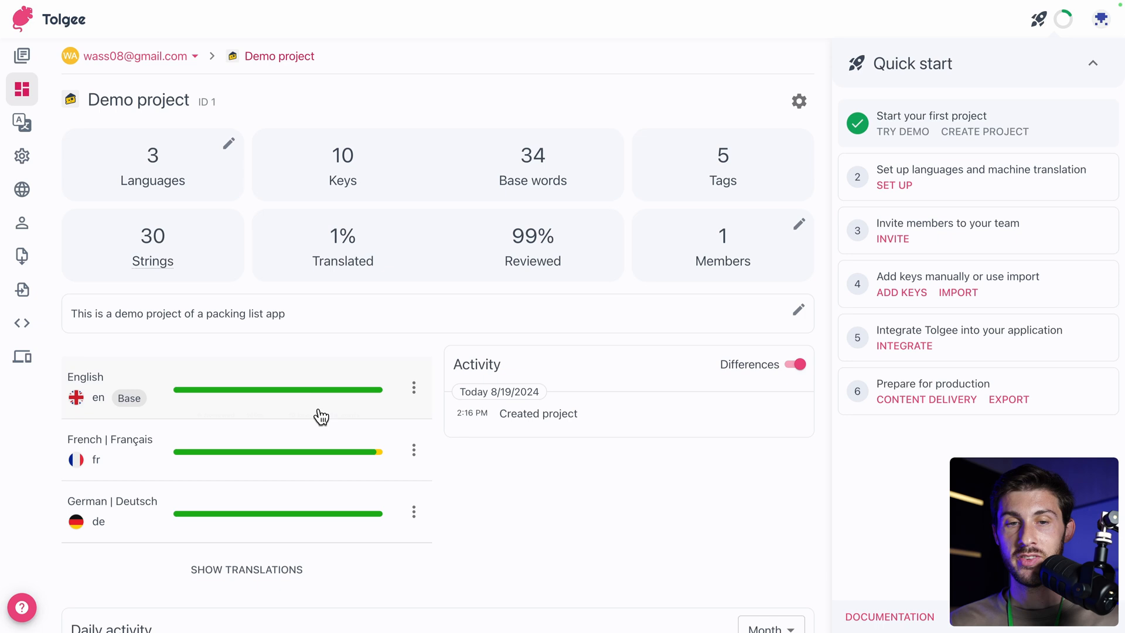
mouse_move(375, 459)
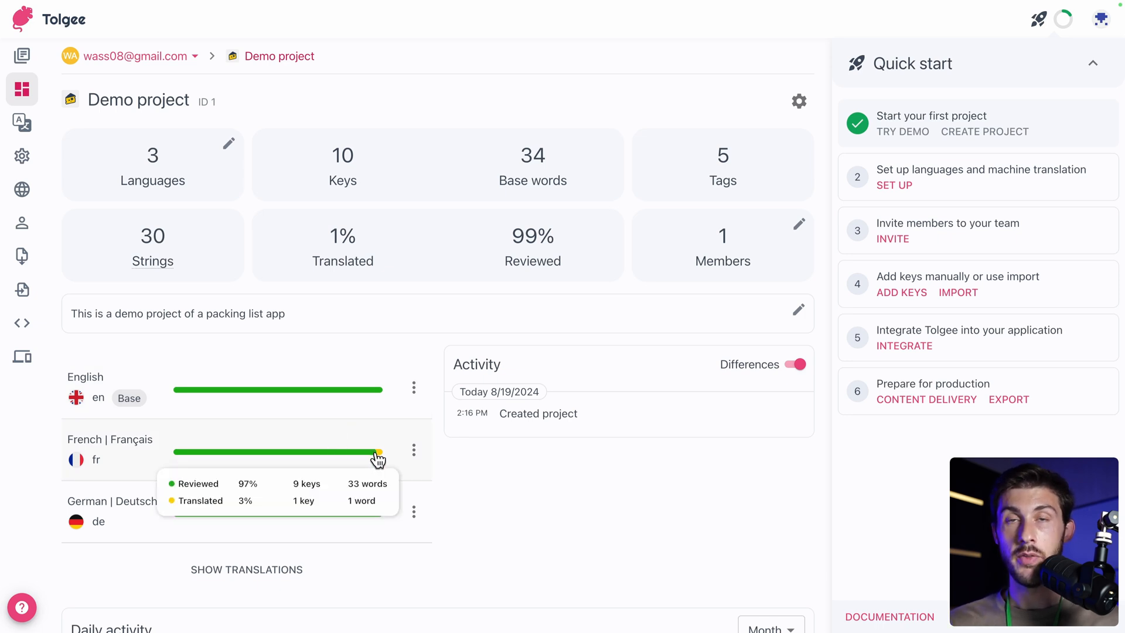
mouse_move(169, 318)
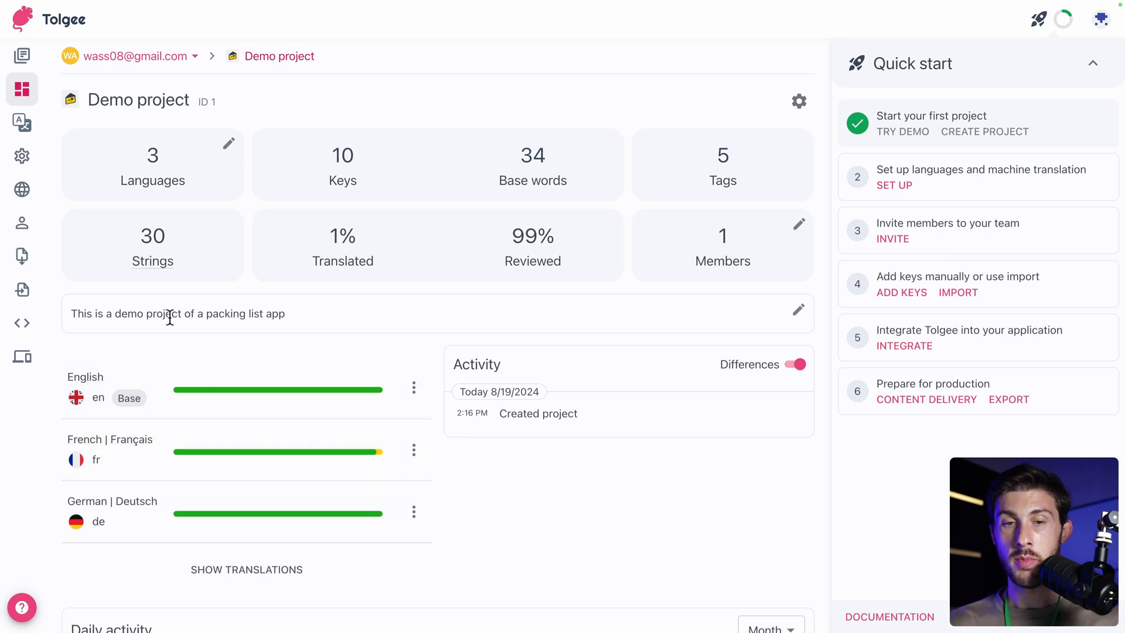
mouse_move(160, 198)
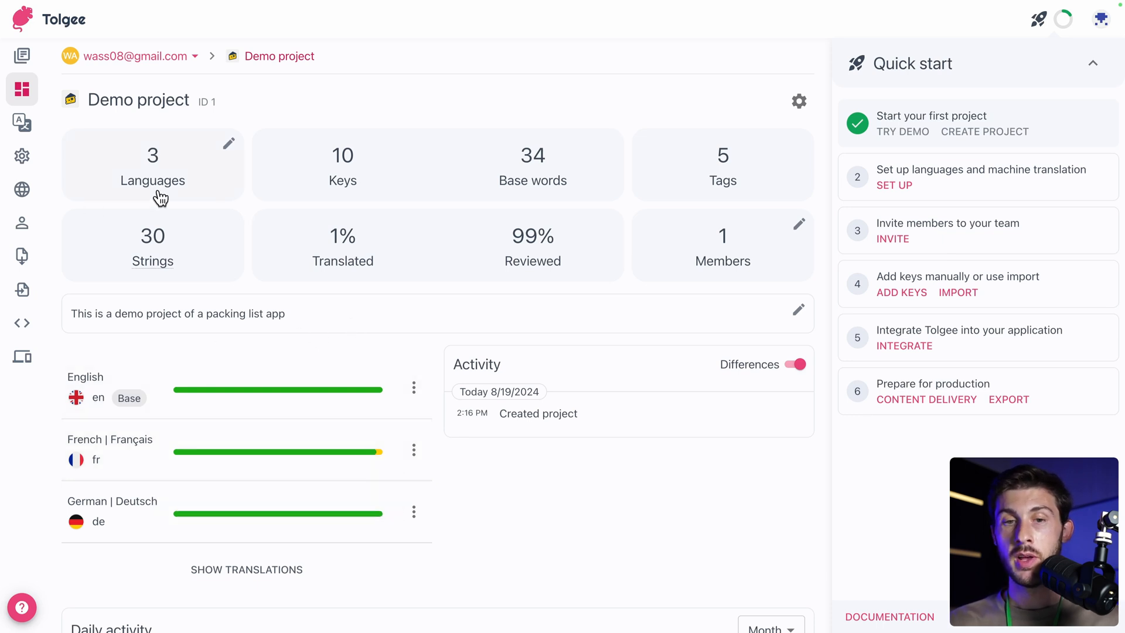
mouse_move(182, 237)
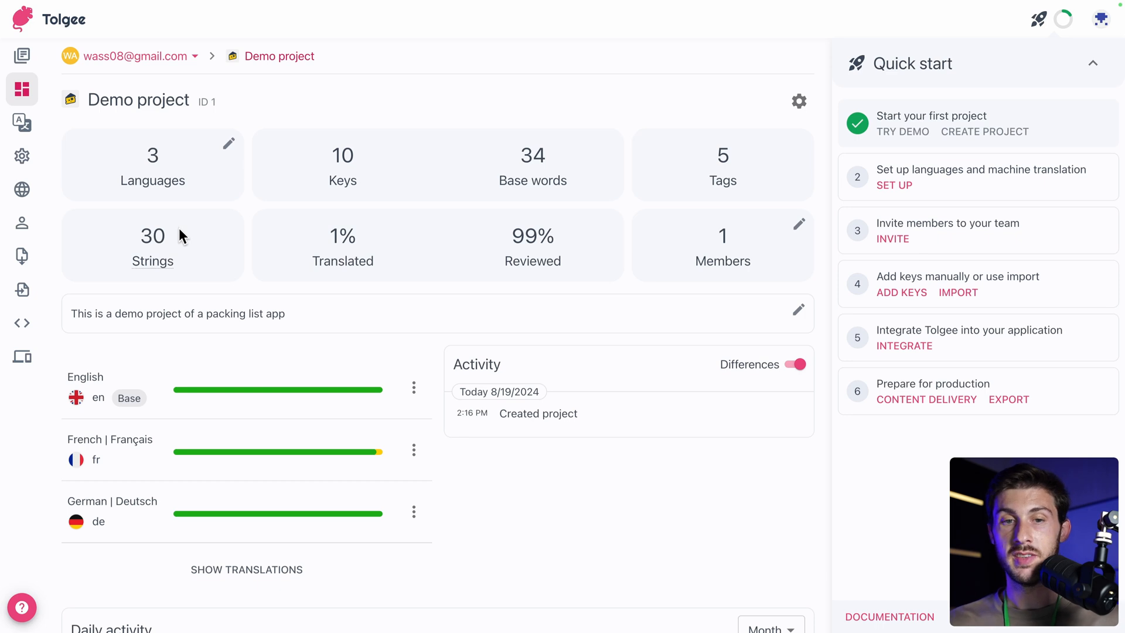
mouse_move(204, 244)
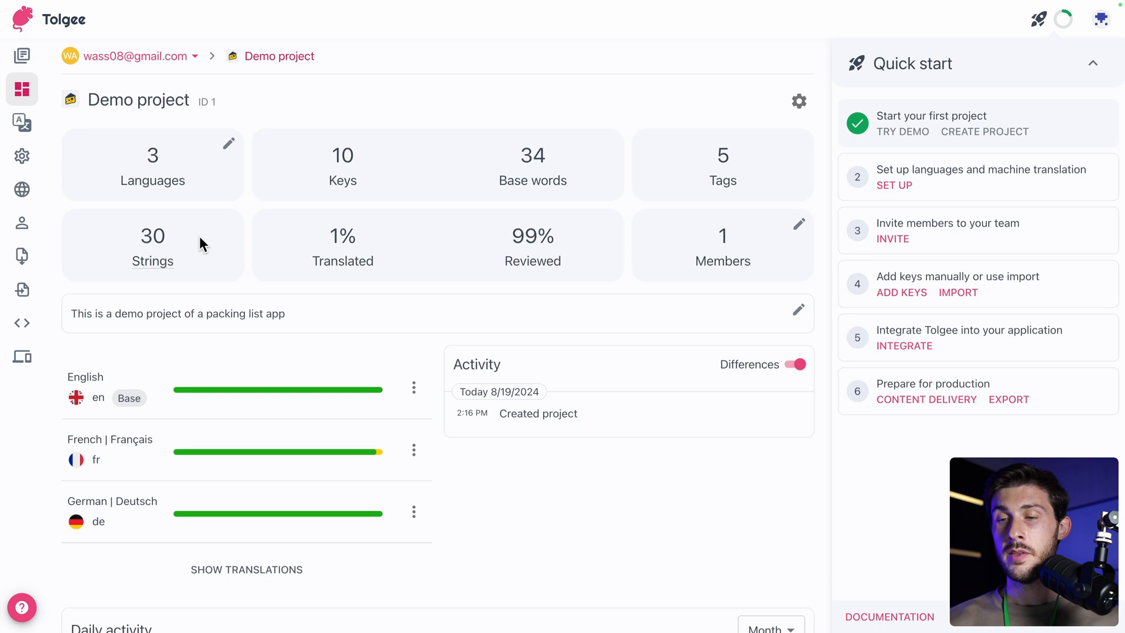
mouse_move(888, 200)
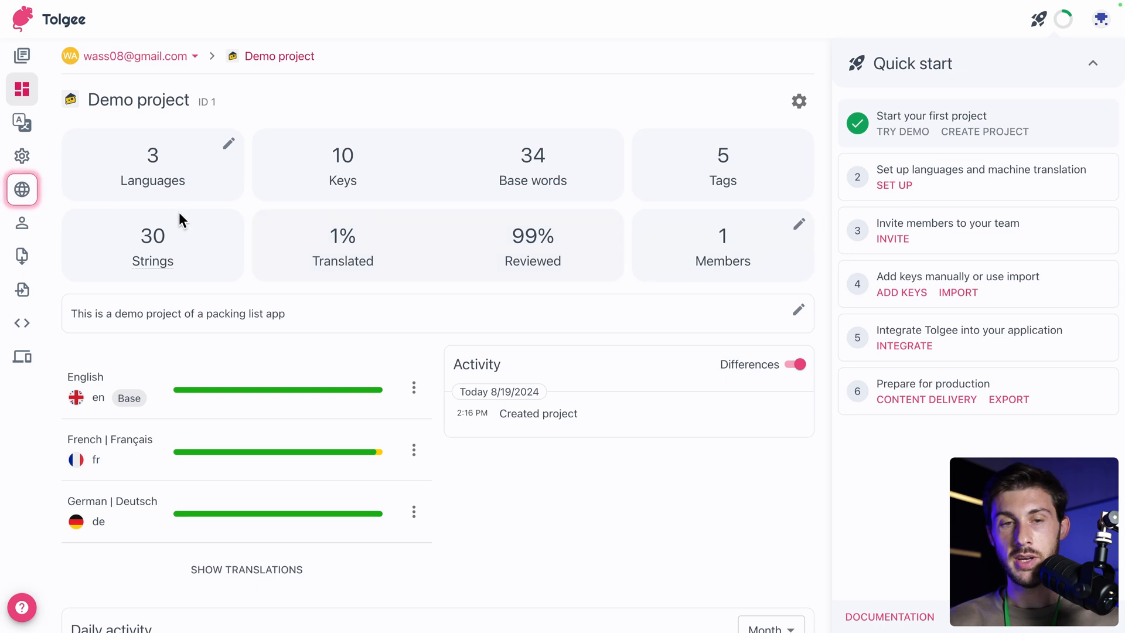
- Review the Demo project's Machine Translation and AI Customization settings, returning to the German/English/French list
left_click(22, 189)
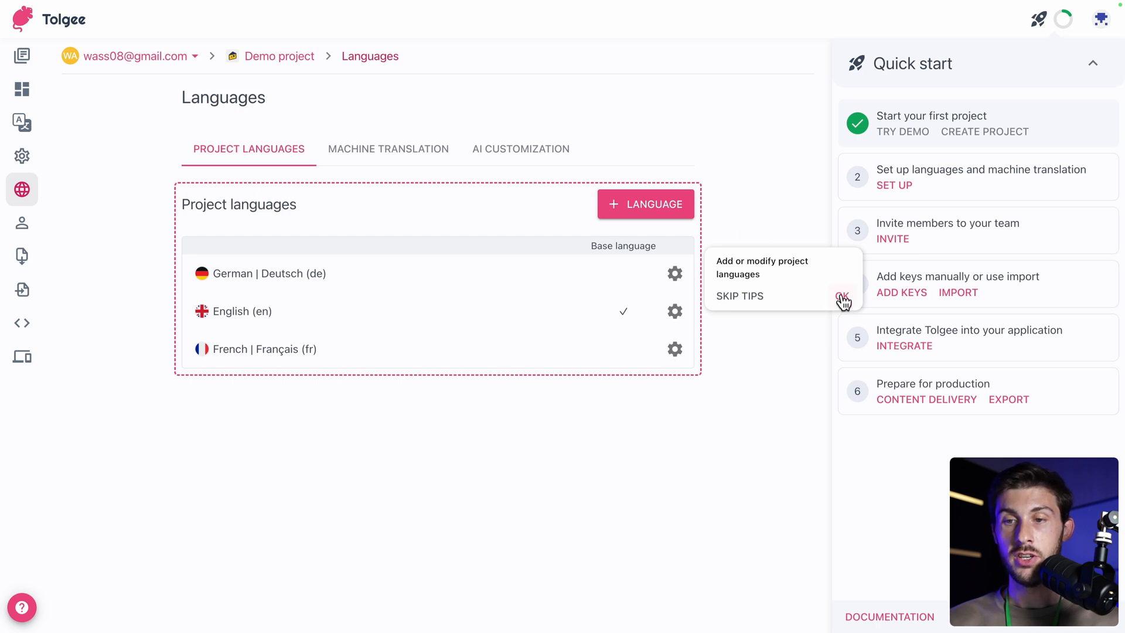
left_click(841, 298)
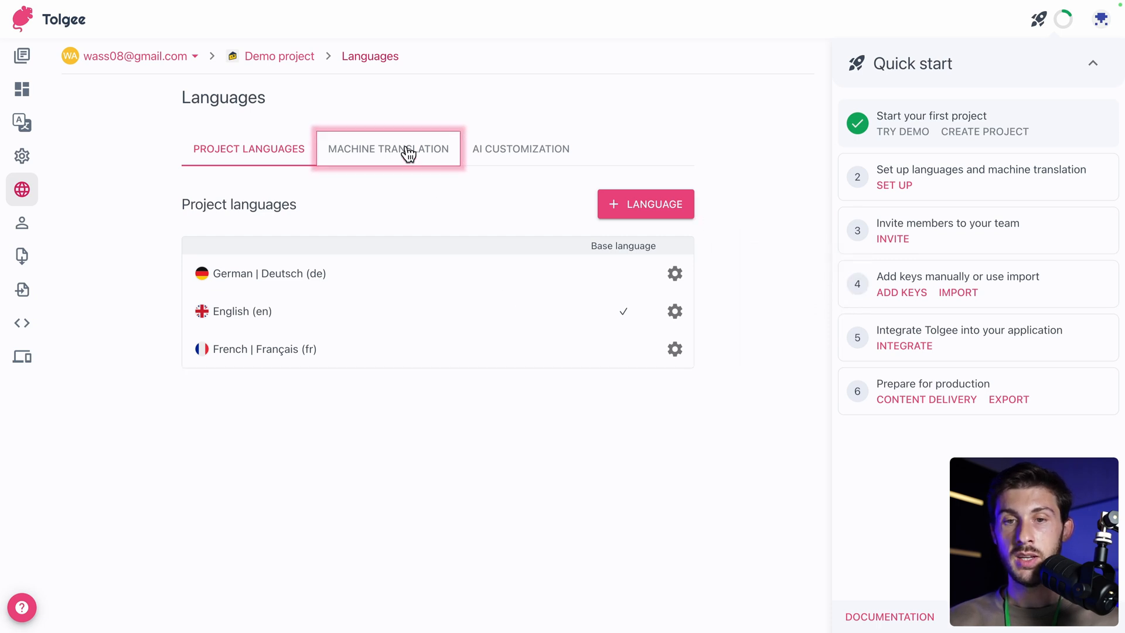
left_click(399, 149)
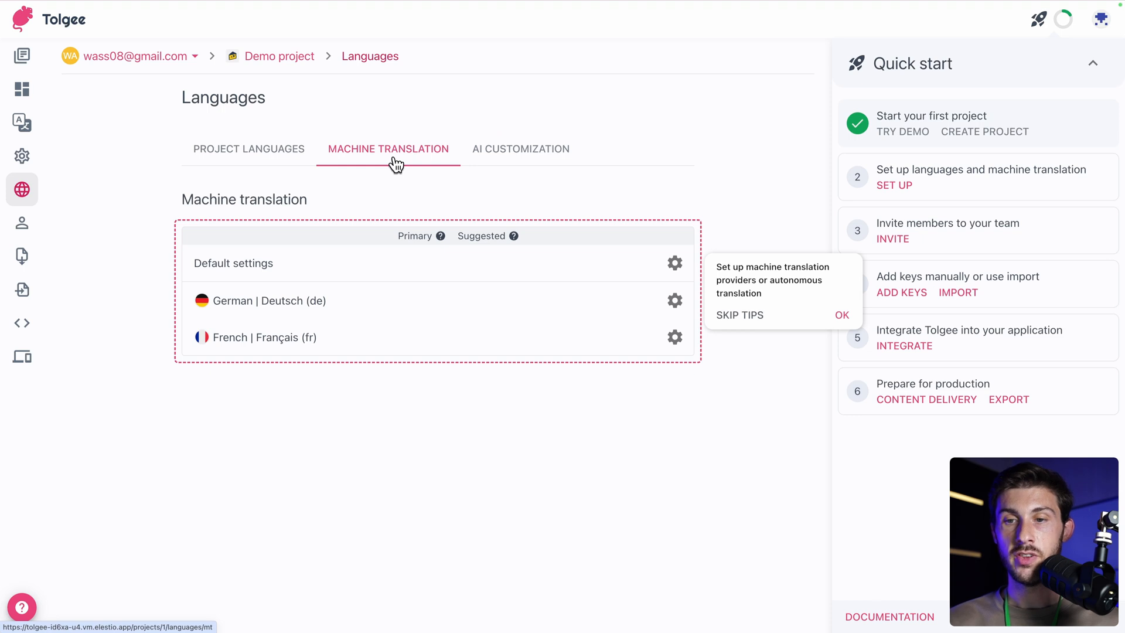
mouse_move(434, 200)
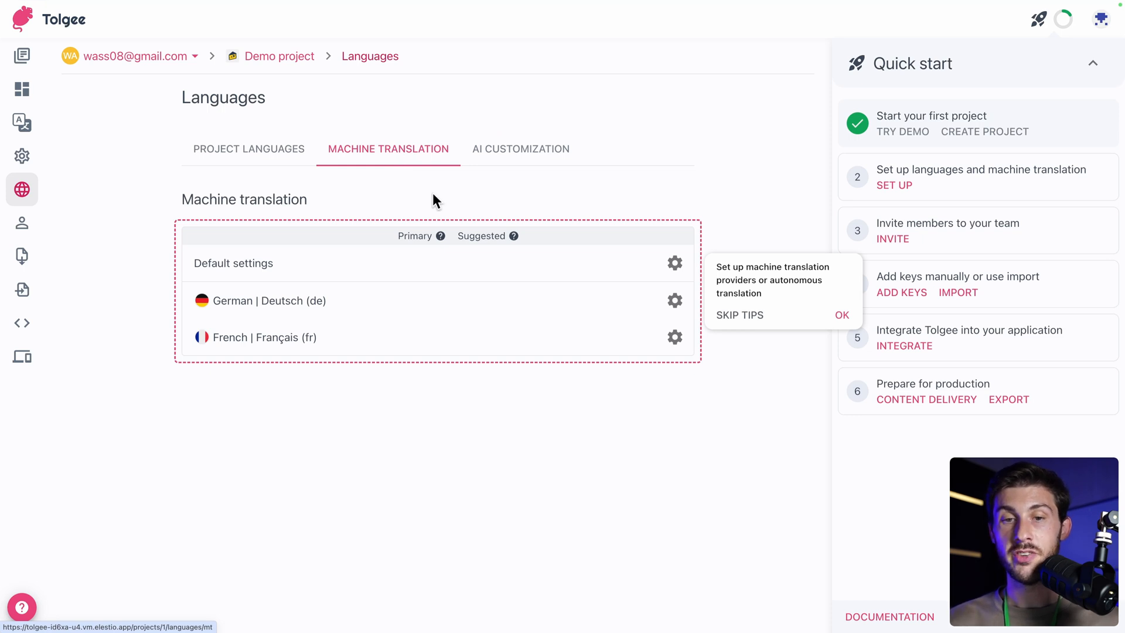
mouse_move(420, 326)
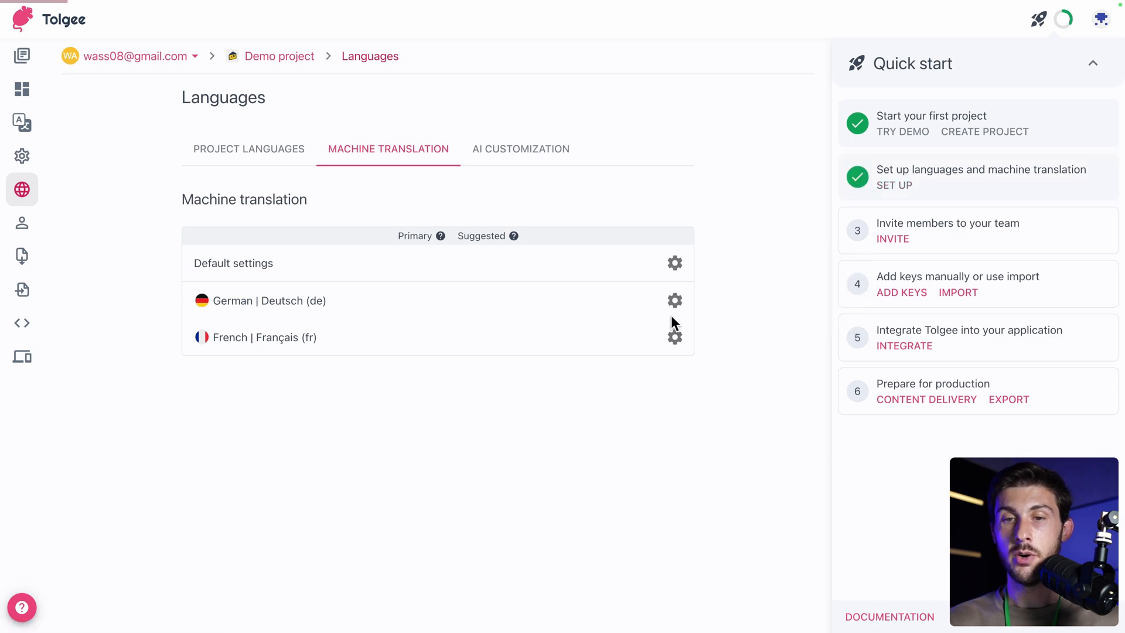
left_click(520, 149)
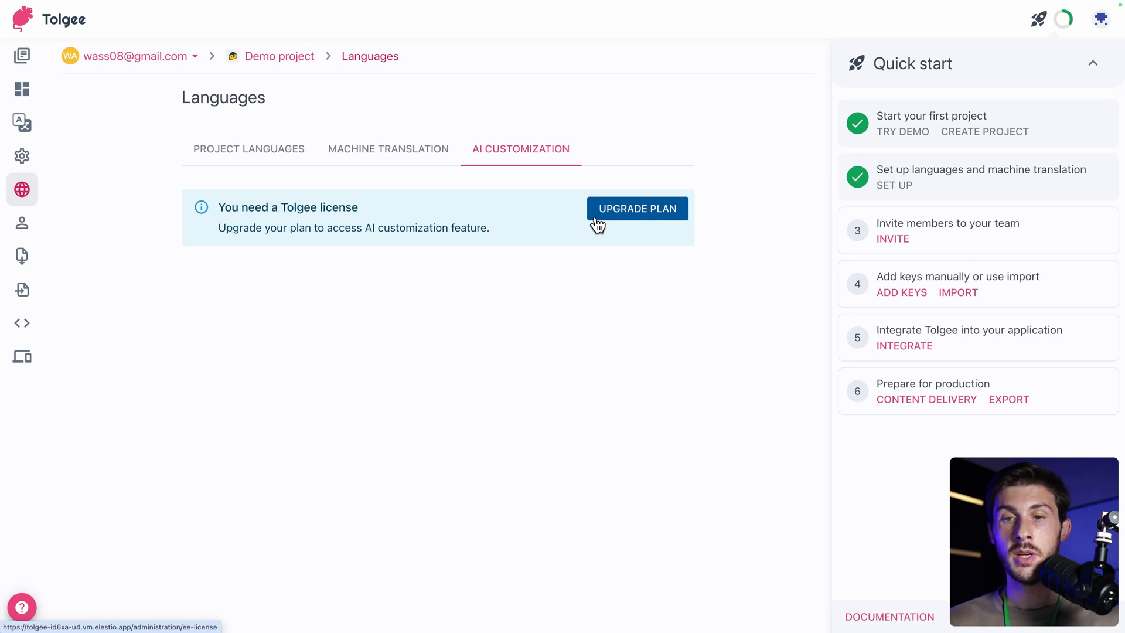
left_click(248, 148)
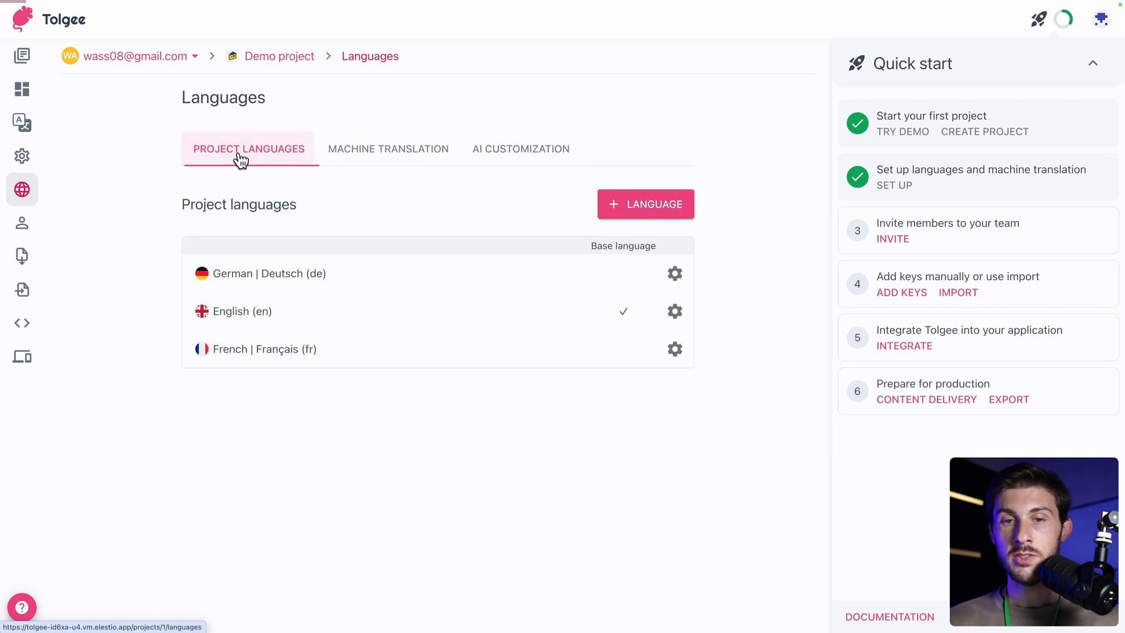
- Add Japanese (searched as 'jap') and Italian to the Demo project's languages
left_click(646, 204)
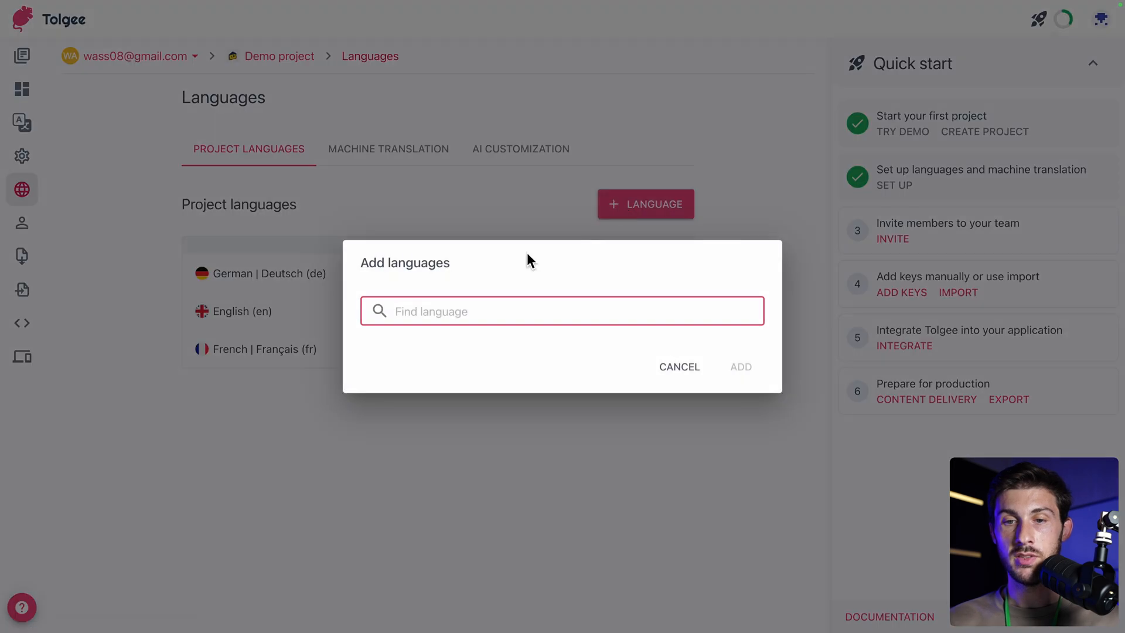
type("jap")
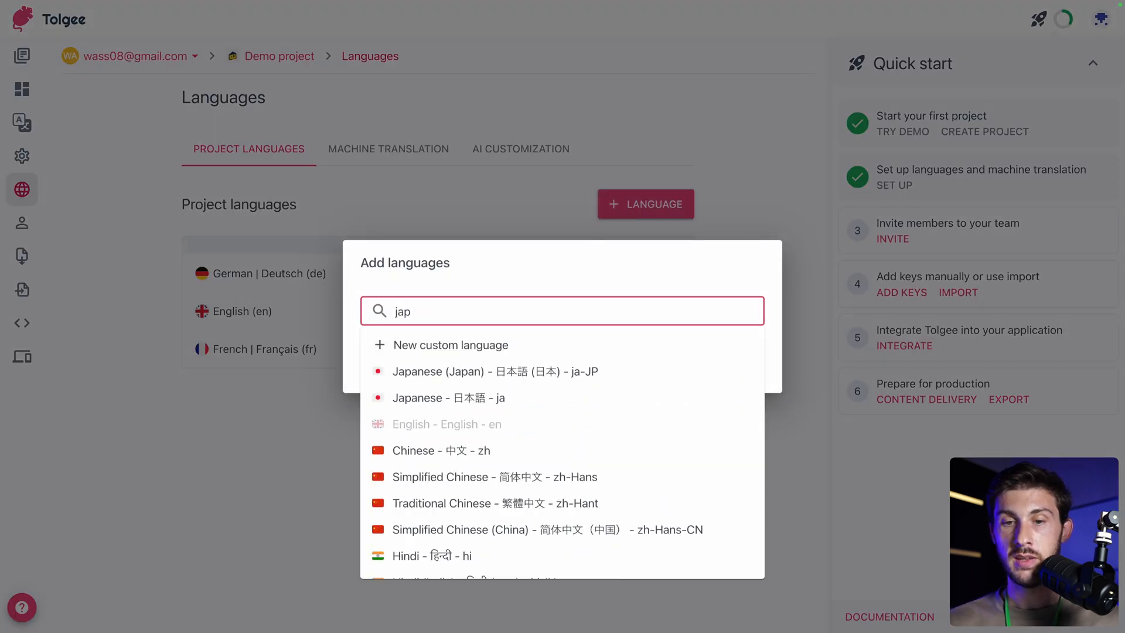
left_click(446, 398)
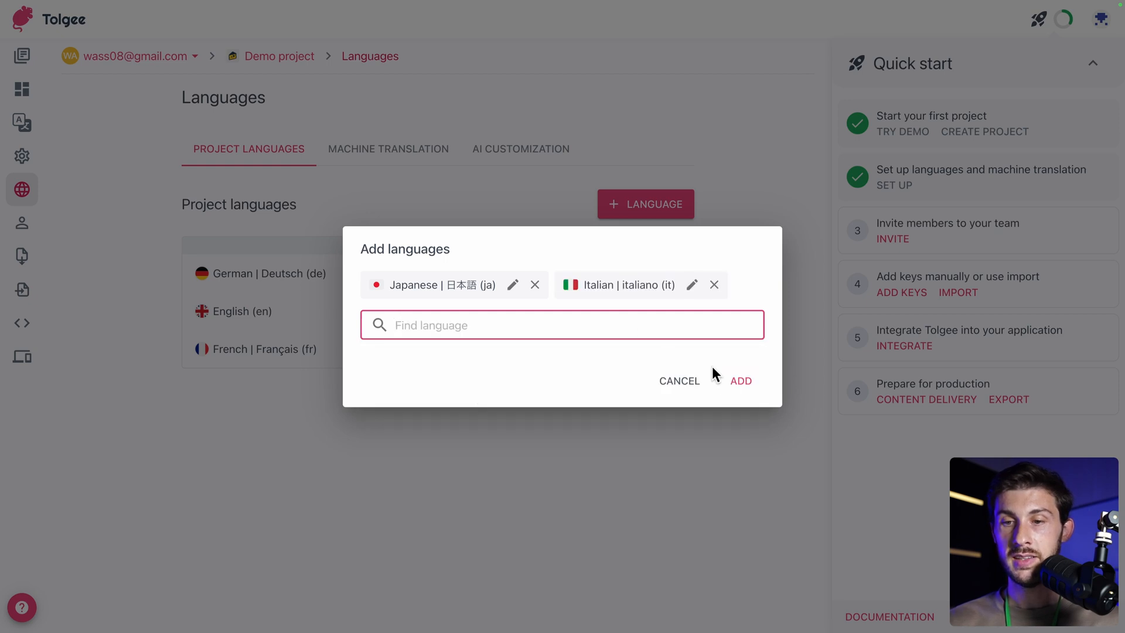
left_click(741, 381)
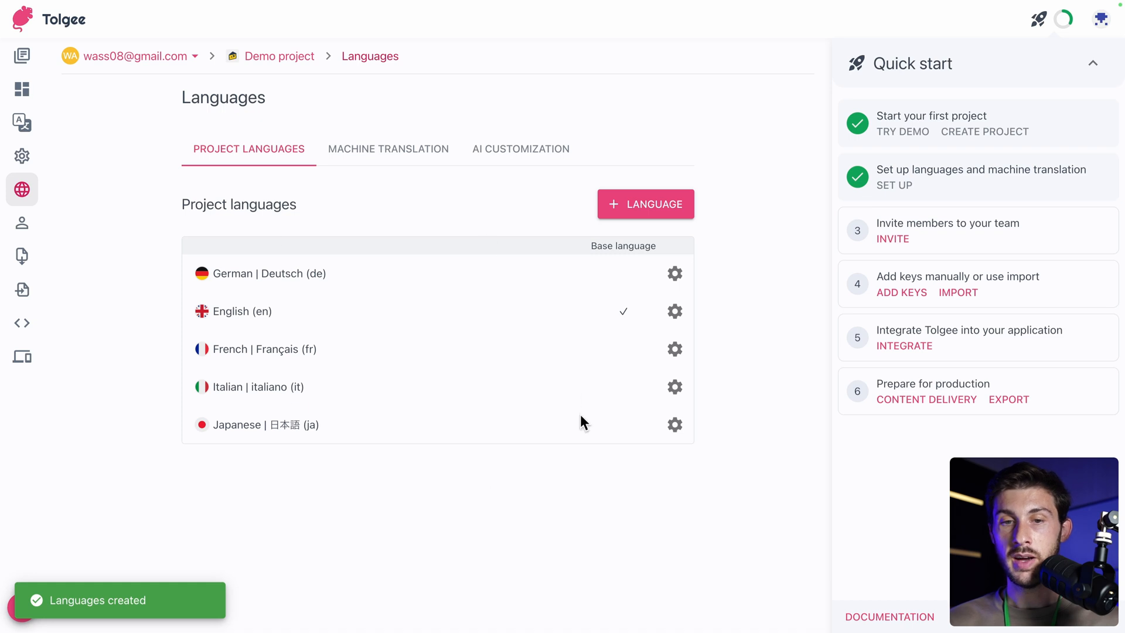
mouse_move(652, 328)
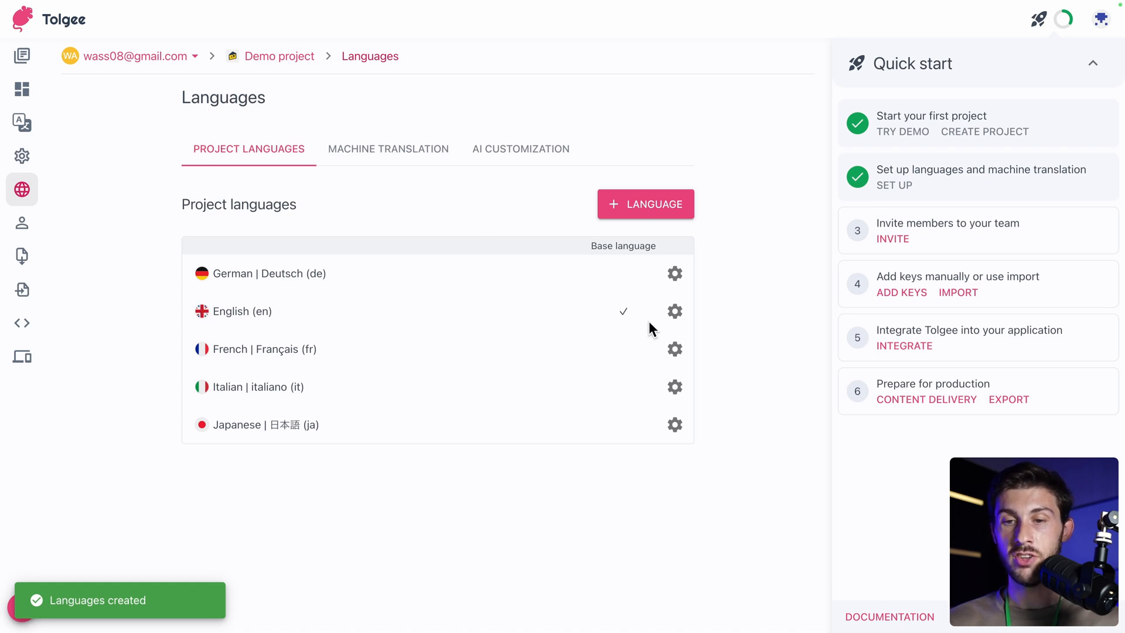
mouse_move(825, 302)
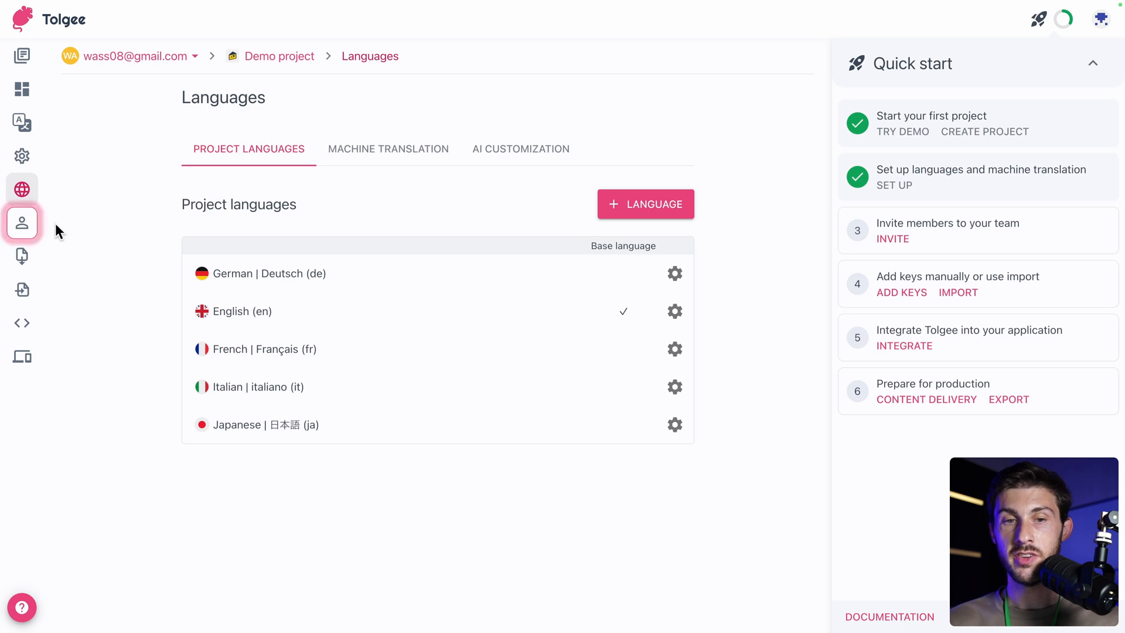
left_click(21, 223)
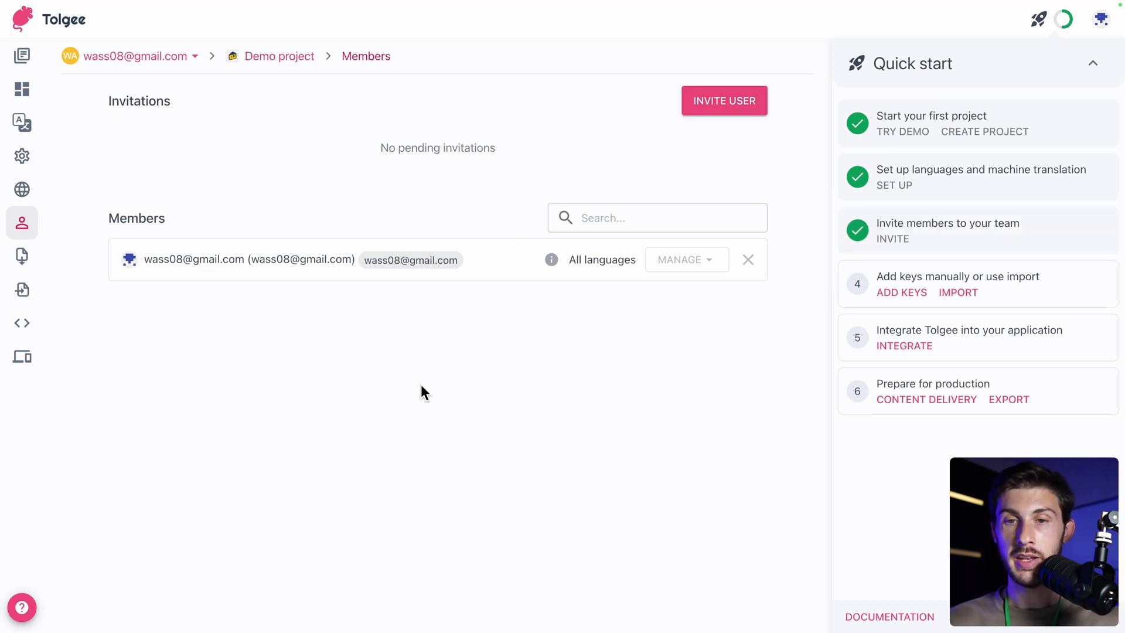
left_click(725, 101)
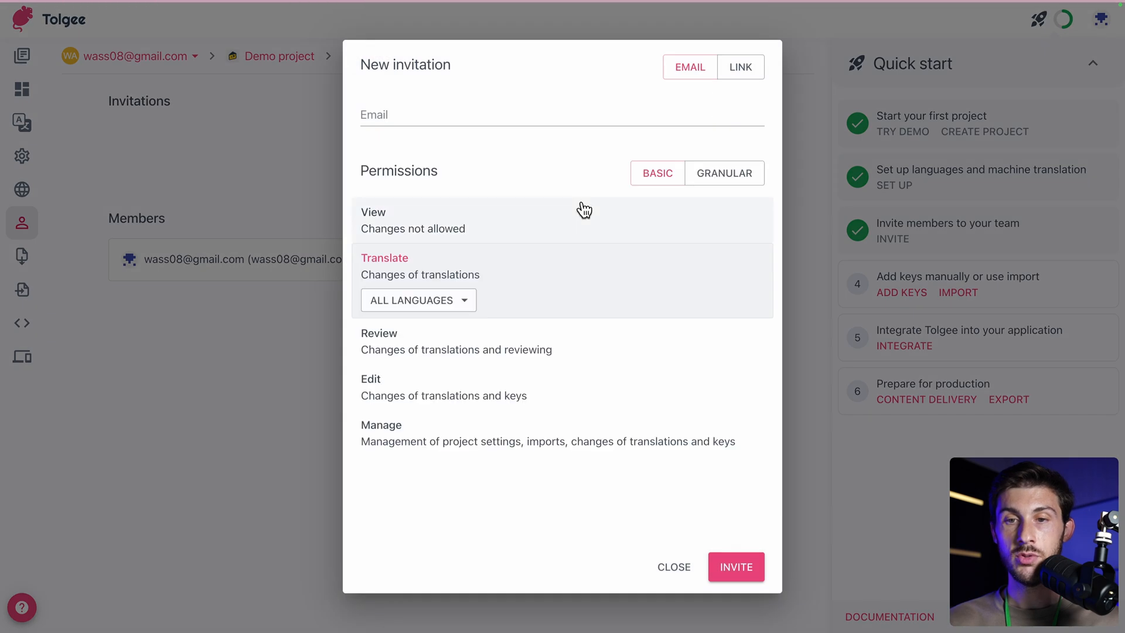
mouse_move(512, 182)
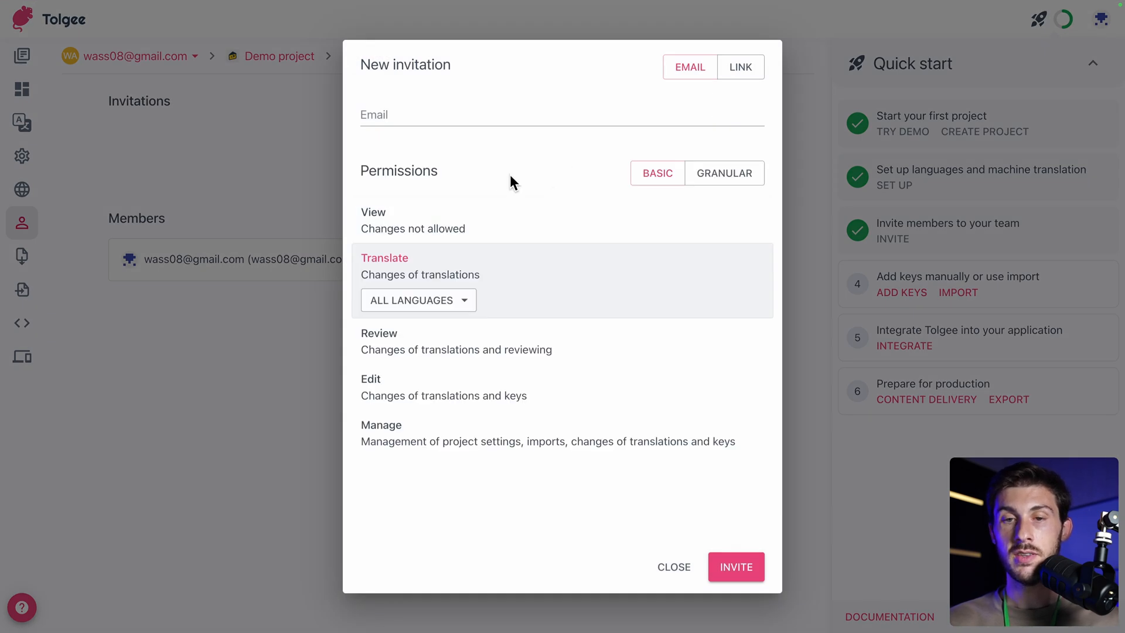
mouse_move(481, 182)
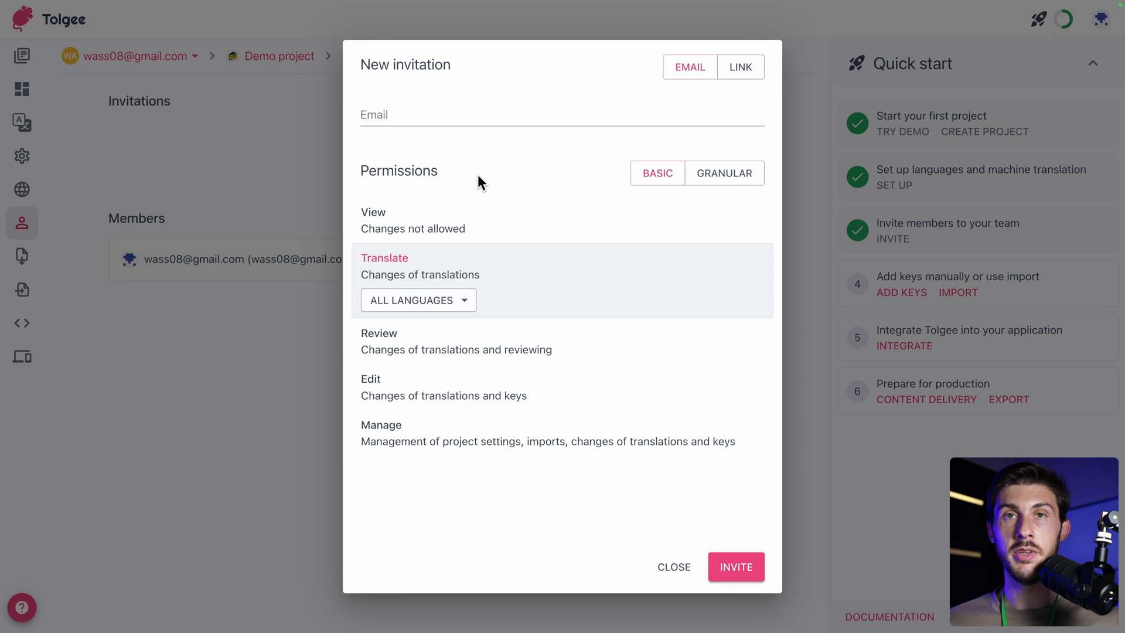
type("john")
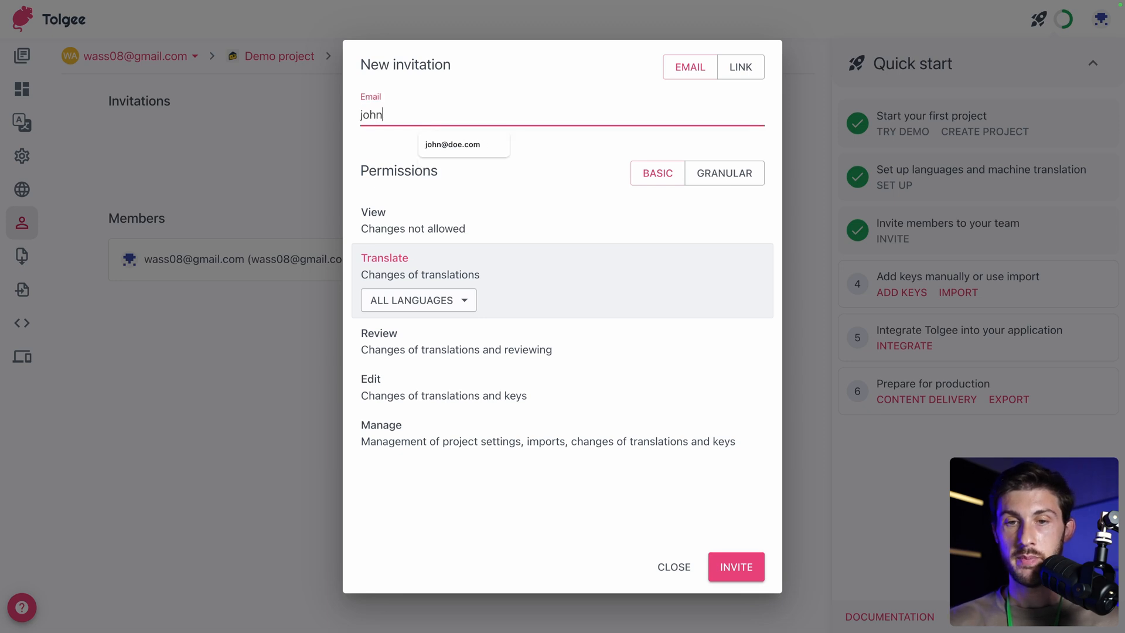
left_click(453, 144)
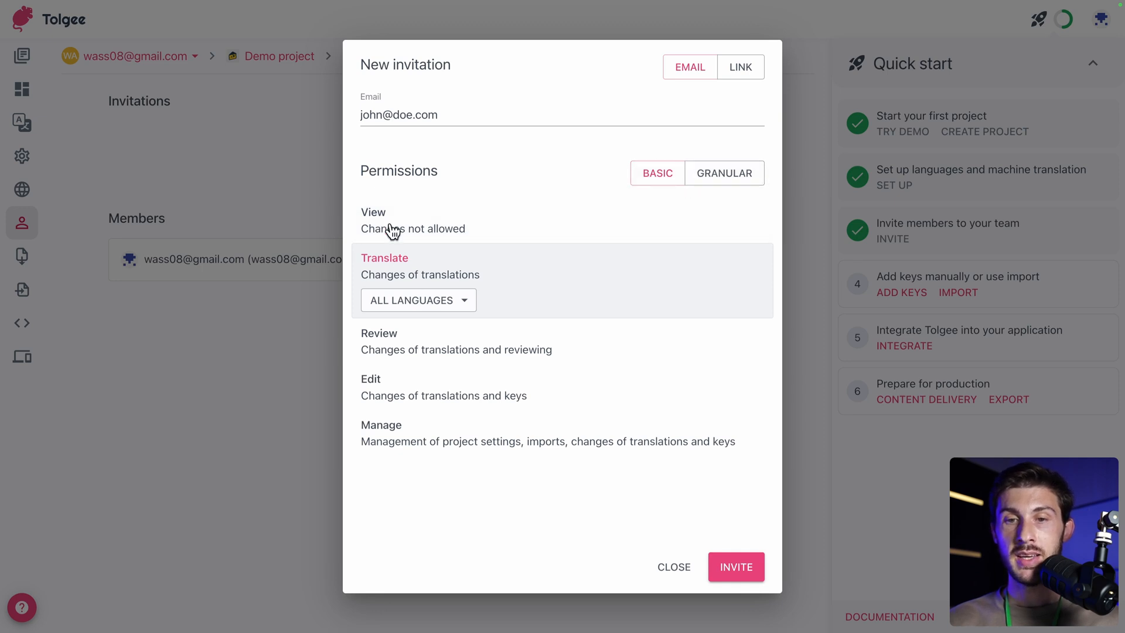
mouse_move(431, 300)
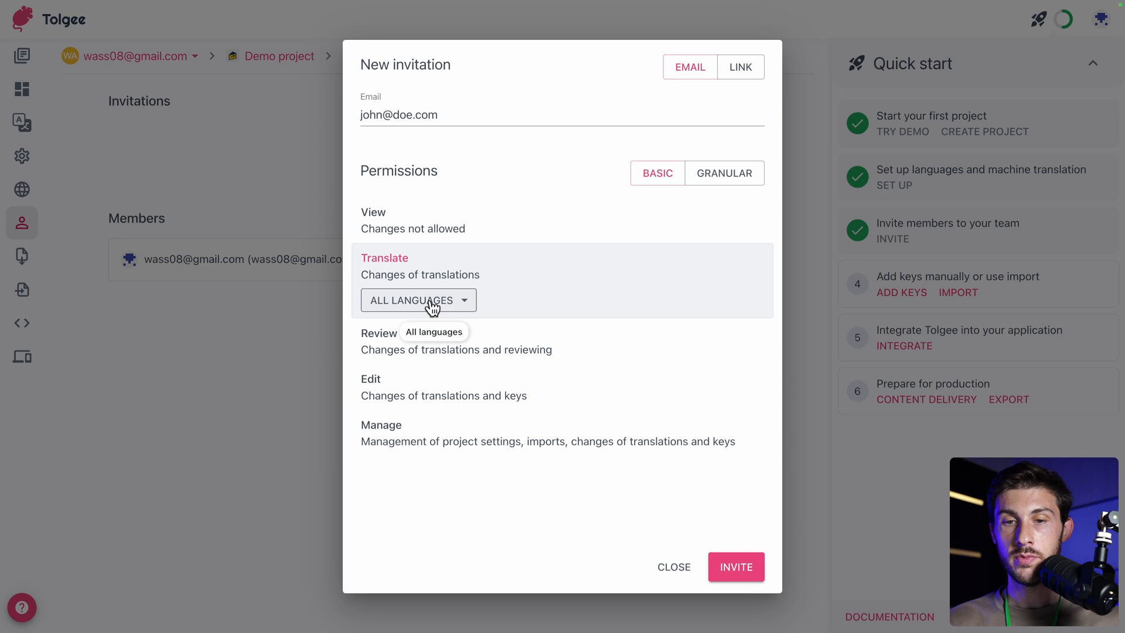
- Restrict the Translate permission to French only and send the invitation
left_click(419, 300)
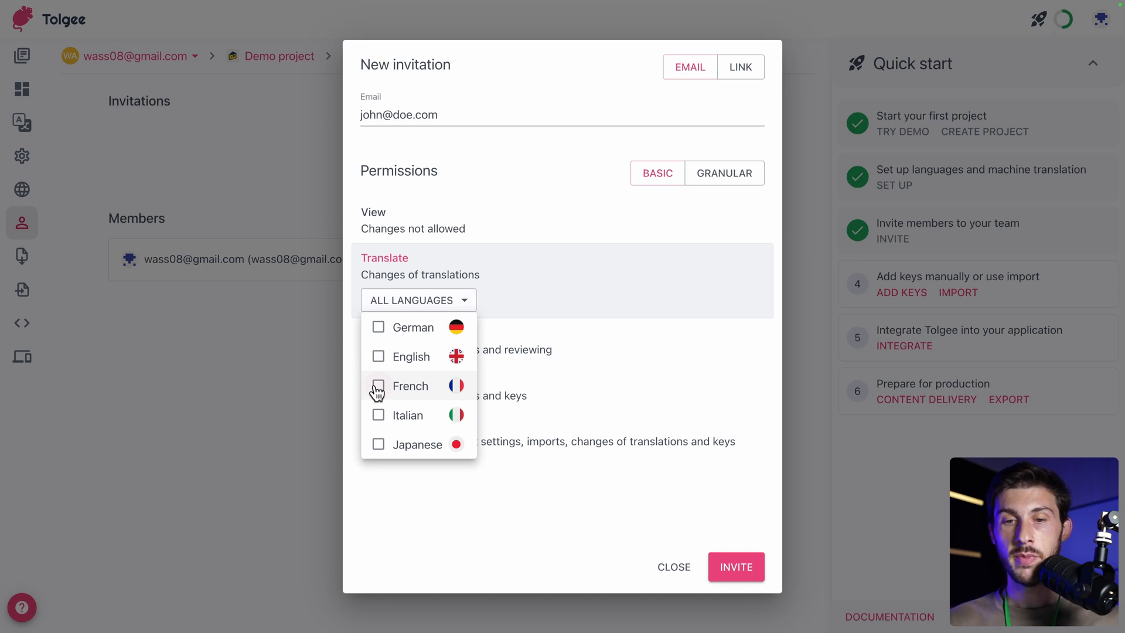
left_click(378, 386)
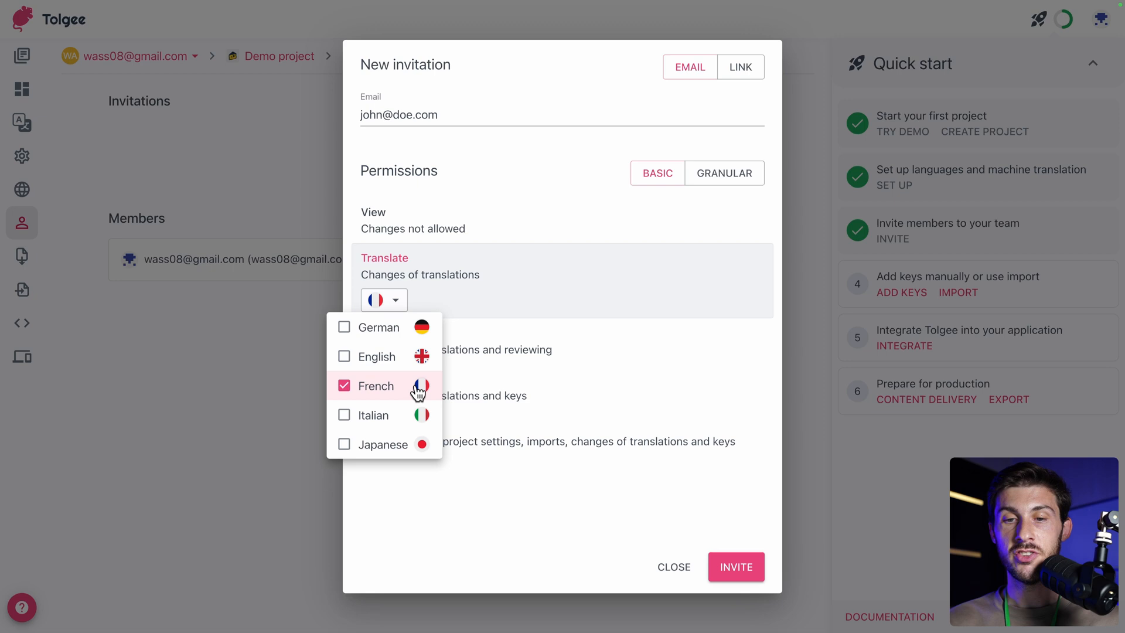
mouse_move(501, 375)
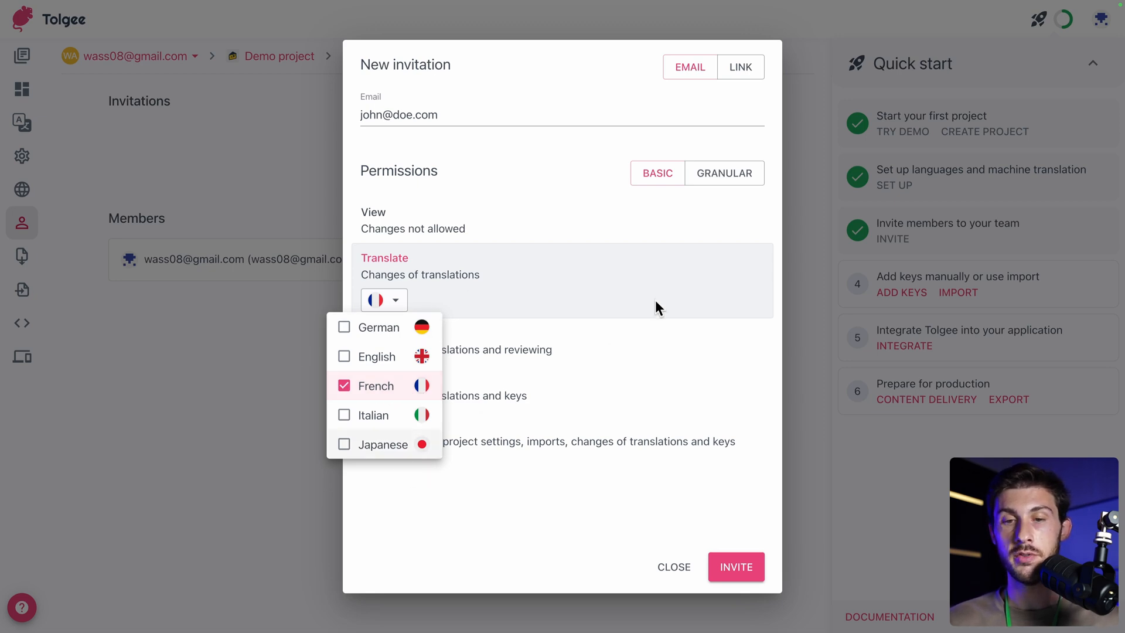
left_click(654, 289)
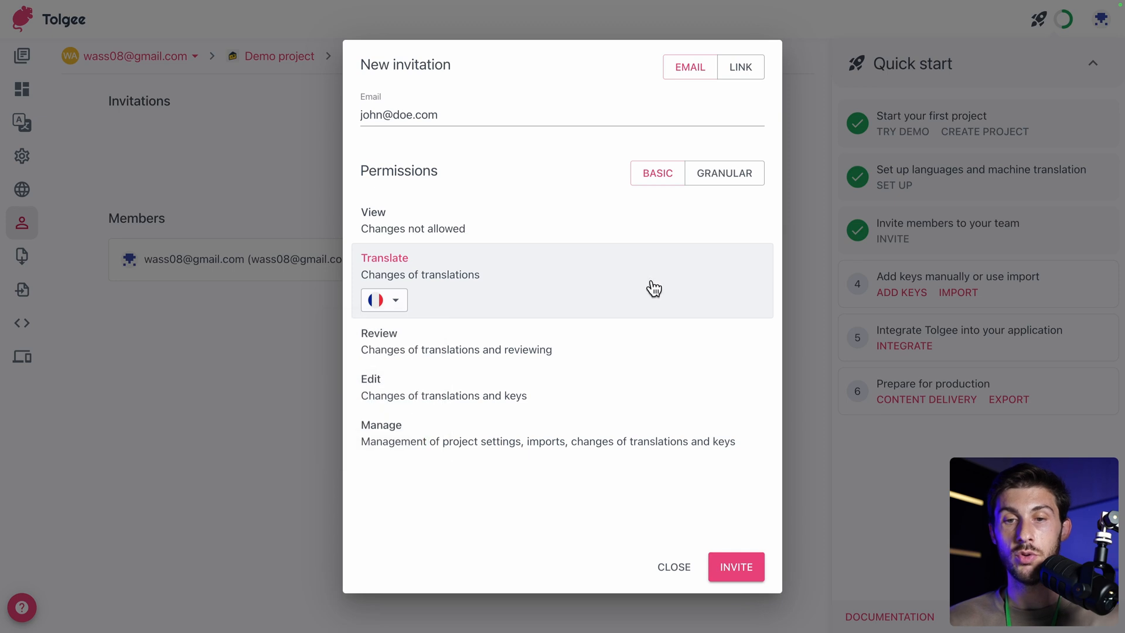
mouse_move(395, 271)
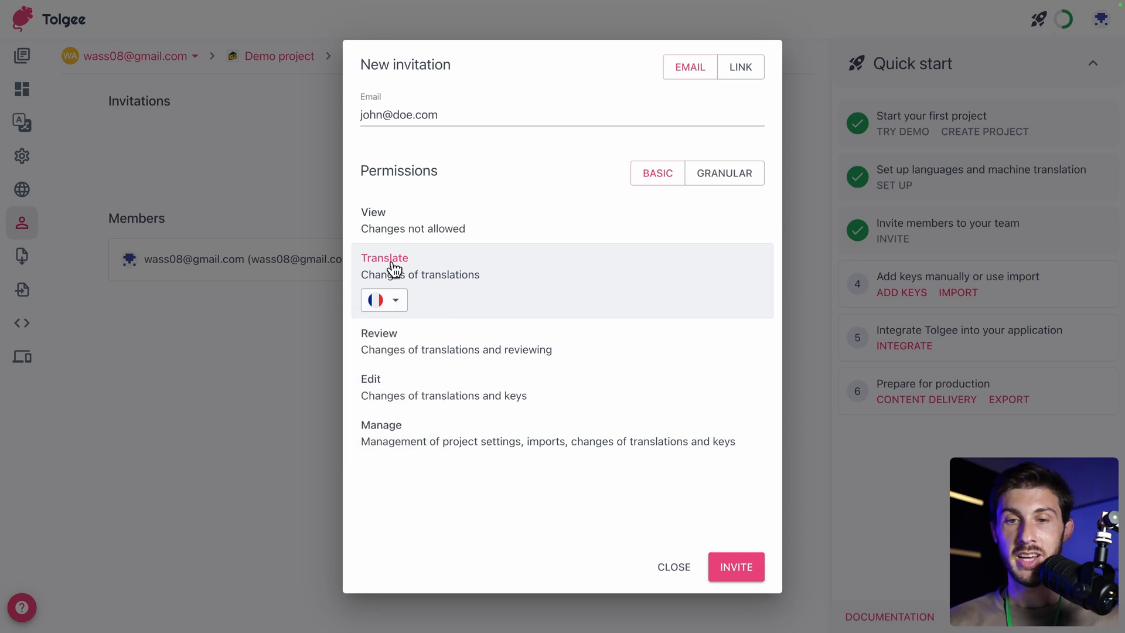
left_click(737, 567)
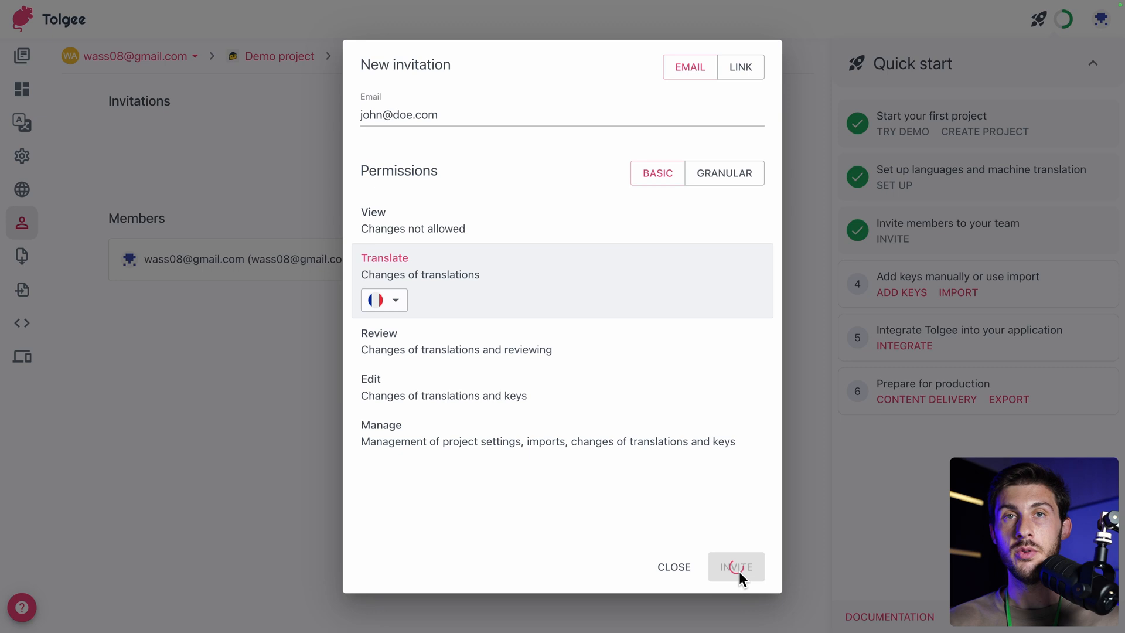
left_click(738, 567)
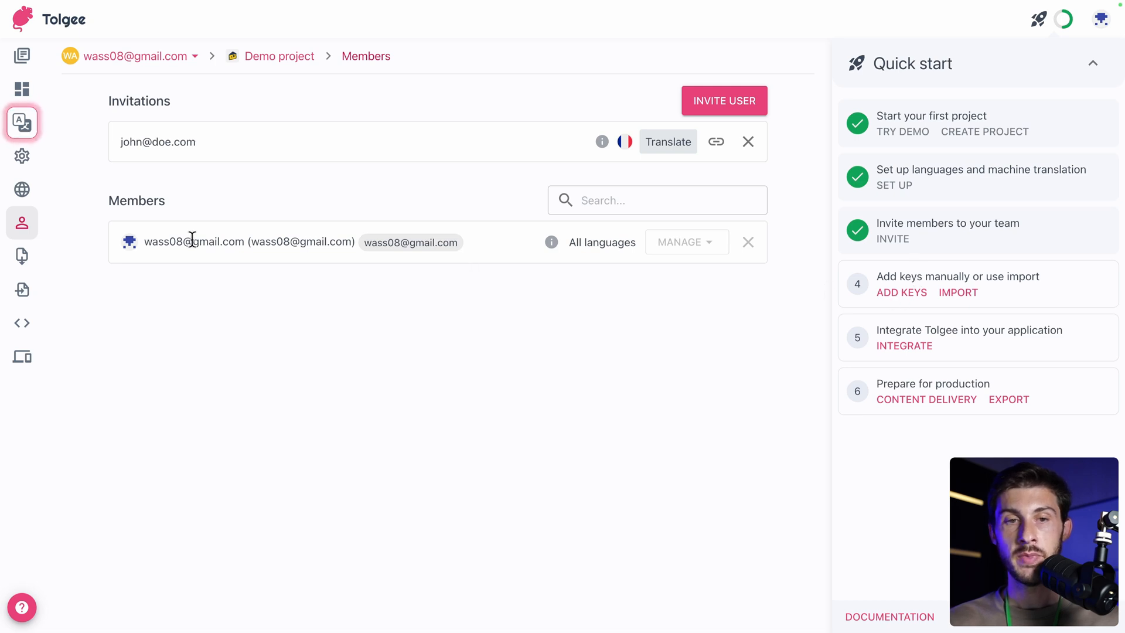
mouse_move(21, 123)
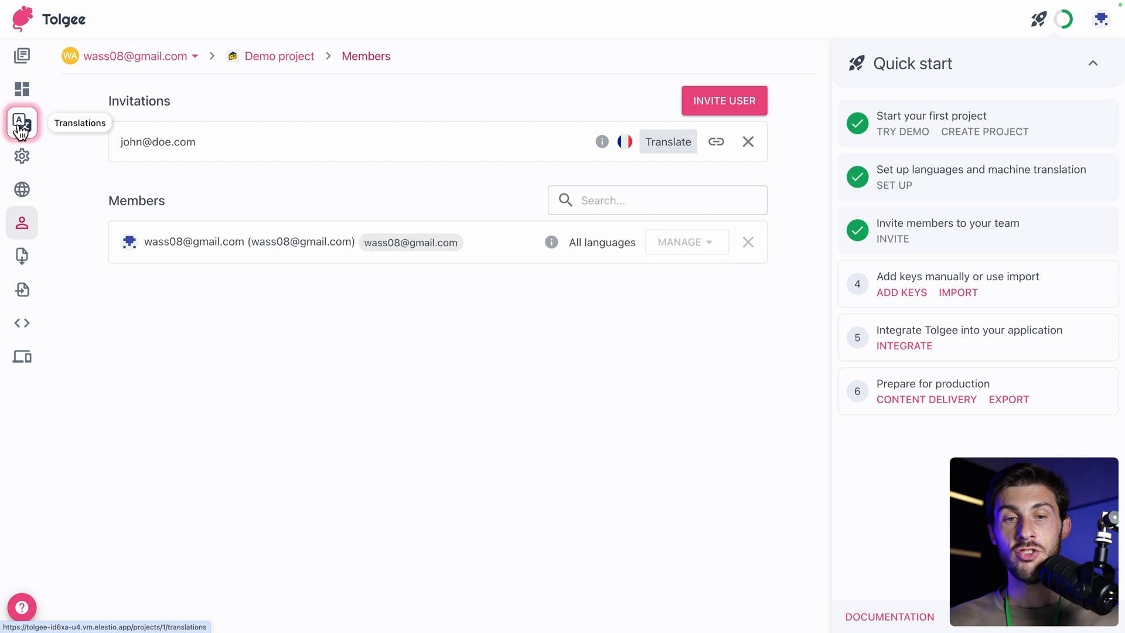
- View the Demo project's Translations list, dismissing an unsaved new-key form
left_click(22, 123)
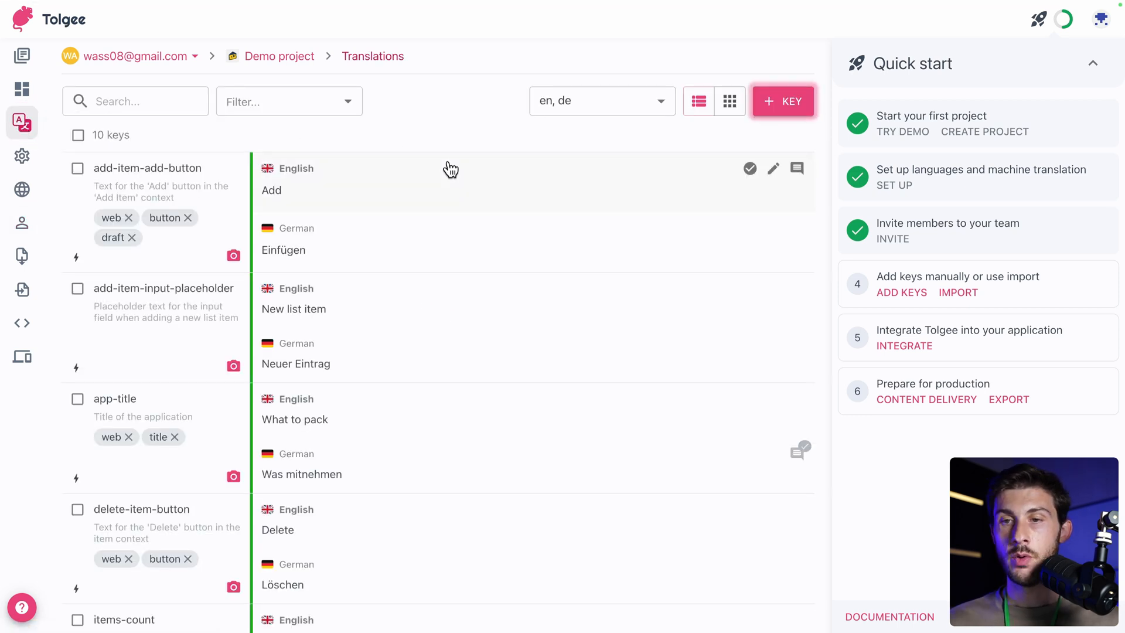
left_click(783, 100)
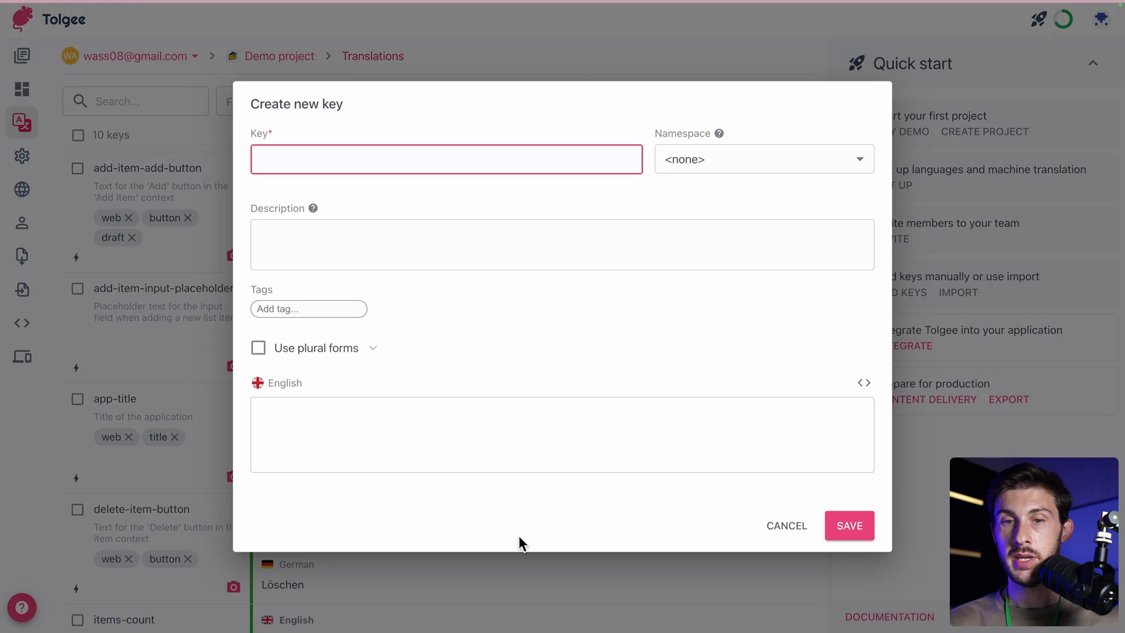
left_click(787, 525)
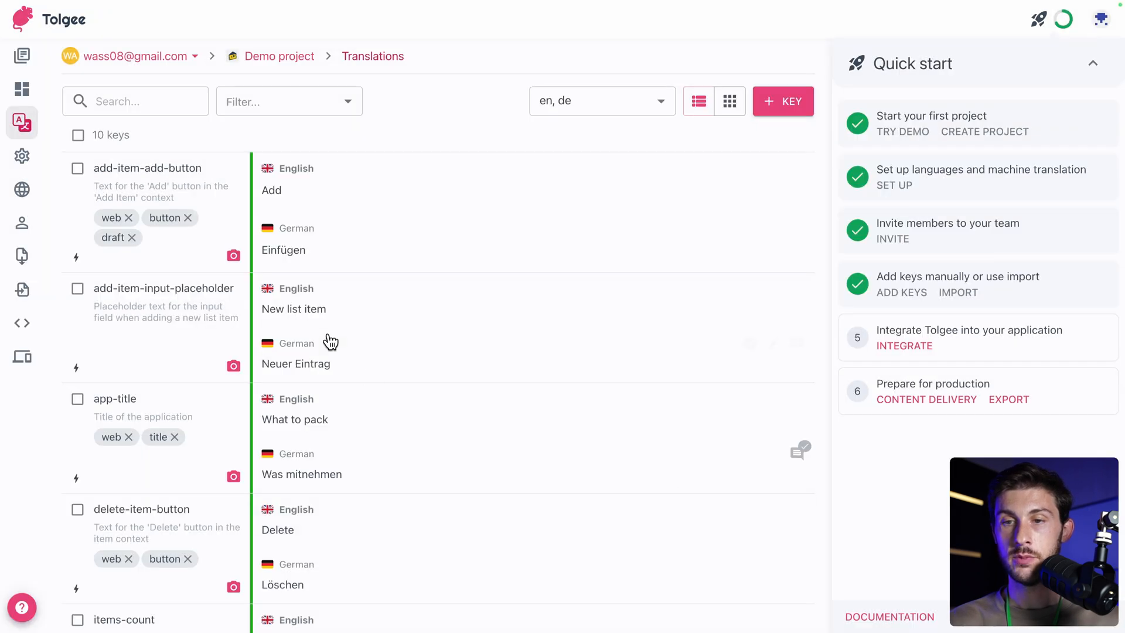
mouse_move(439, 198)
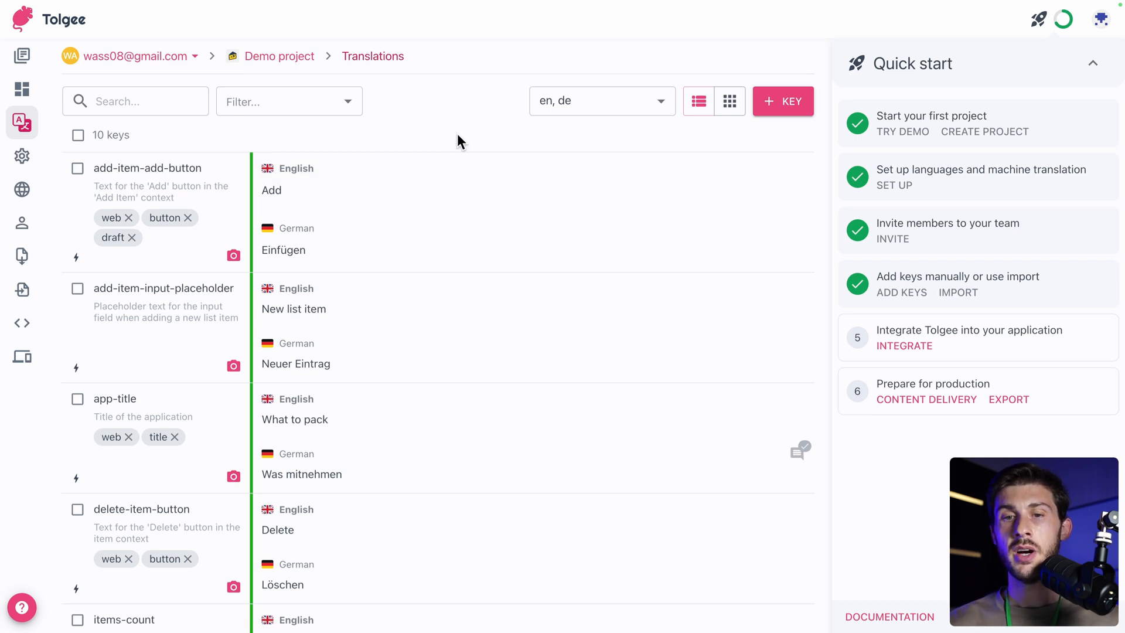
scroll("down", 3)
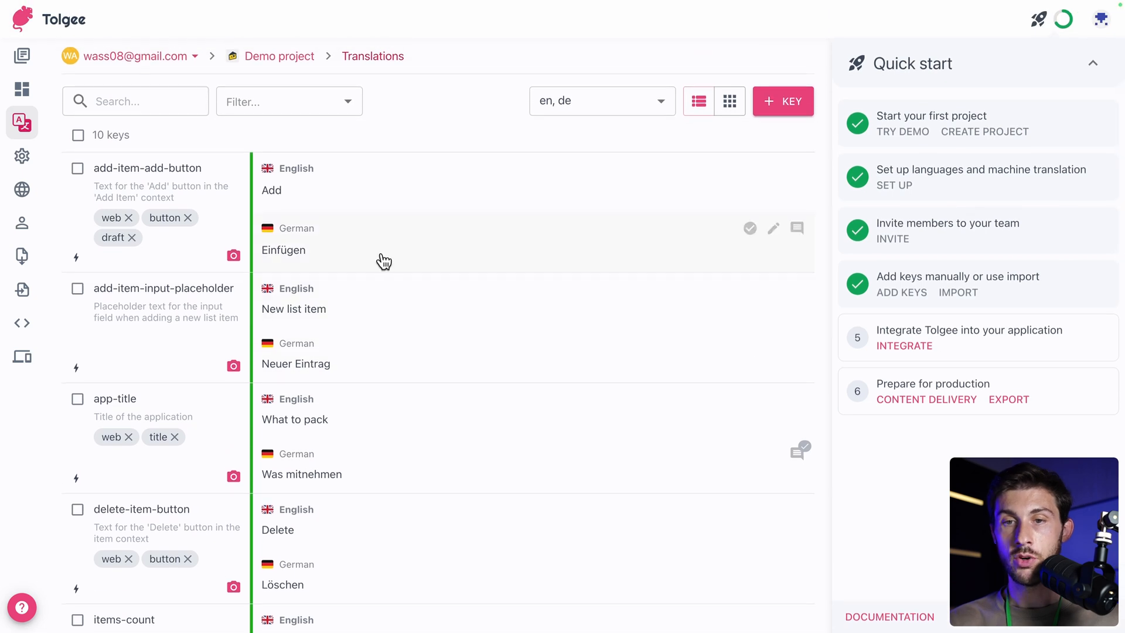
- Display French alongside English and hide German in the translations view
left_click(602, 101)
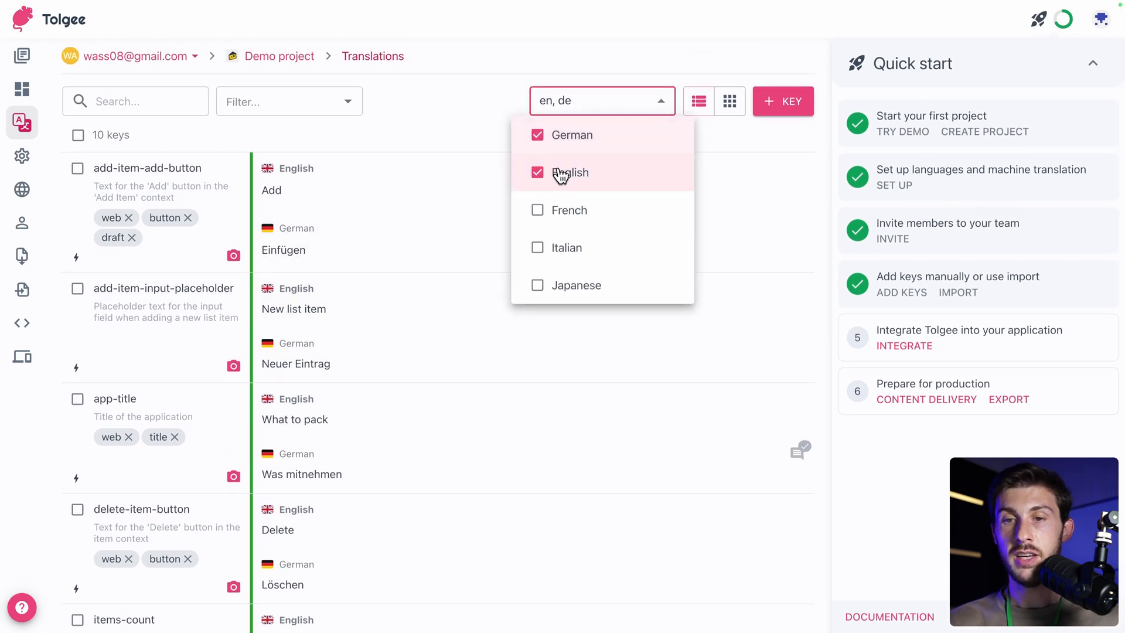
left_click(537, 210)
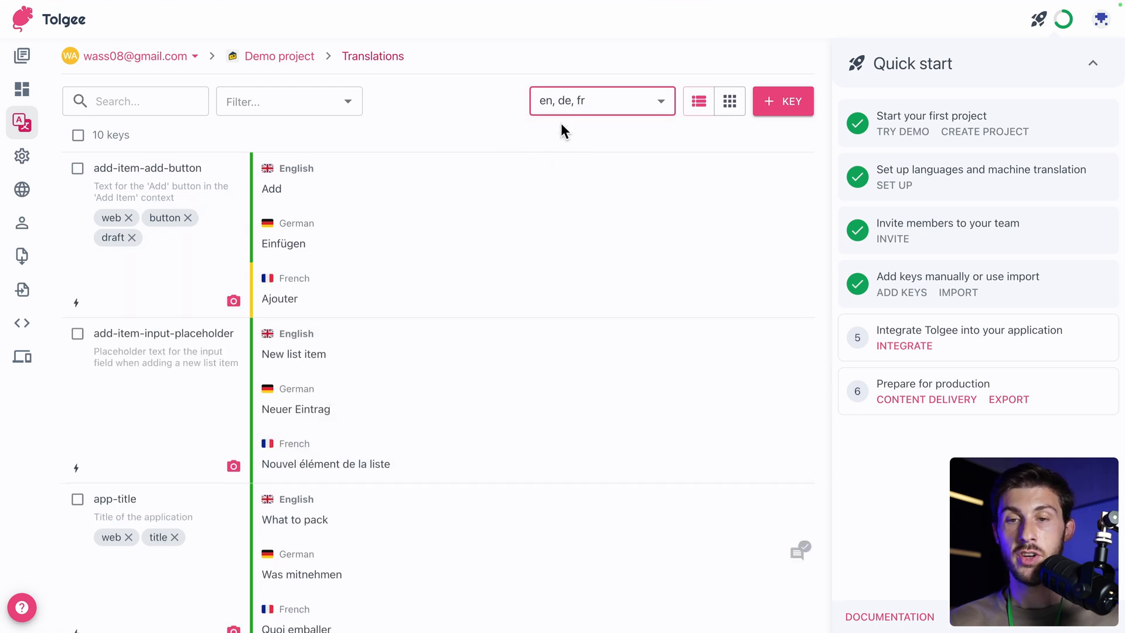
left_click(602, 101)
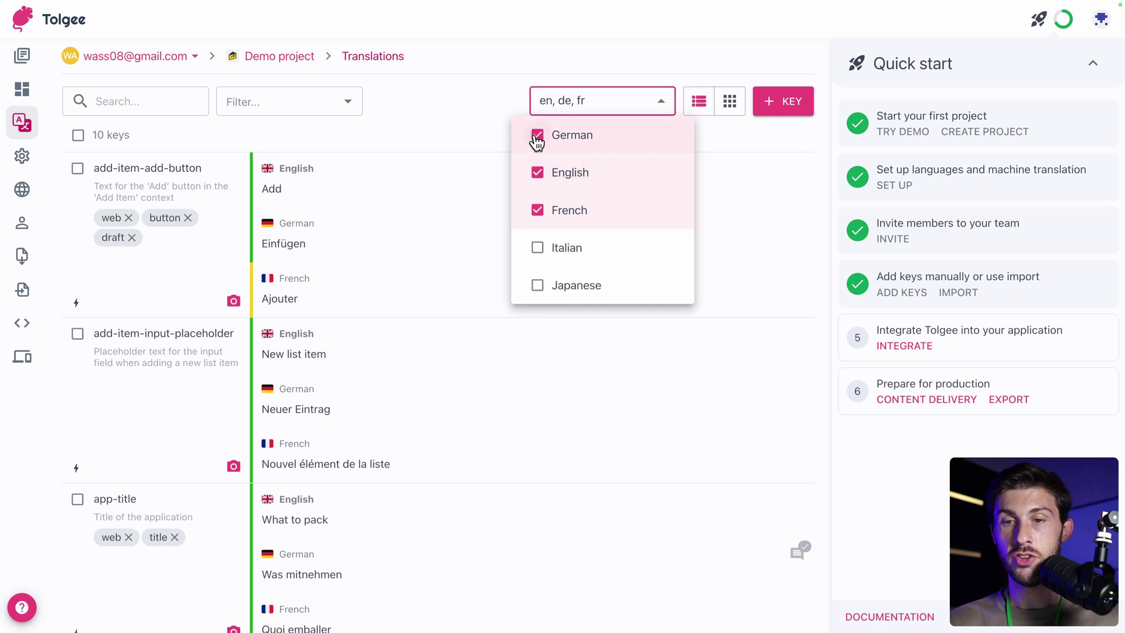
left_click(537, 135)
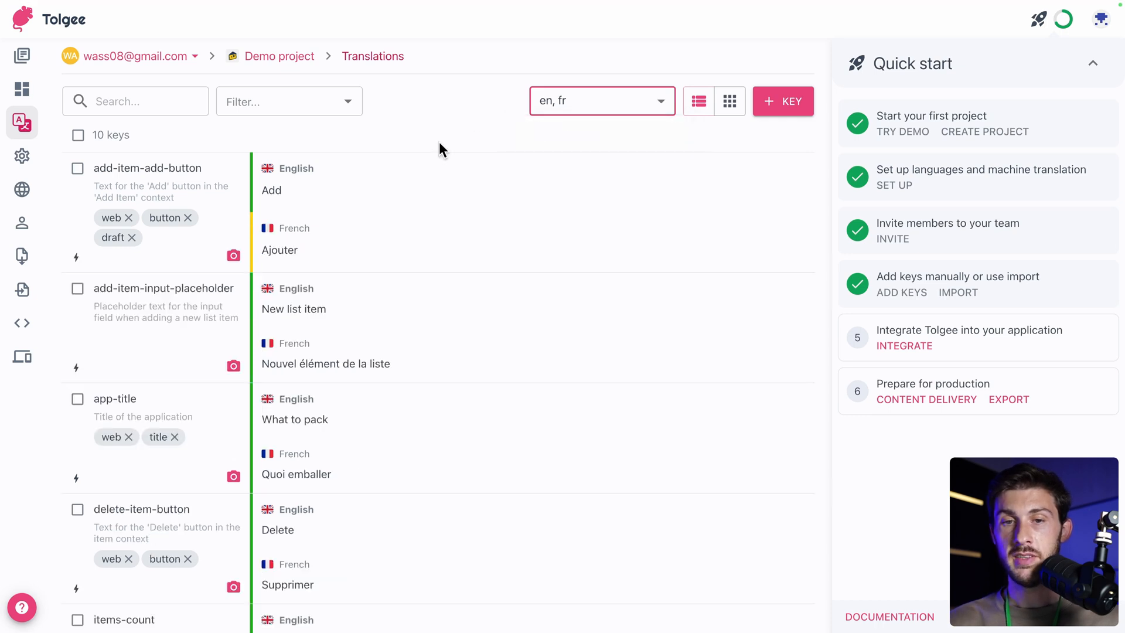
mouse_move(352, 242)
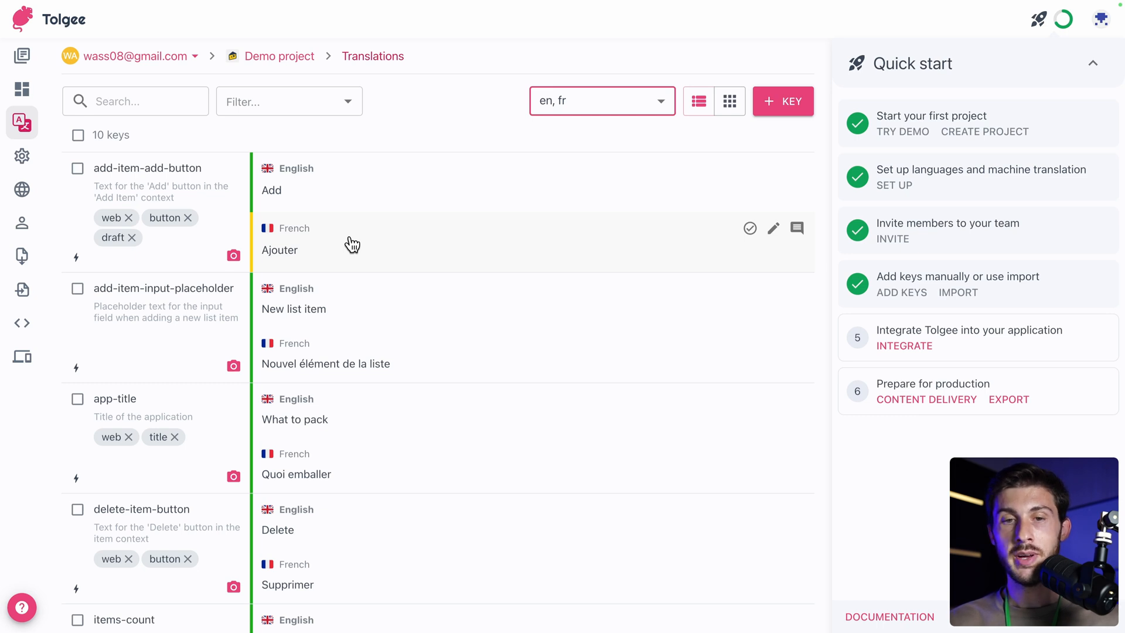
mouse_move(303, 199)
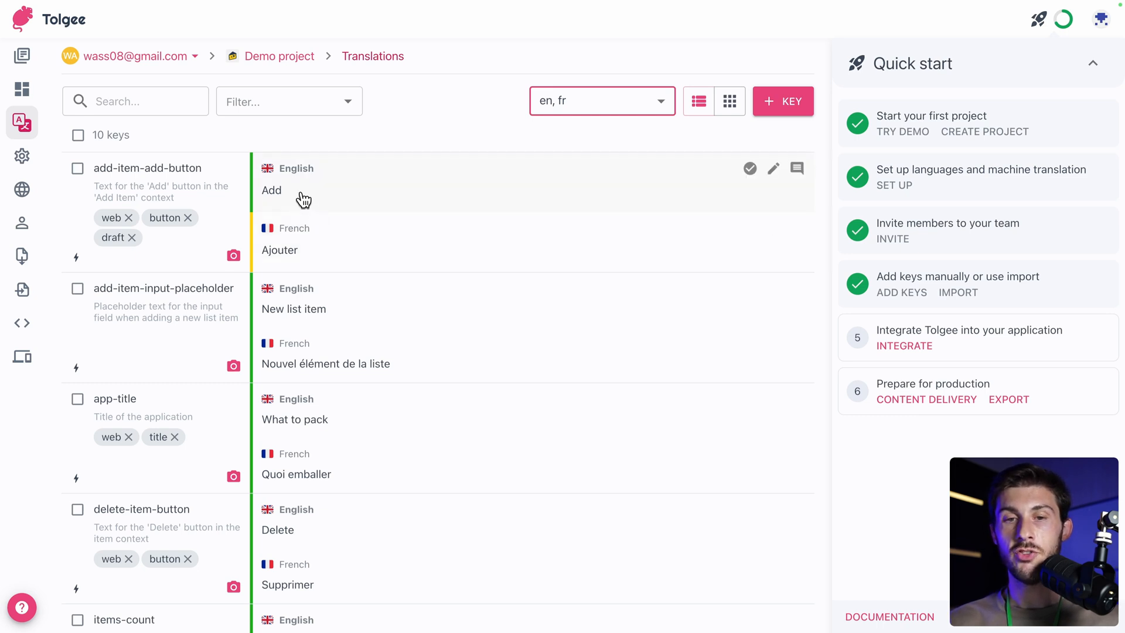
mouse_move(260, 197)
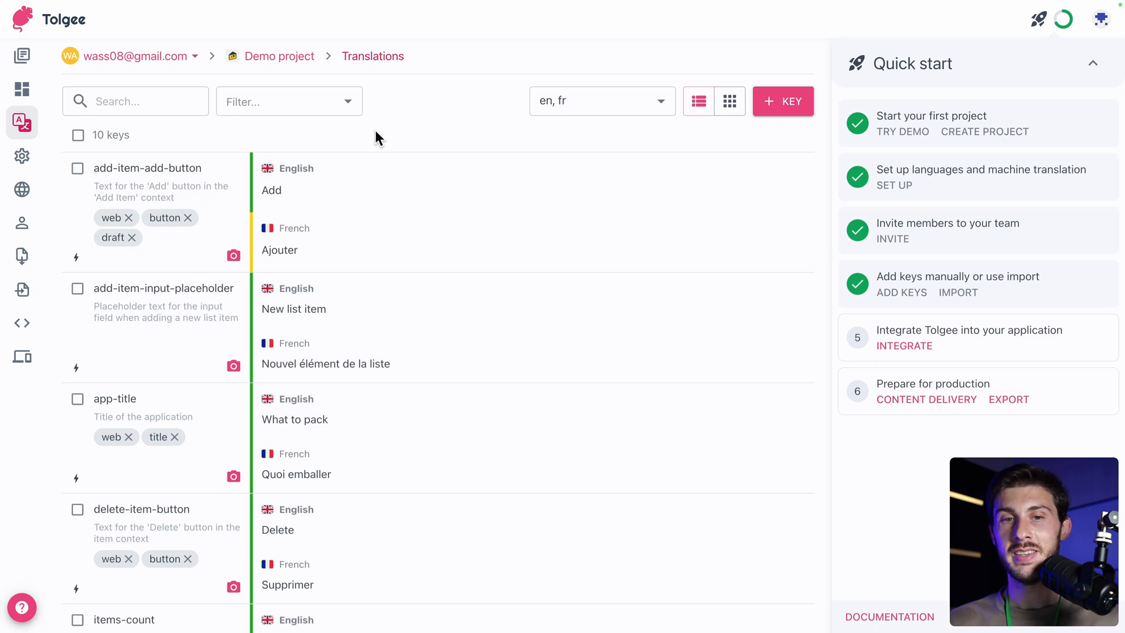
mouse_move(312, 242)
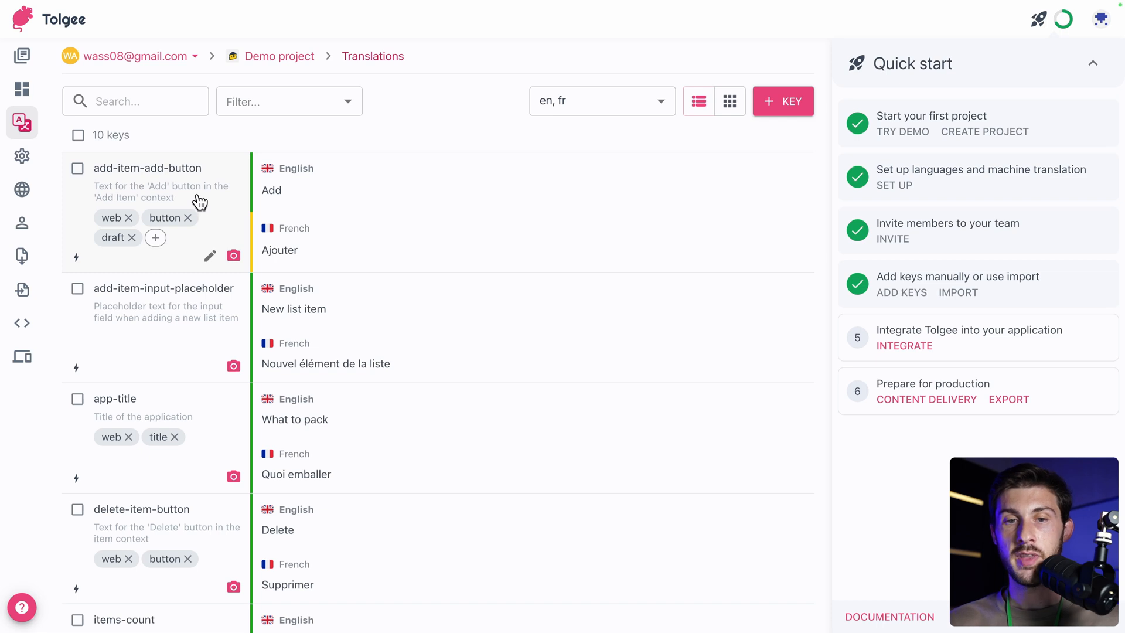
left_click(209, 256)
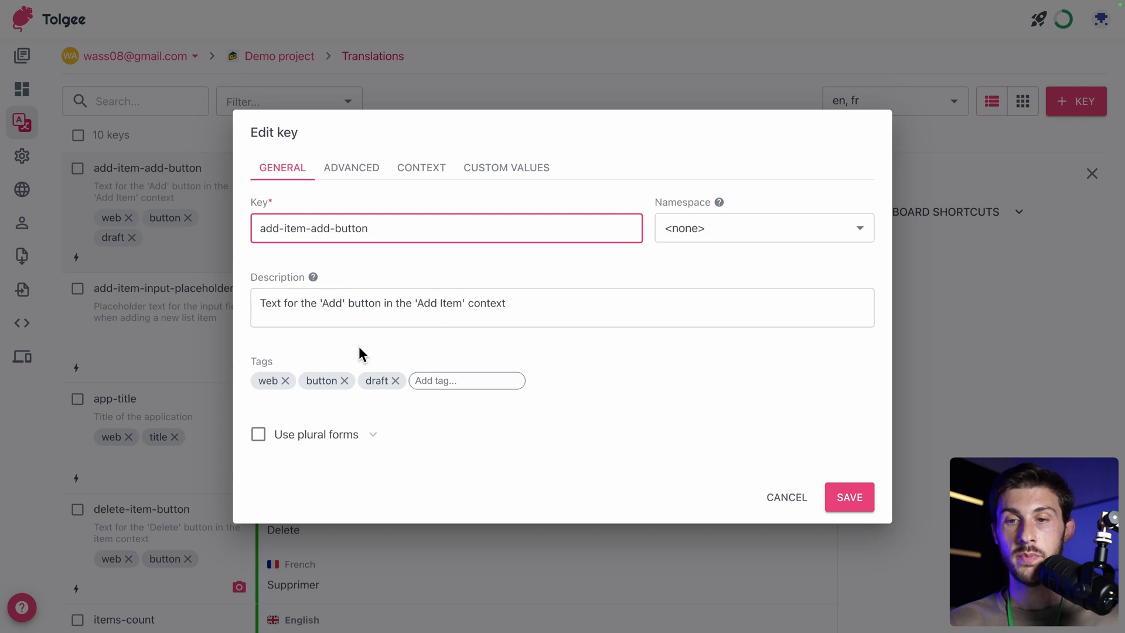
left_click(764, 228)
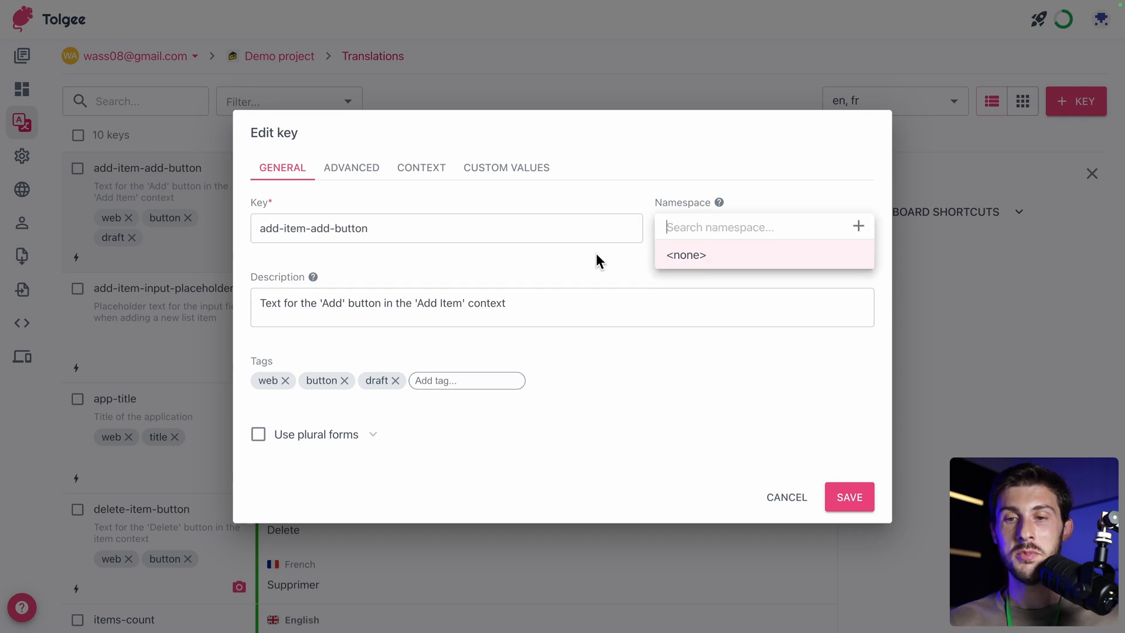
left_click(687, 256)
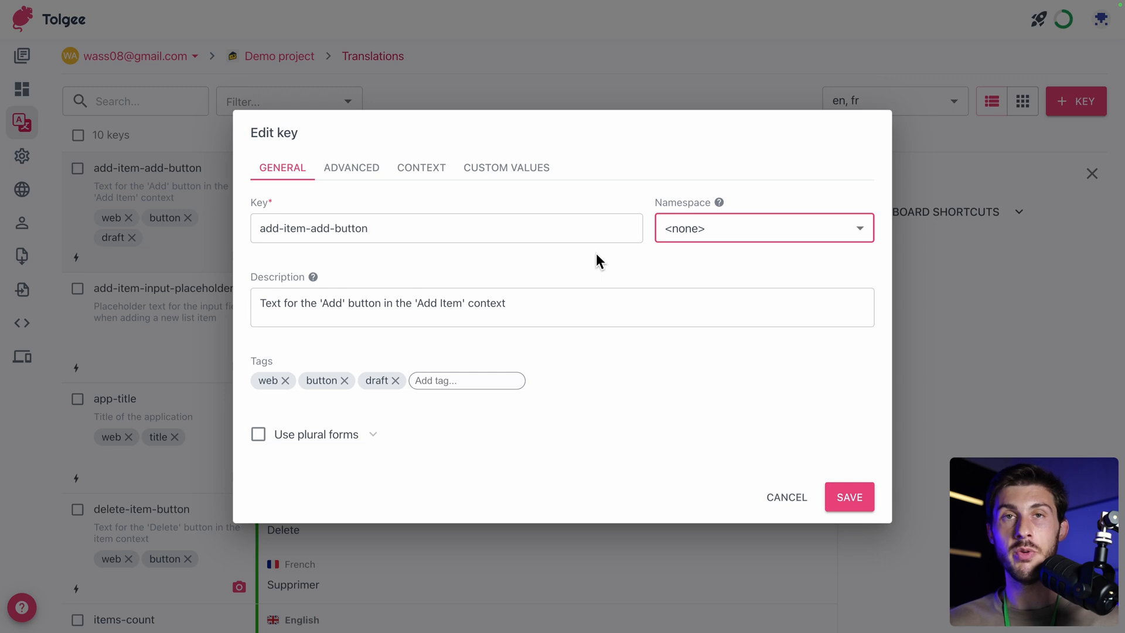
mouse_move(673, 251)
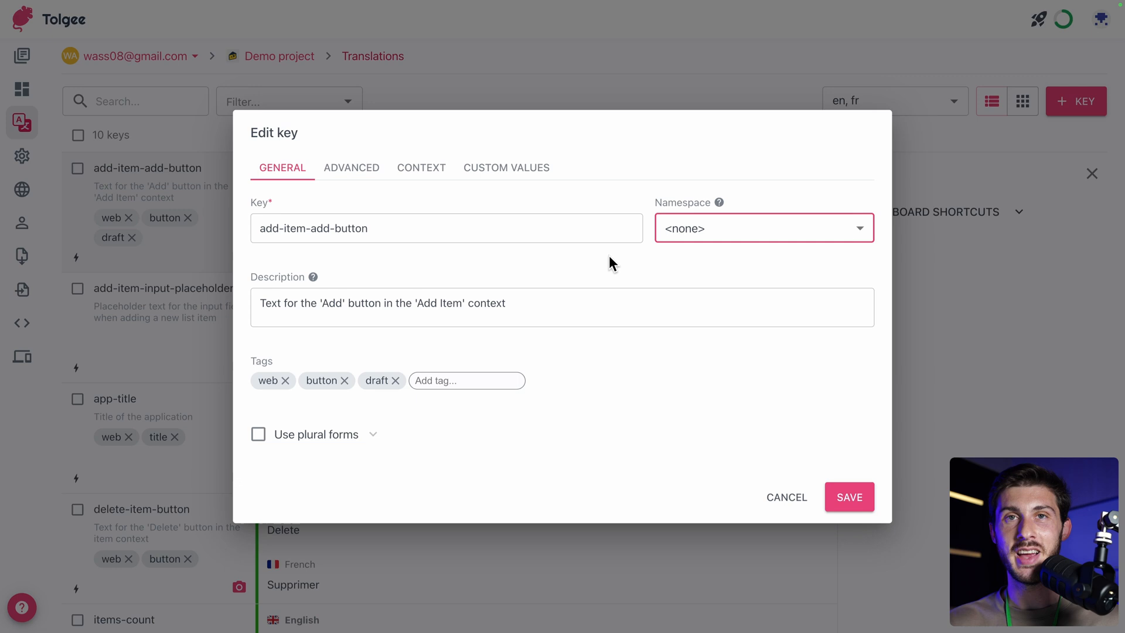
mouse_move(374, 336)
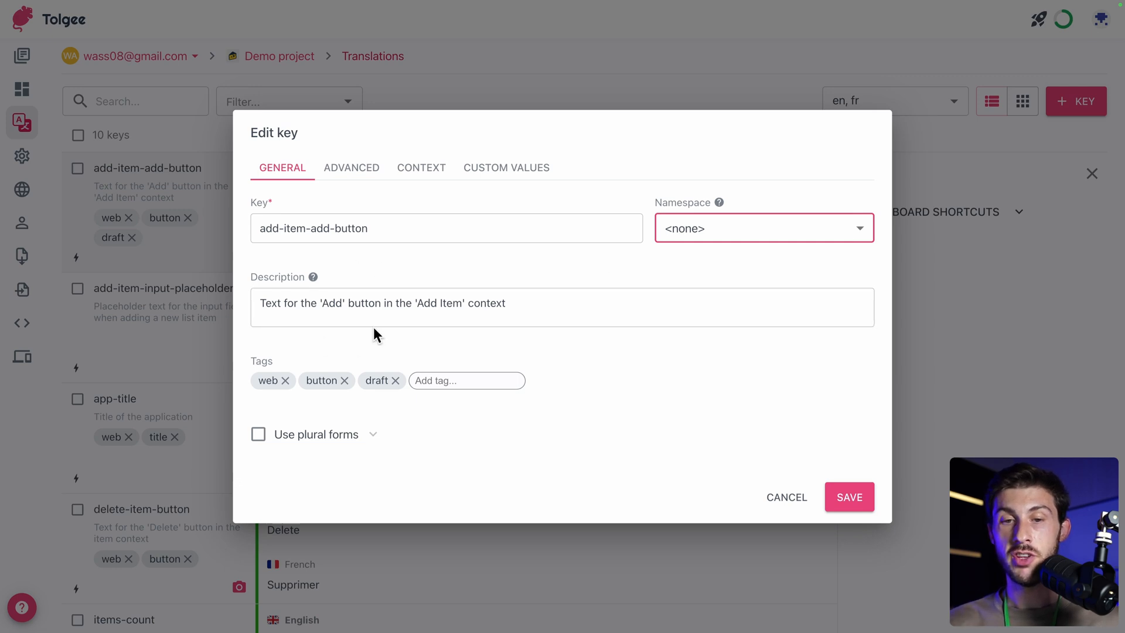
mouse_move(483, 444)
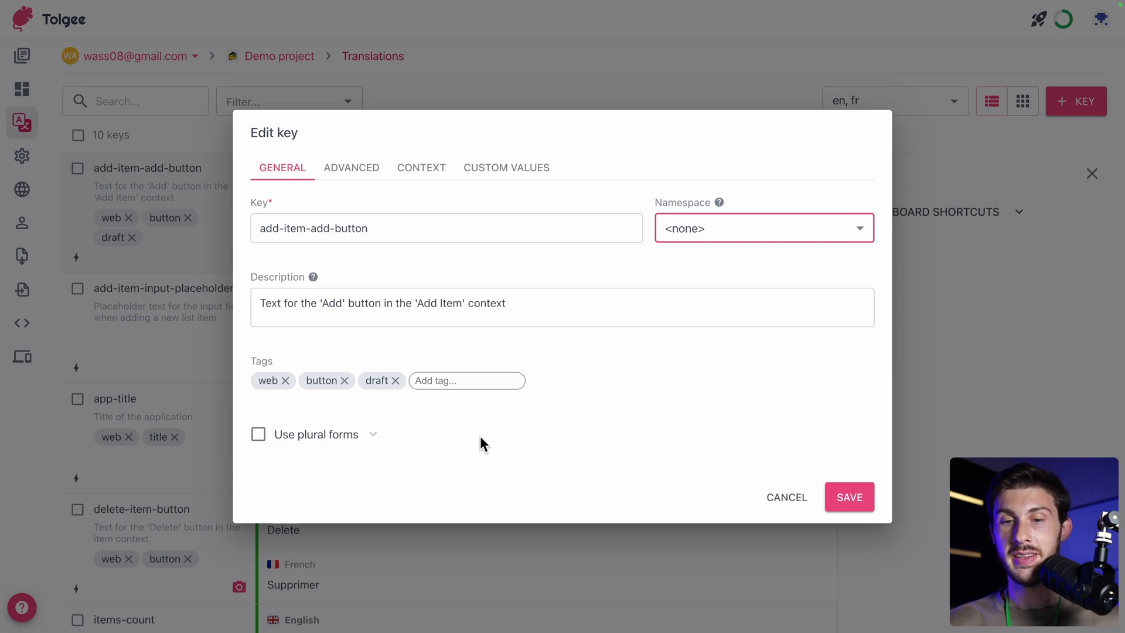
left_click(788, 497)
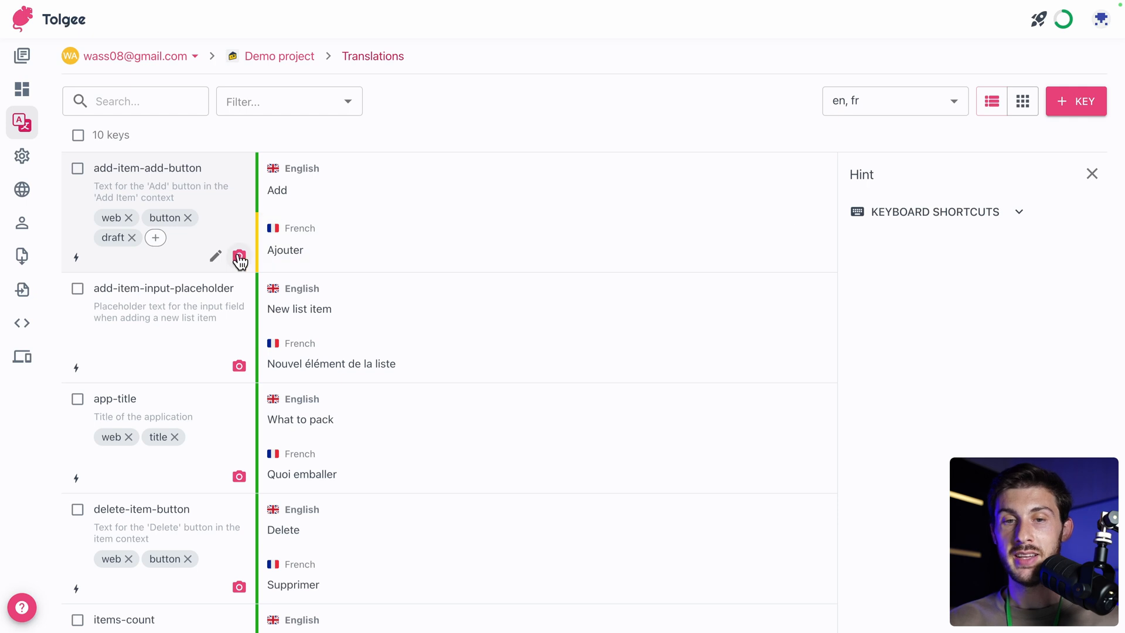
- View the in-context screenshot for the add-item-add-button key
left_click(239, 257)
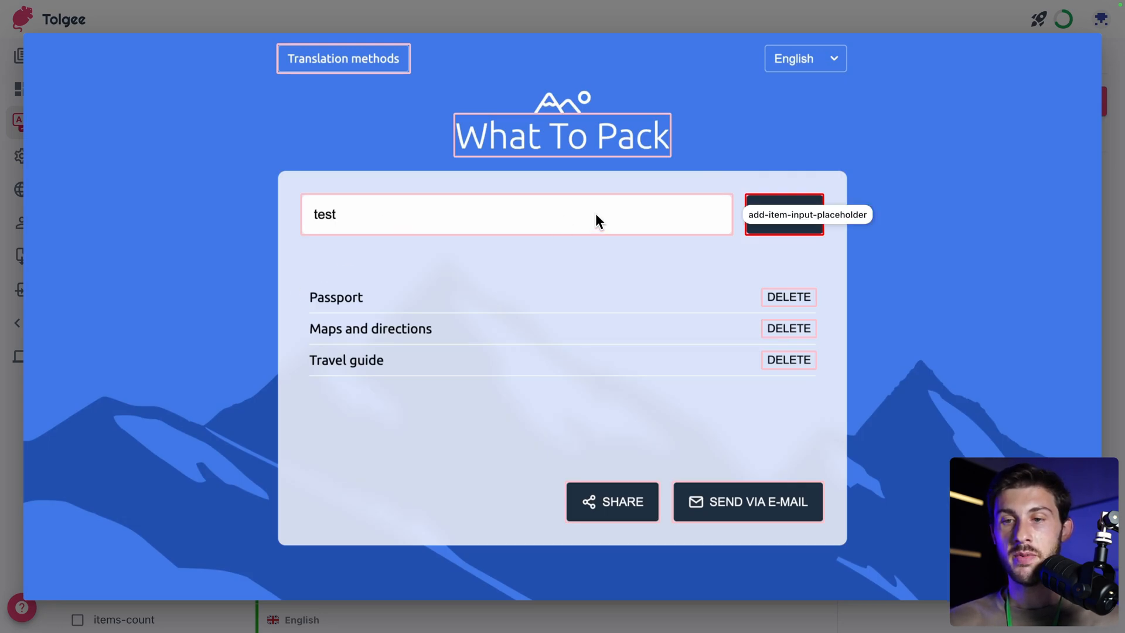
mouse_move(789, 231)
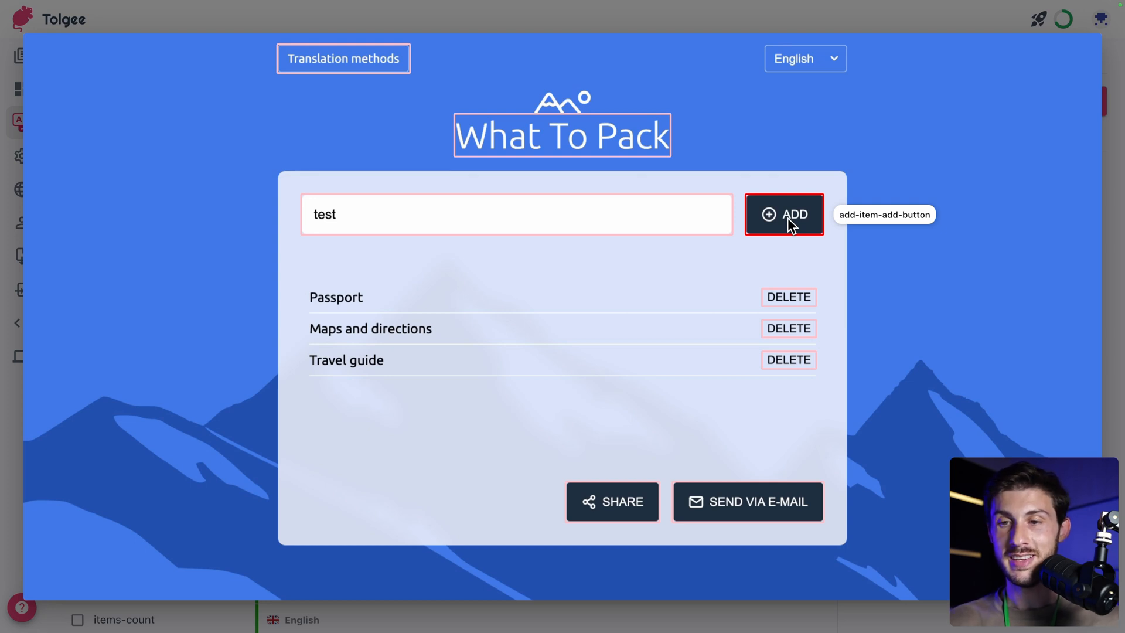
mouse_move(774, 262)
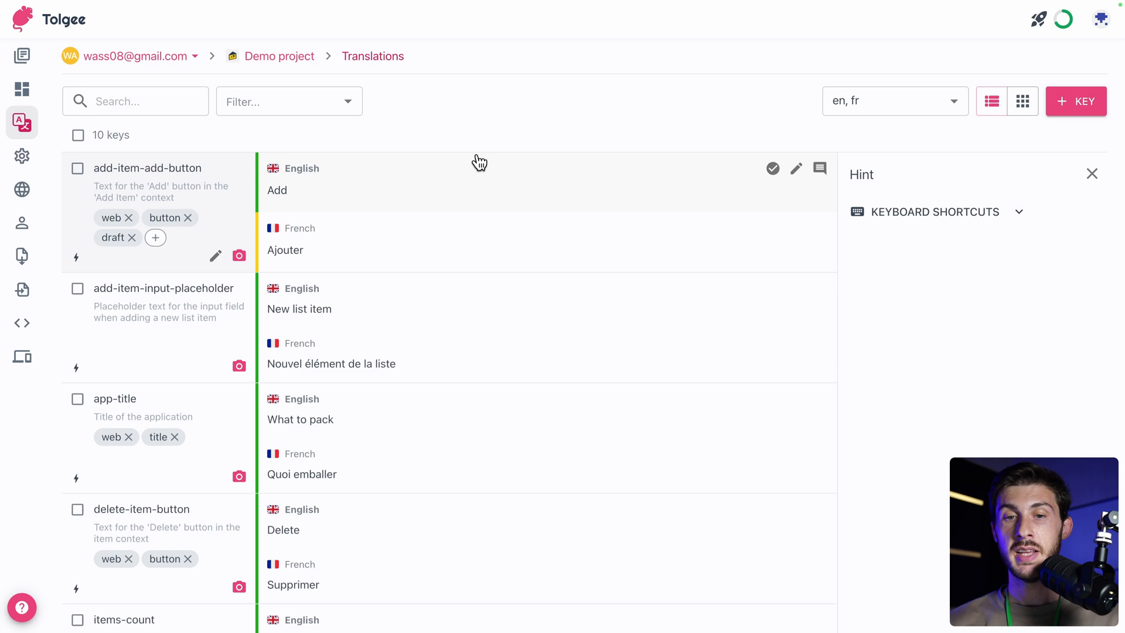
mouse_move(547, 253)
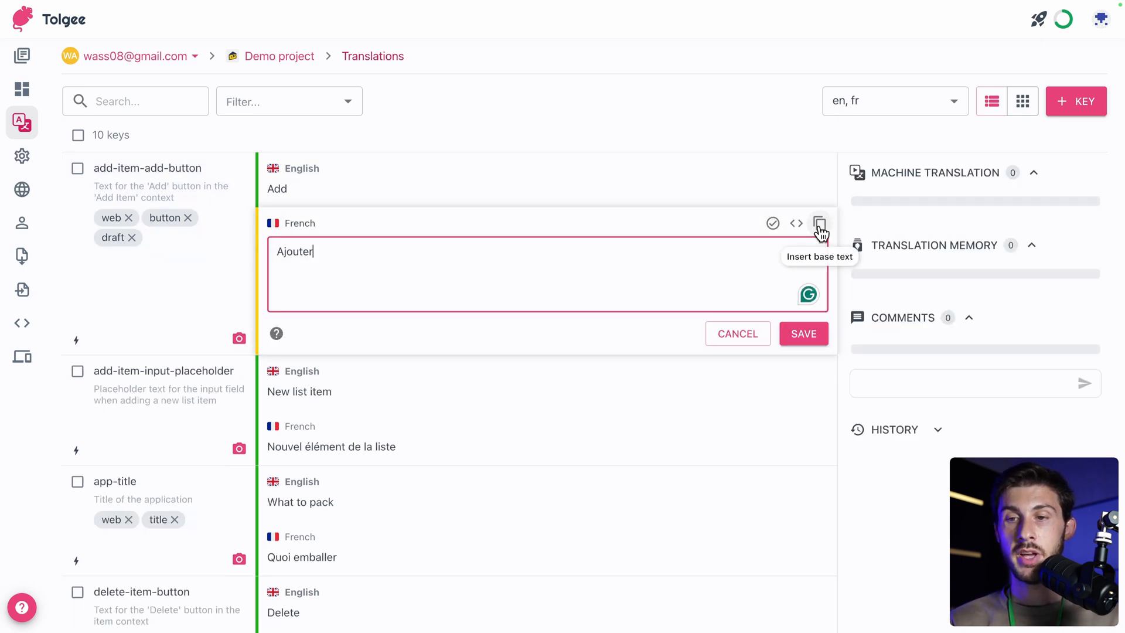
- Post the comment 'this one I'm not sure' on the French translation of add-item-add-button
type("can someone help me on")
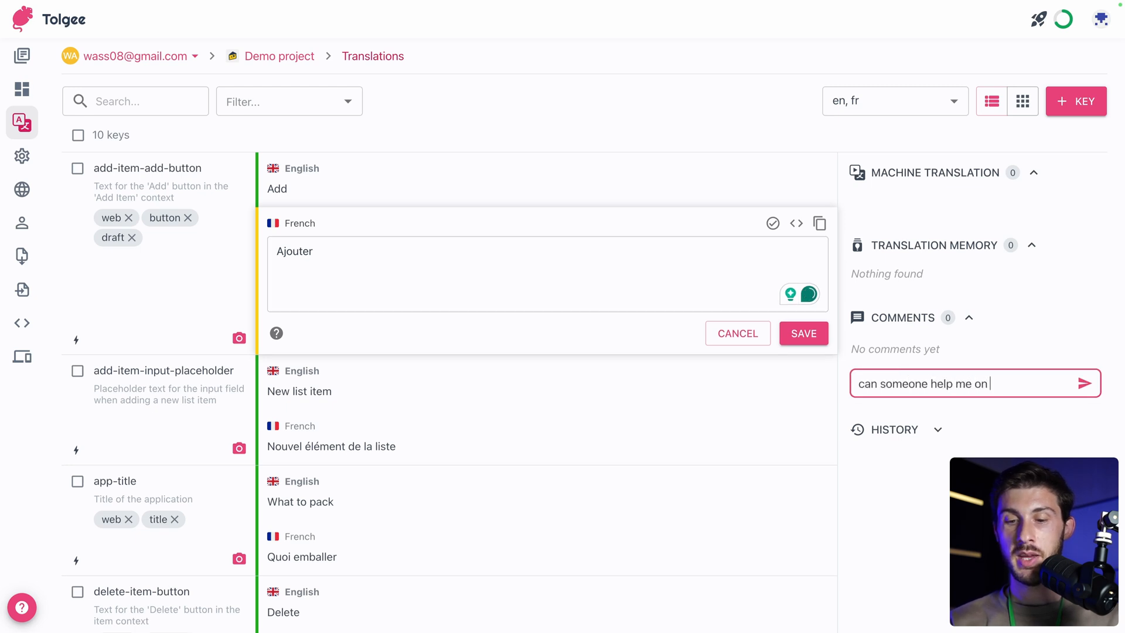
type("this one I'm not sure")
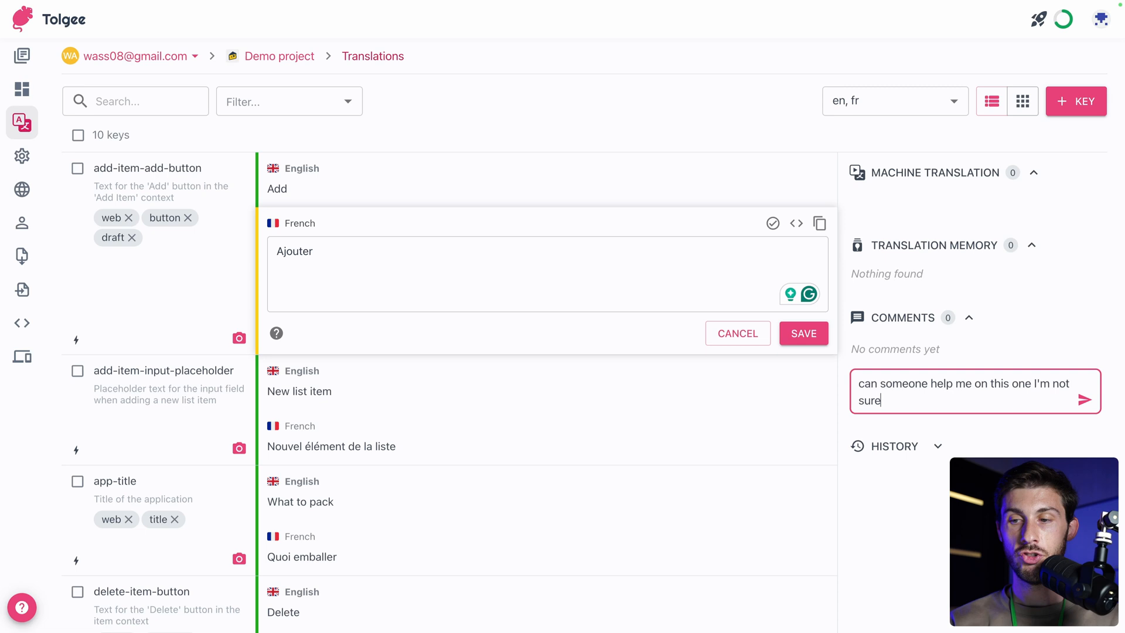
left_click(1083, 399)
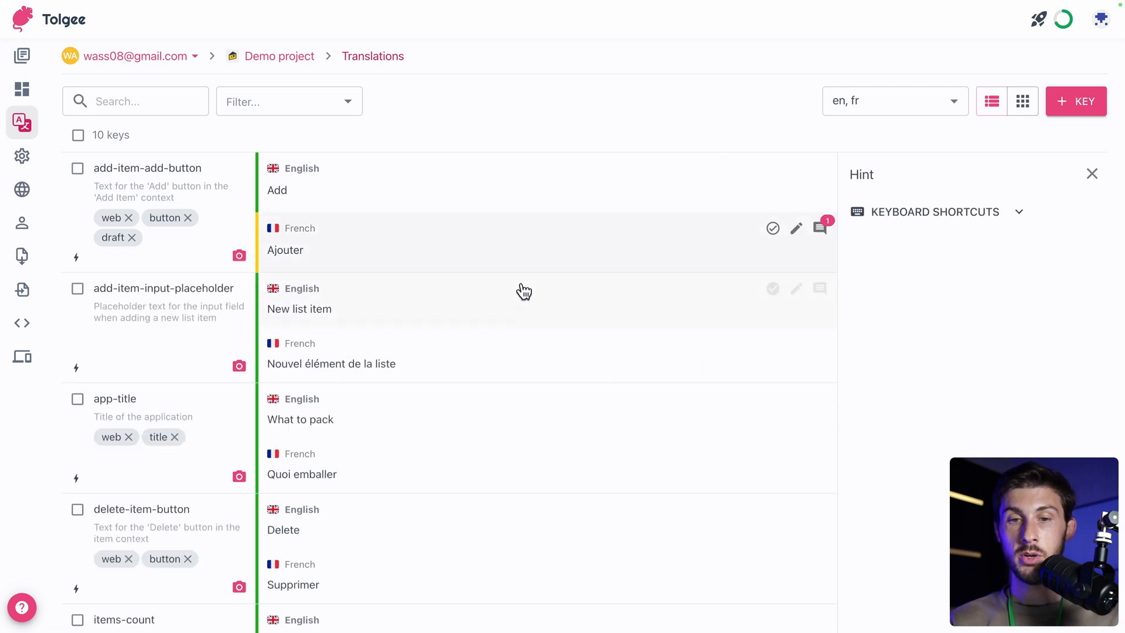
mouse_move(820, 230)
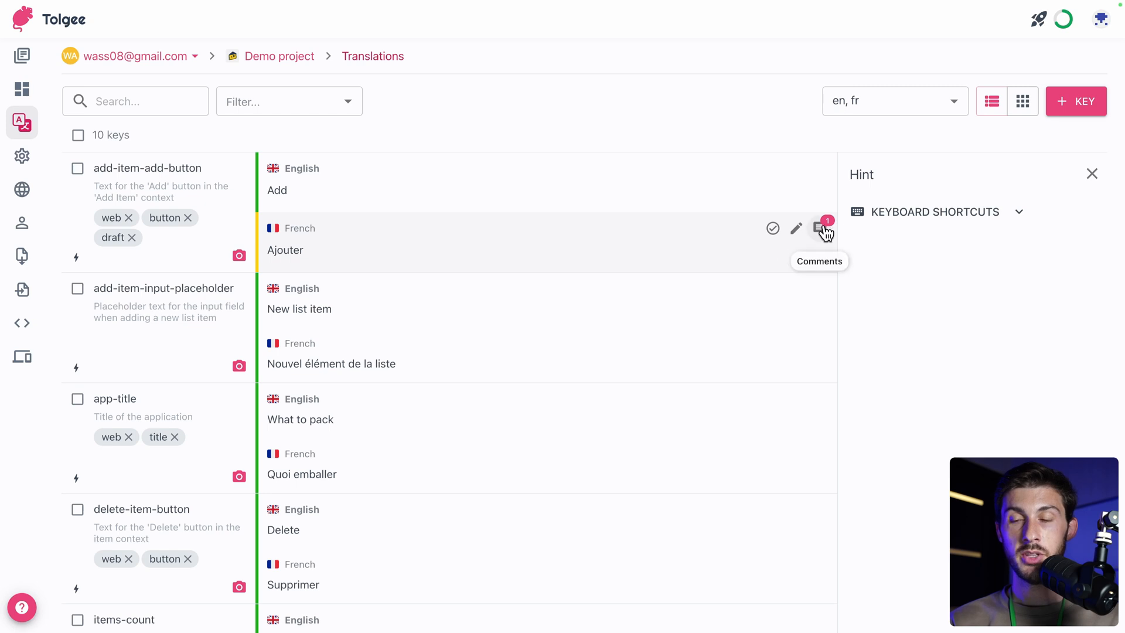
left_click(820, 227)
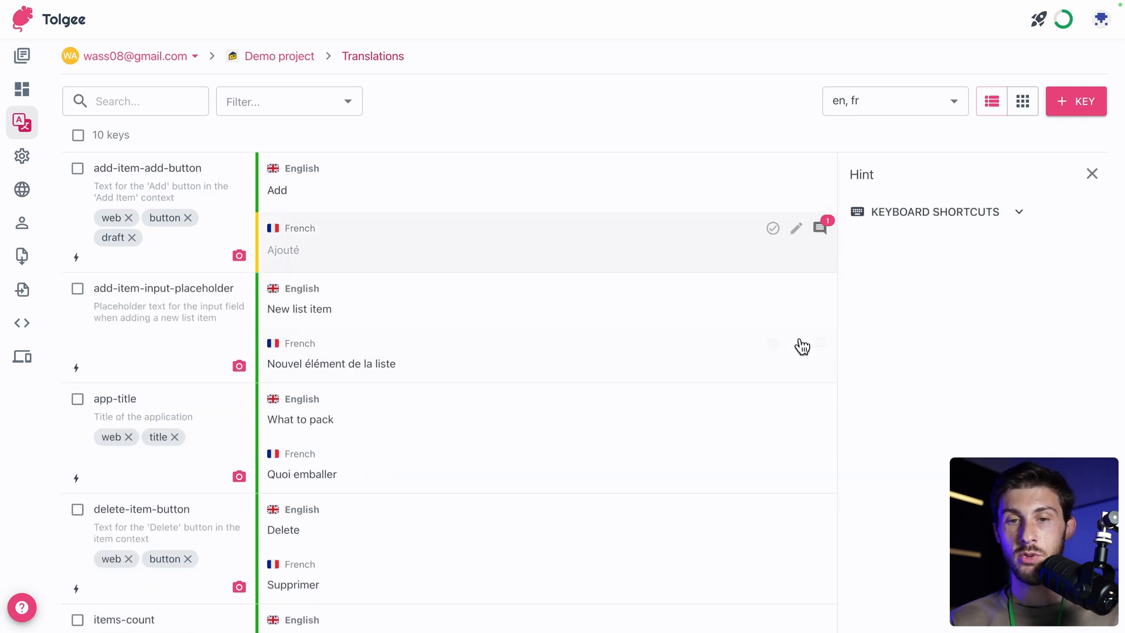
mouse_move(305, 249)
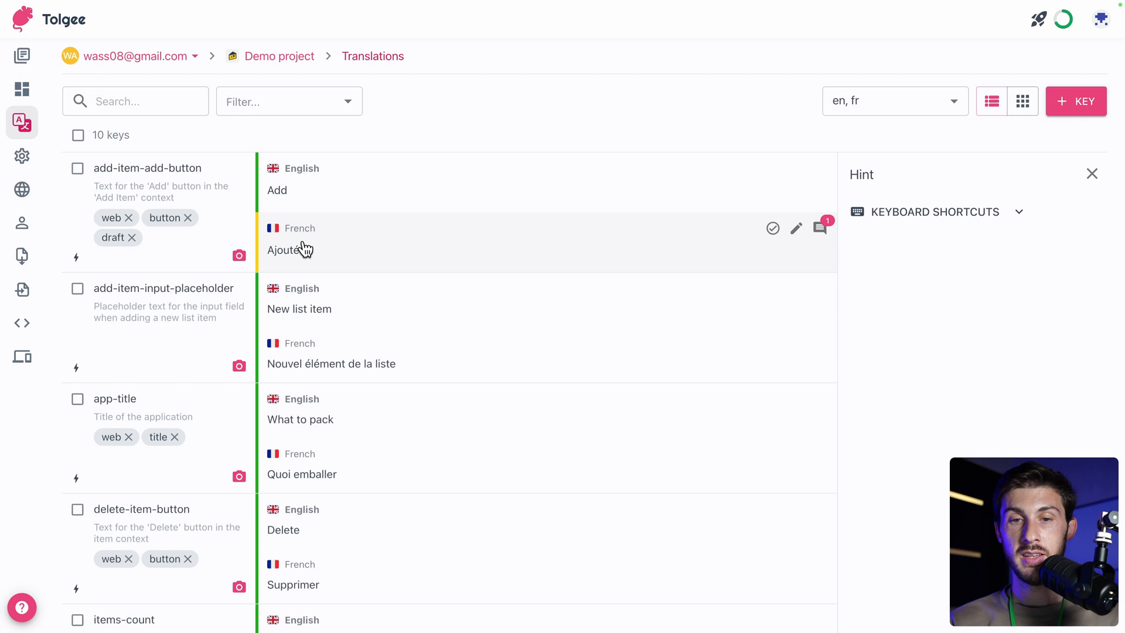
mouse_move(774, 228)
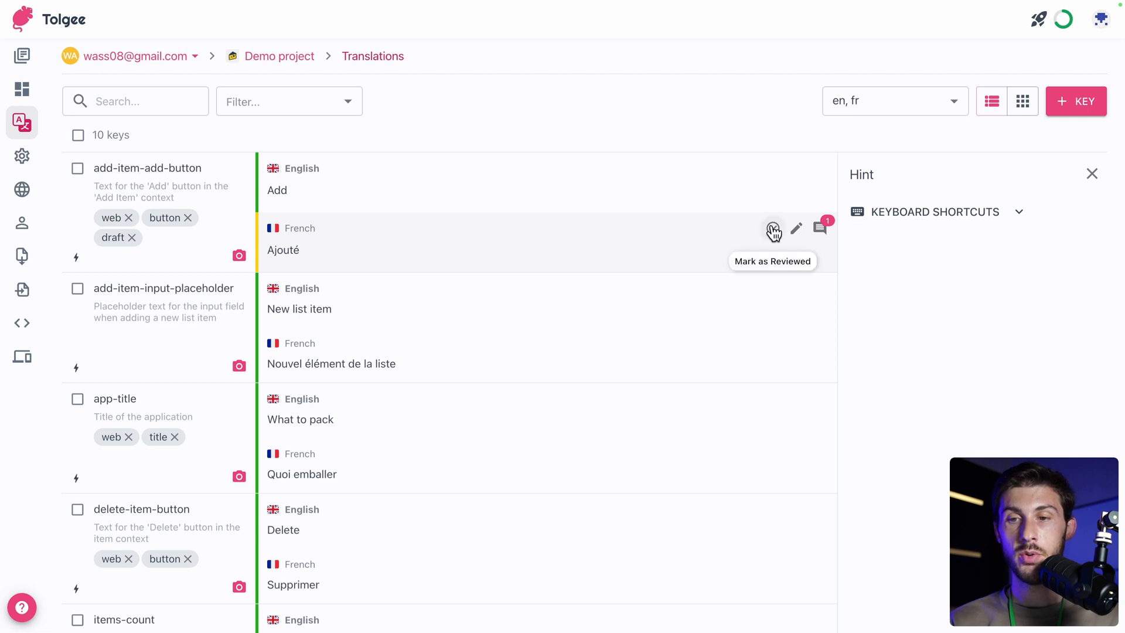
- Mark the French translation 'Ajouté' as reviewed and show its change history
left_click(774, 229)
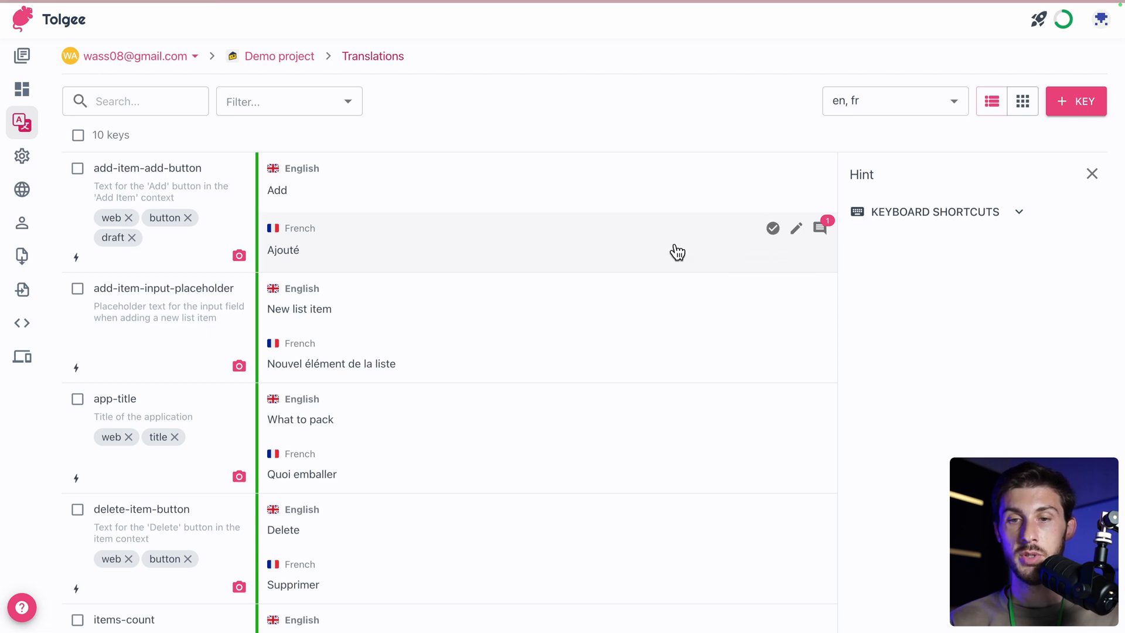
left_click(677, 250)
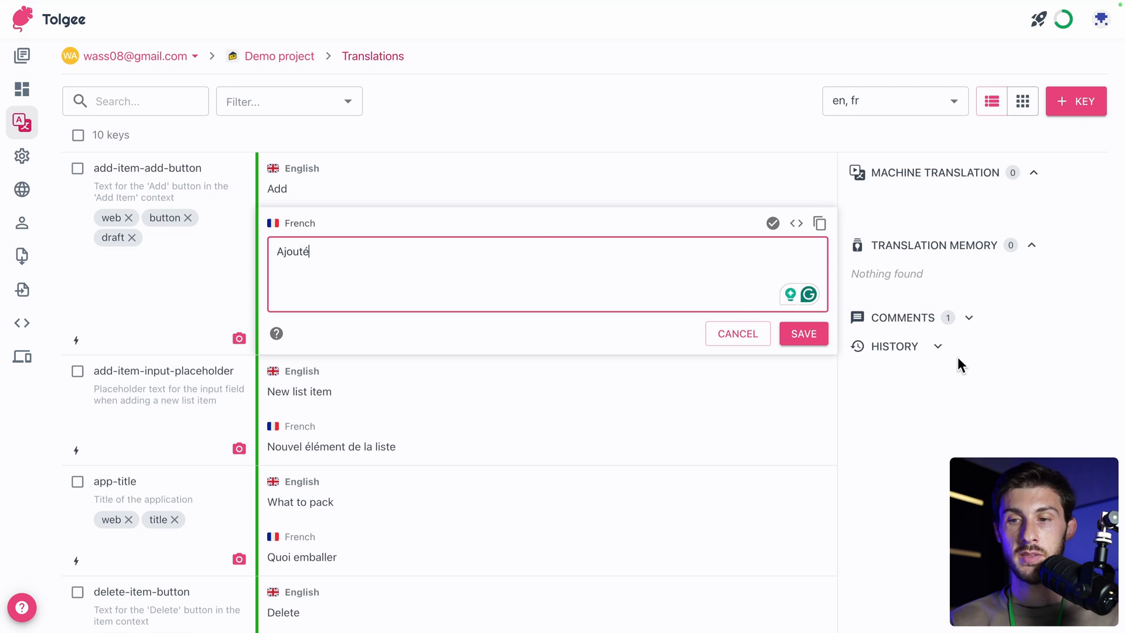
left_click(895, 346)
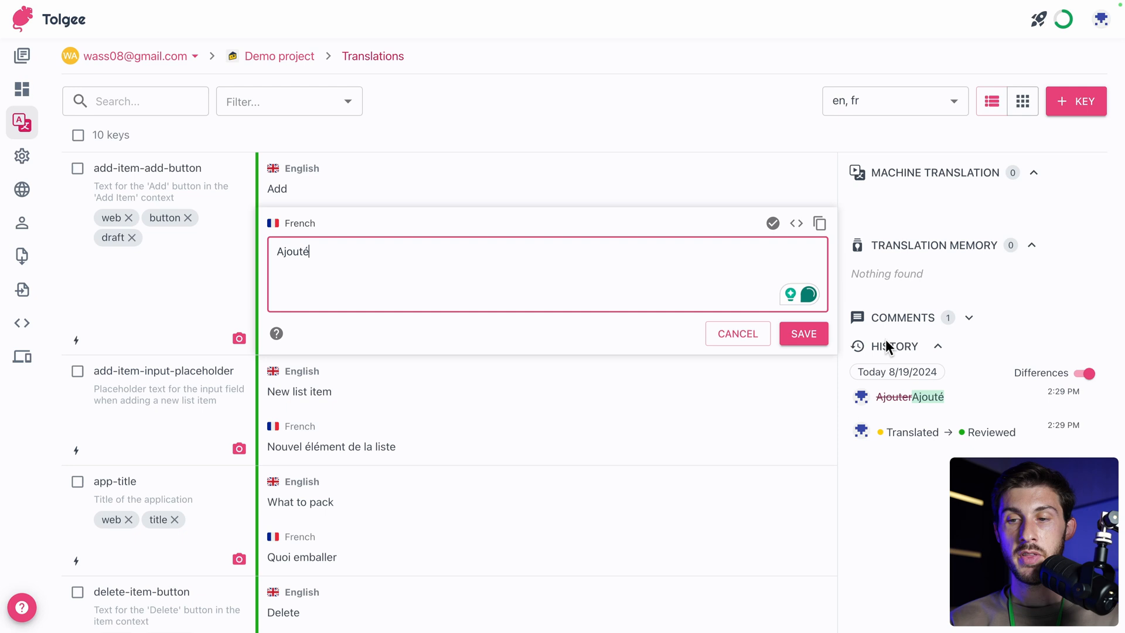
mouse_move(861, 432)
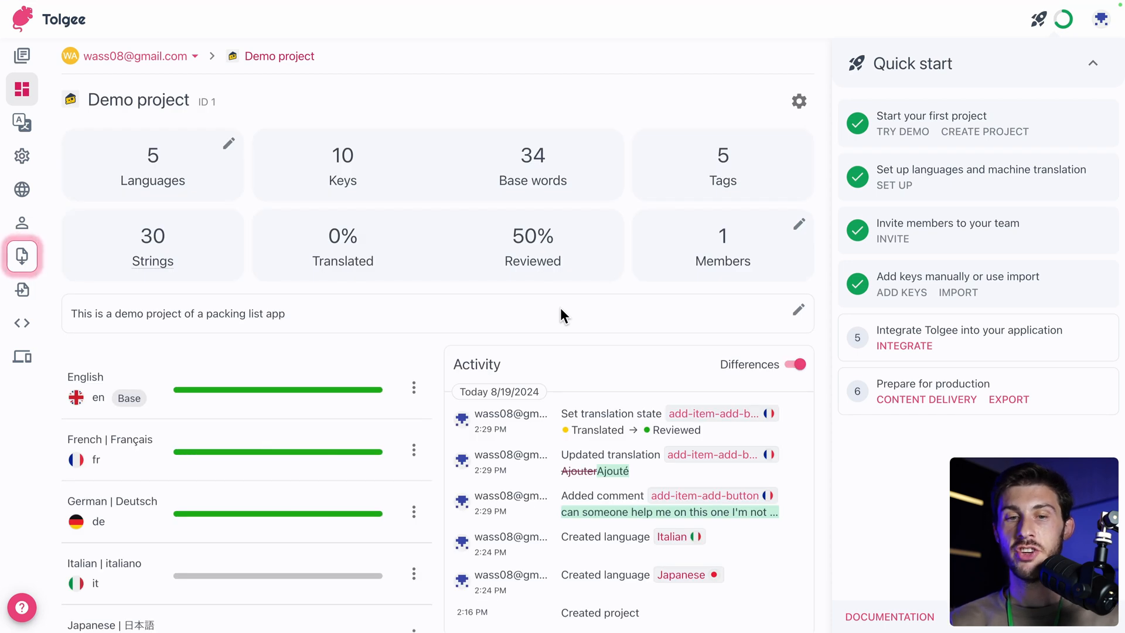
mouse_move(21, 255)
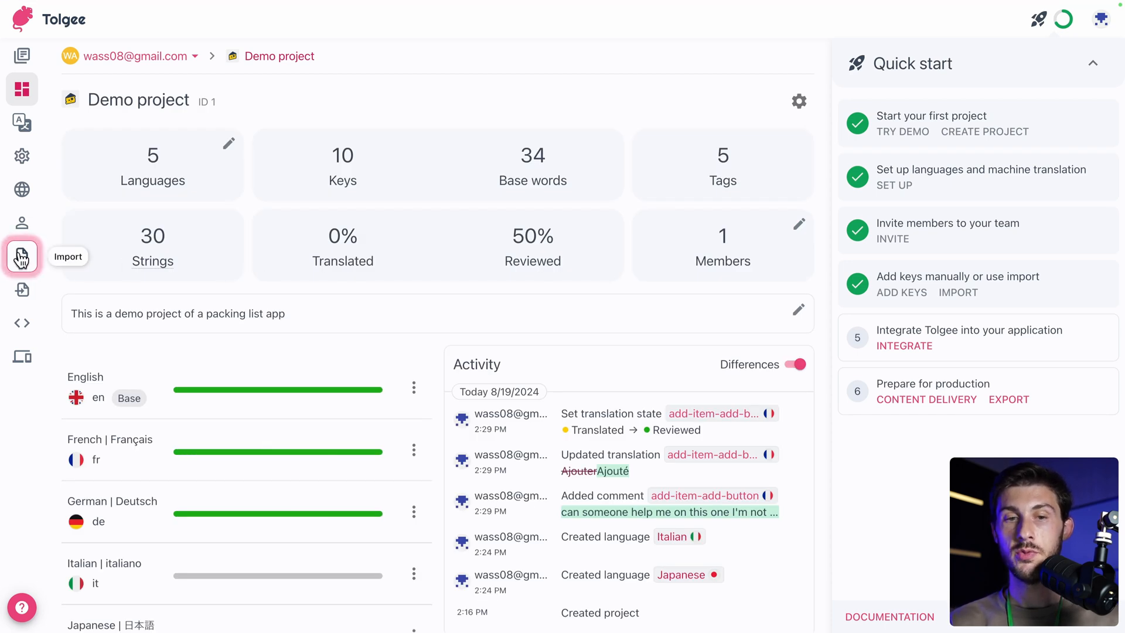
- Go to the Import translations page of the Demo project from the sidebar
left_click(21, 255)
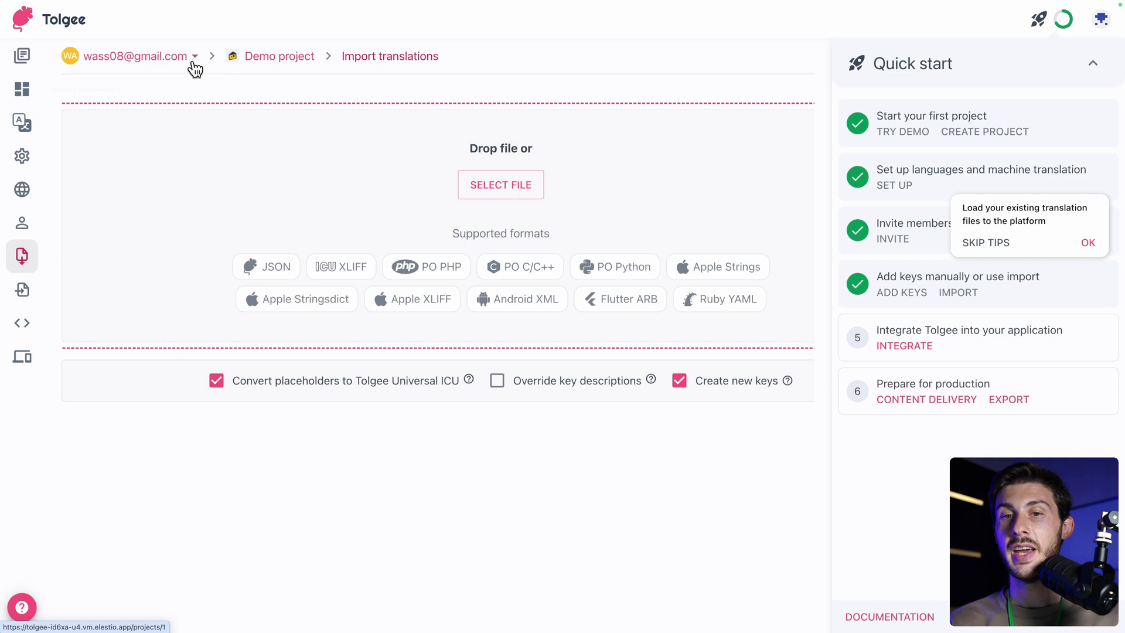
mouse_move(313, 164)
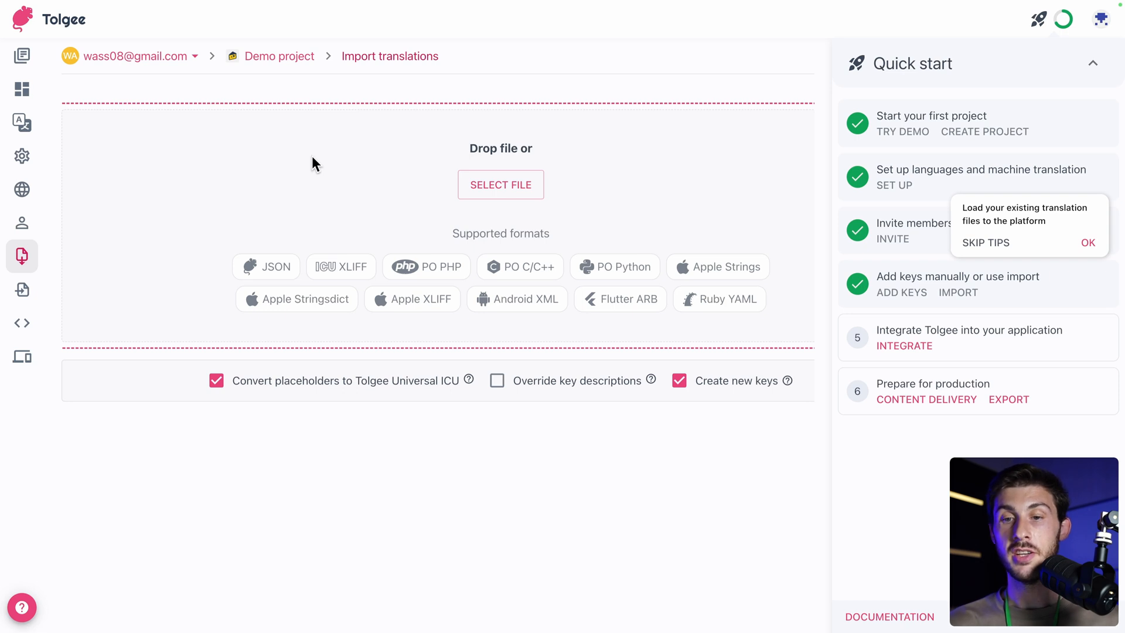
mouse_move(633, 157)
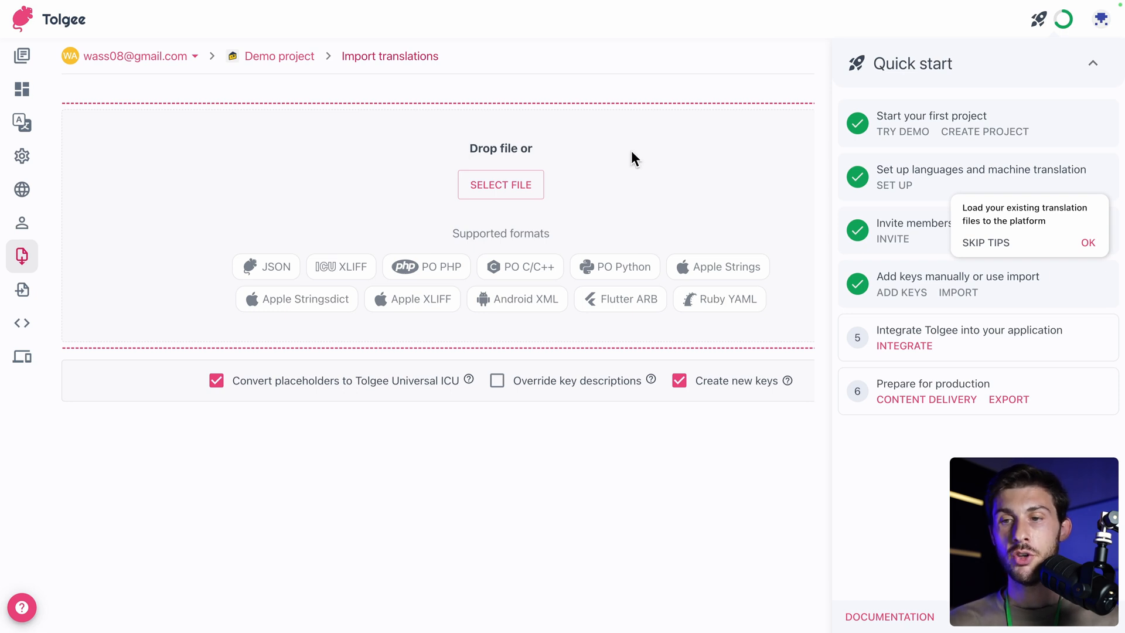
mouse_move(391, 331)
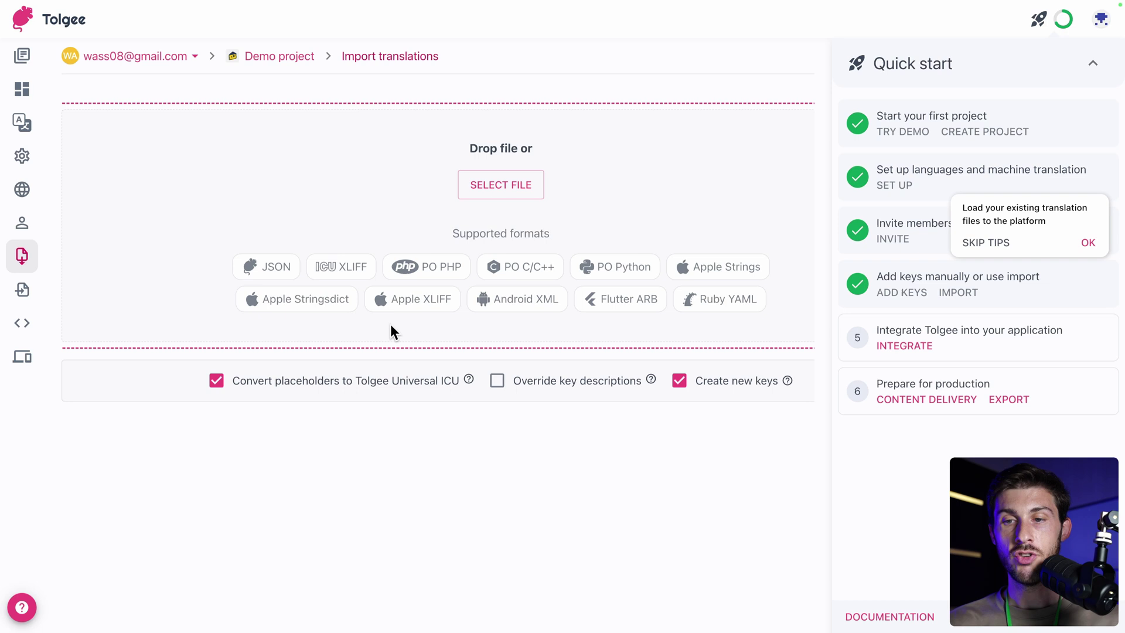
mouse_move(45, 96)
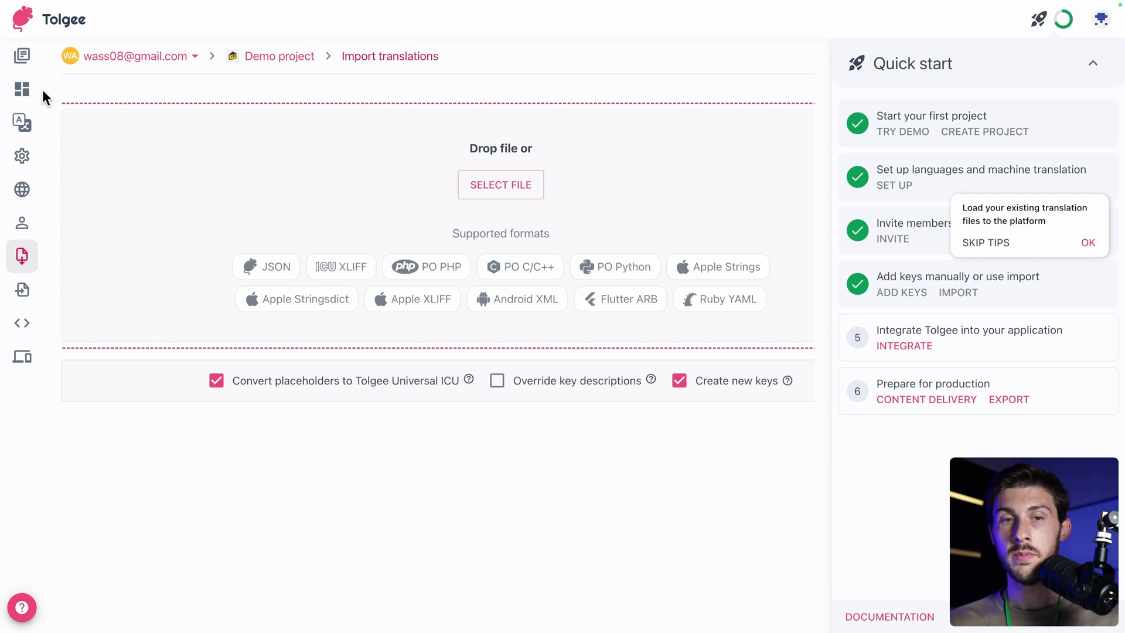
left_click(1088, 242)
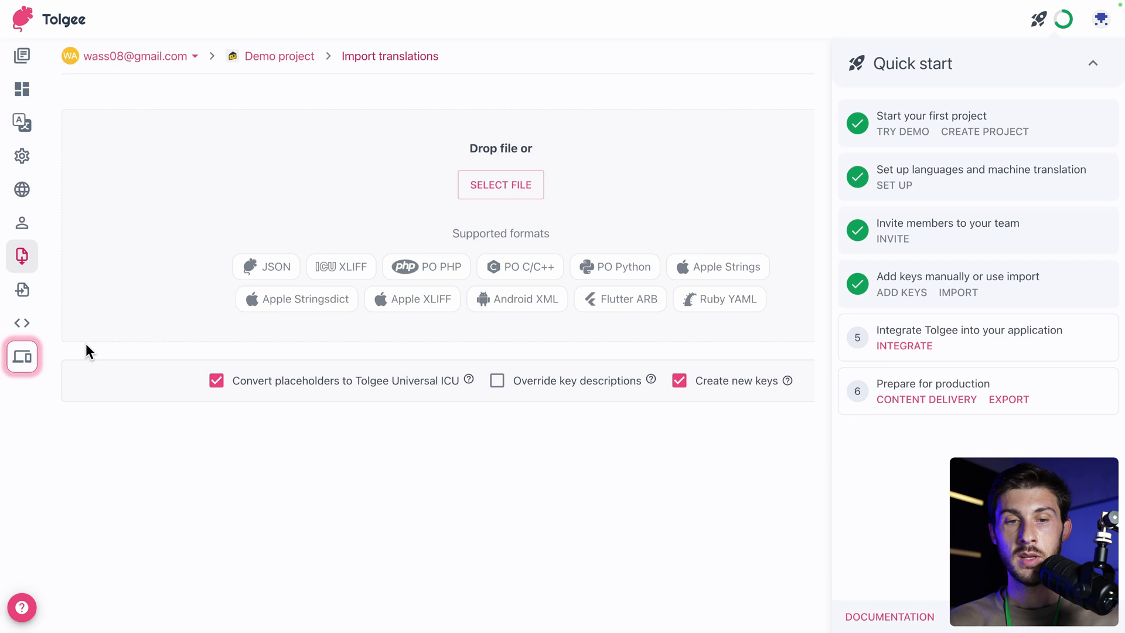
- On the Integrate page, dismiss the tip, pick NEXT.JS and choose Create new under Select API key
left_click(21, 357)
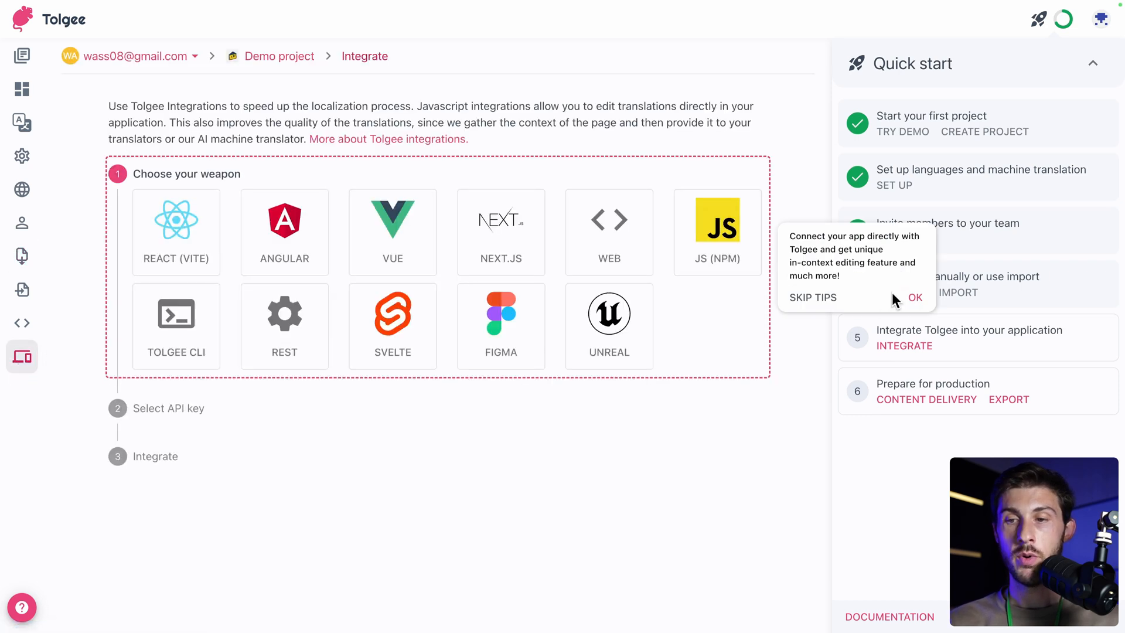
left_click(915, 297)
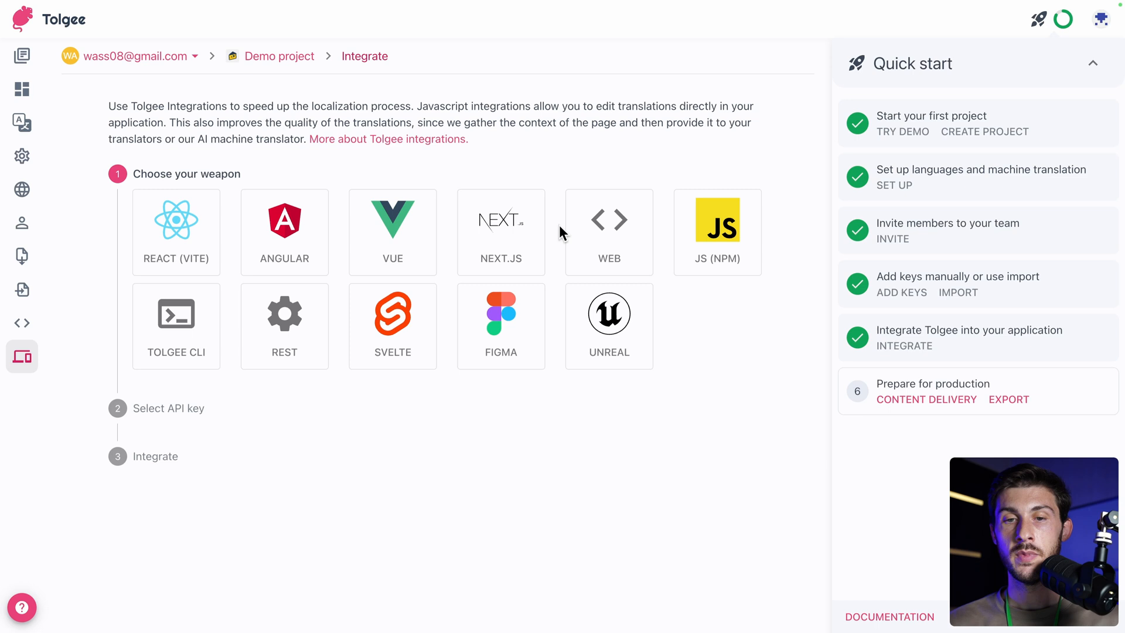
left_click(502, 232)
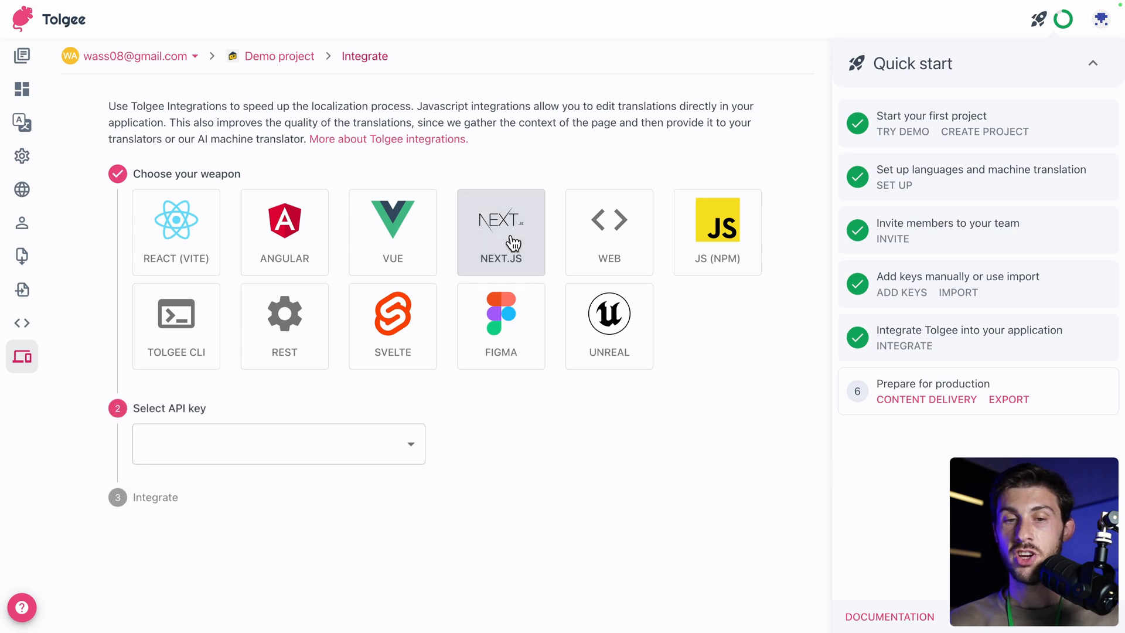
mouse_move(572, 171)
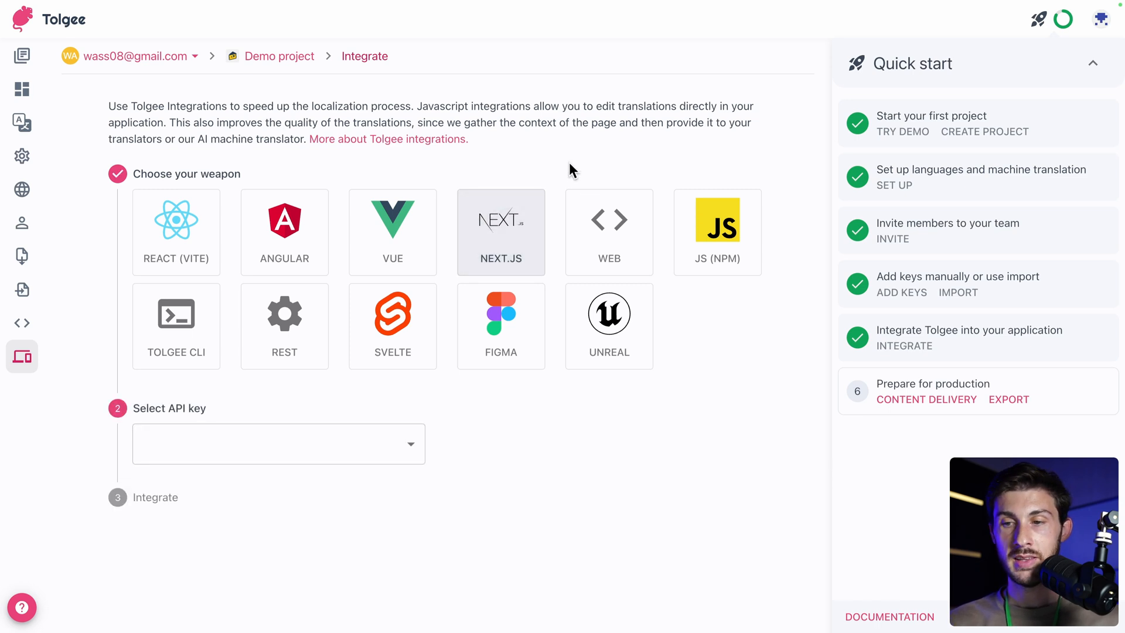
left_click(279, 443)
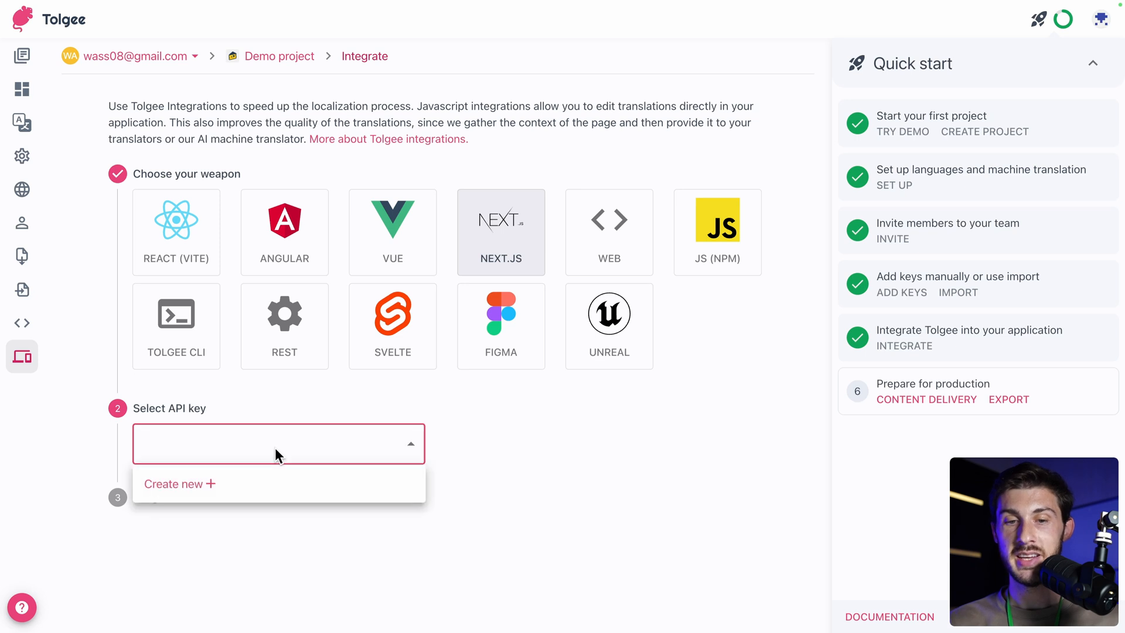
left_click(173, 485)
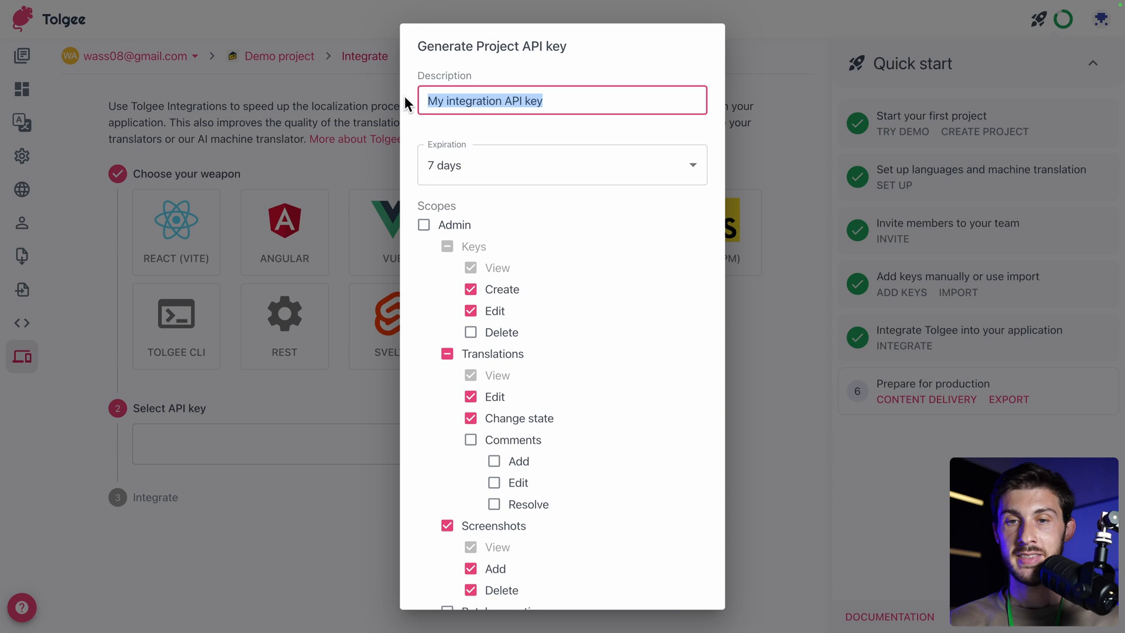
- Name the key Demo Next, set it to never expire and save it with the chosen scopes
type("Demo Next")
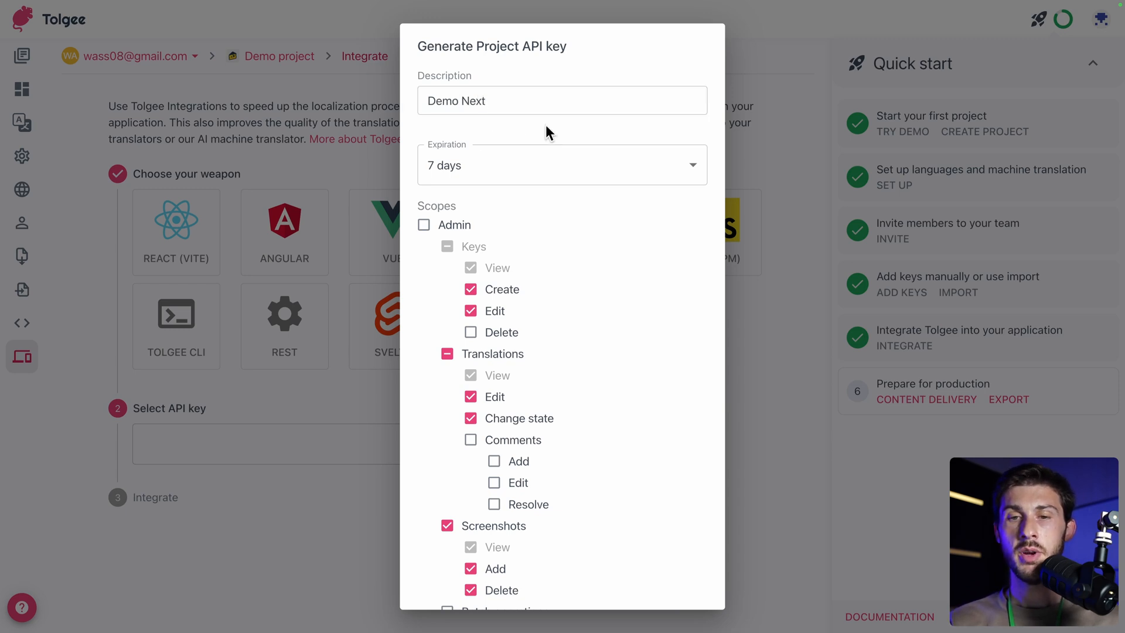
left_click(563, 165)
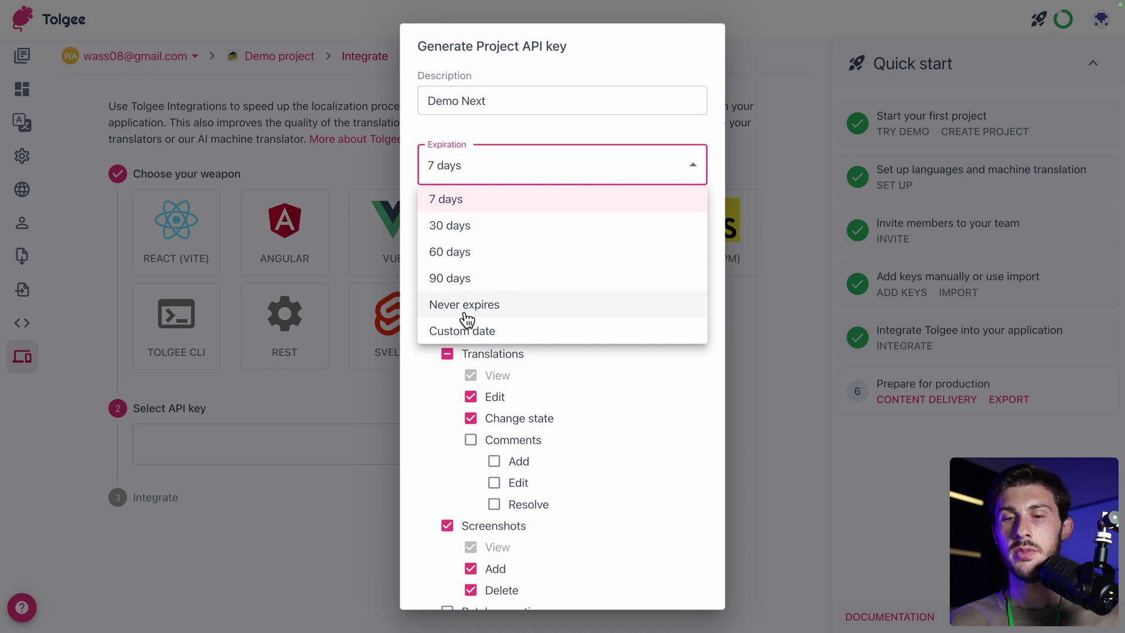
left_click(464, 305)
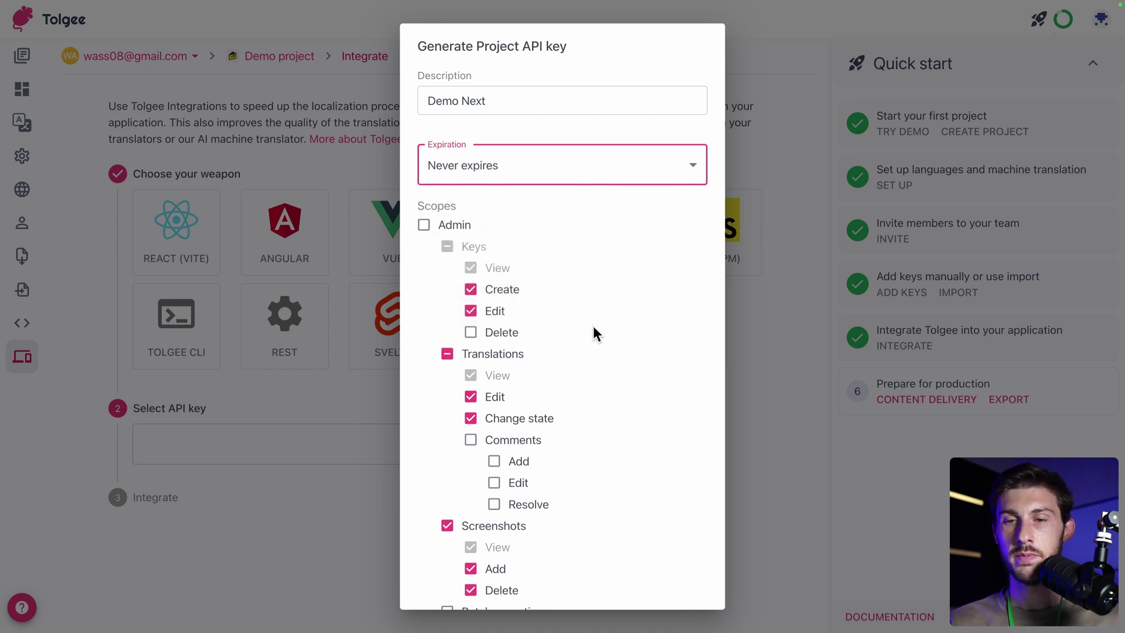
mouse_move(610, 358)
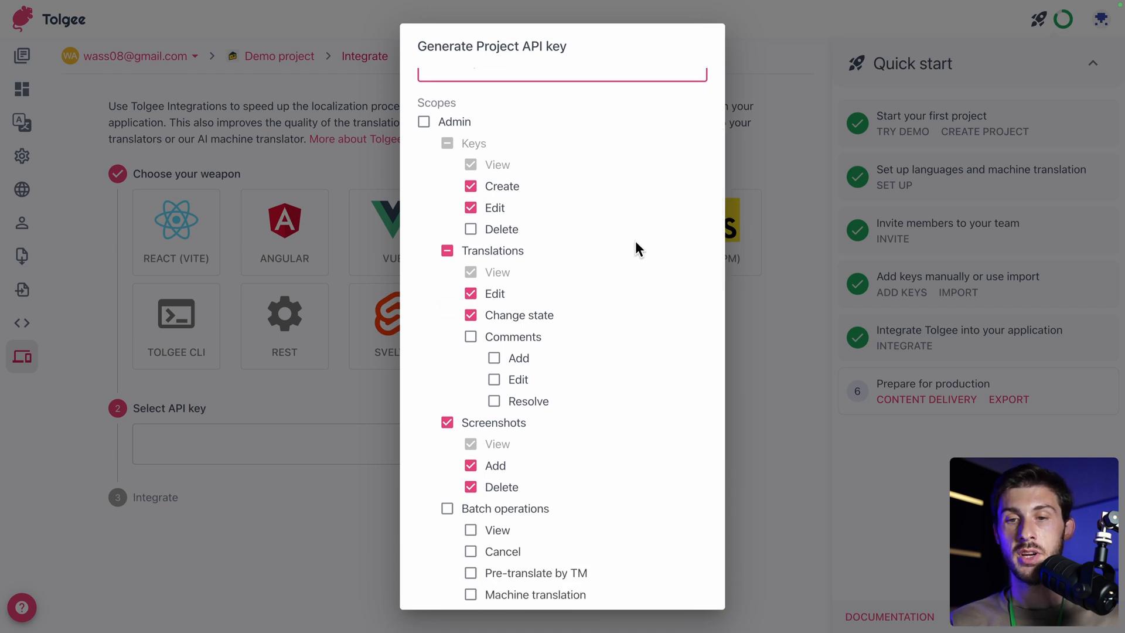
scroll("down", 3)
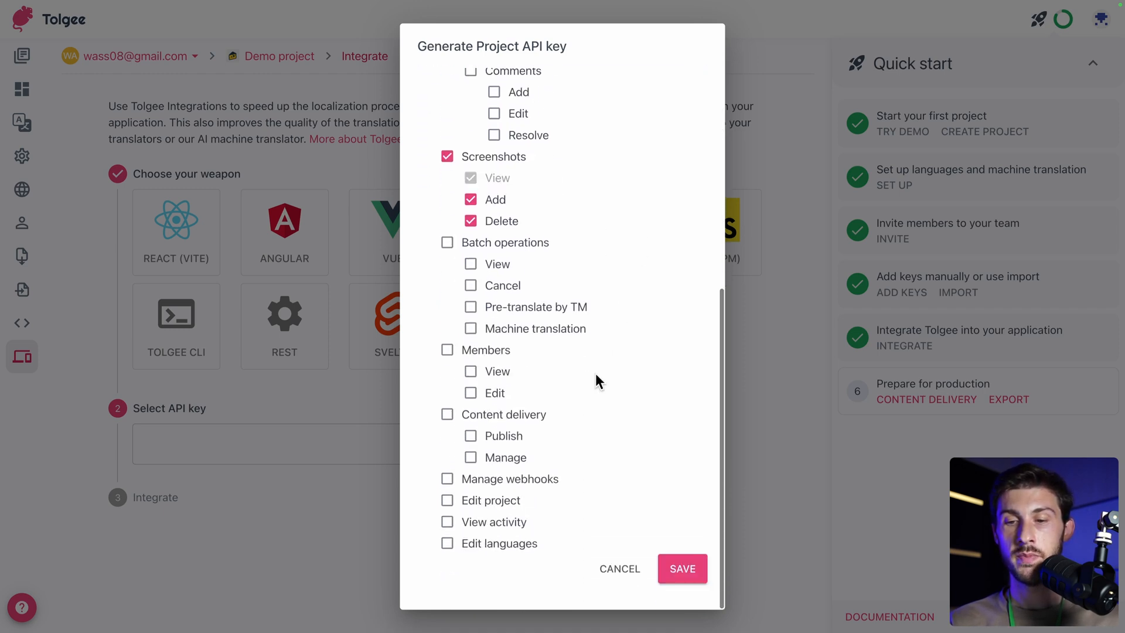
left_click(682, 568)
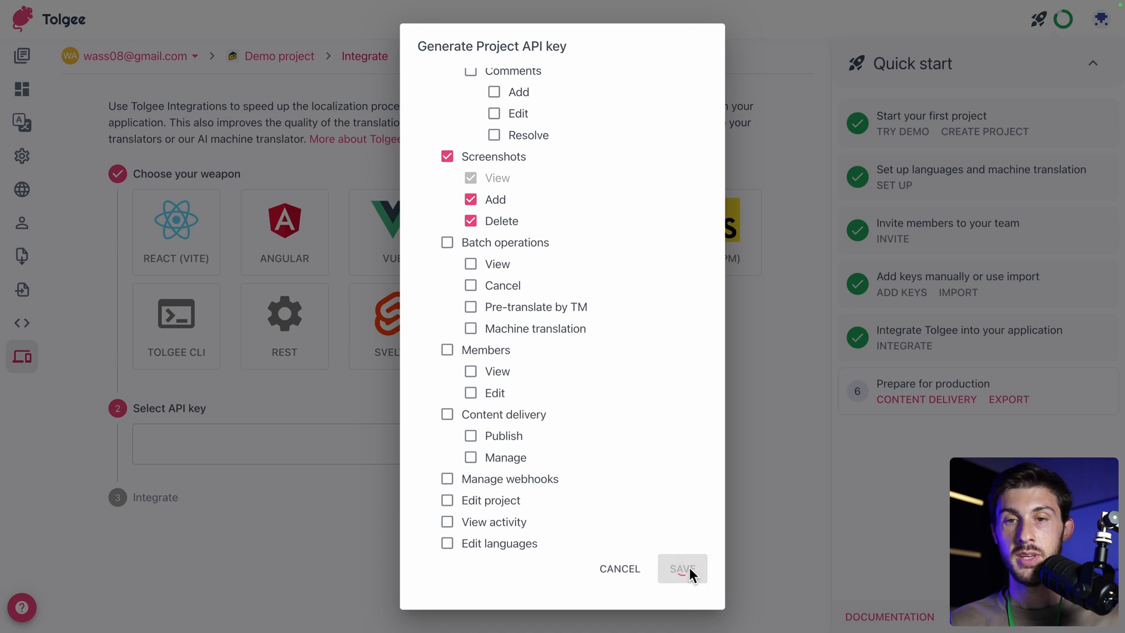
left_click(682, 569)
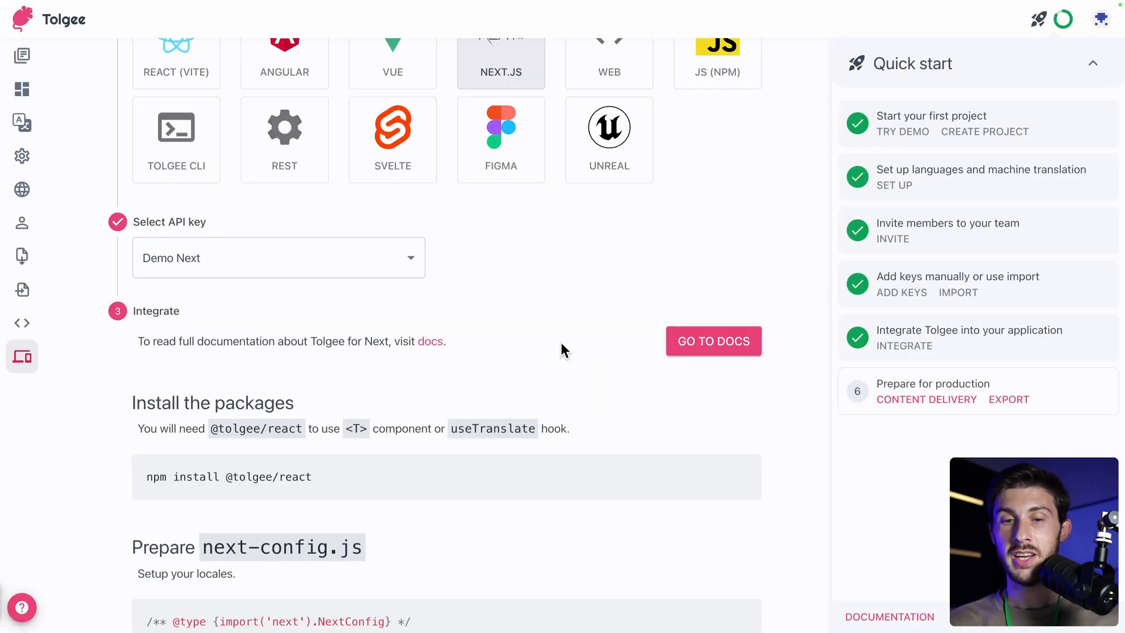
- Scroll to the Install the packages and Prepare next-config.js steps, then switch to the code editor
scroll("down", 3)
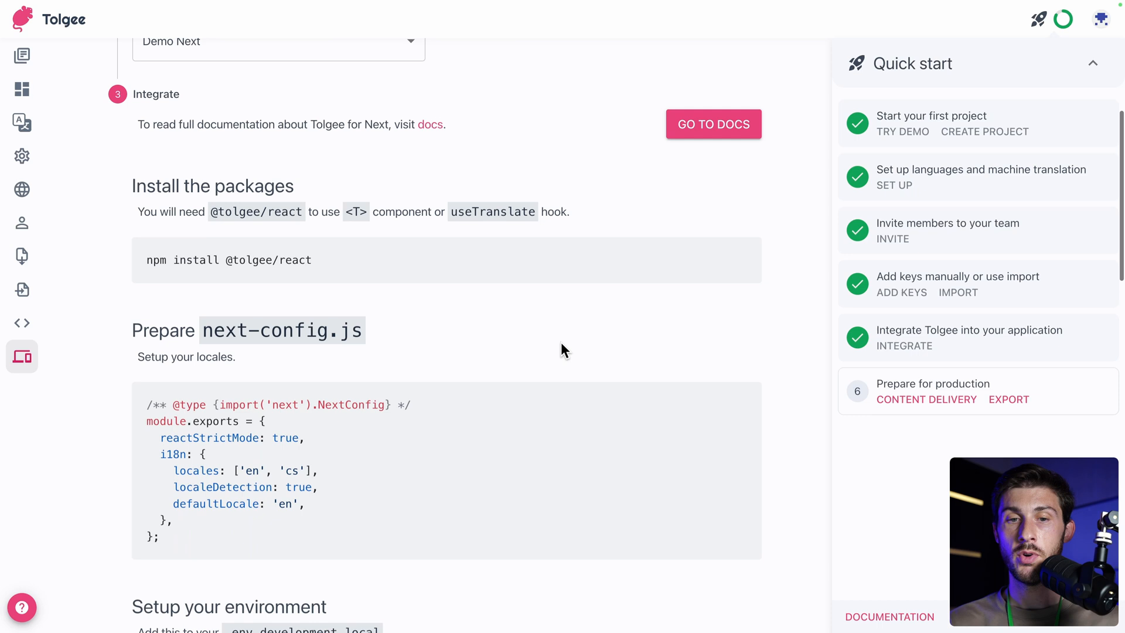
scroll("down", 3)
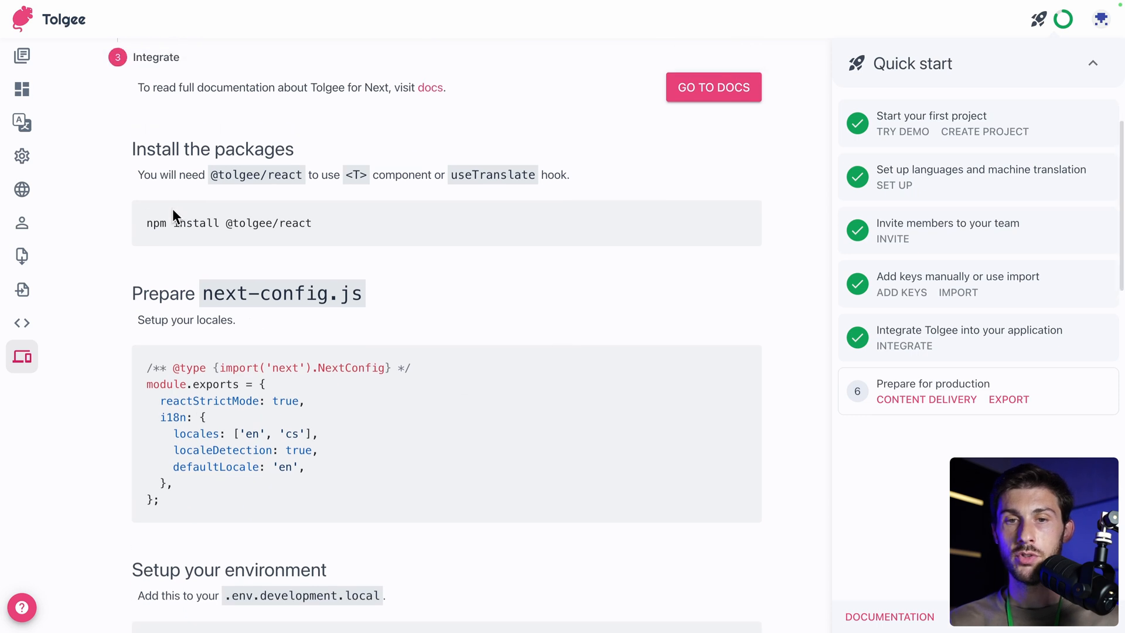
mouse_move(493, 321)
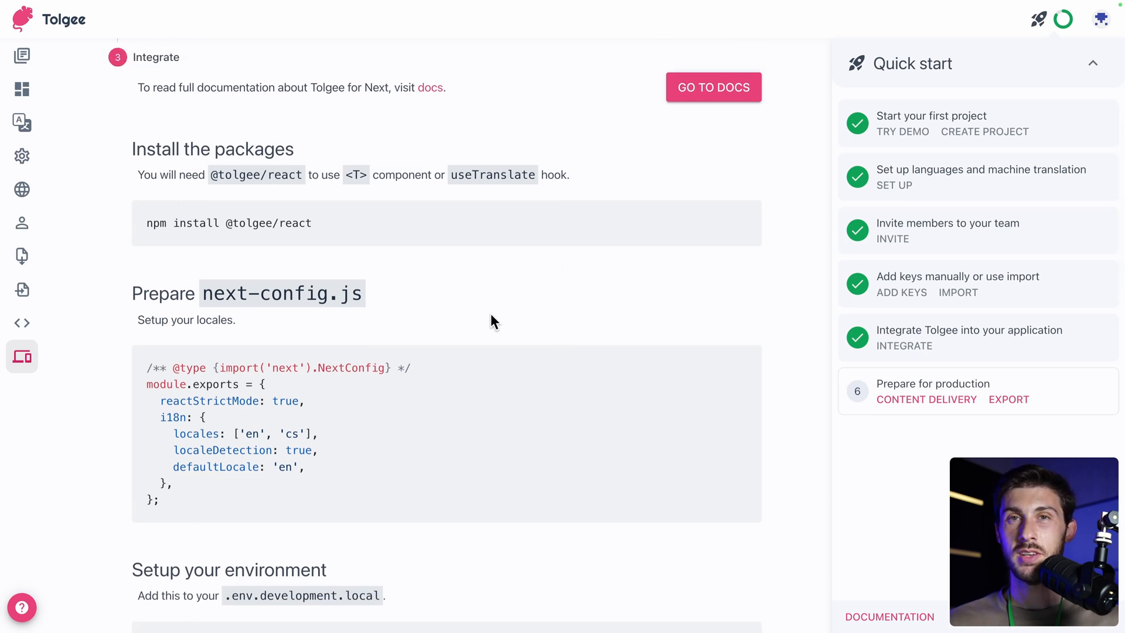
left_click(432, 87)
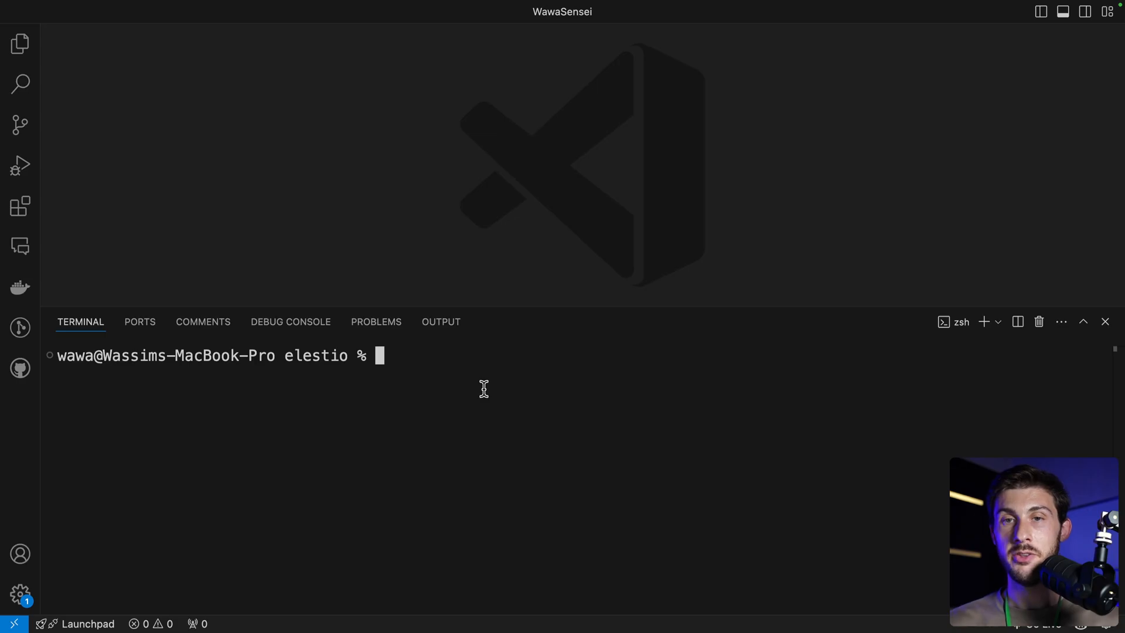
- Run yarn create next-app for demo-tolgee, declining TypeScript and accepting a src directory and App Router defaults
type("yarn crea")
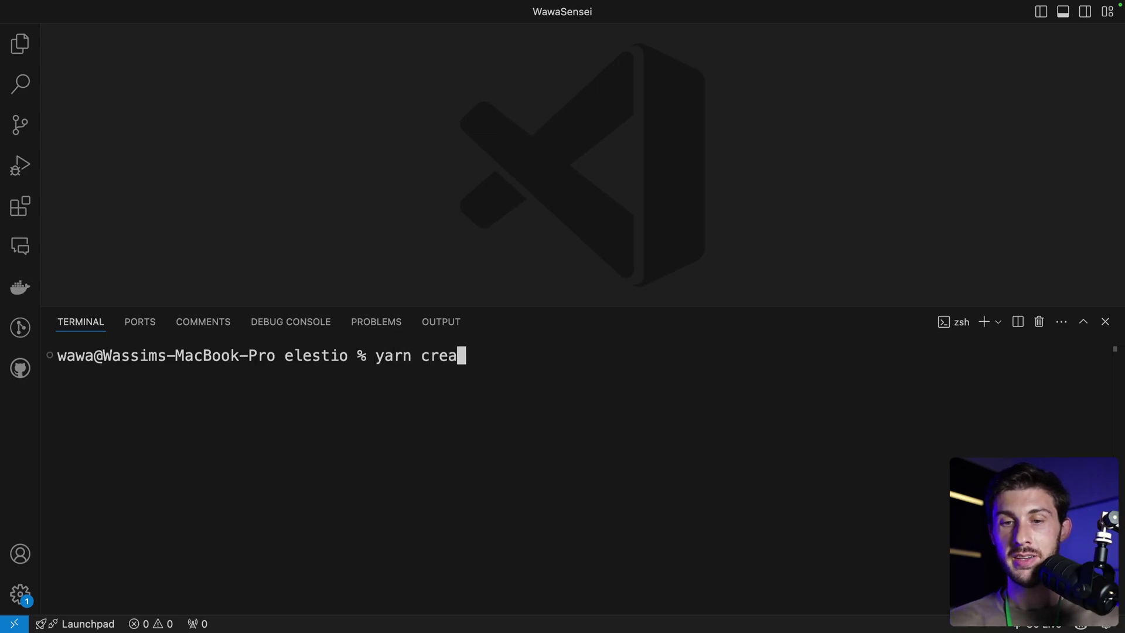
type("te next-app")
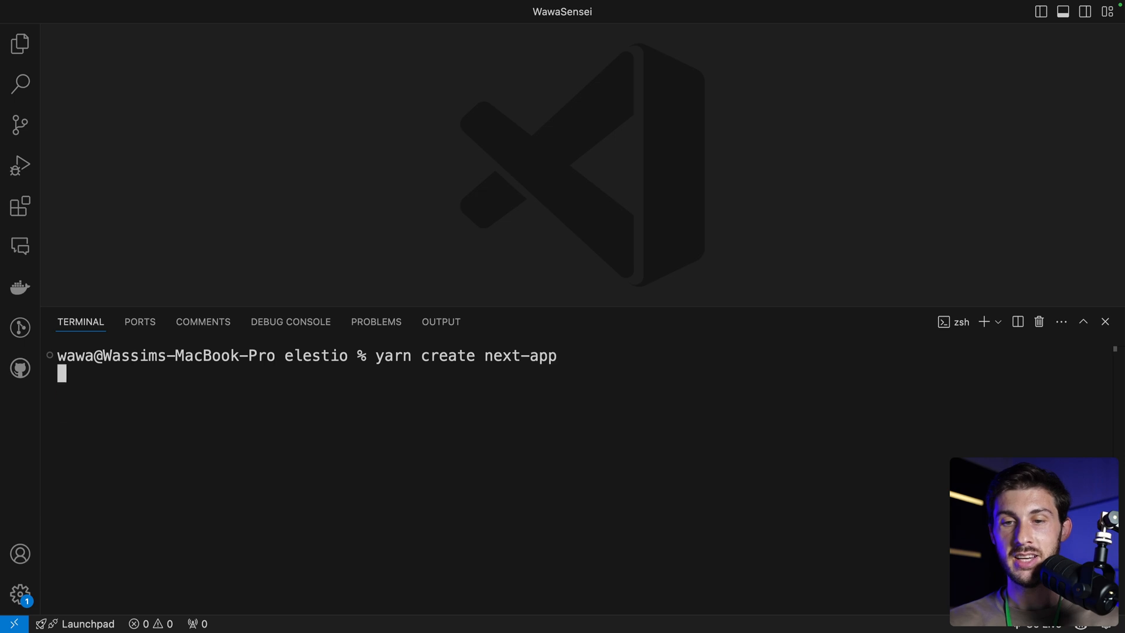
key("Enter")
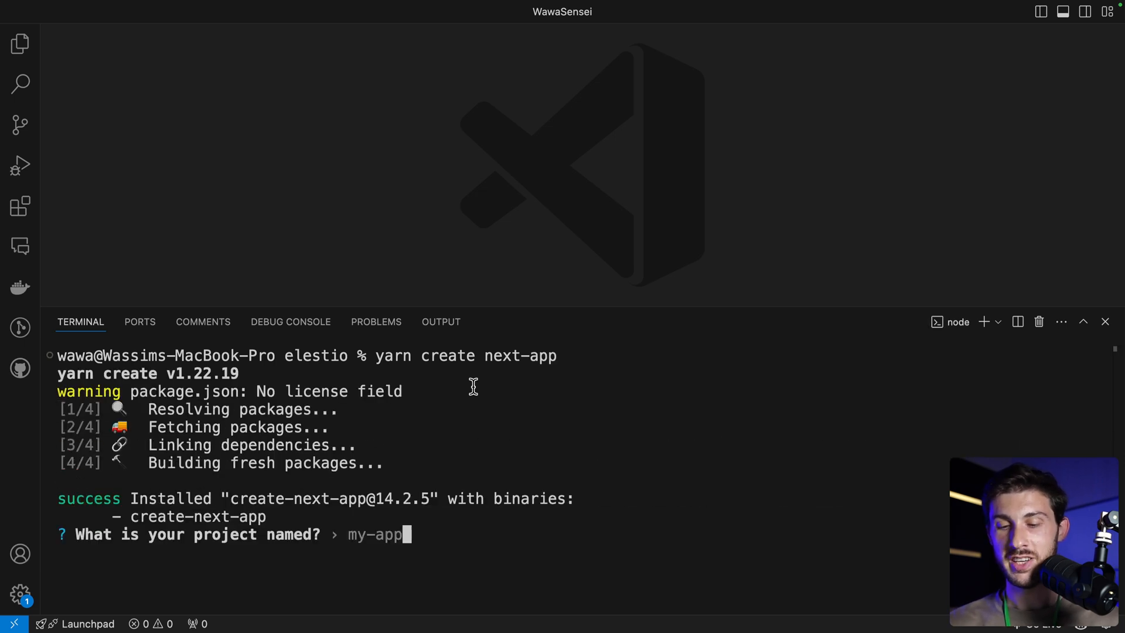
key("Enter")
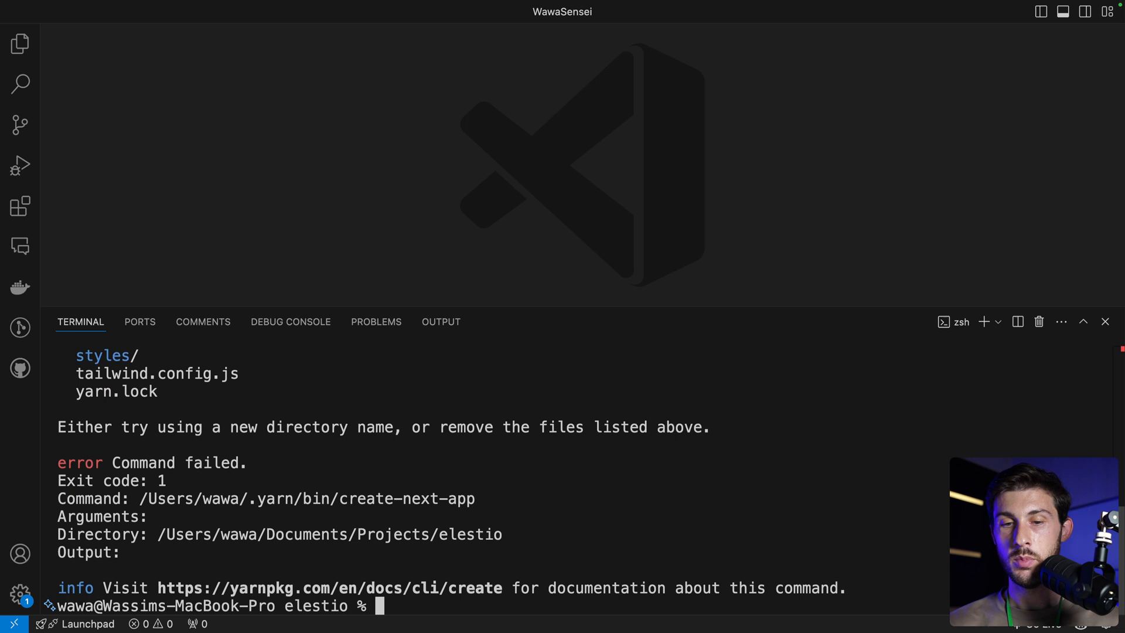
type("yarn create next-app")
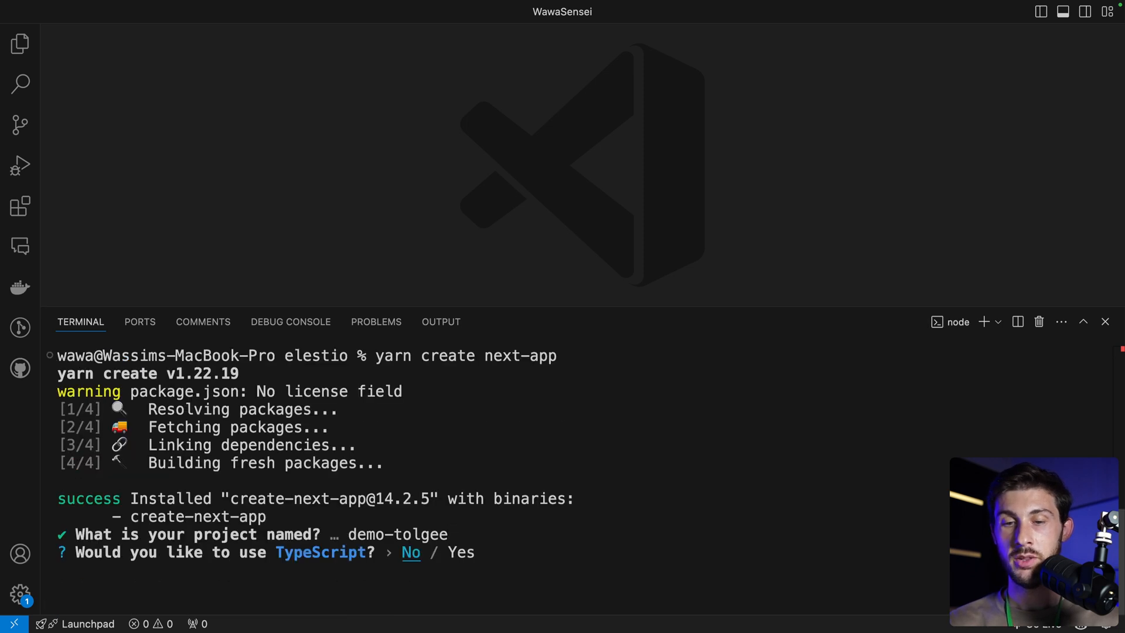
key("Enter")
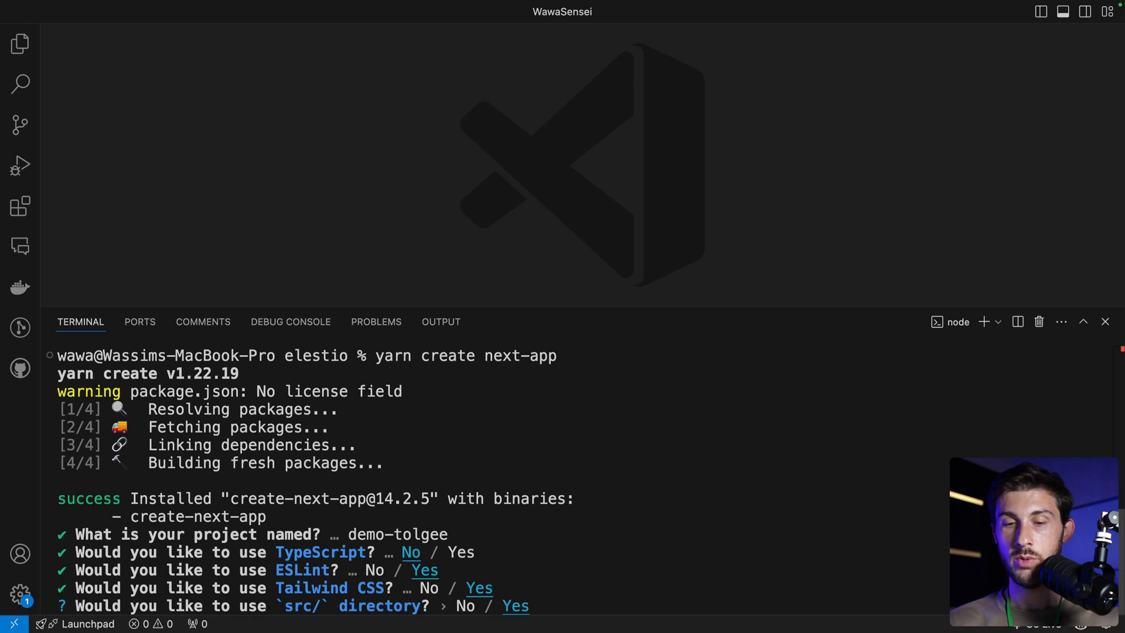
key("Enter")
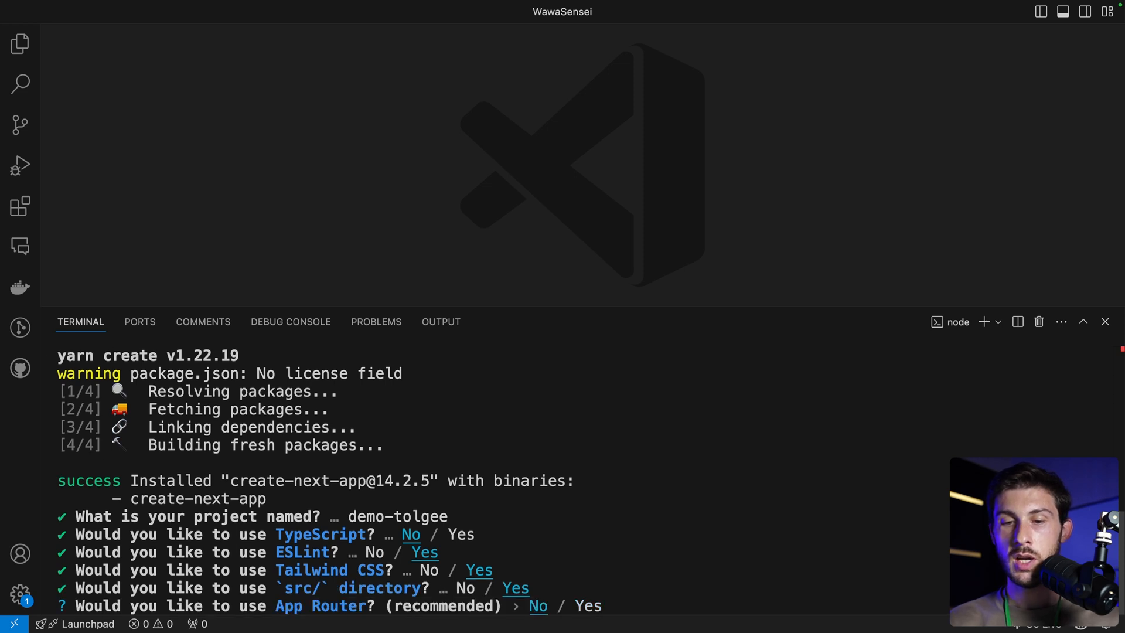
key("Enter")
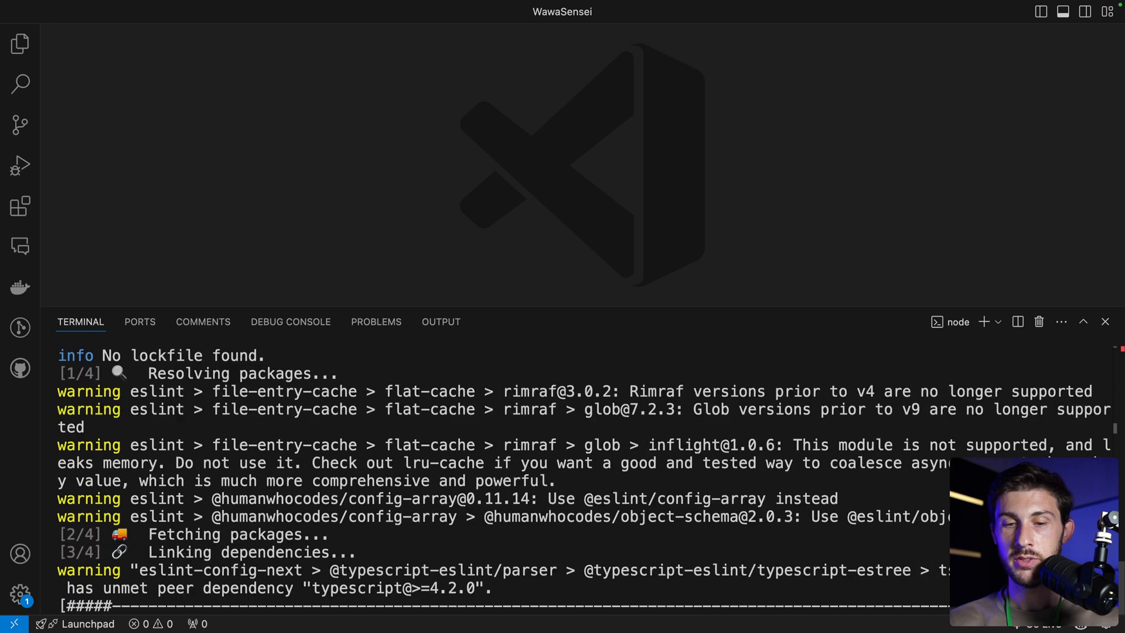
- Start opening the new demo-tolgee project from the File menu
left_click(106, 6)
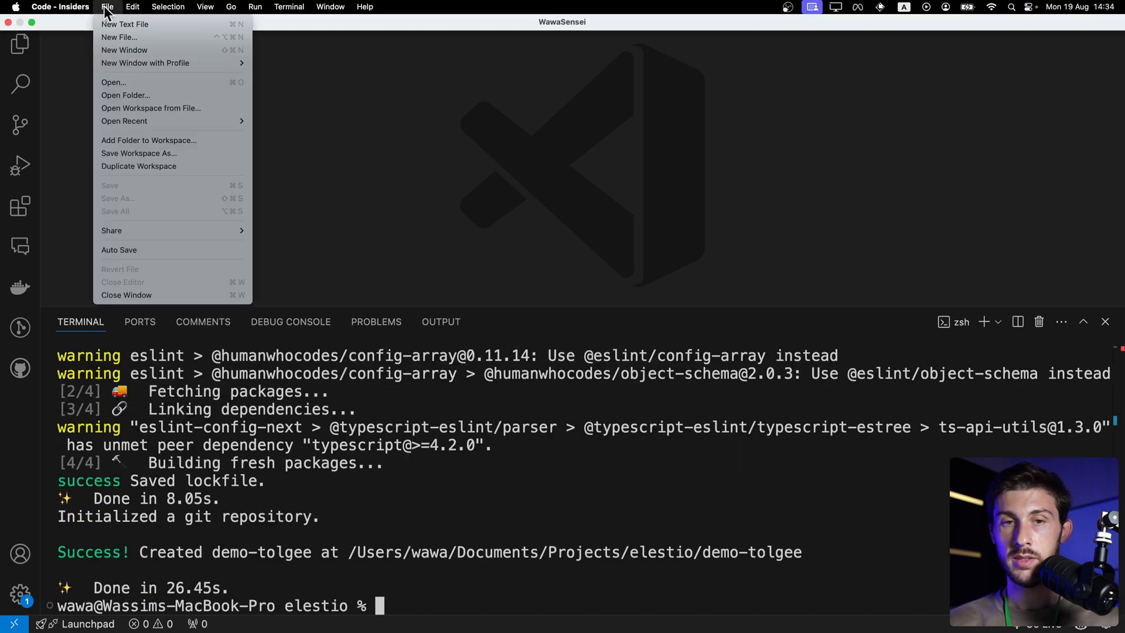
mouse_move(120, 98)
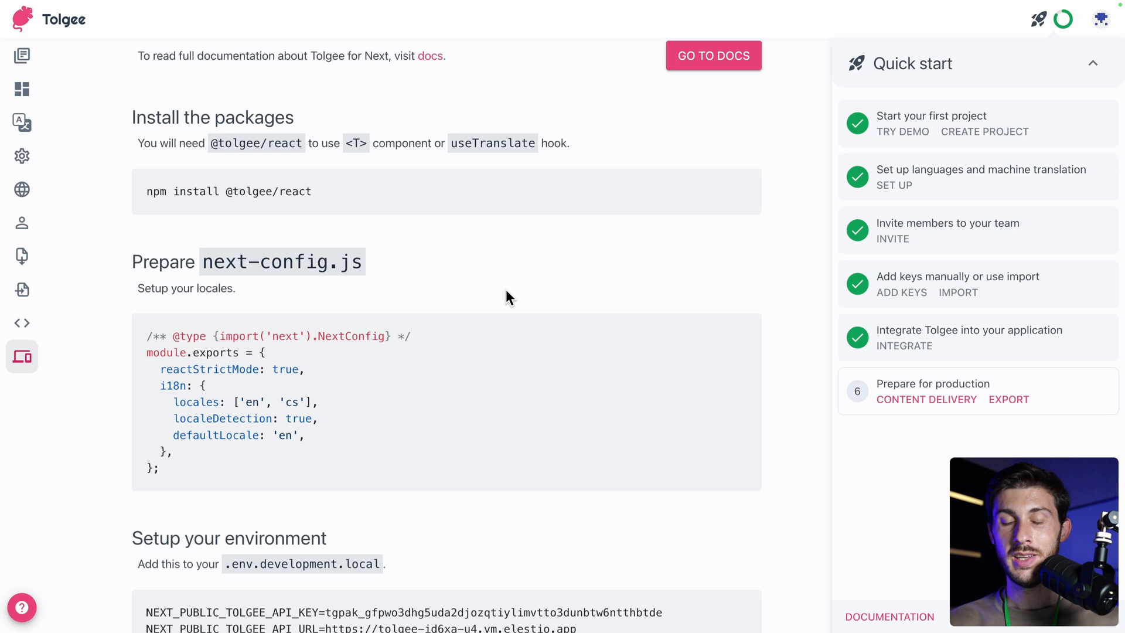
- Select the i18n locale block in the guide's next-config.js example to copy it
scroll("down", 3)
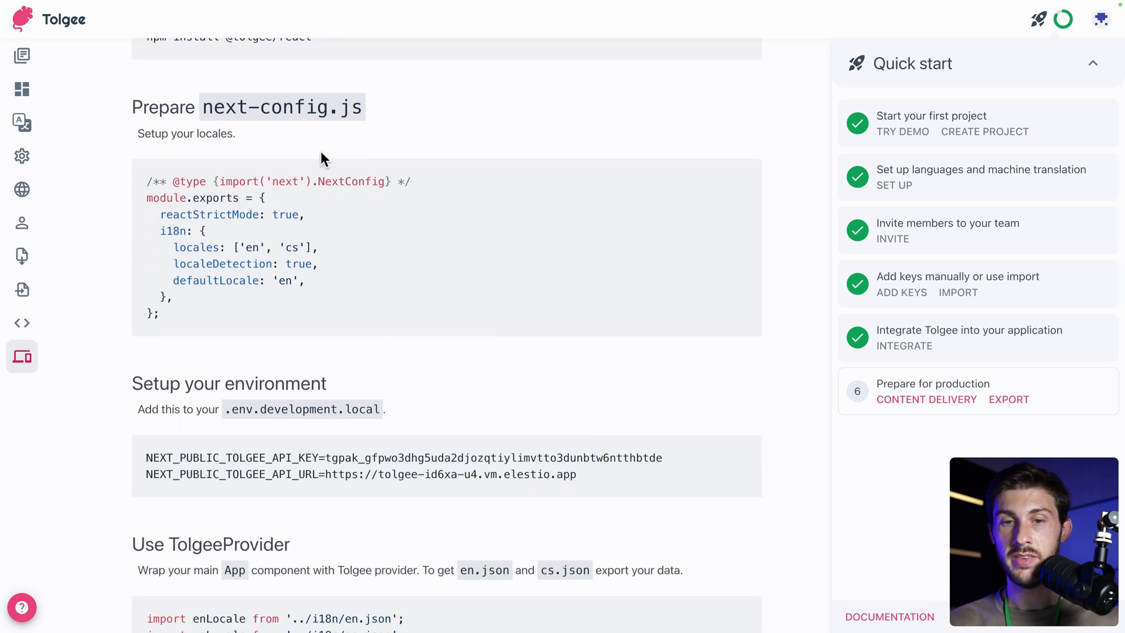
mouse_move(163, 215)
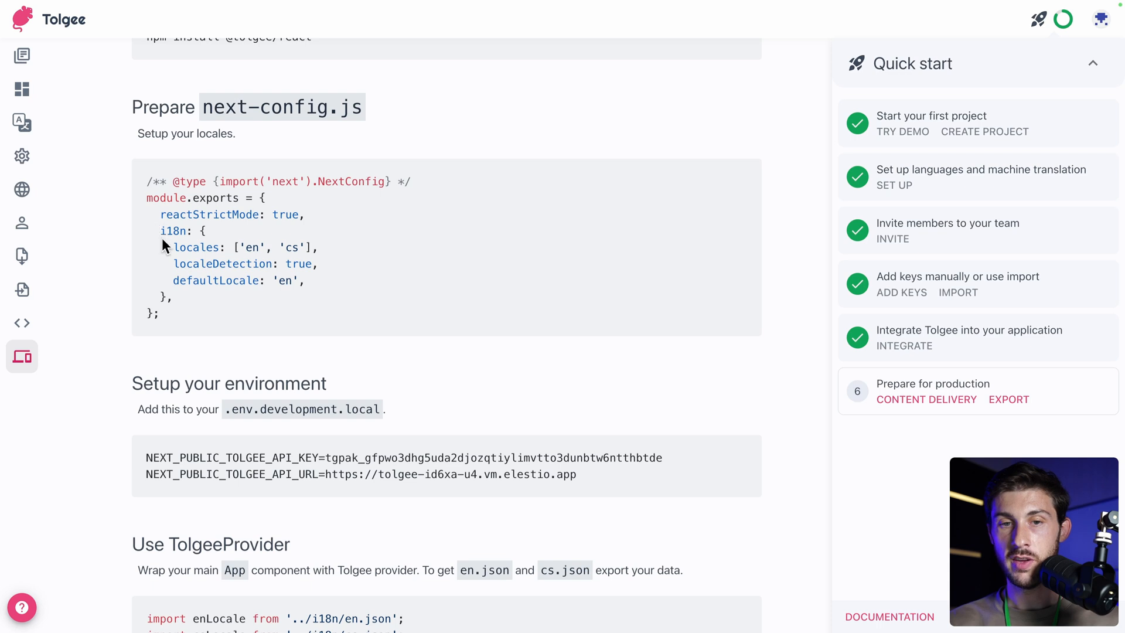
left_click_drag(160, 231, 204, 297)
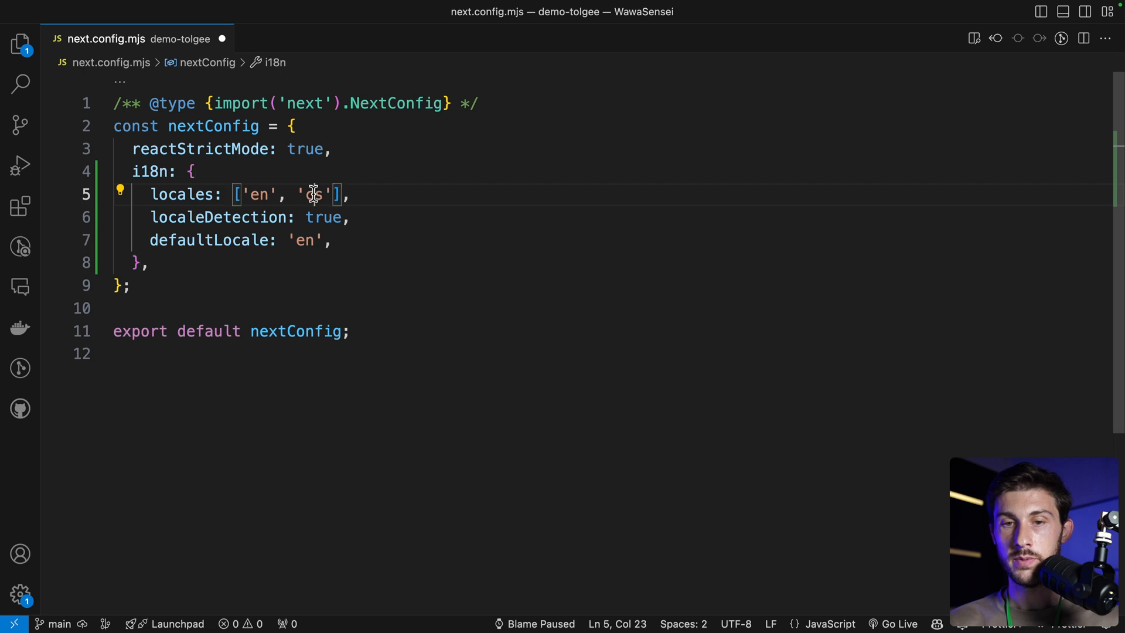
- Replace the 'cs' locale with 'fr' in the next.config.mjs locales array
type("fr")
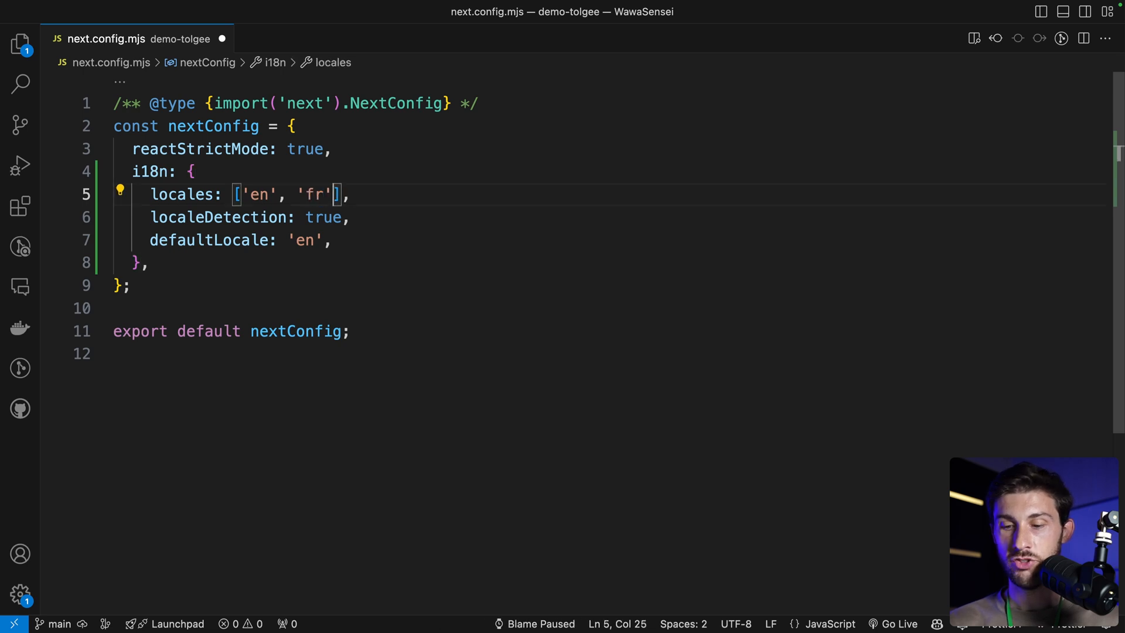
type(", 'de'")
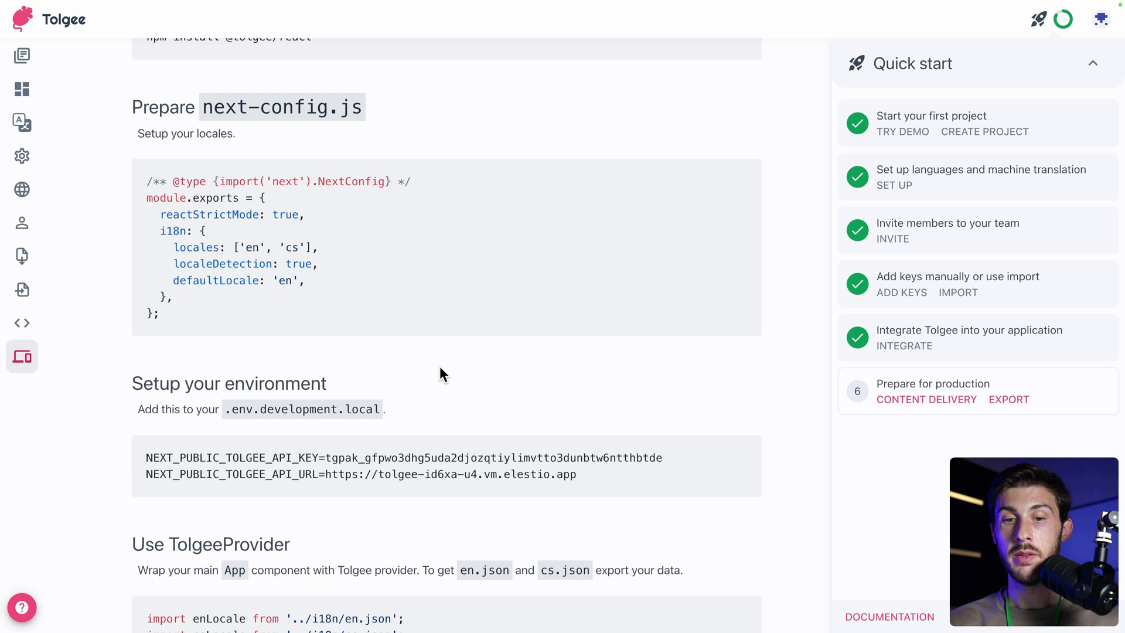
- Scroll to the Setup your environment step with the NEXT_PUBLIC_TOLGEE_API_KEY and API_URL lines
scroll("down", 3)
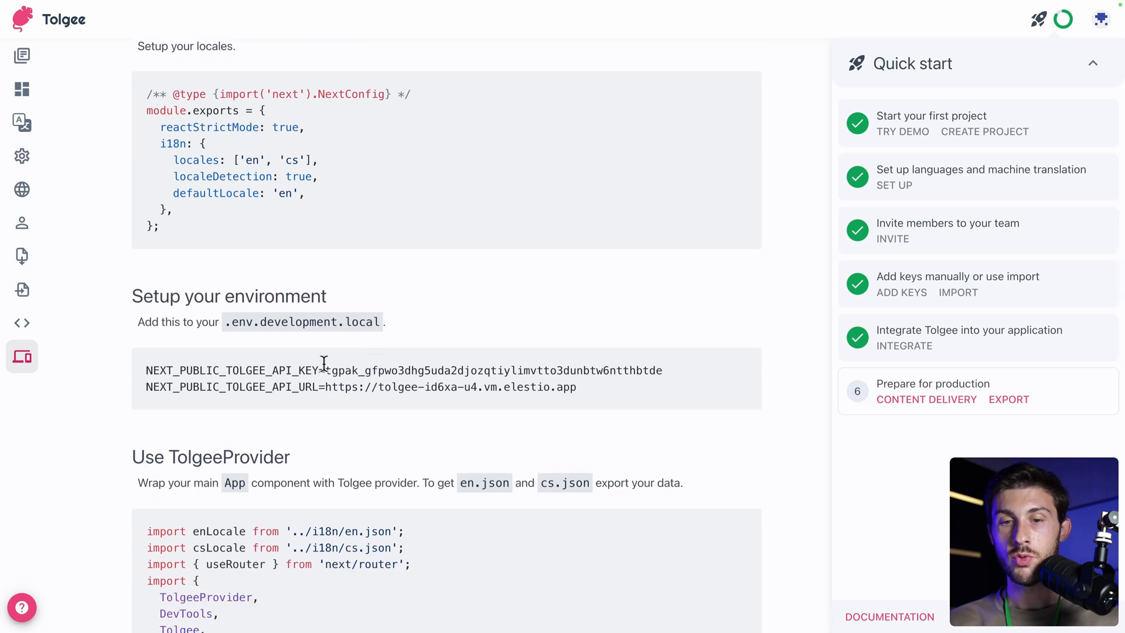
mouse_move(717, 364)
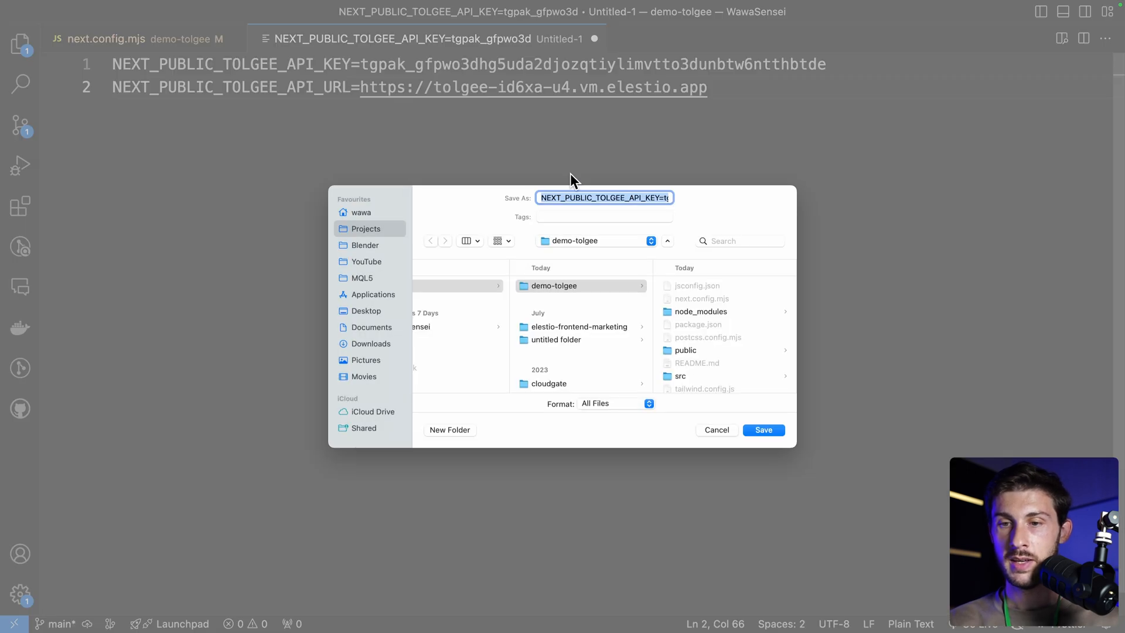
- Save the pasted variables as .env.development.local inside the demo-tolgee project
type(".env.development.local")
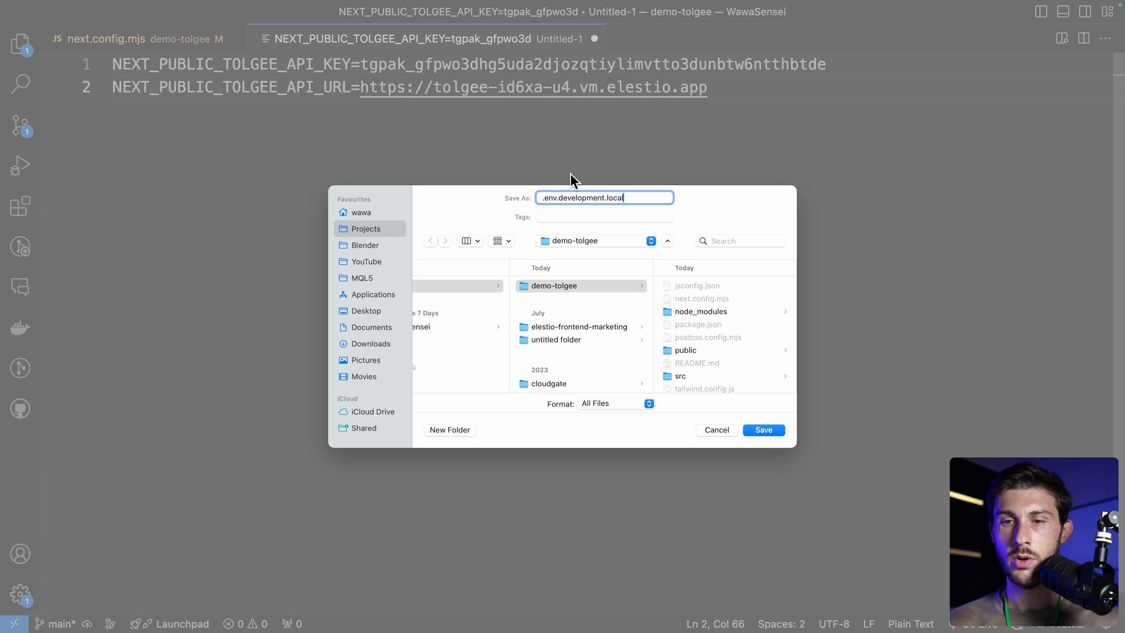
left_click(764, 431)
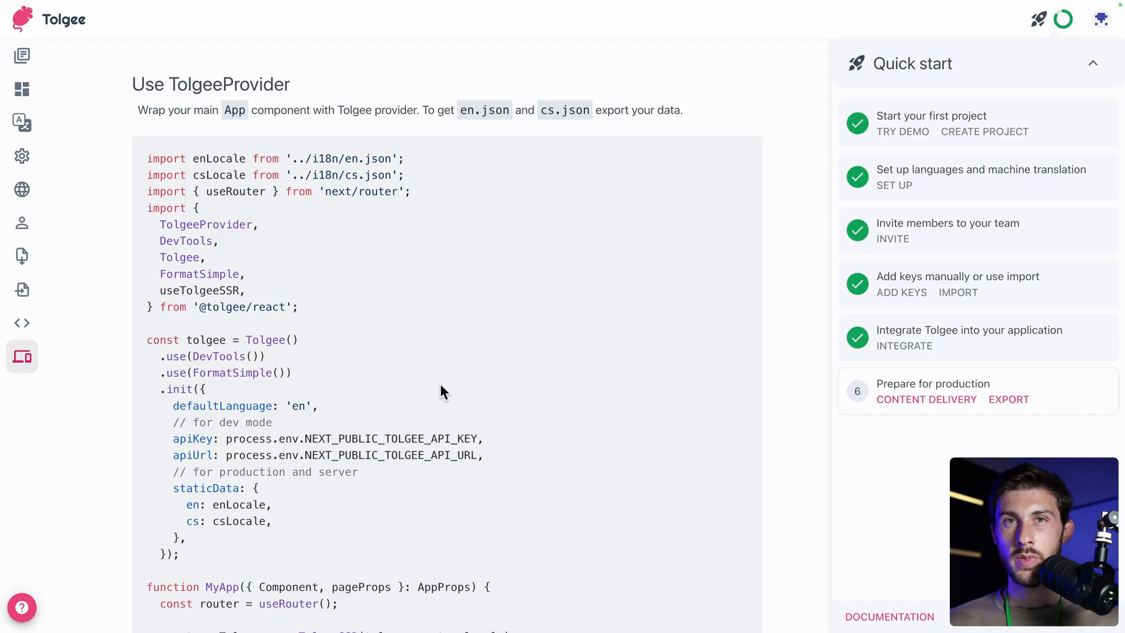
mouse_move(353, 94)
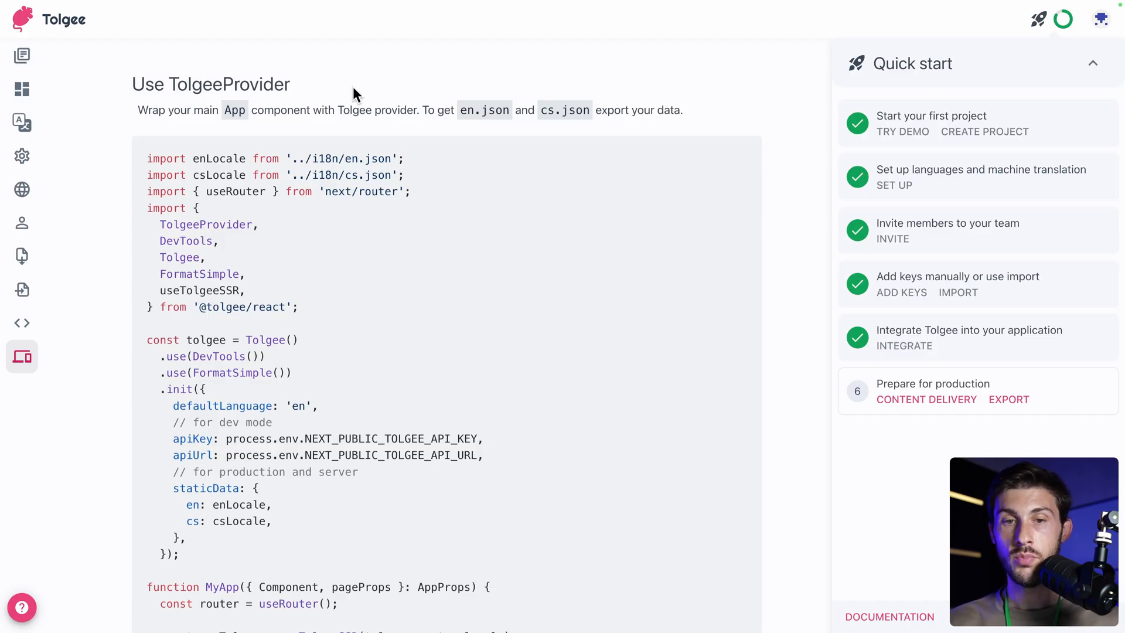
- Scroll the guide and select the TolgeeProvider example code to copy it
scroll("down", 3)
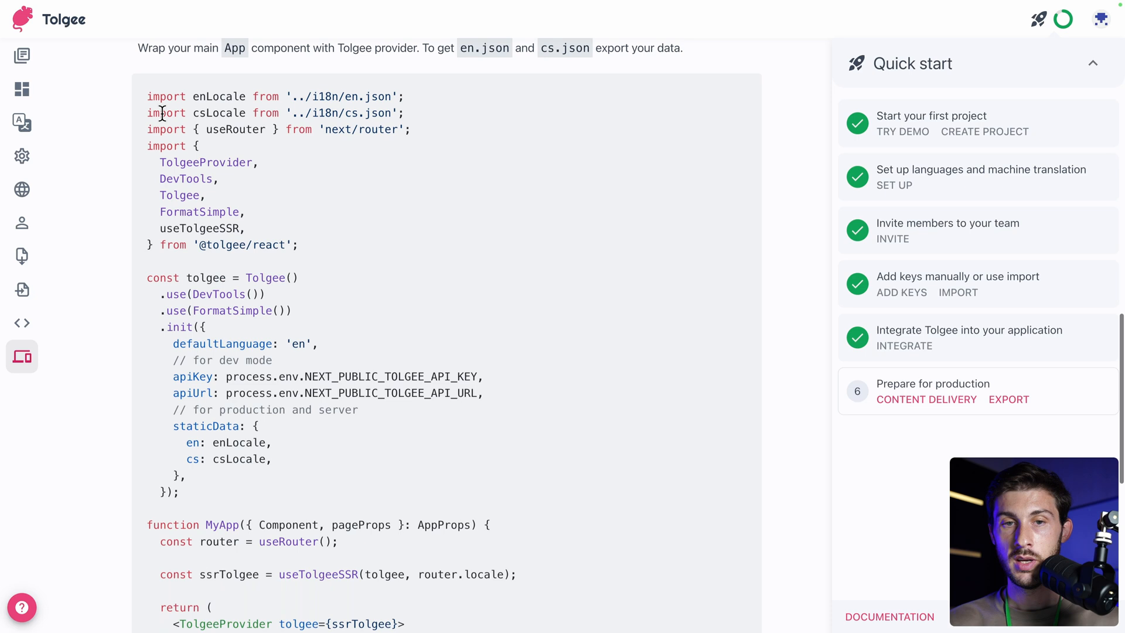
left_click_drag(161, 96, 270, 441)
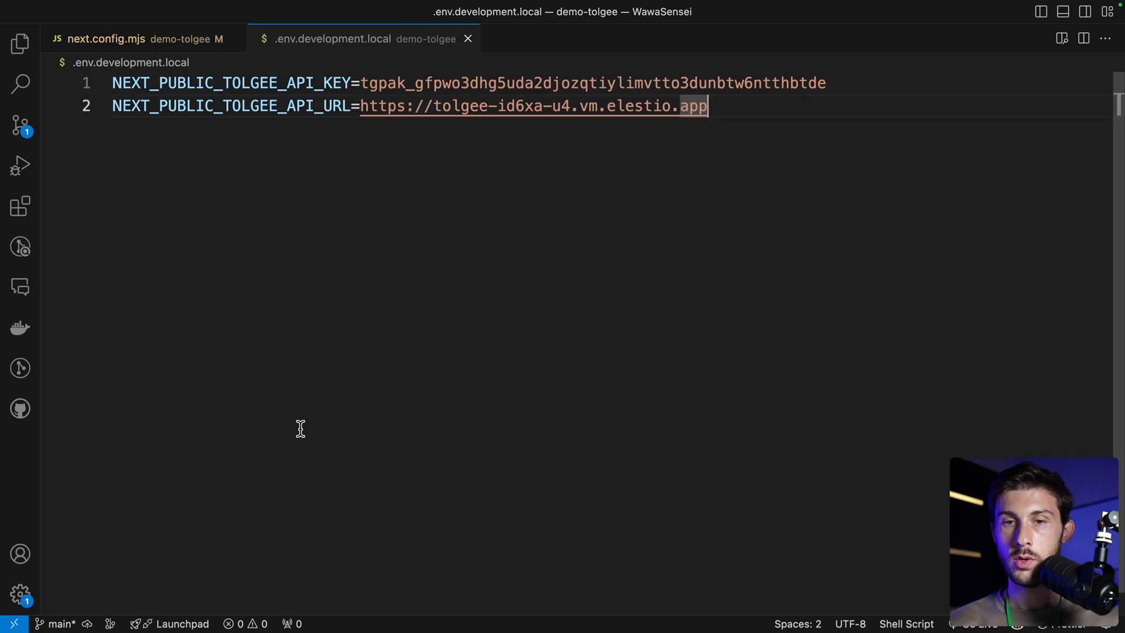
- Locate _app.js via the file picker and scroll to its locale imports
key("Ctrl+P")
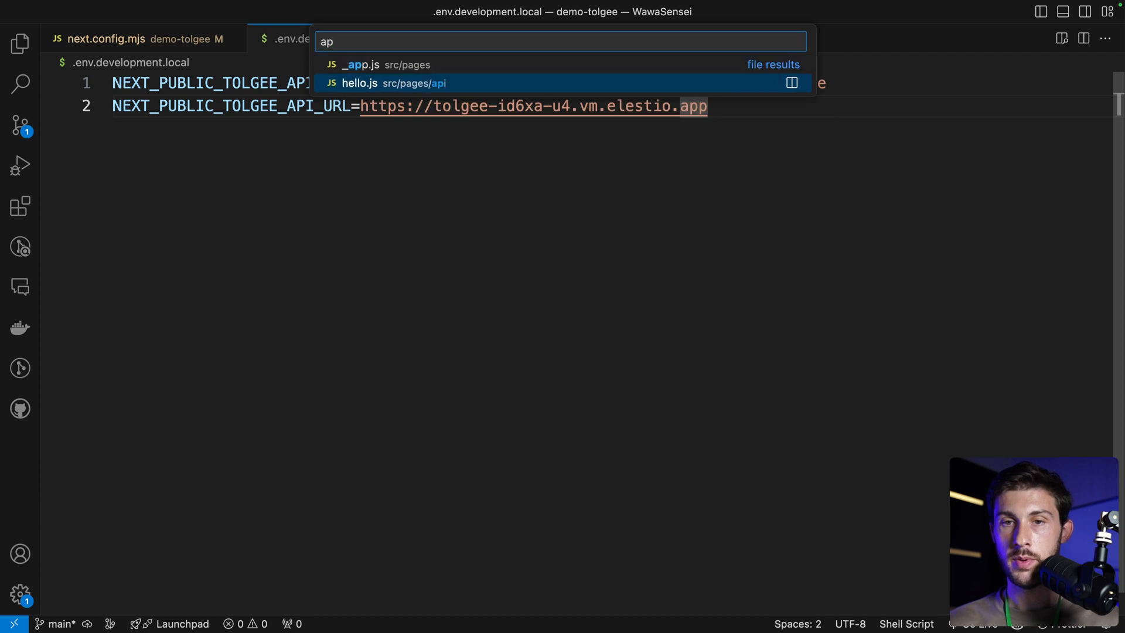
left_click(373, 65)
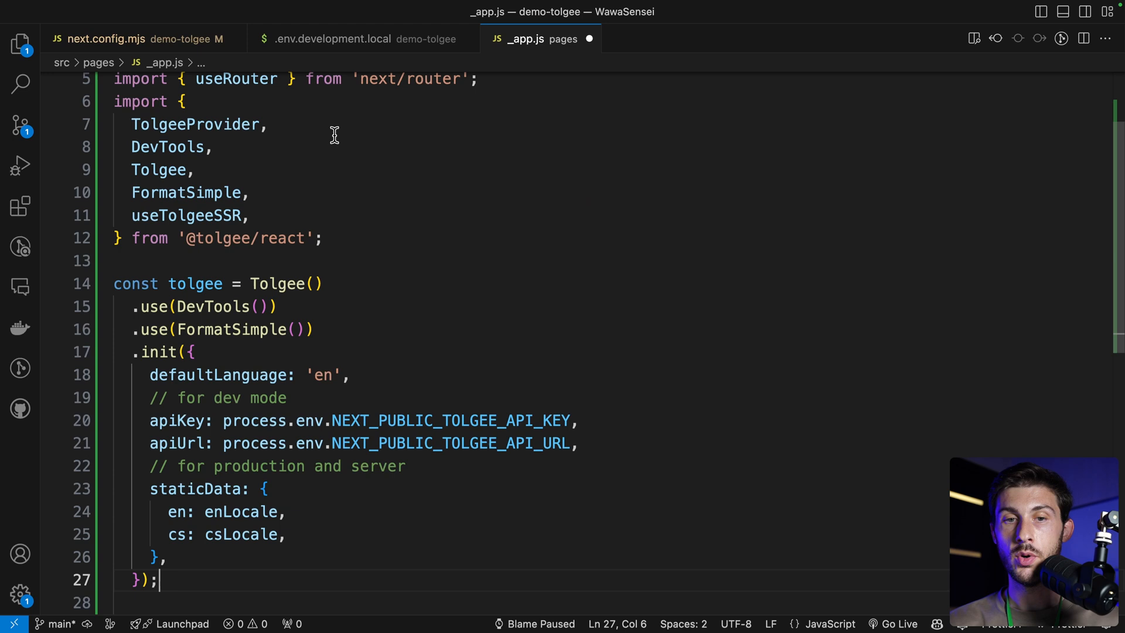
scroll("down", 3)
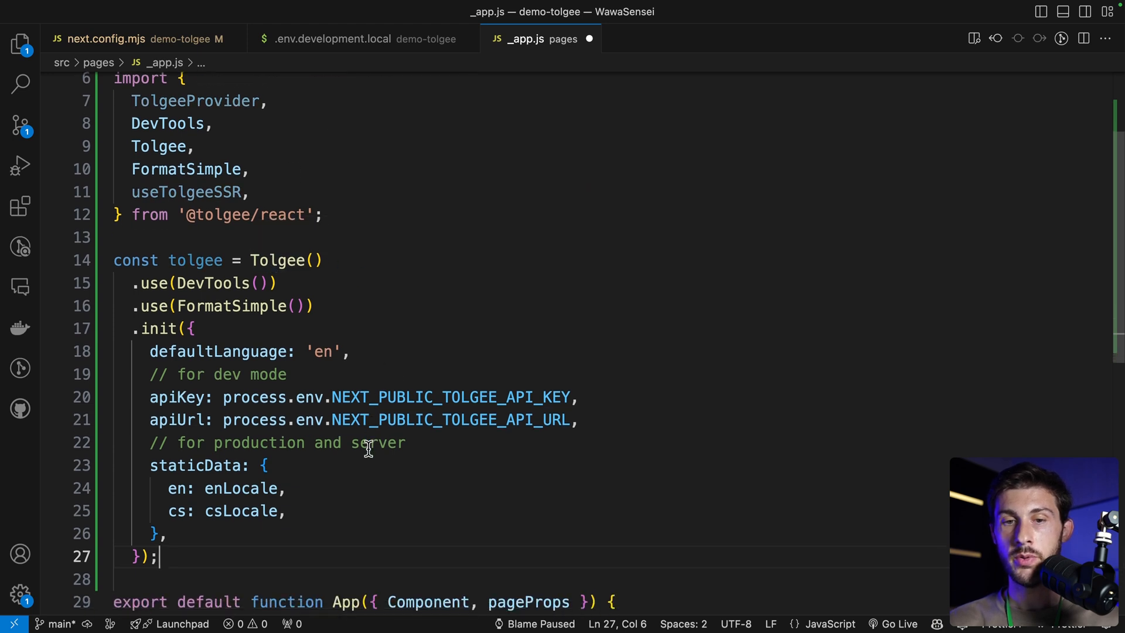
scroll("down", 3)
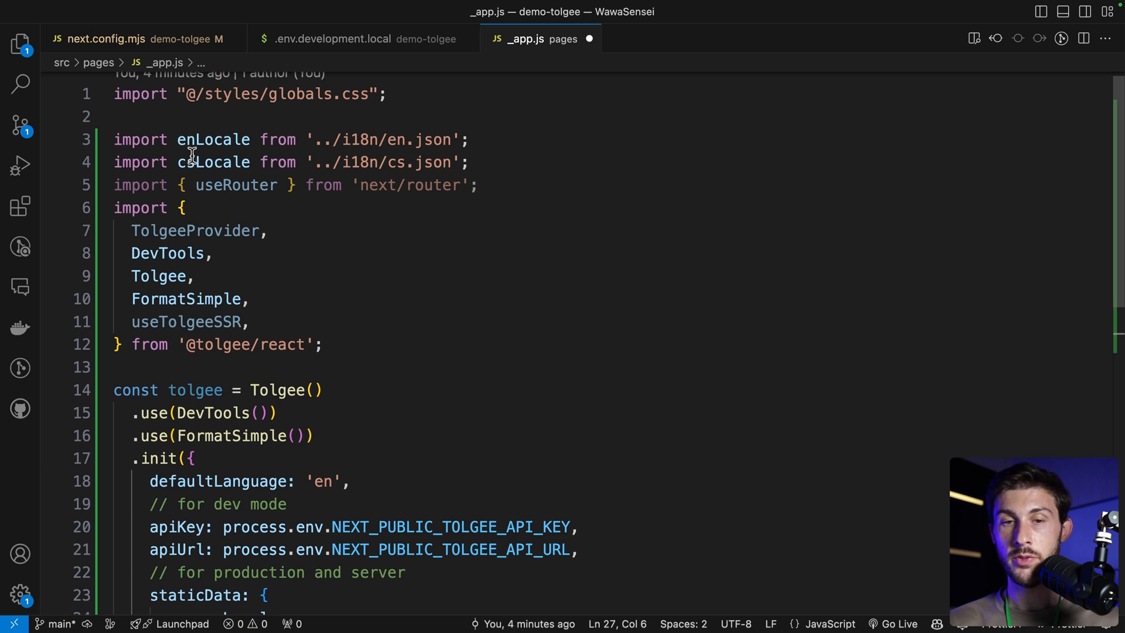
- Replace the csLocale import with frLocale and deLocale imports pointing at fr/de JSON paths
type("frLocale")
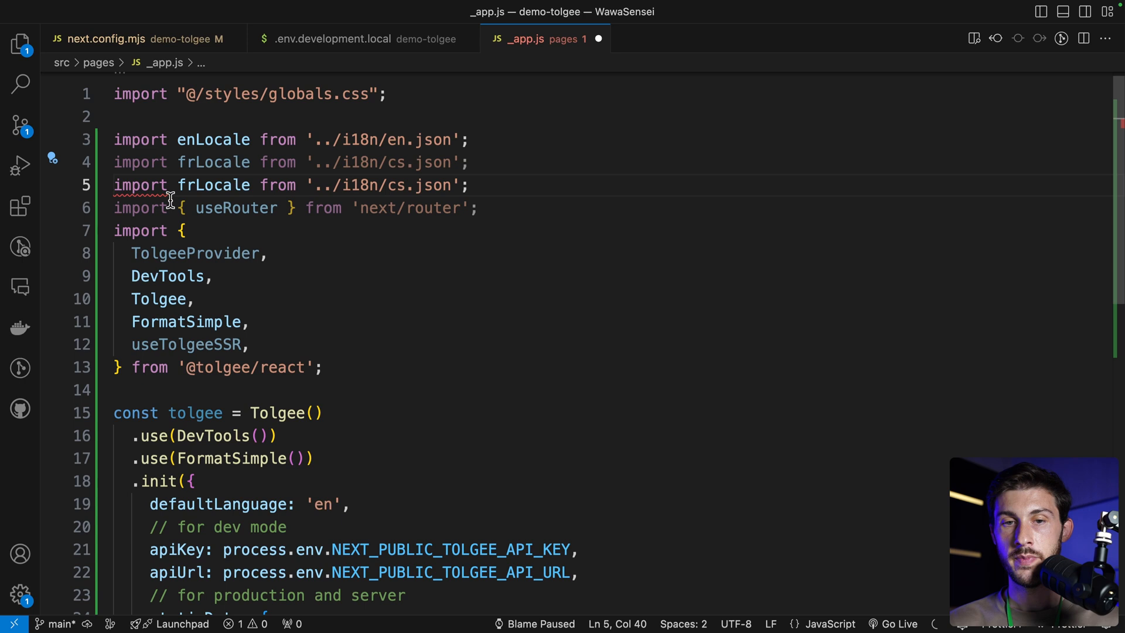
type("deLocale")
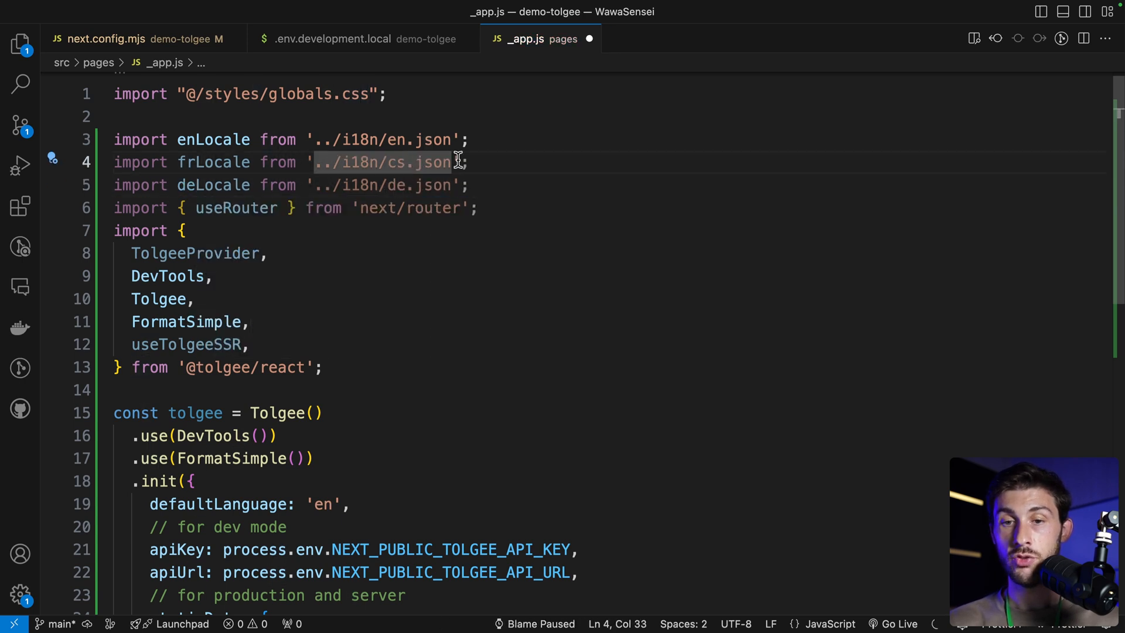
type("fr")
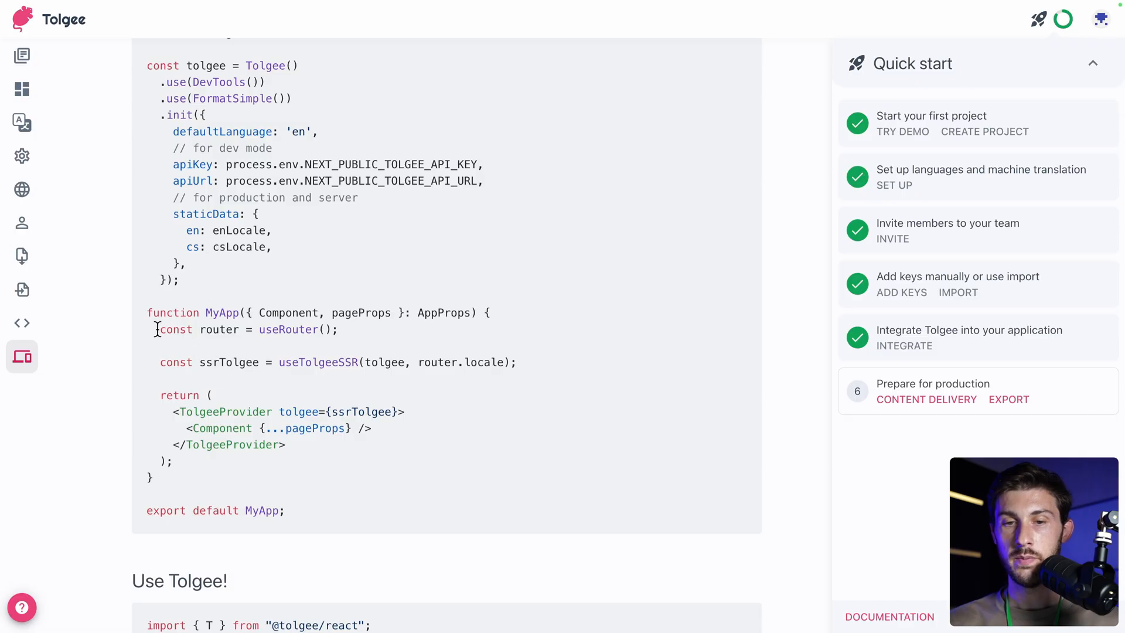
- Edit staticData to map en: enLocale, fr: frLocale, de: deLocale
left_click_drag(154, 328, 202, 461)
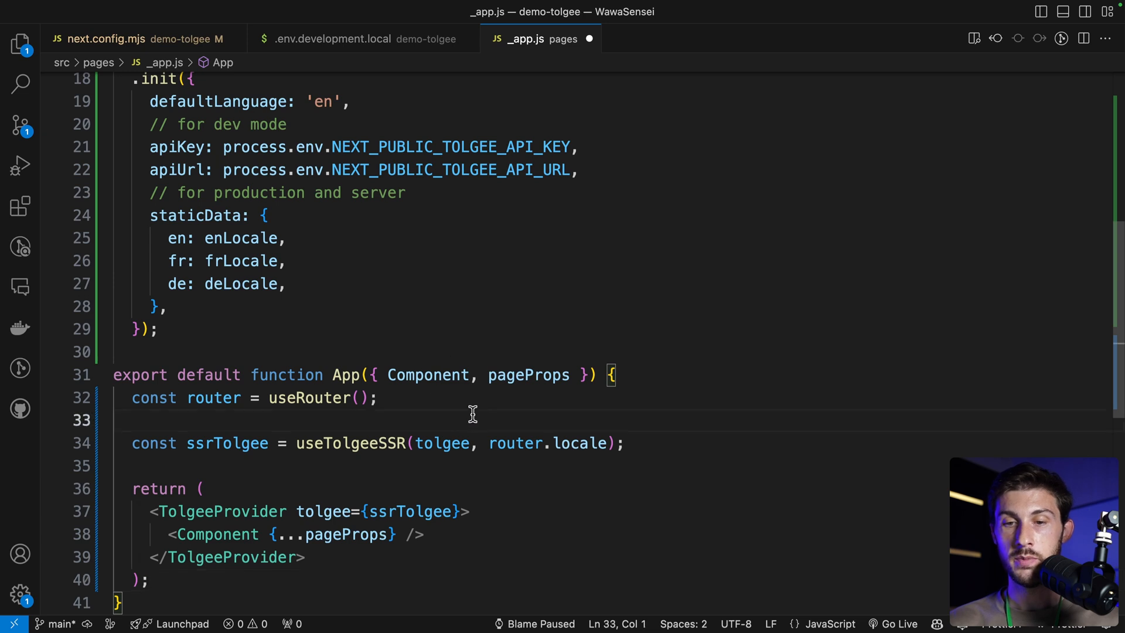
double_click(515, 443)
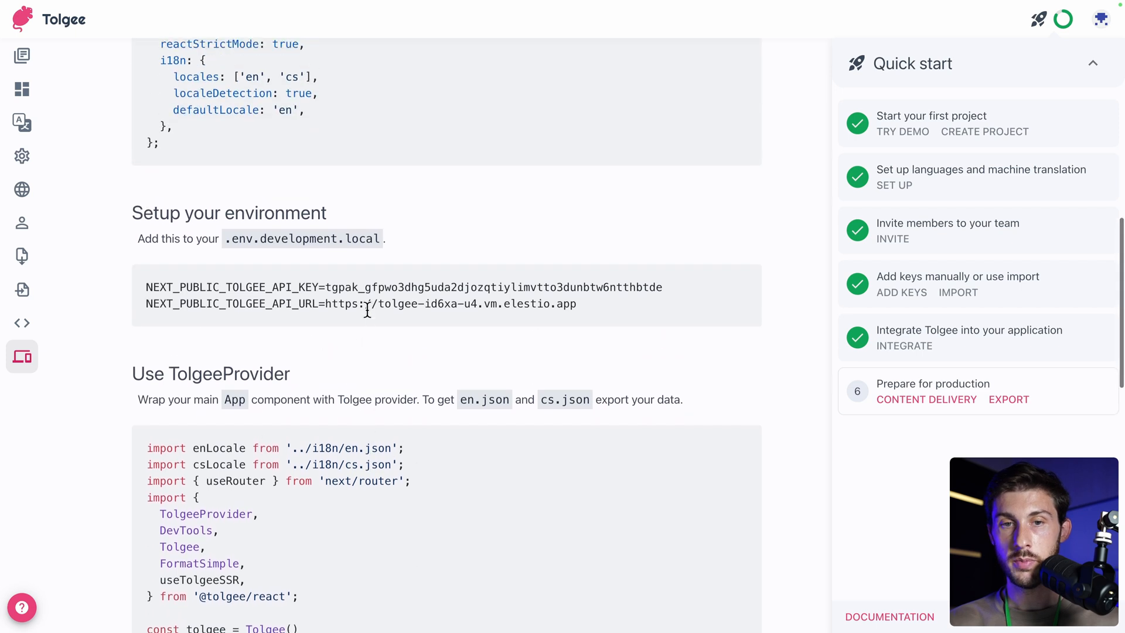
scroll("up", 3)
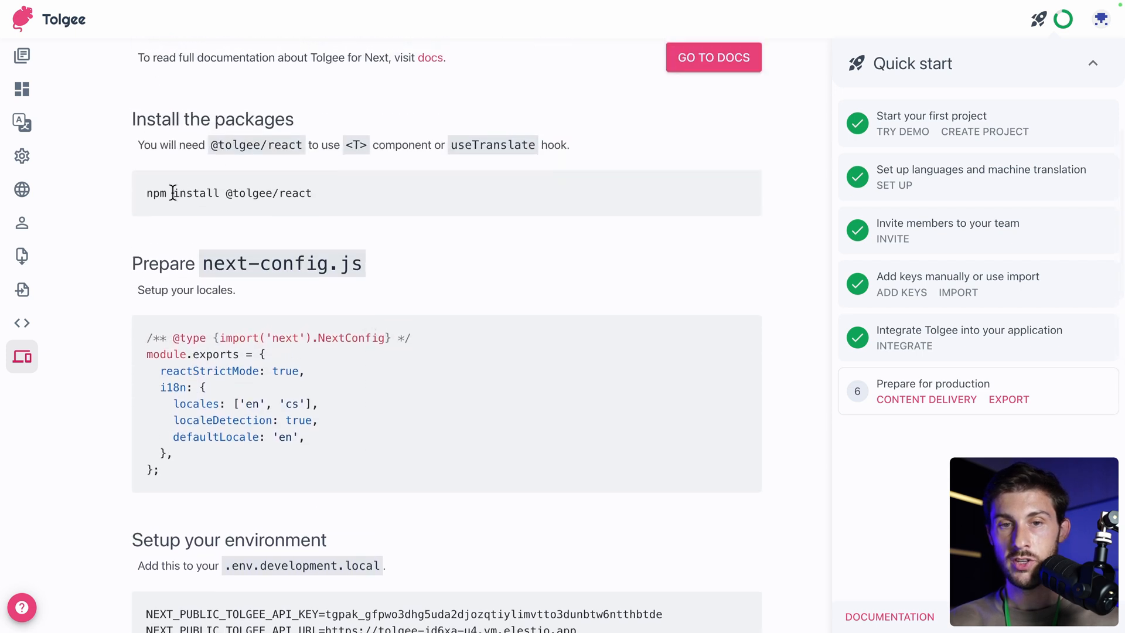
left_click_drag(174, 193, 311, 192)
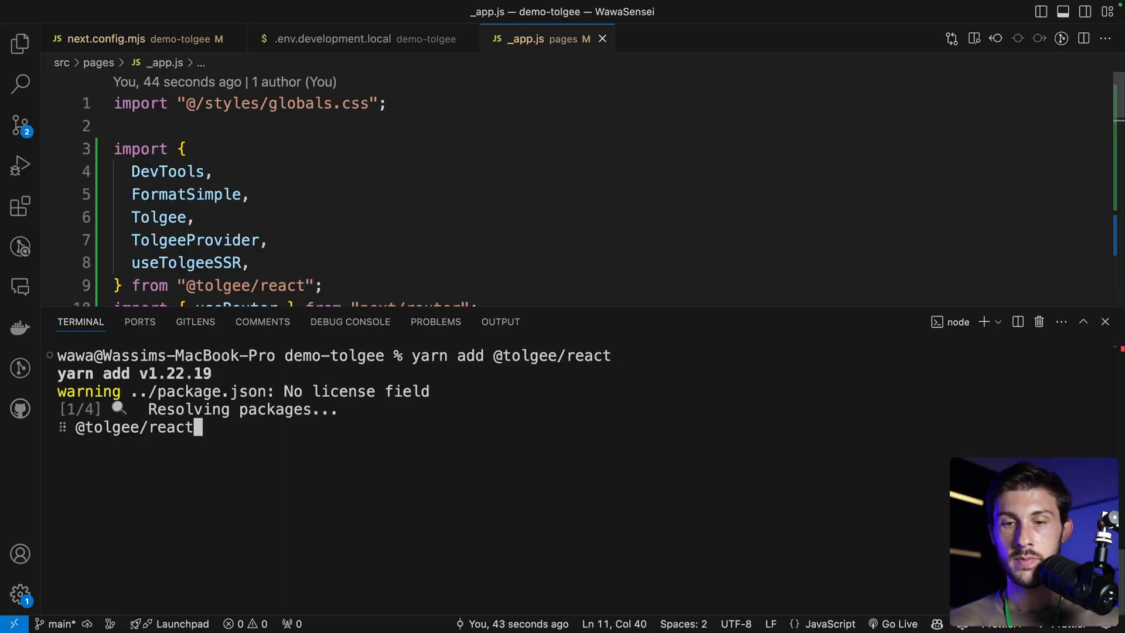
type("yarn d")
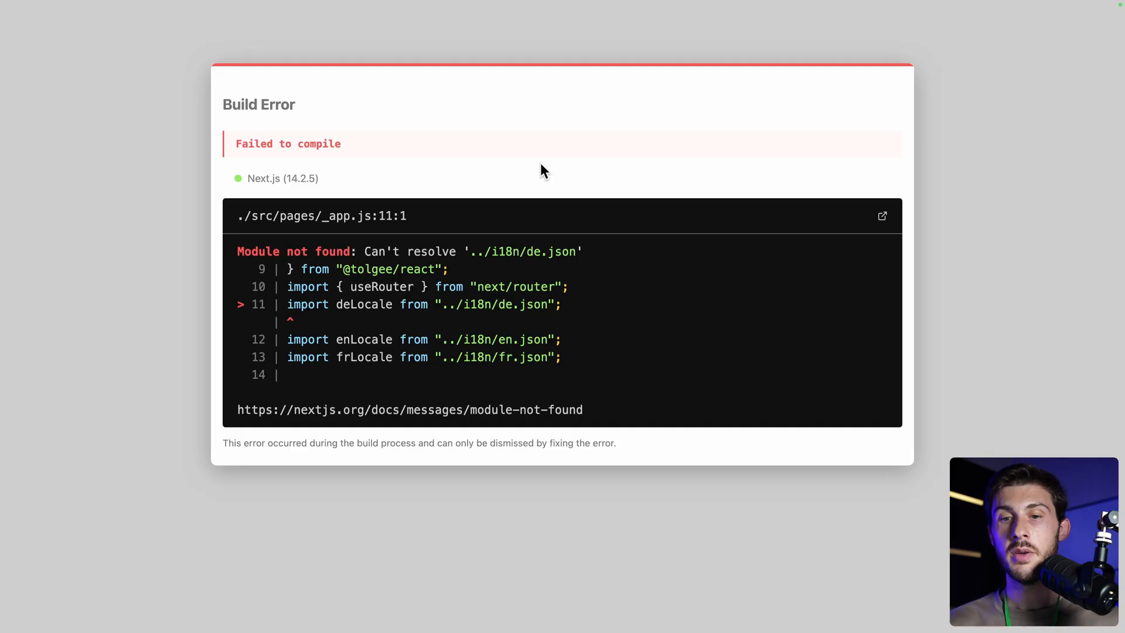
mouse_move(309, 357)
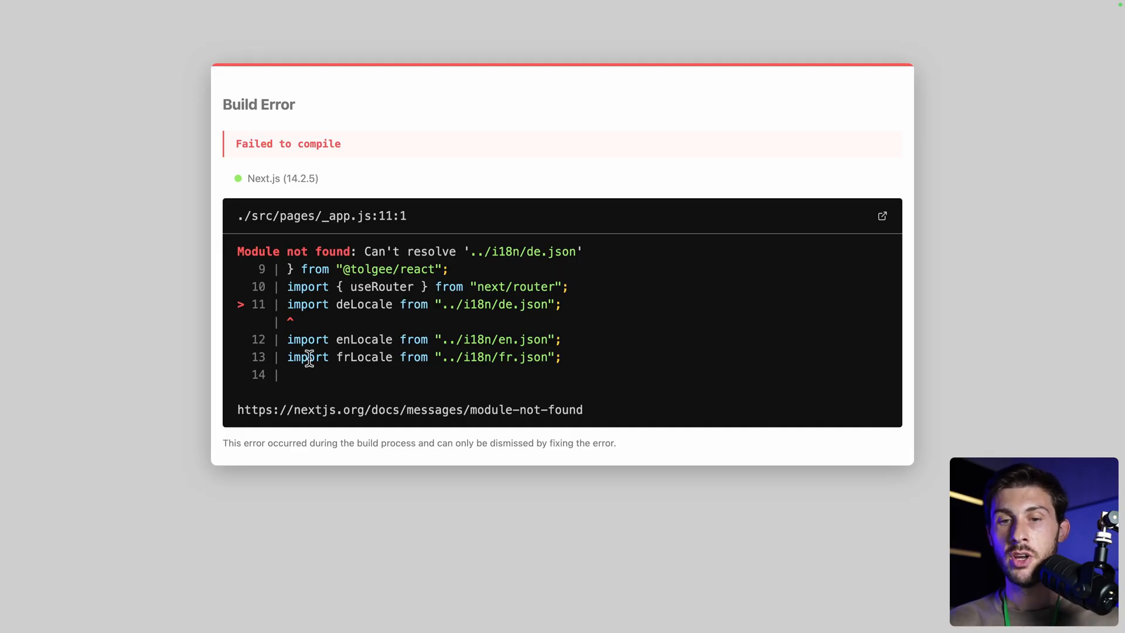
mouse_move(494, 307)
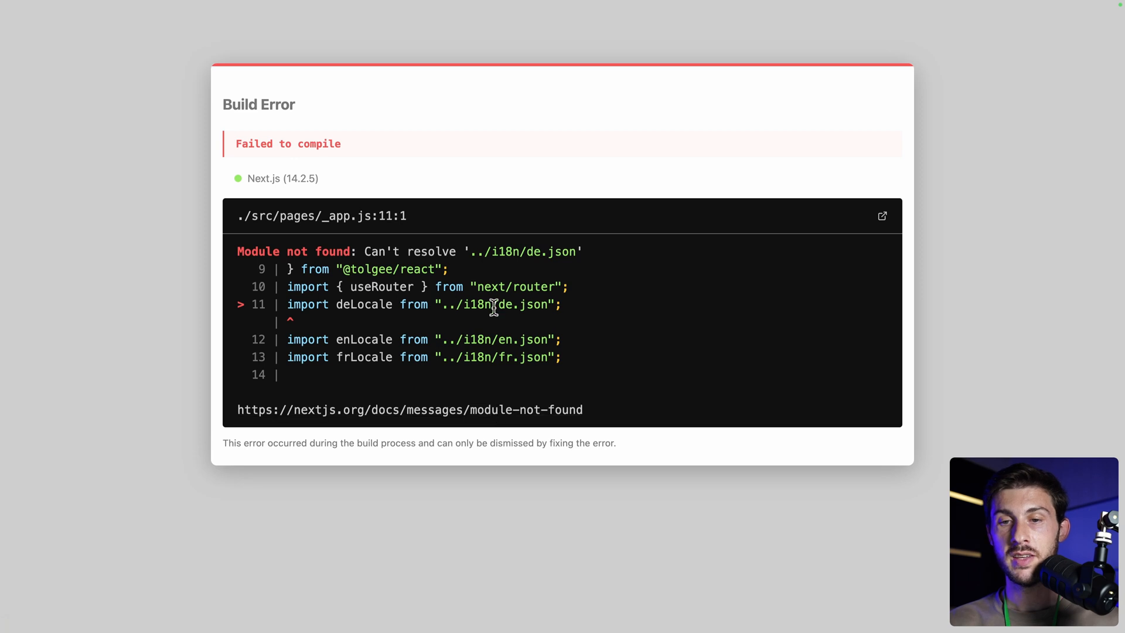
mouse_move(593, 360)
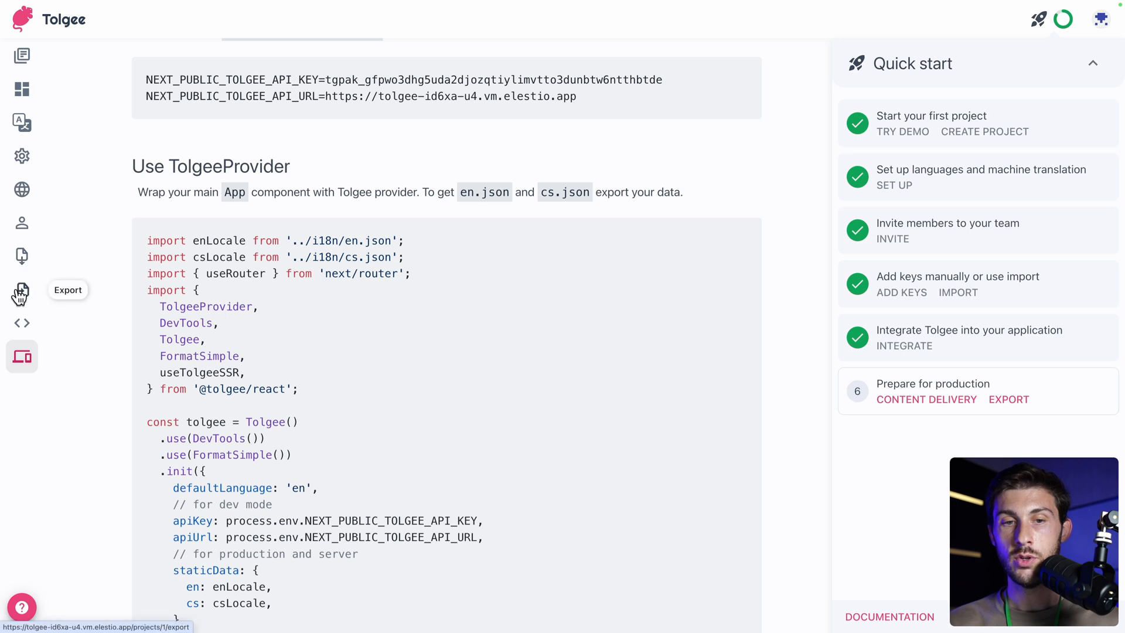
- On the Export page, uncheck Italian and Japanese and review the exported states, keeping Flat JSON
left_click(21, 290)
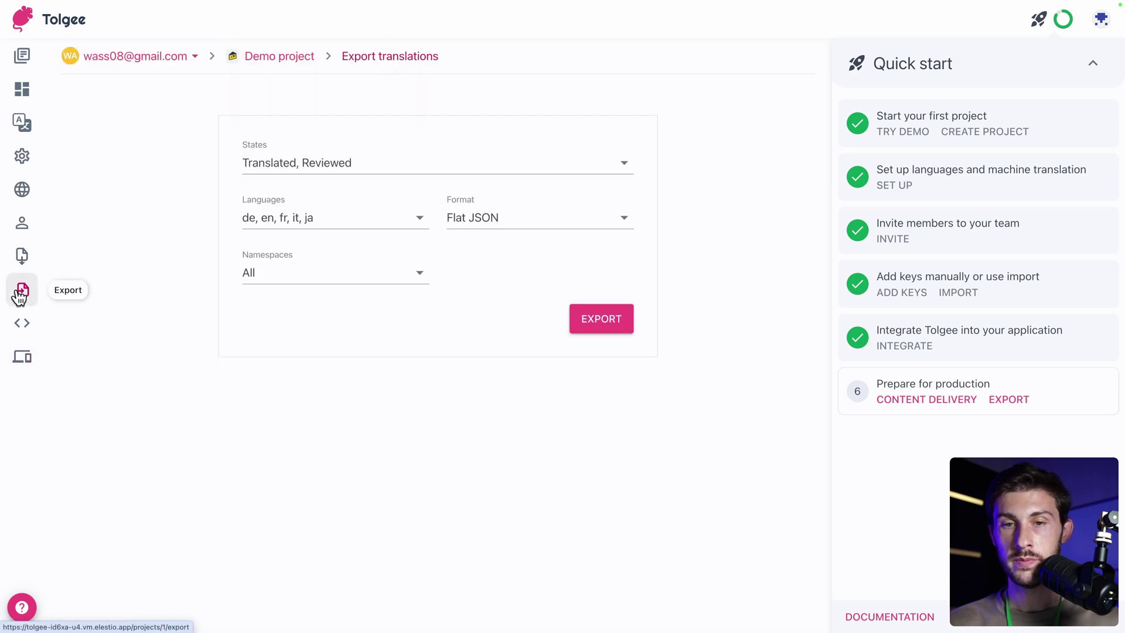
left_click(335, 218)
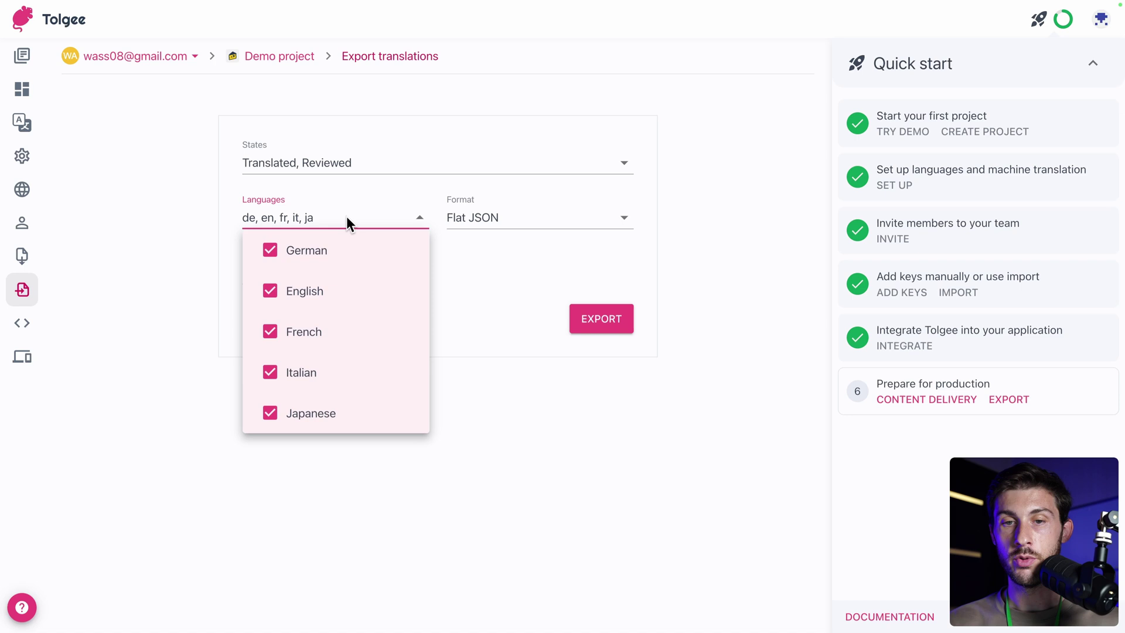
left_click(270, 373)
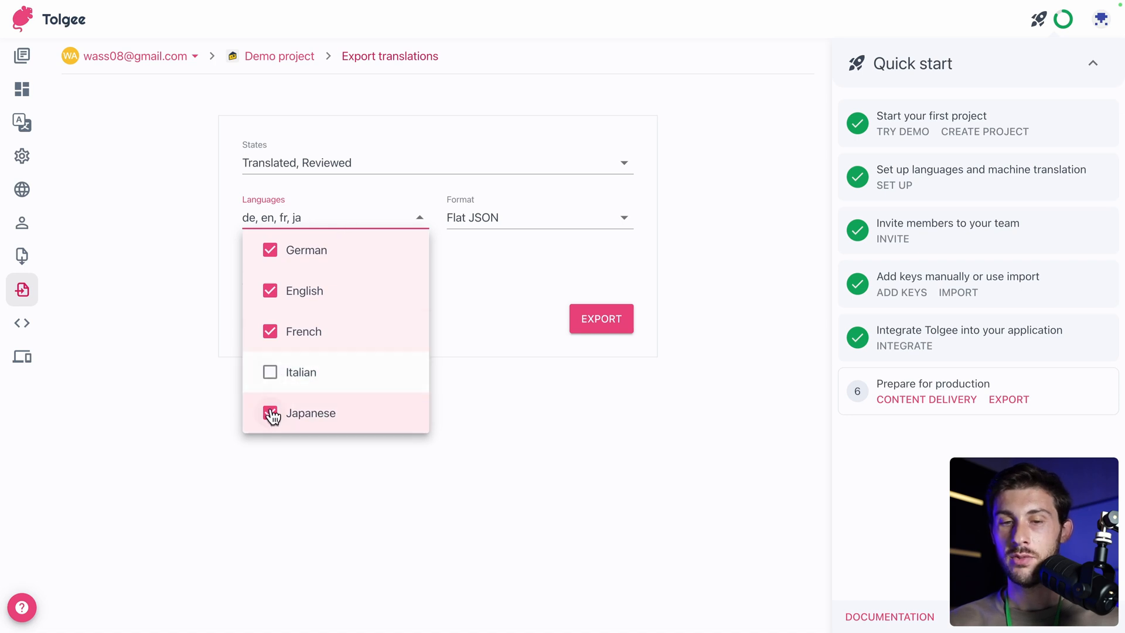
left_click(269, 412)
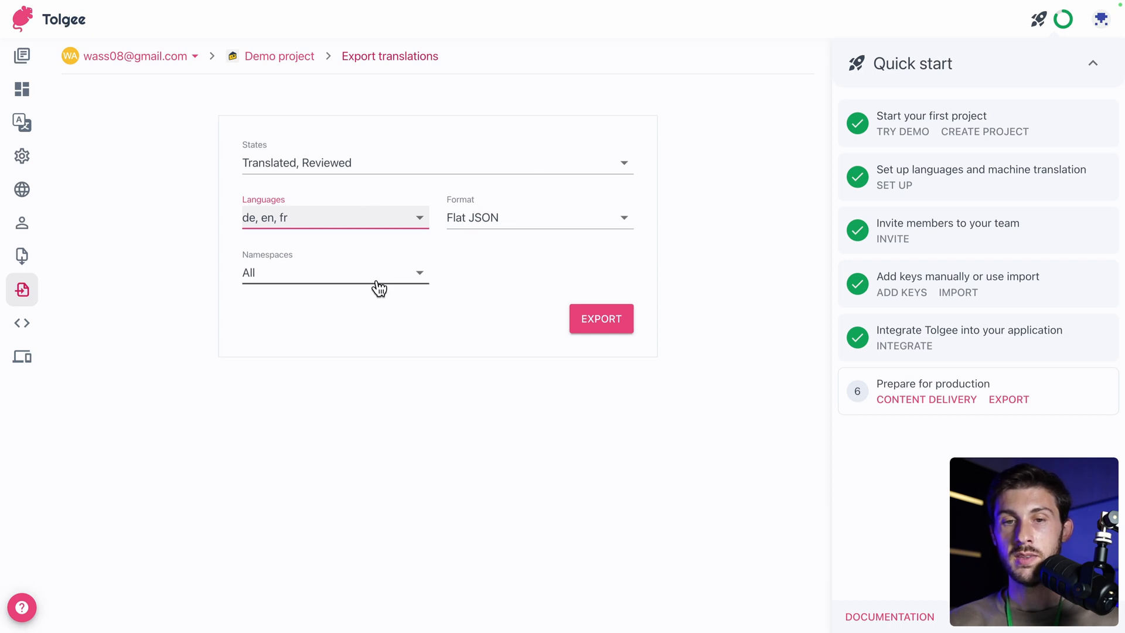
left_click(436, 163)
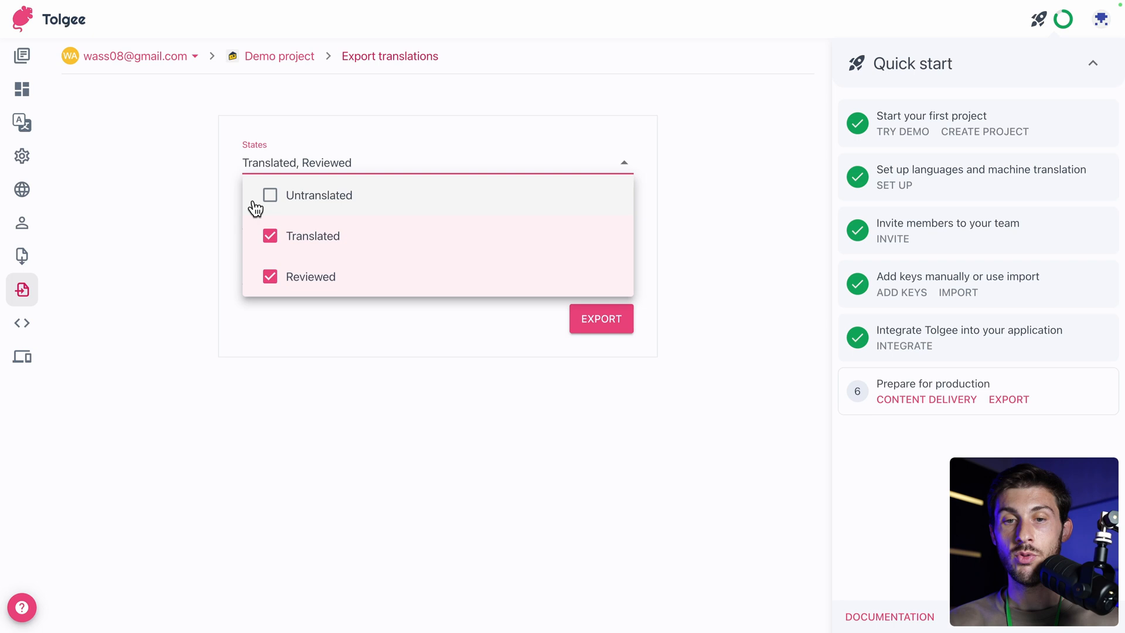
mouse_move(189, 209)
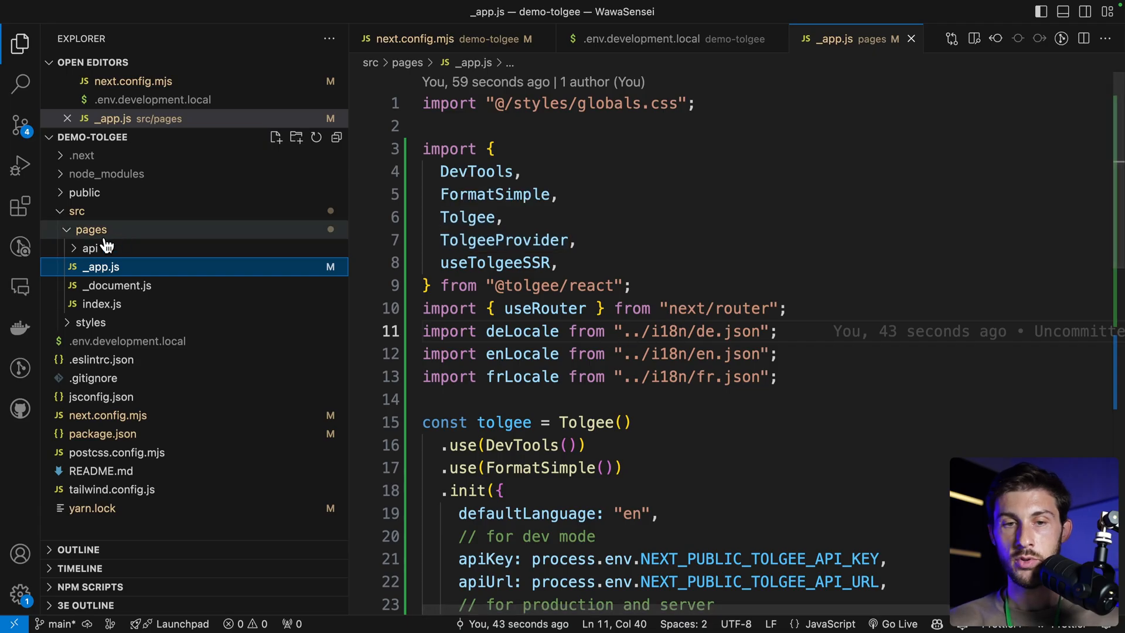
- Create an i18n folder under src and place the exported de, en and fr JSON files in it
right_click(78, 211)
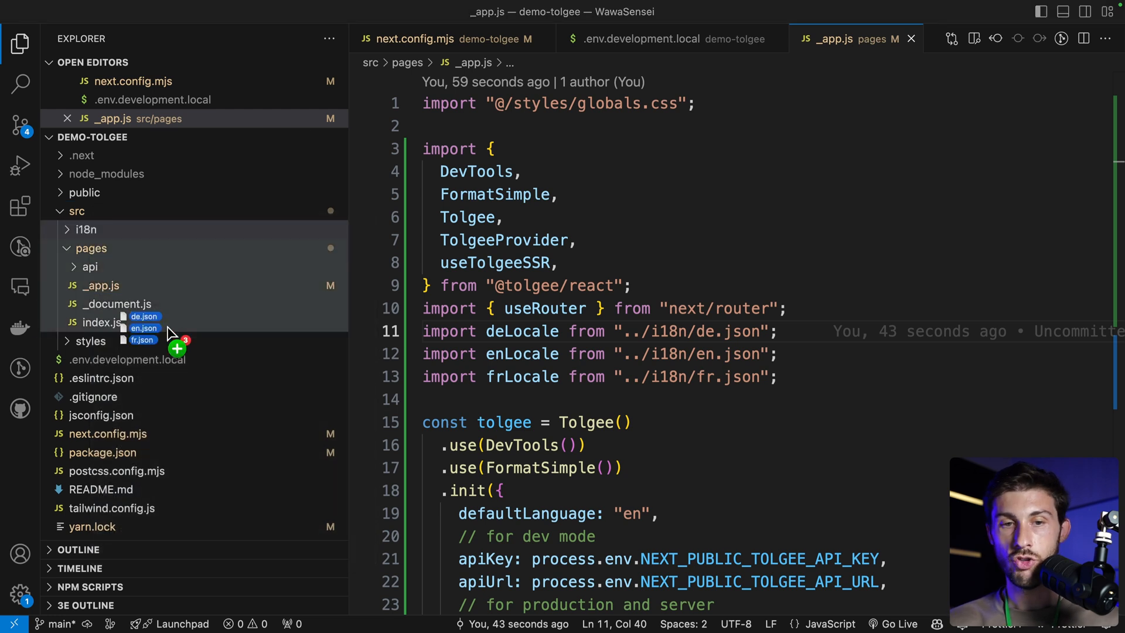
left_click(85, 230)
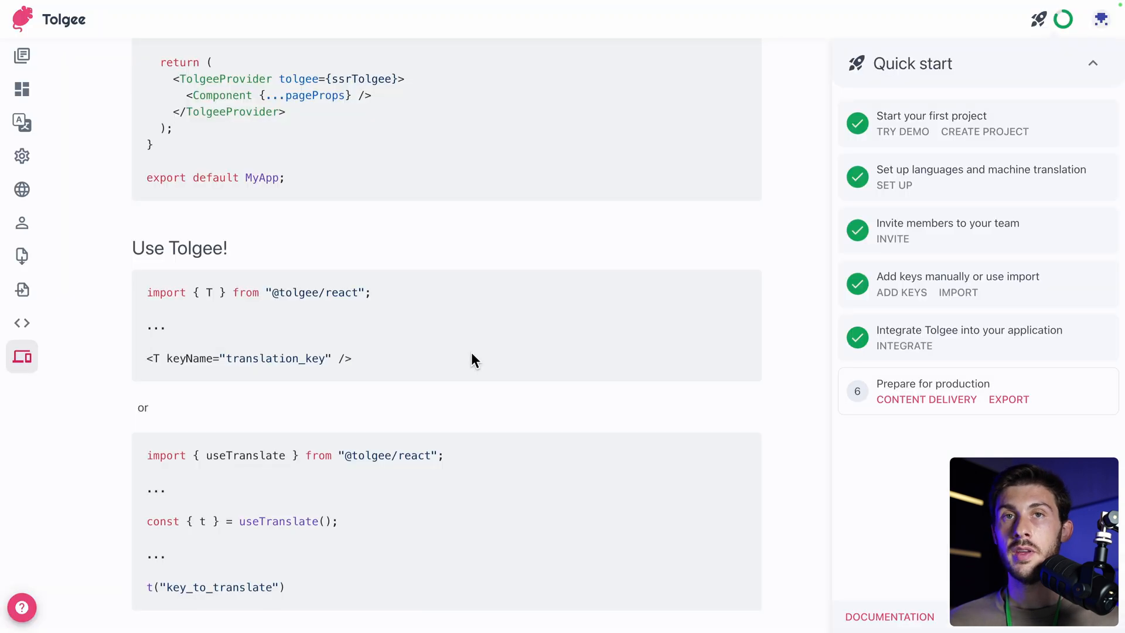
mouse_move(156, 360)
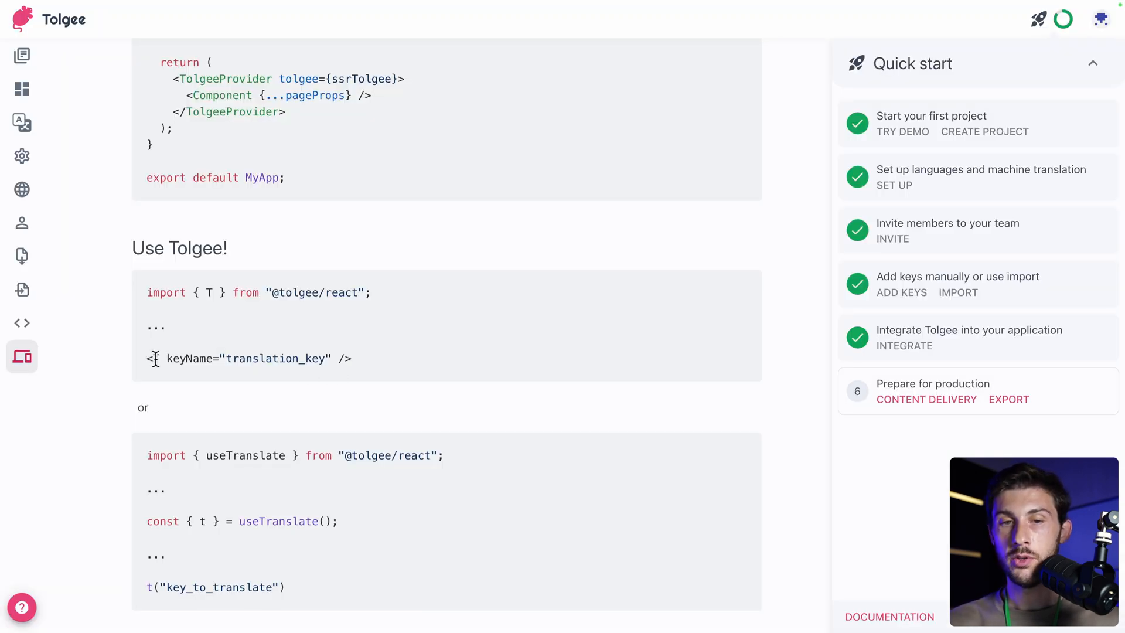
mouse_move(392, 366)
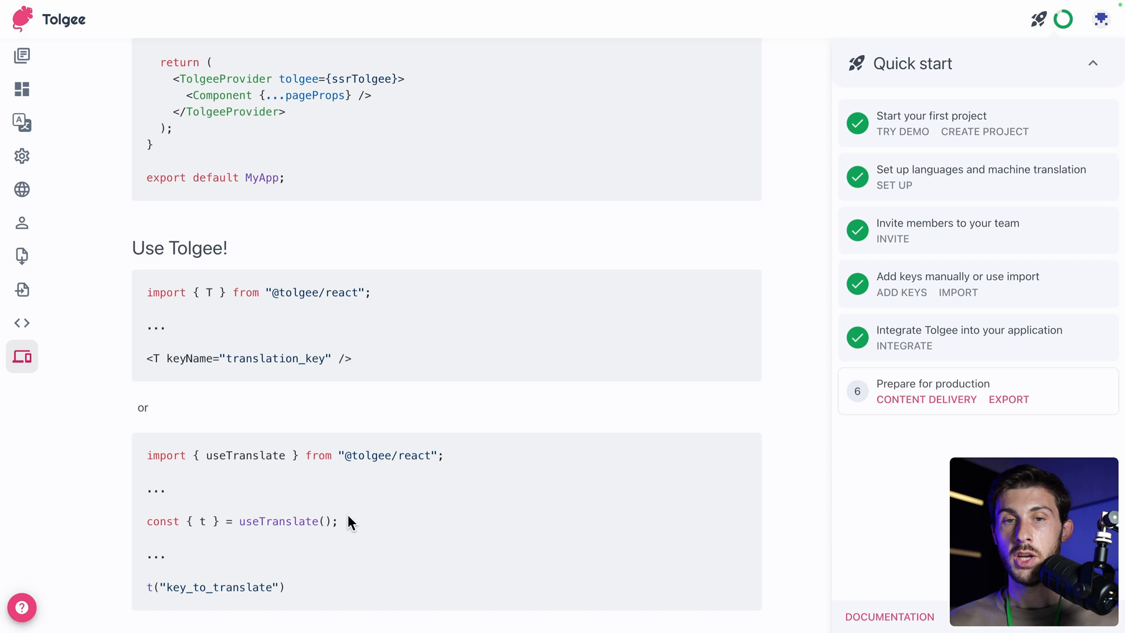
- Select the T component example in the guide's Use Tolgee! section
left_click_drag(165, 359, 352, 358)
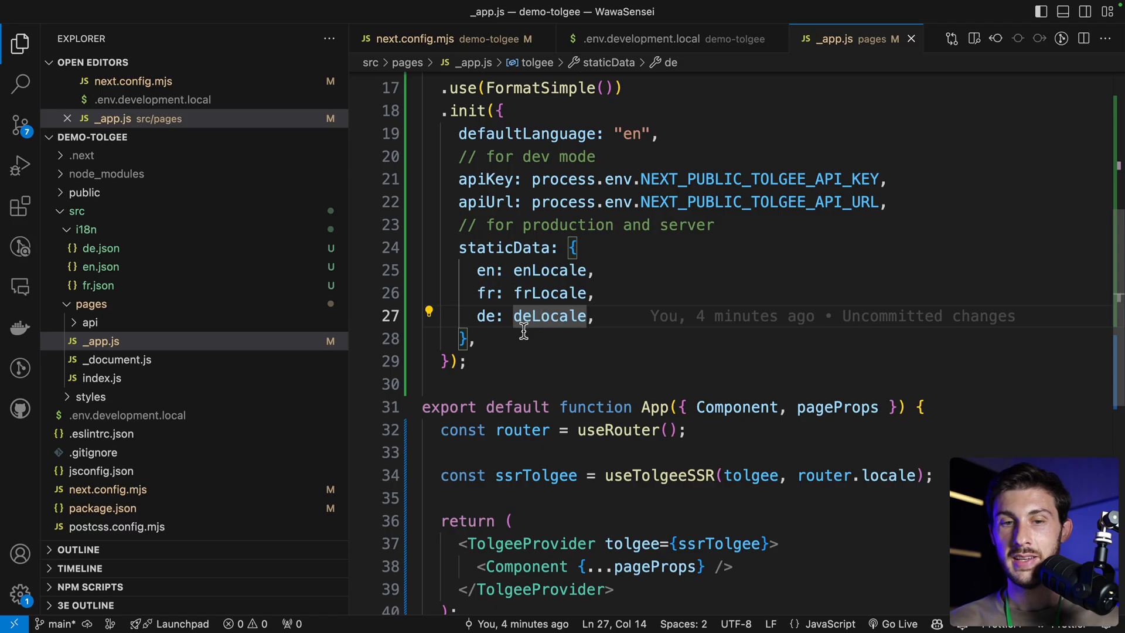
- Replace index.js's default get-started text with a <T keyName="translation_key" /> component
left_click(101, 396)
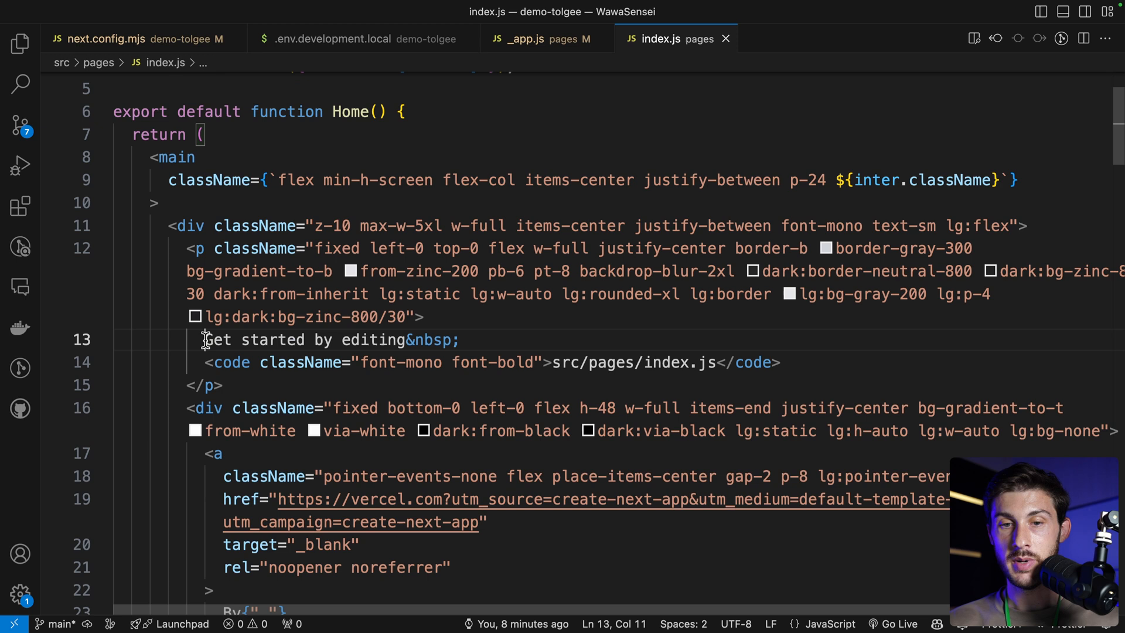
key("Delete")
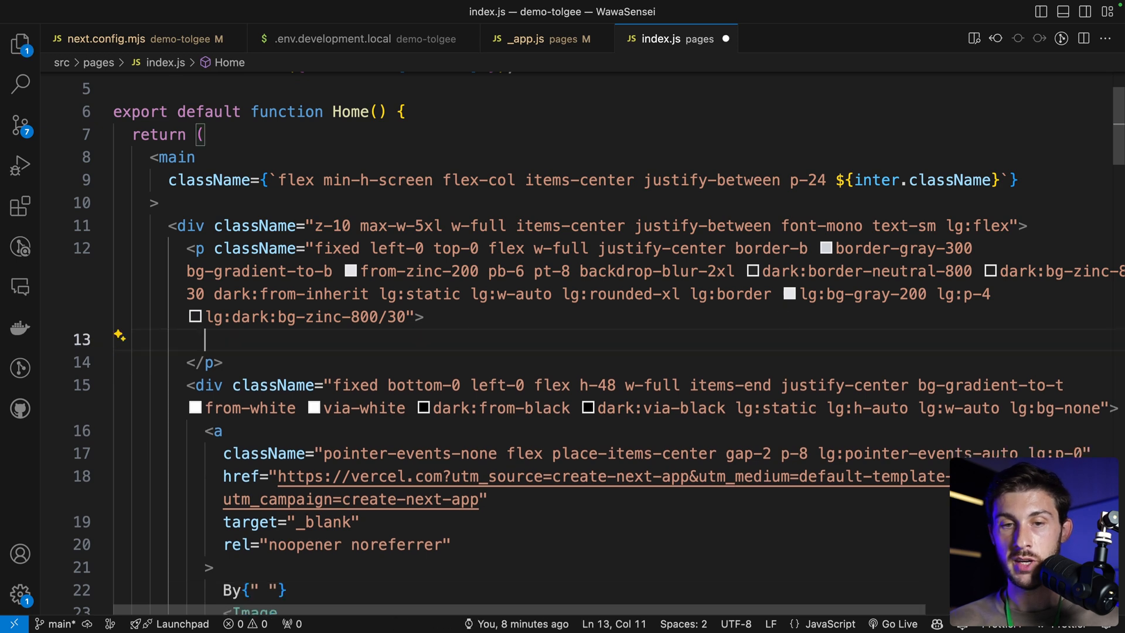
type("<T keyName=\"translation_key\" />")
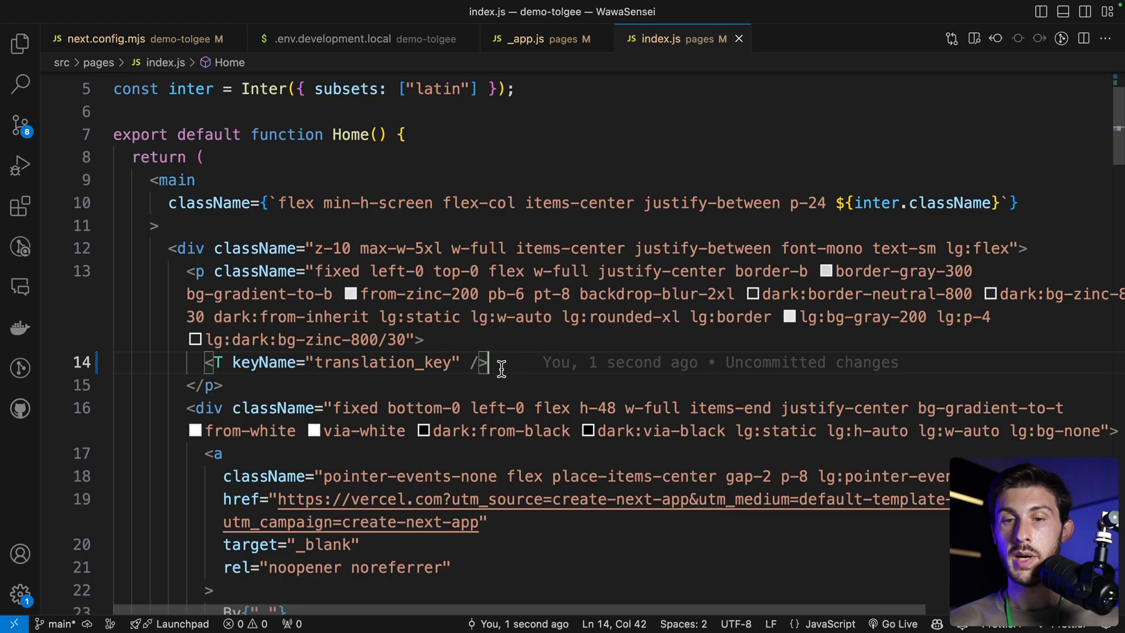
- Add defaultValue="Welcome to our beautiful website" to the T component
type("defaultValue=\"\"")
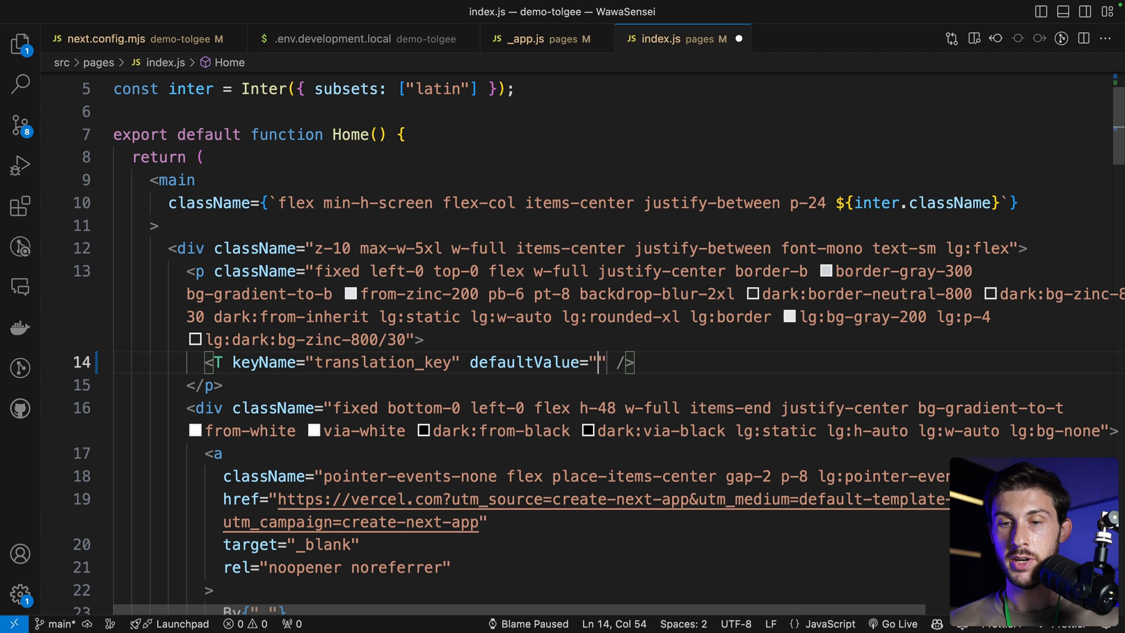
type("Welcome to ho")
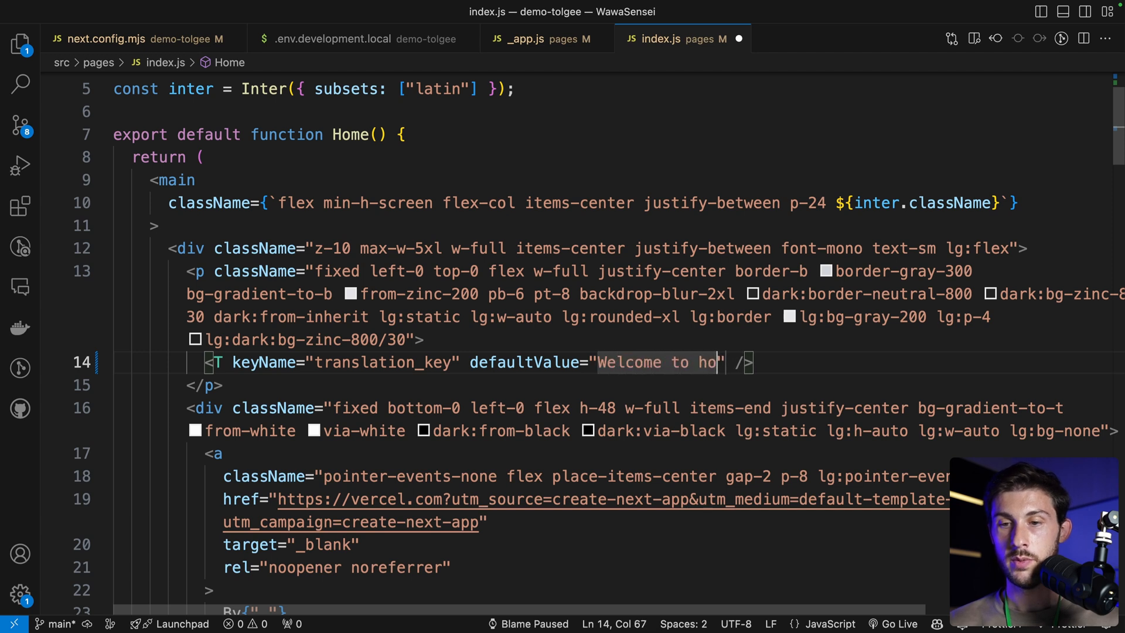
key("Backspace")
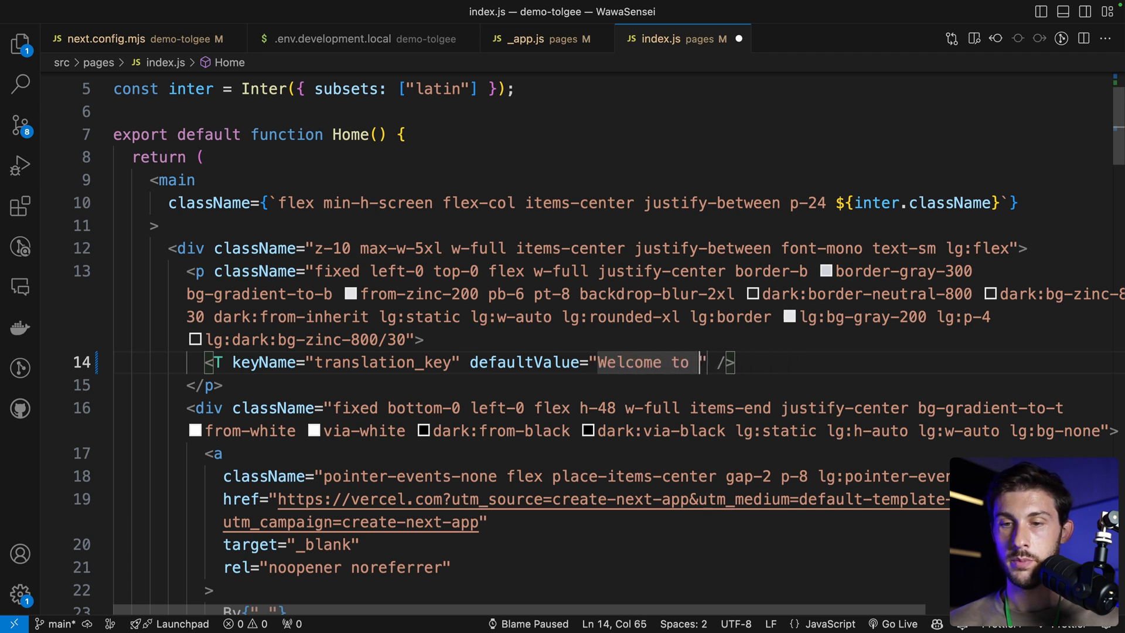
type("our site")
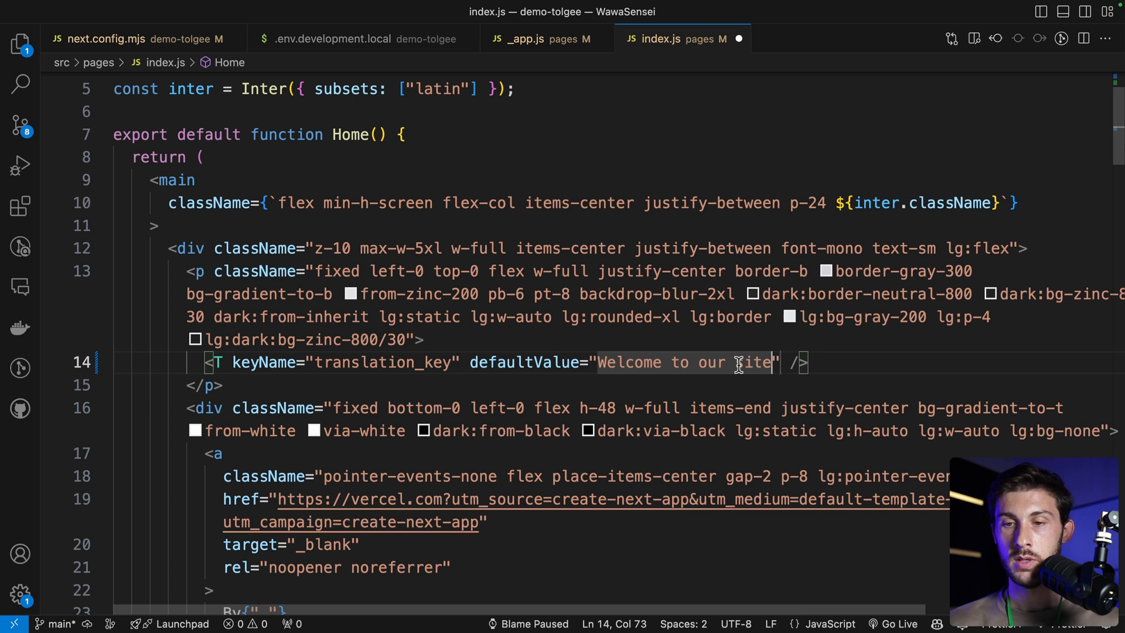
type("beautiful web")
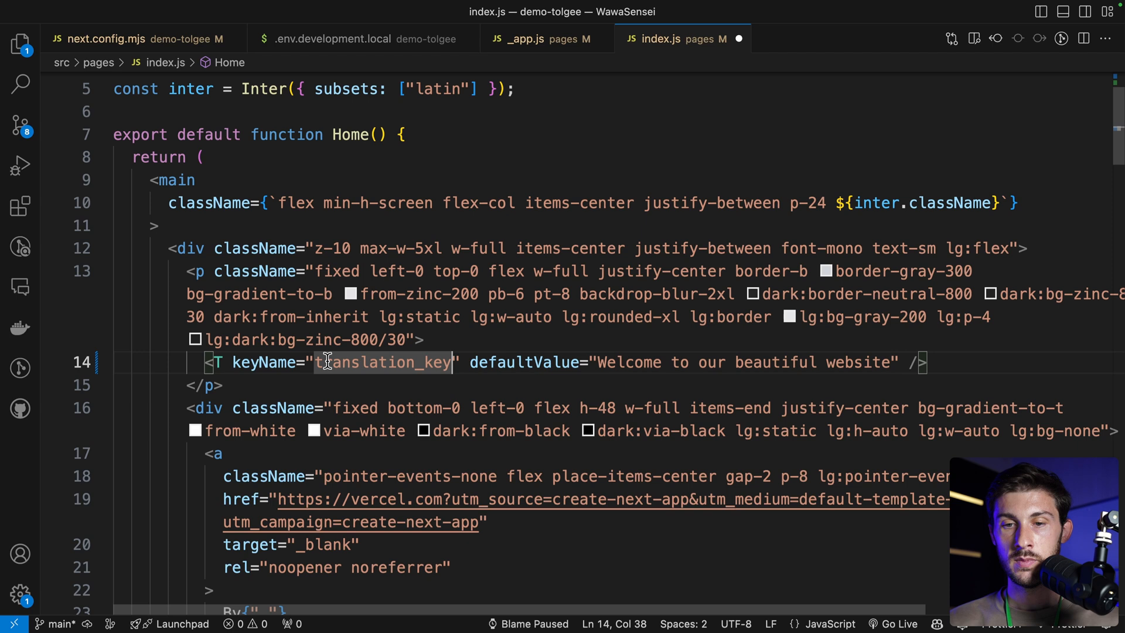
- Rename the keyName to welcome-message-home
type("welcome-")
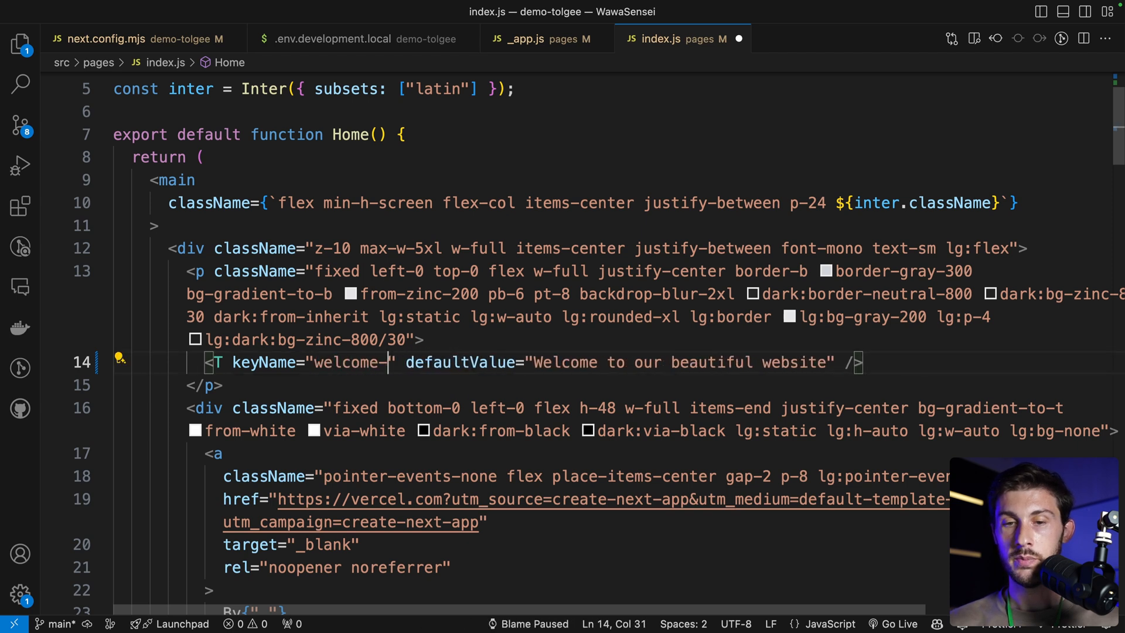
type("message-")
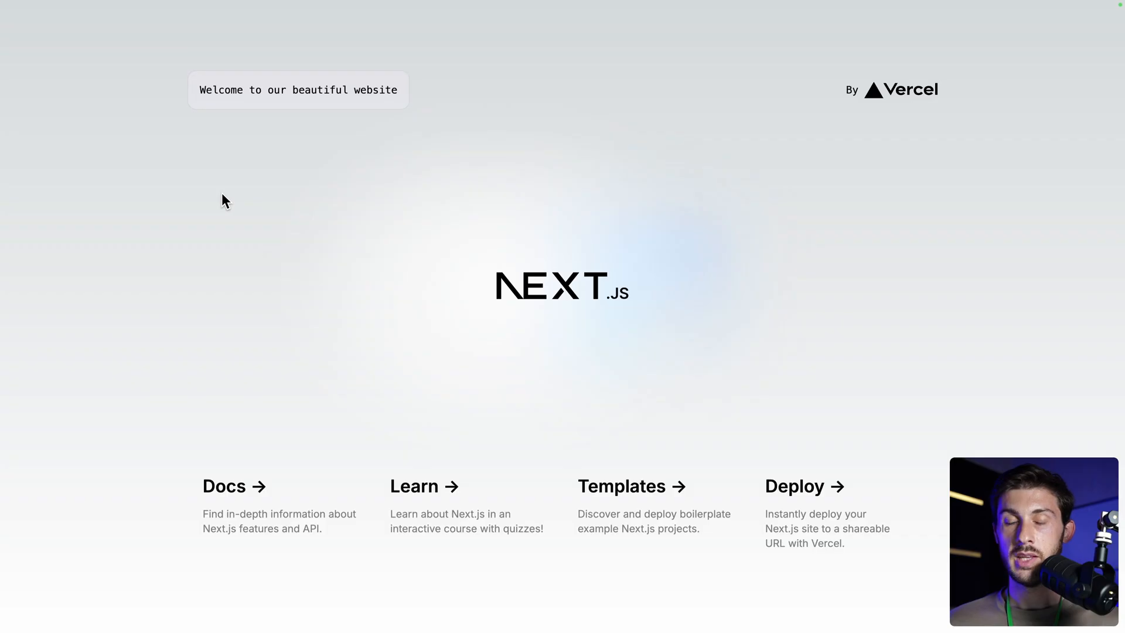
mouse_move(260, 171)
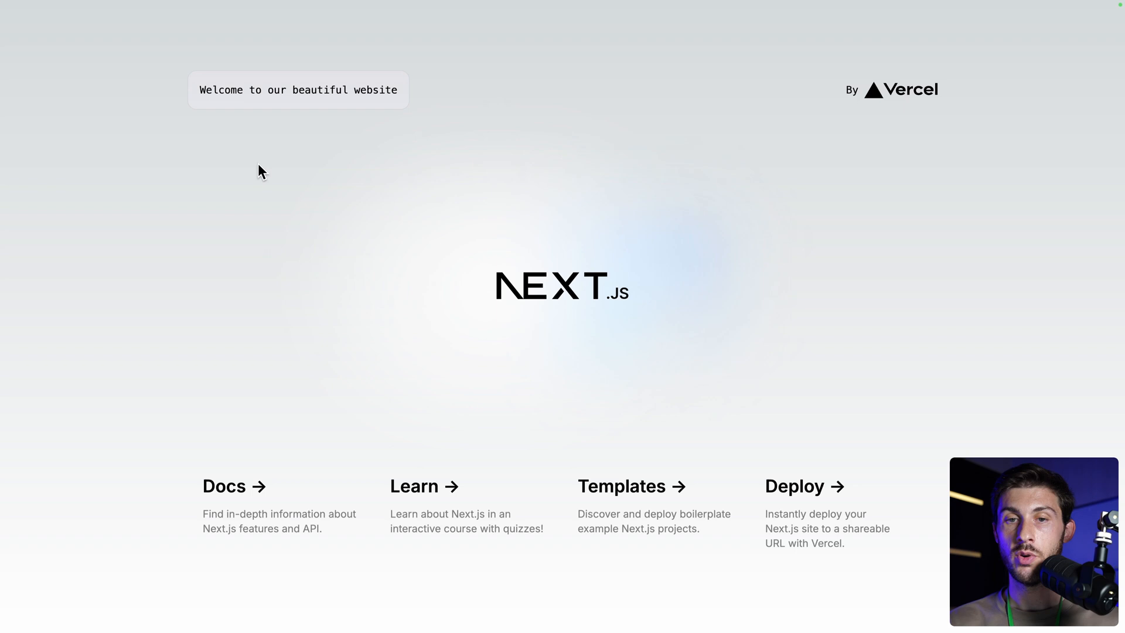
mouse_move(532, 123)
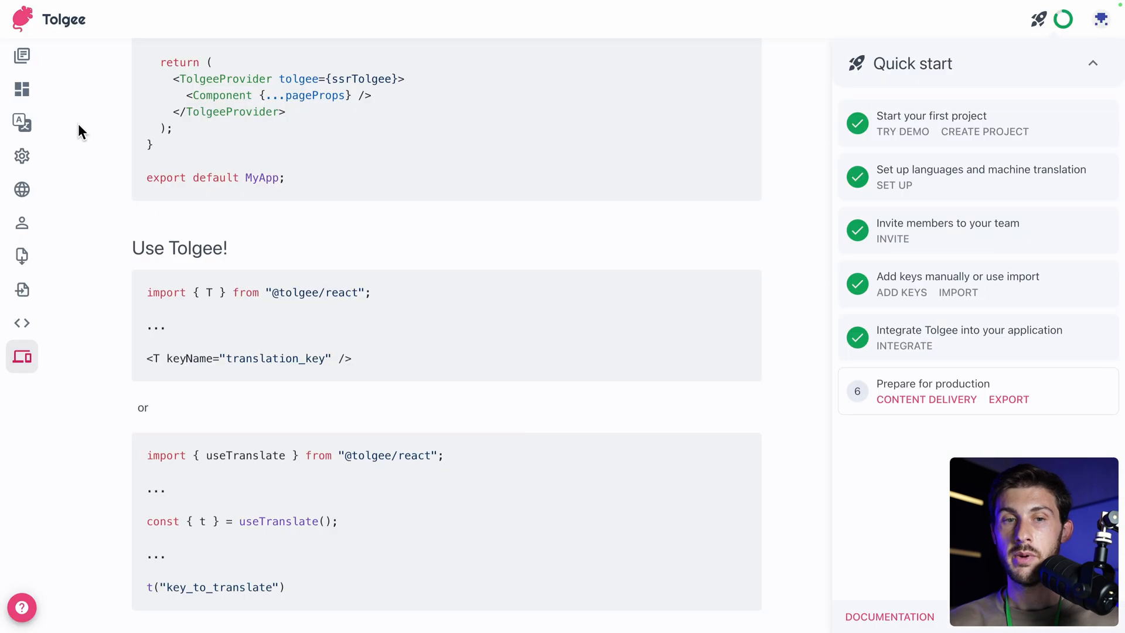
- Start a new key named welcome-message-home with description 'top left message'
left_click(21, 123)
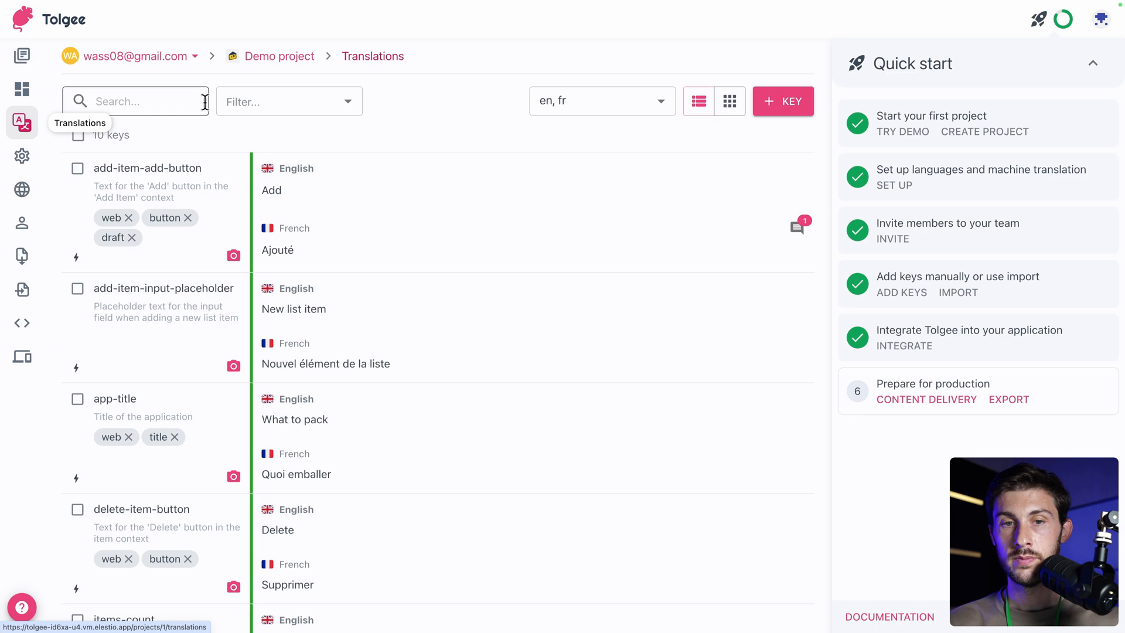
left_click(783, 101)
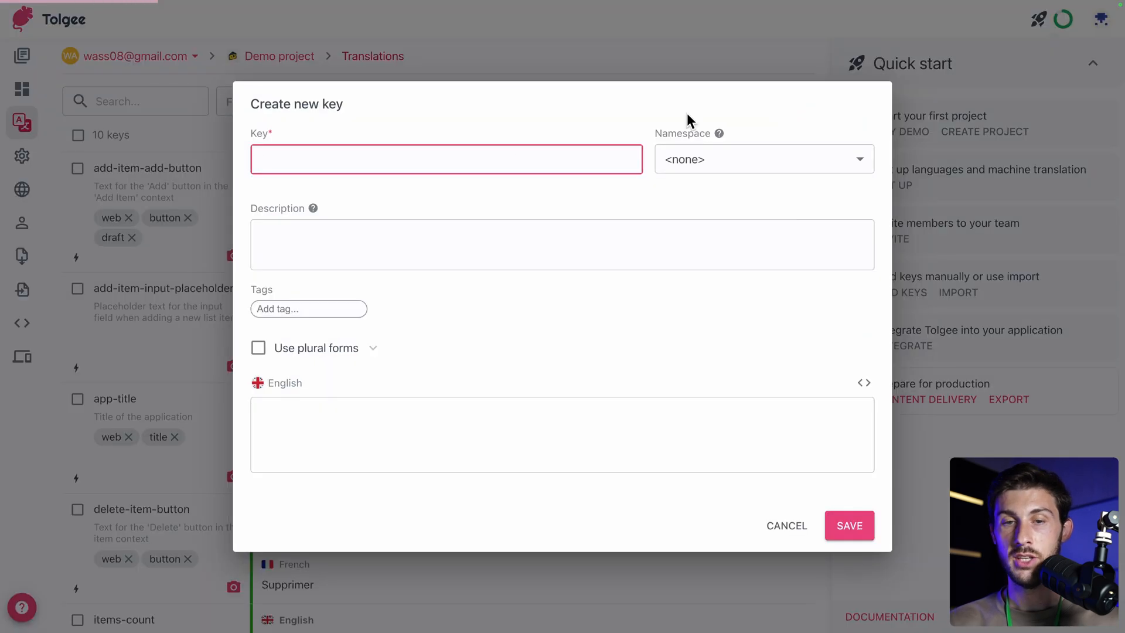
type("welcome-message-home")
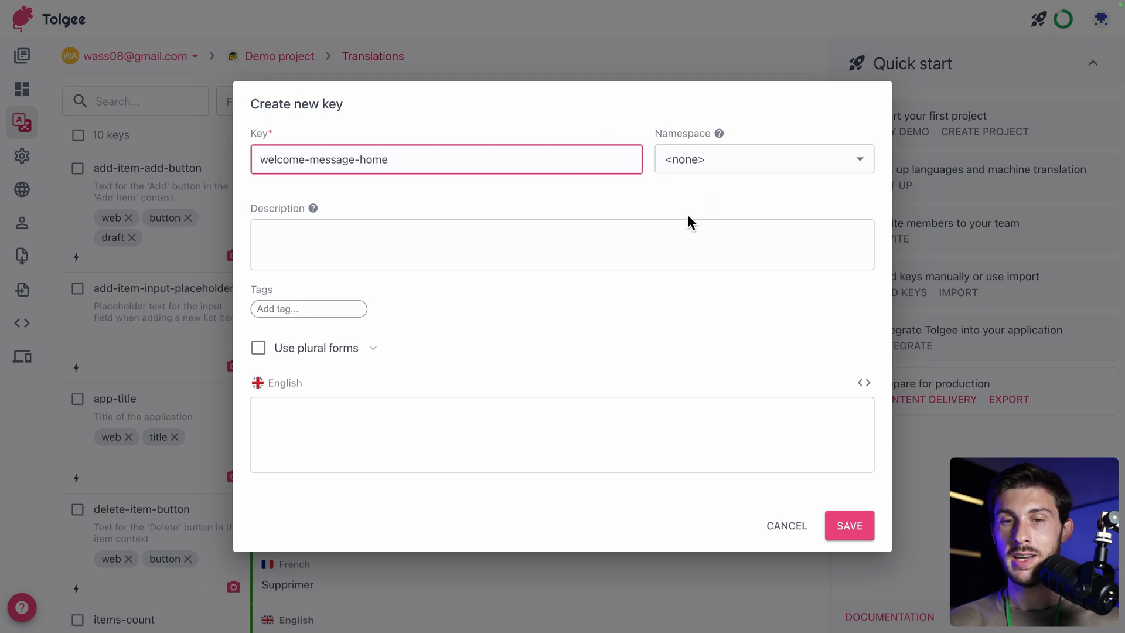
type("top")
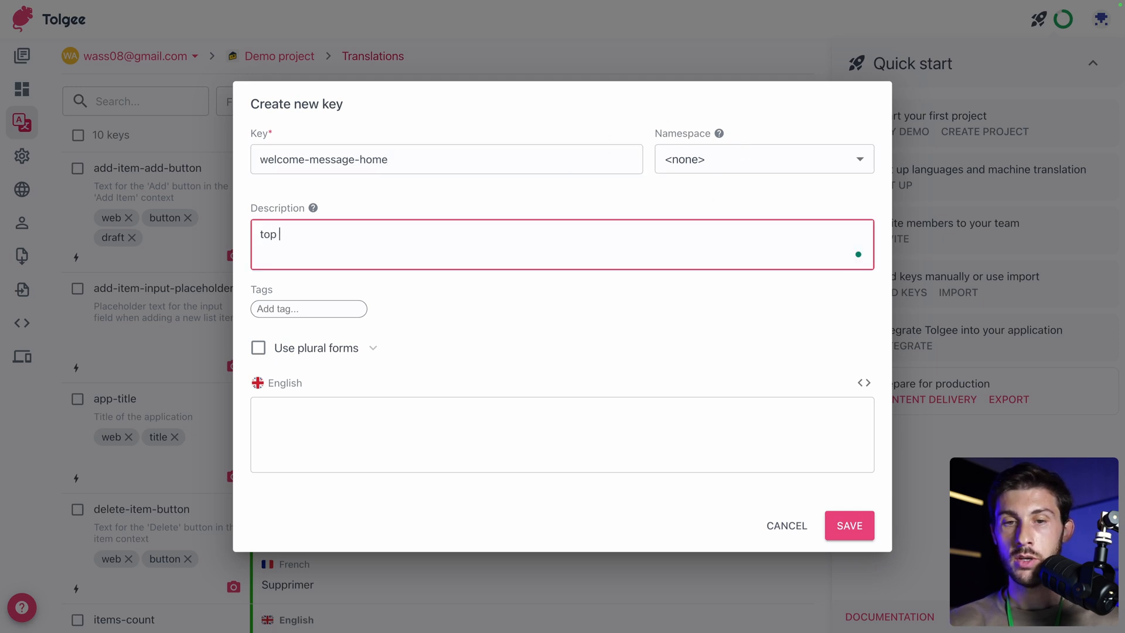
type("left messag")
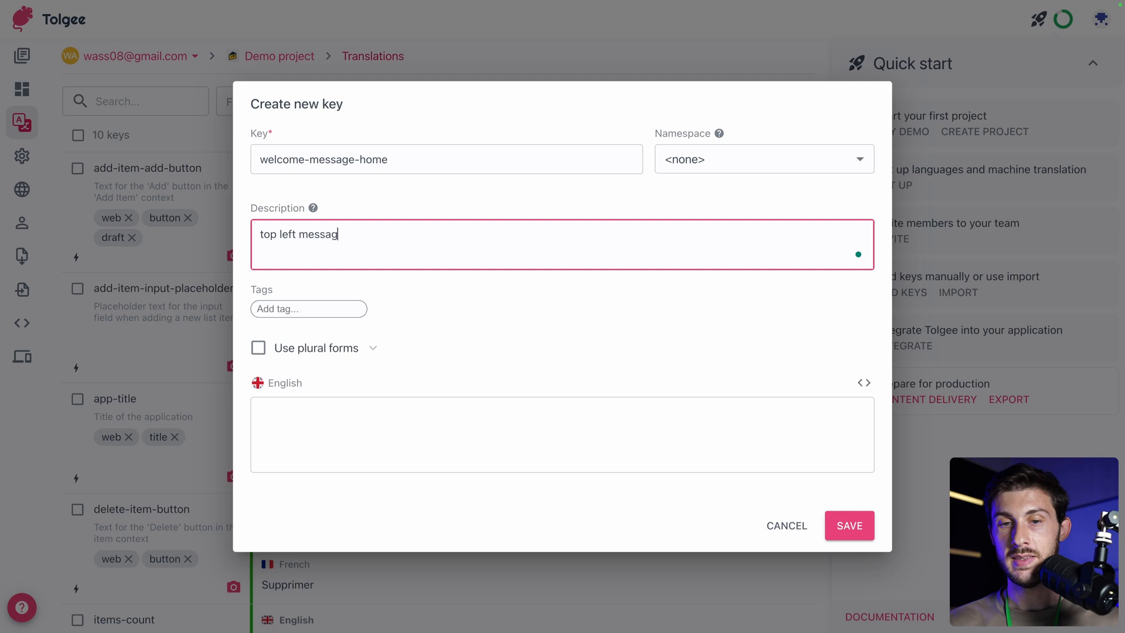
type("e")
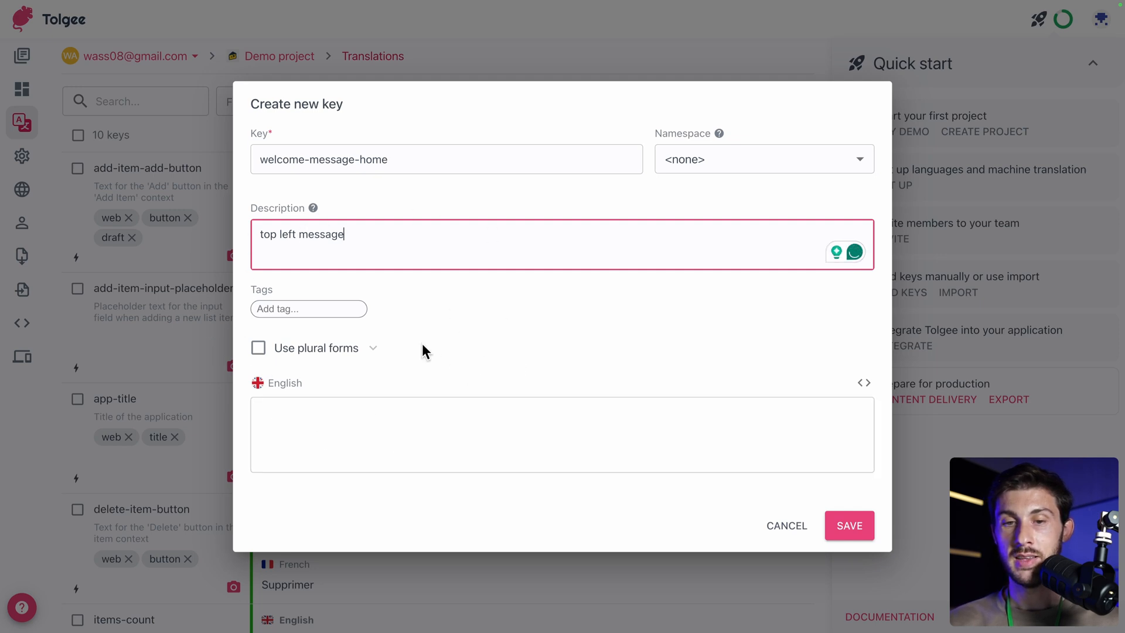
- Enter the English text 'Welcome to our beautiful website' for the key
type("W")
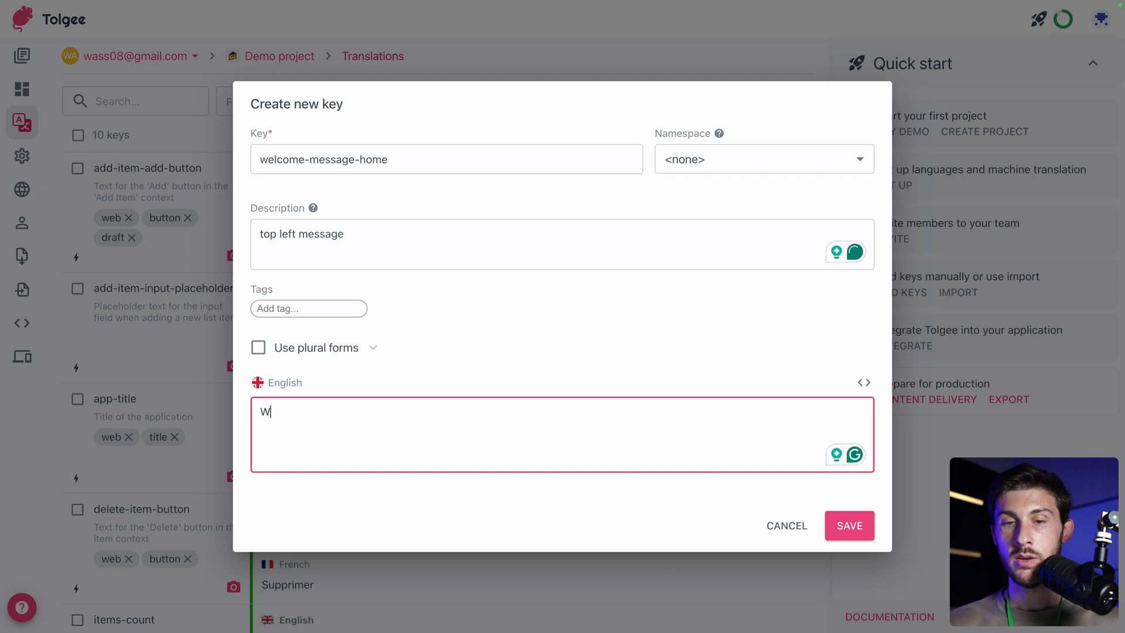
type("Welcome to our")
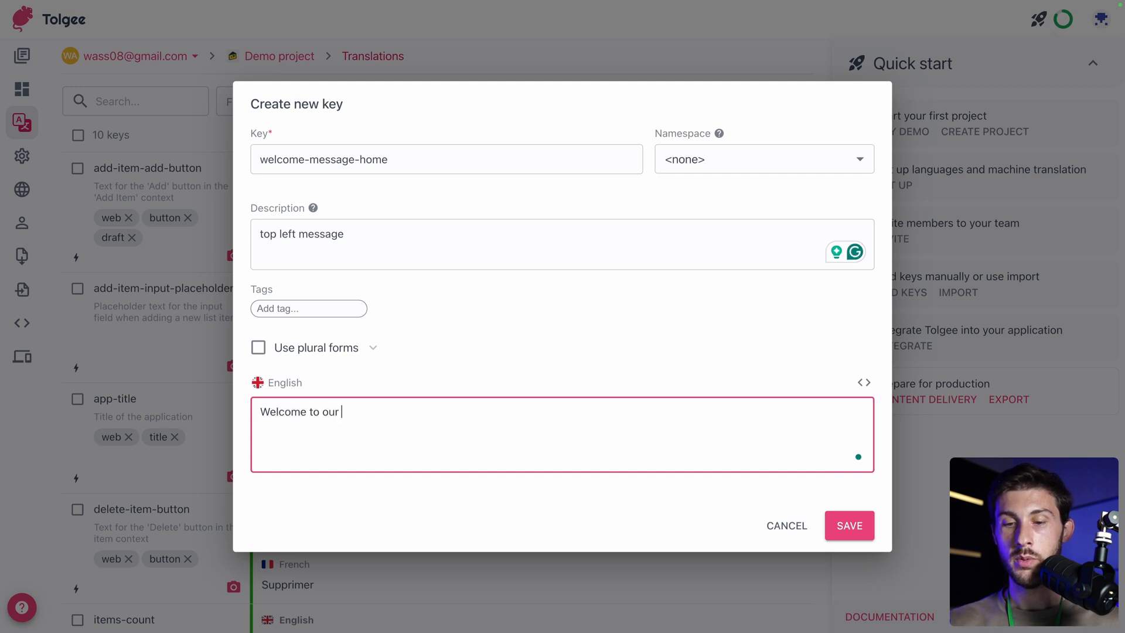
type("beautiful")
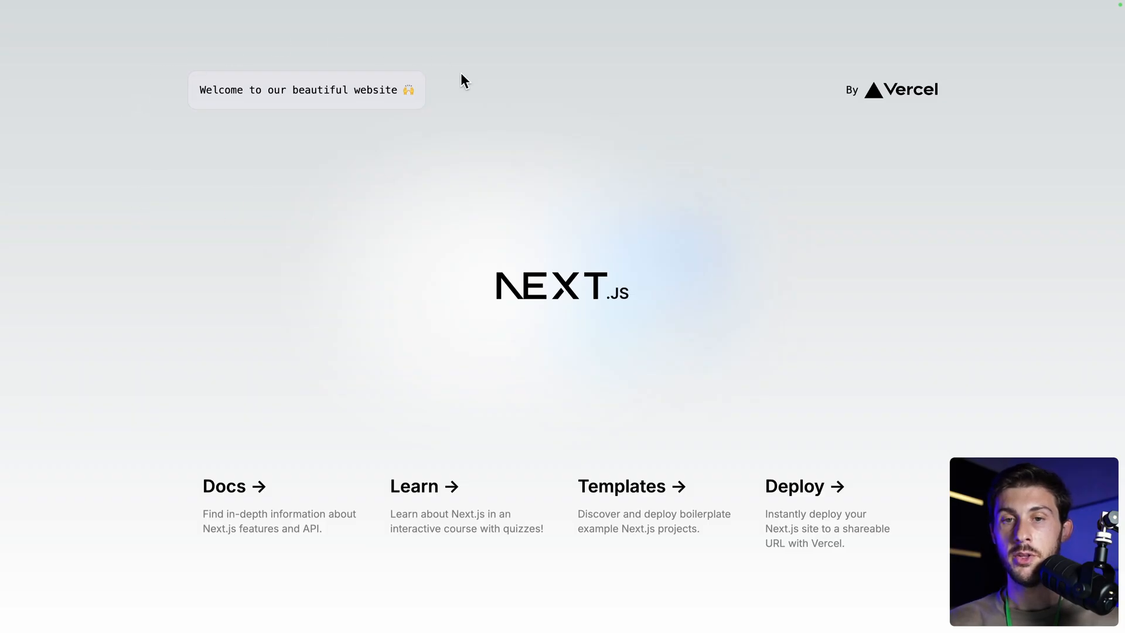
mouse_move(531, 153)
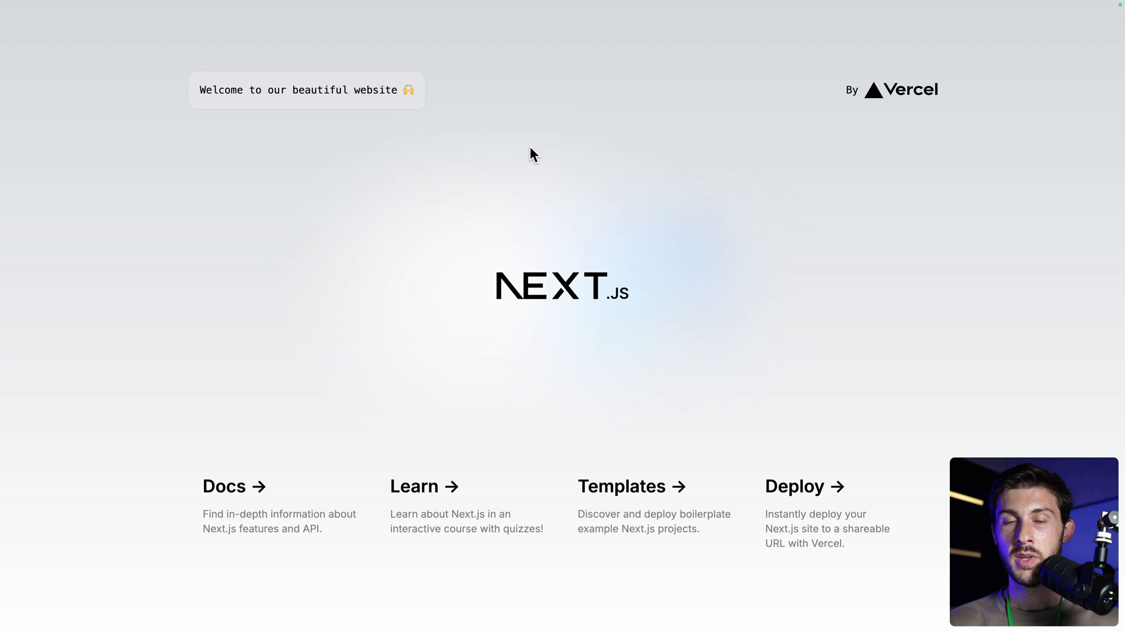
mouse_move(415, 111)
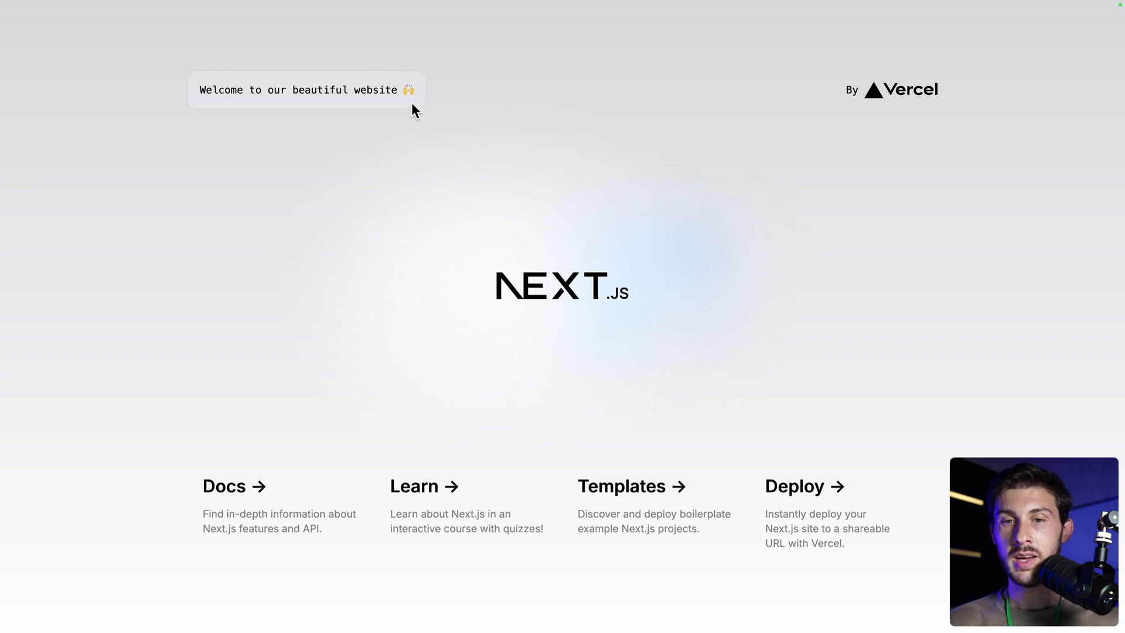
mouse_move(440, 91)
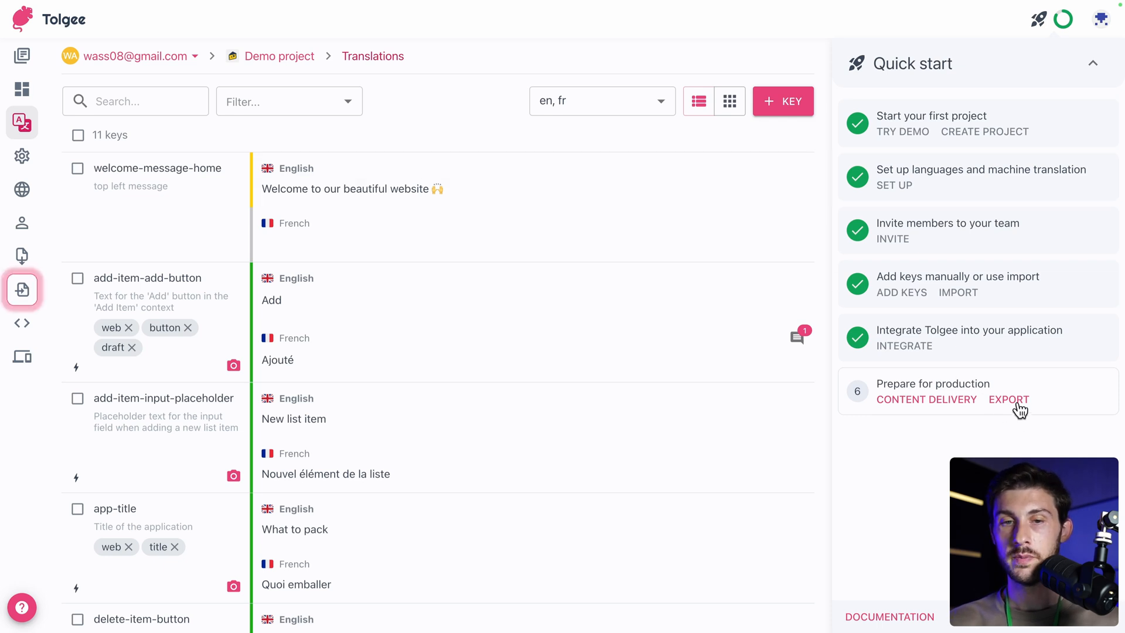
left_click(1008, 398)
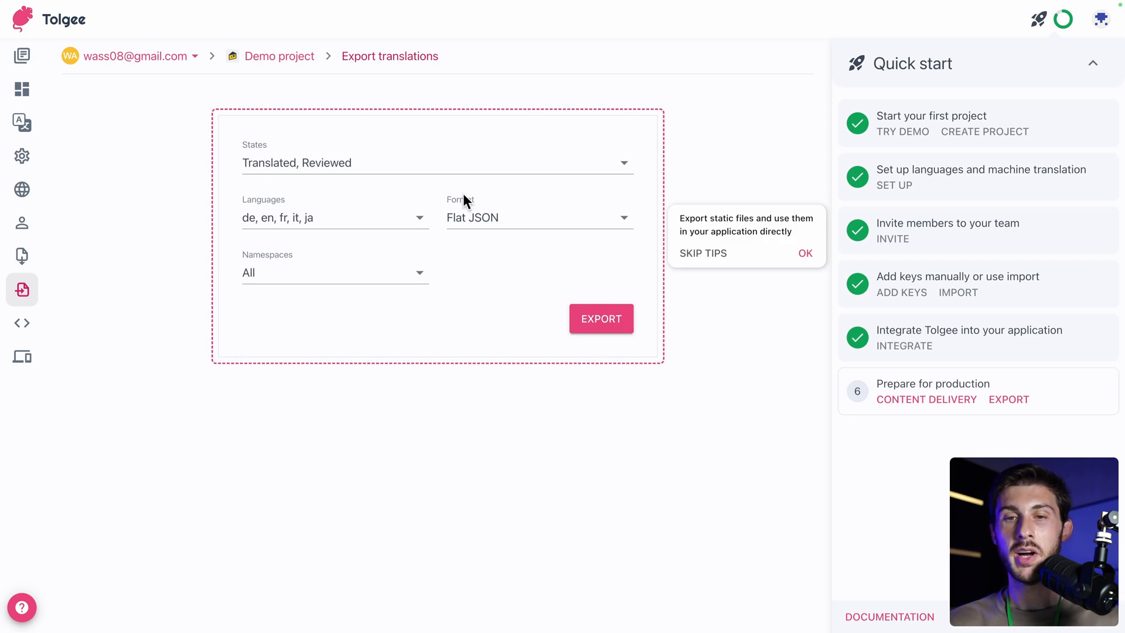
mouse_move(108, 167)
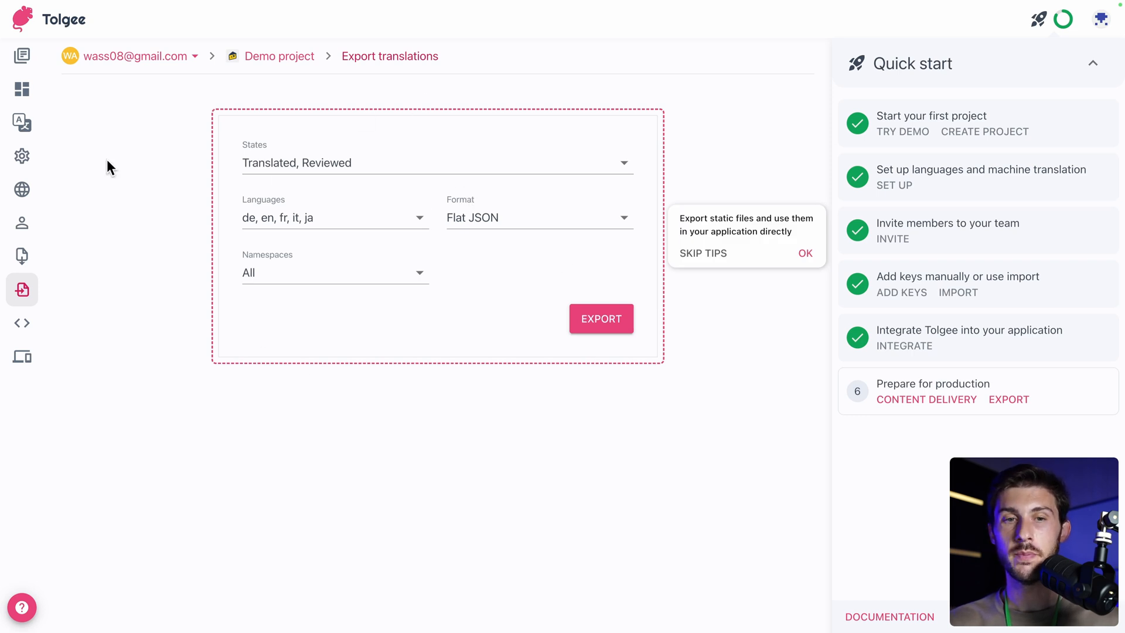
left_click(21, 123)
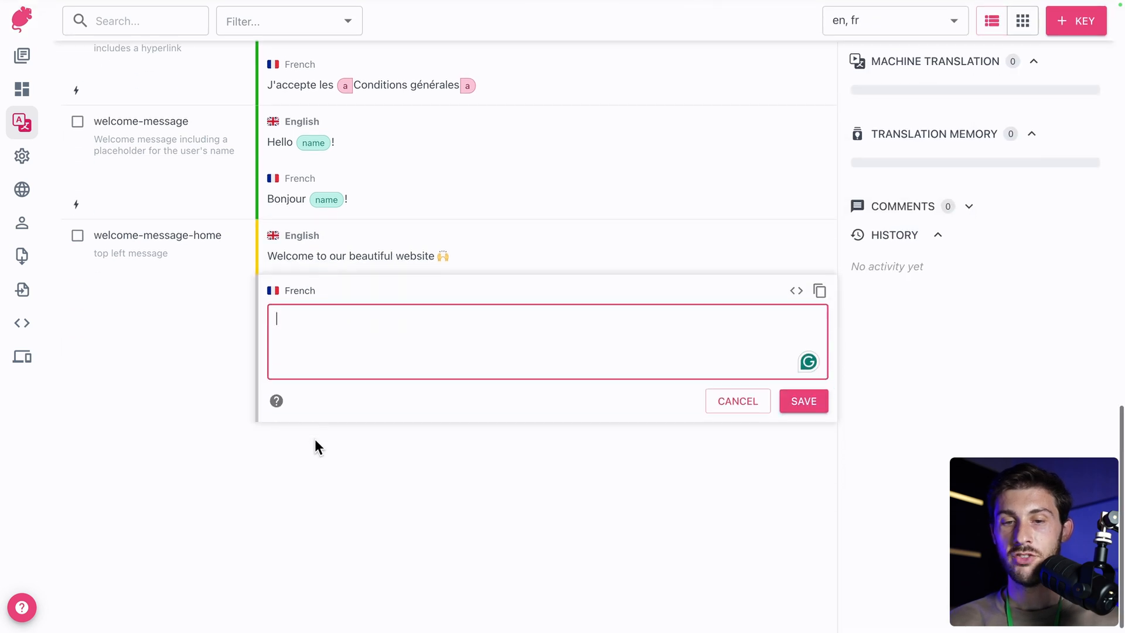
- Type the French translation 'Bienvenue sur notre merveilleux site'
type("B")
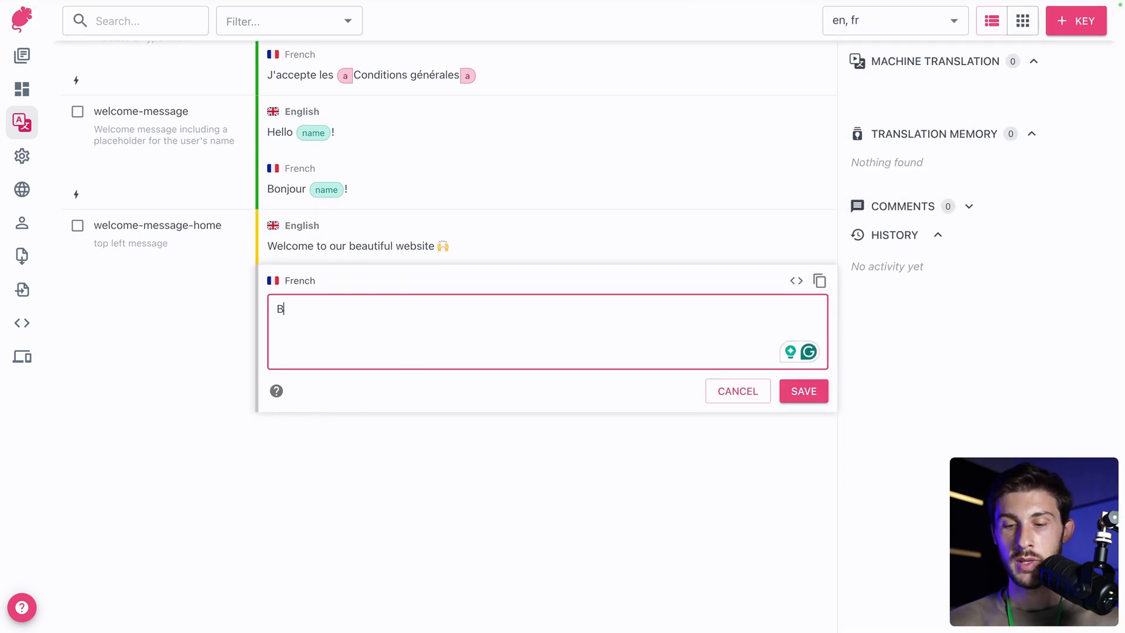
type("ienvenue sur notre")
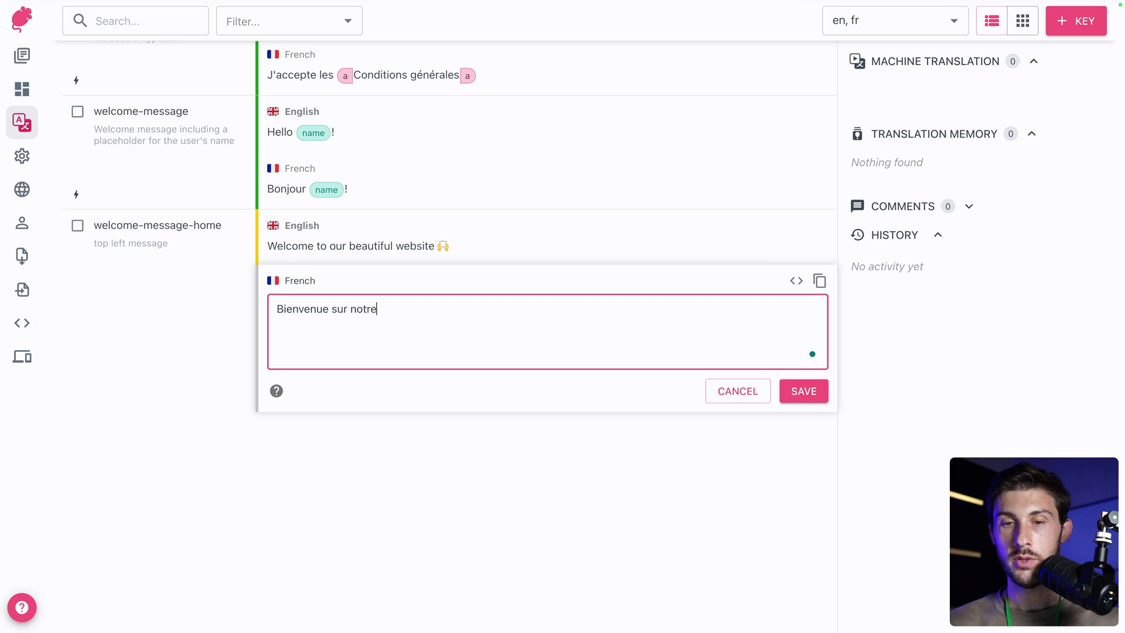
type("merveilleux site")
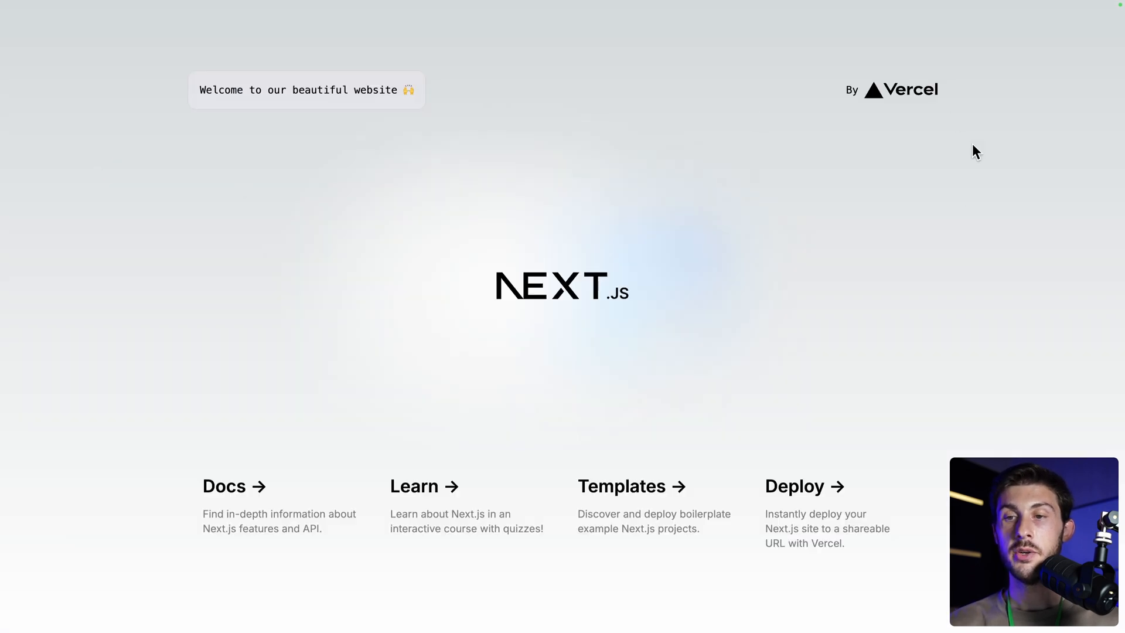
mouse_move(528, 141)
type("localhost:3001/fr")
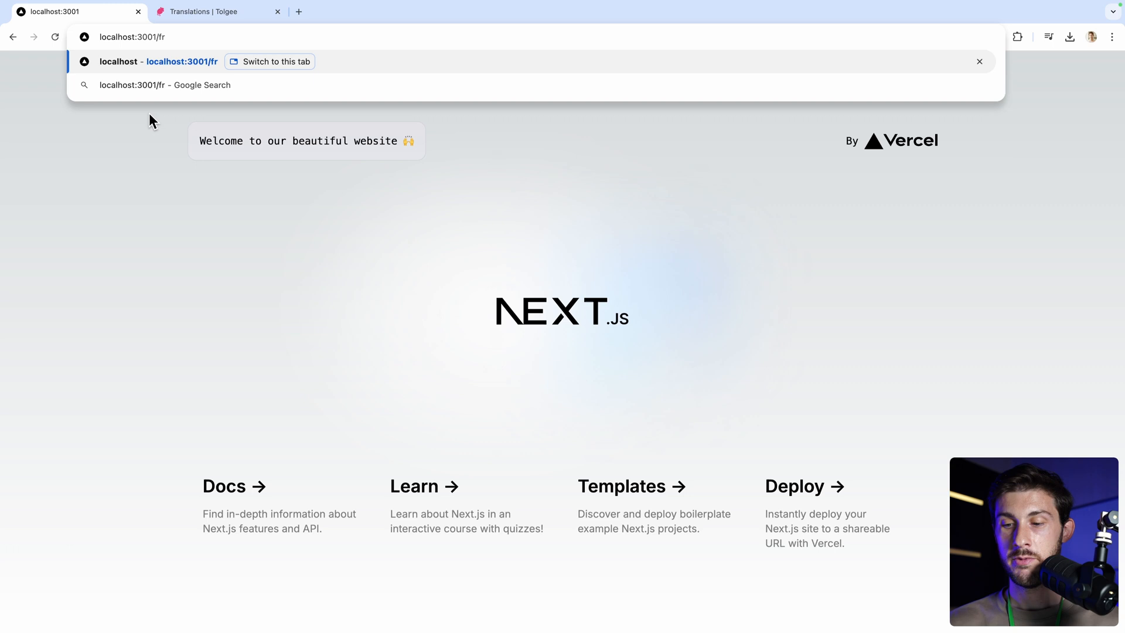
- Load localhost:3001/fr showing the French message, then /de falling back to English
key("Enter")
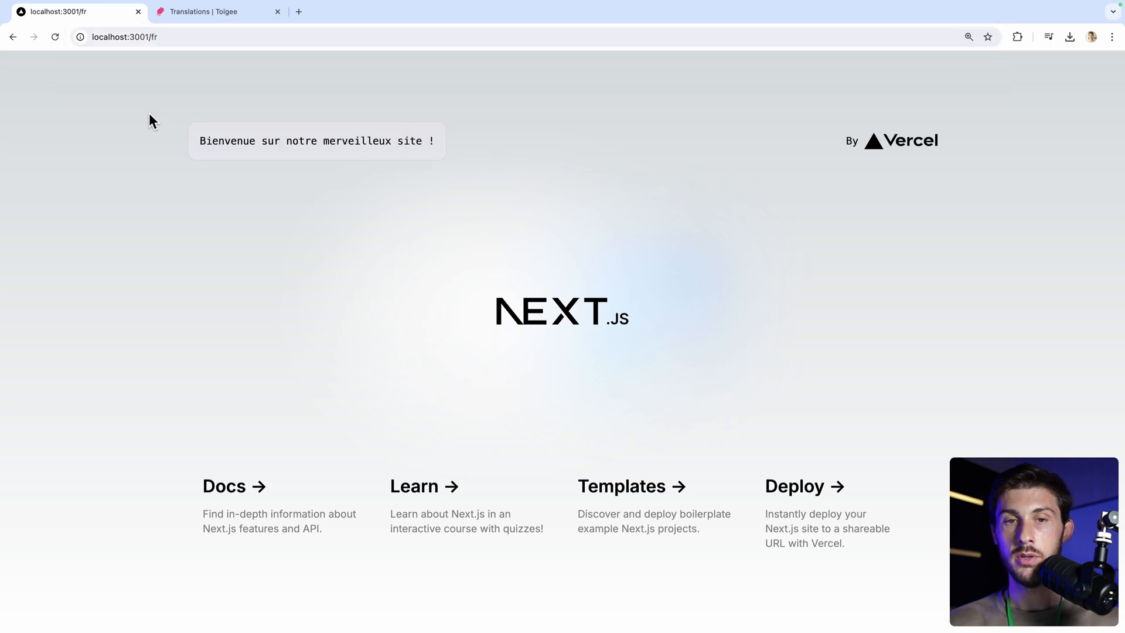
mouse_move(187, 230)
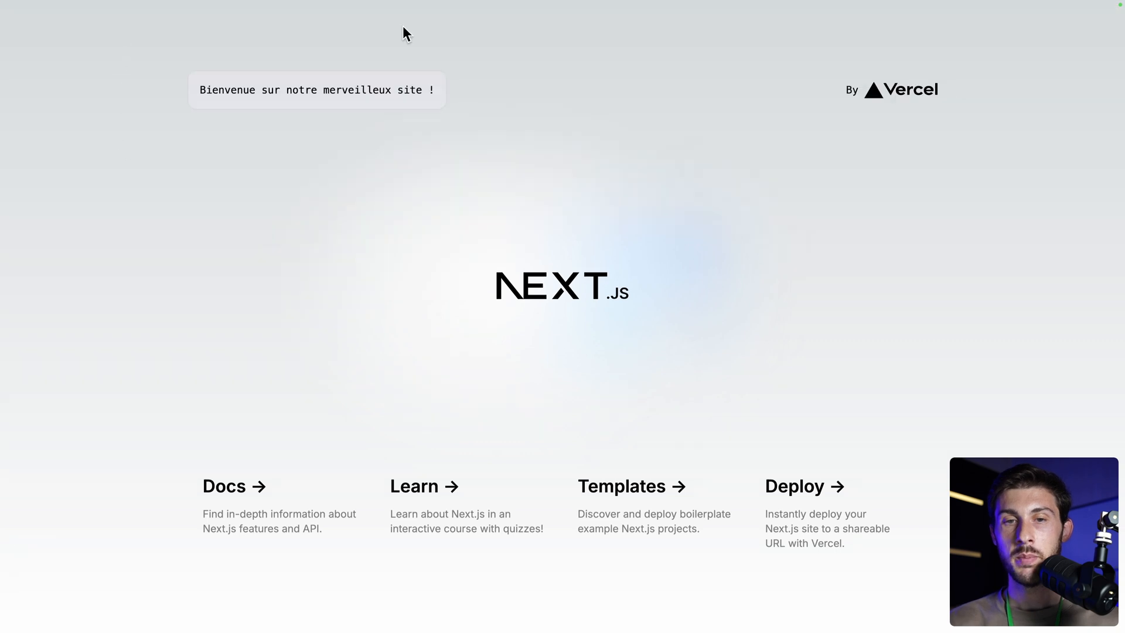
mouse_move(508, 150)
type("localhost:3001/de")
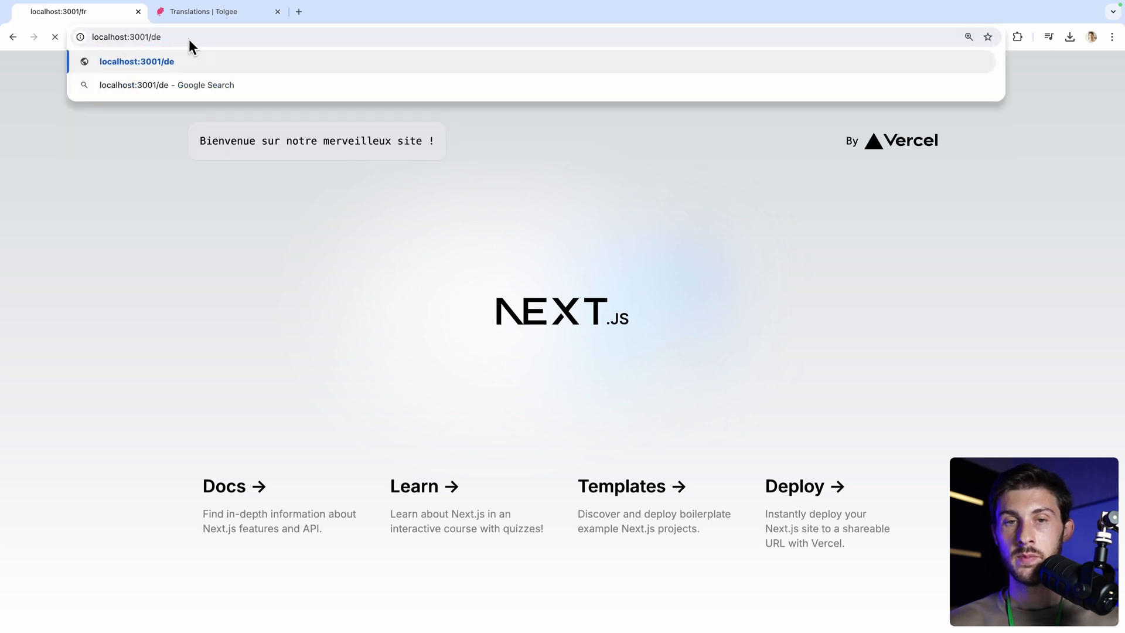
key("Enter")
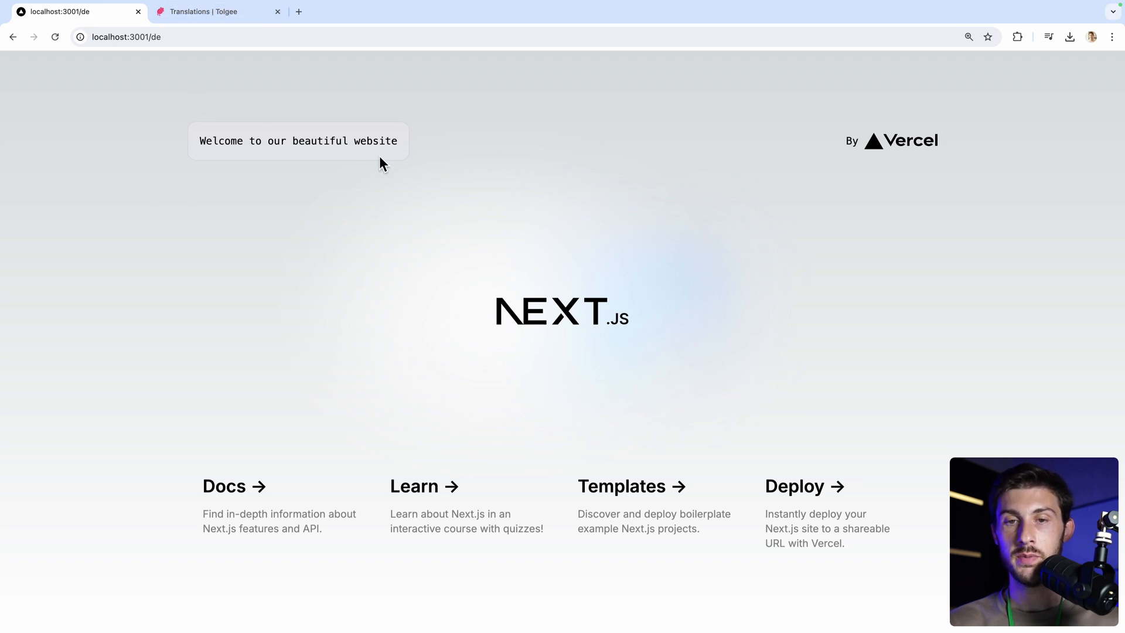
left_click(202, 12)
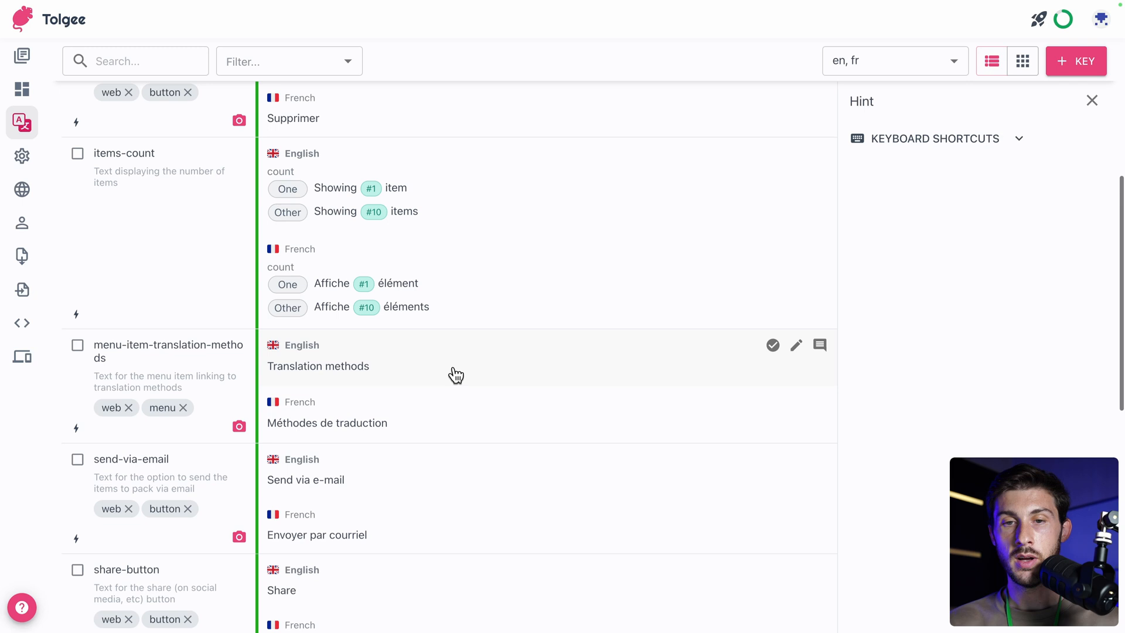
mouse_move(442, 211)
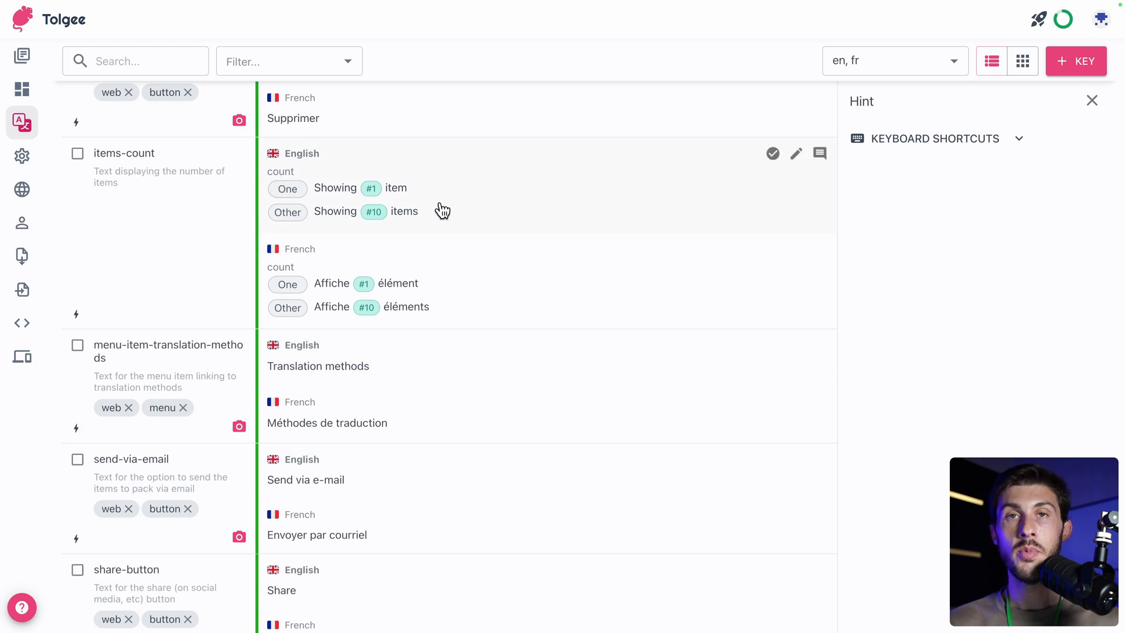
mouse_move(366, 195)
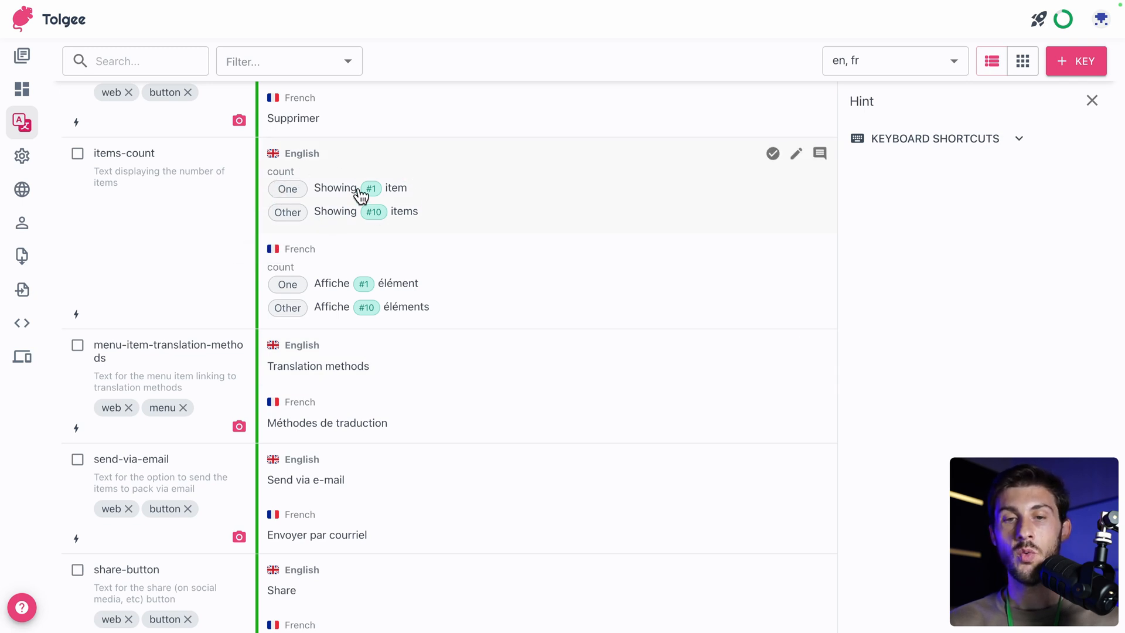
mouse_move(357, 212)
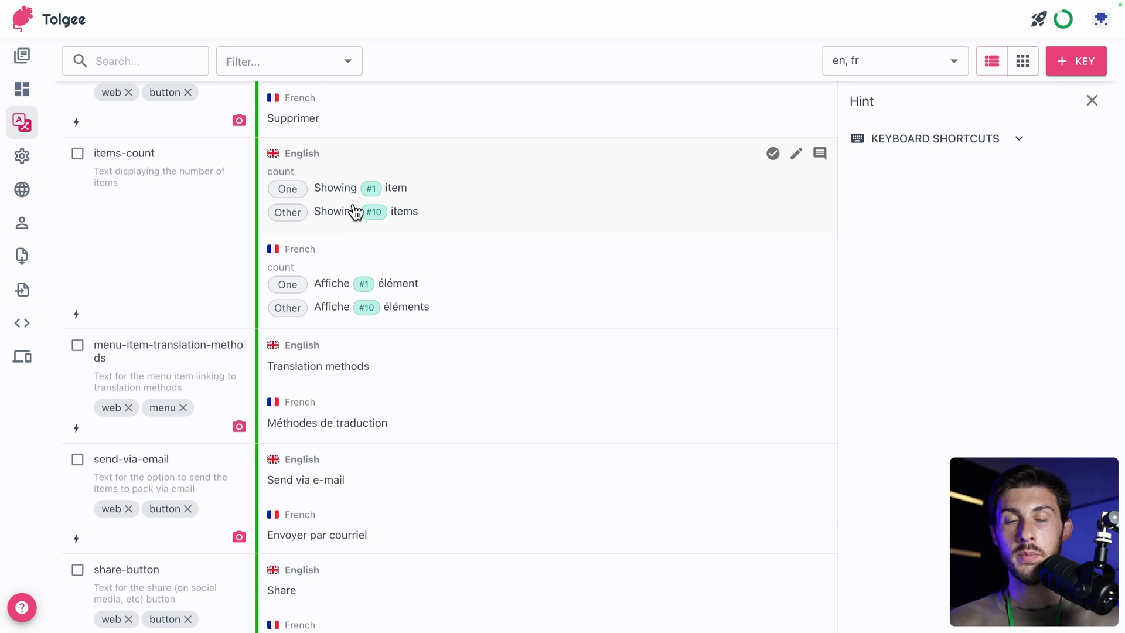
mouse_move(462, 220)
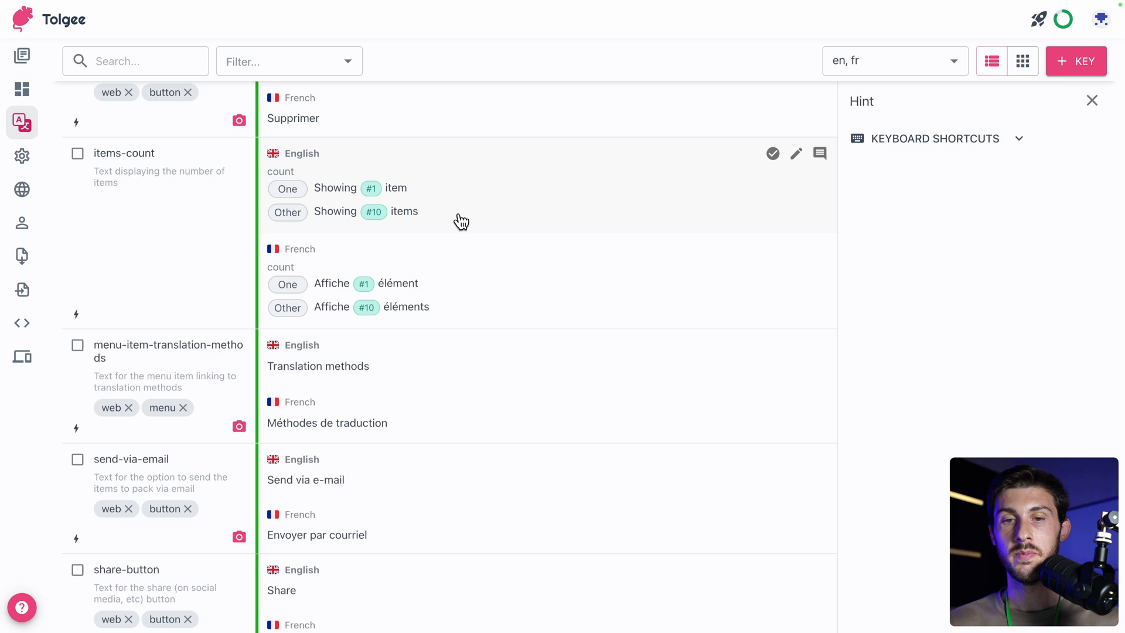
scroll("down", 3)
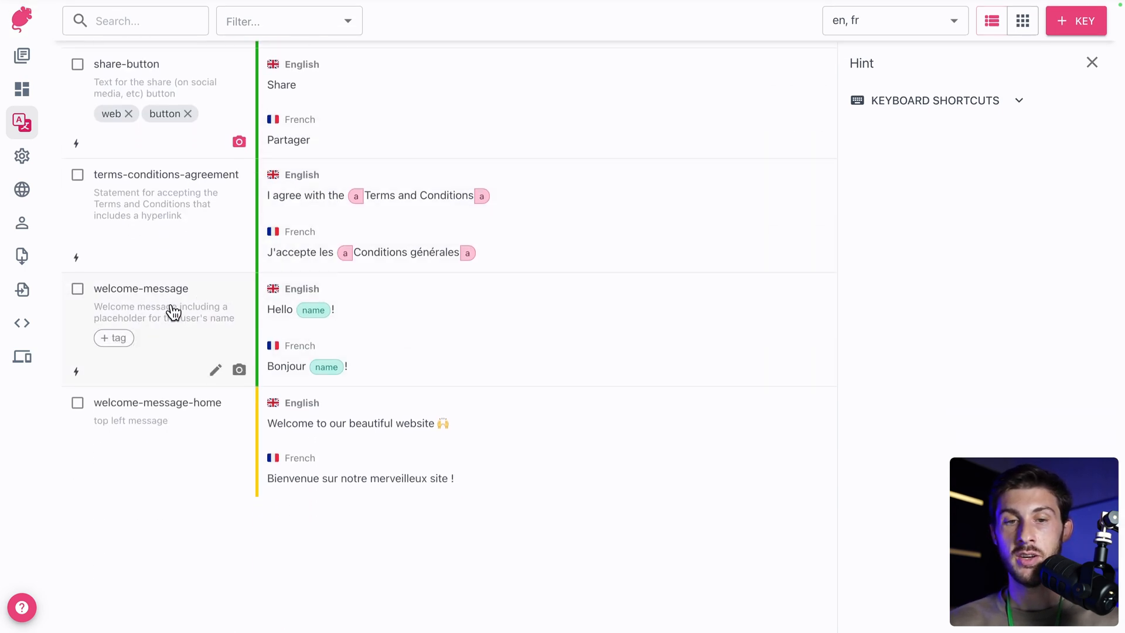
left_click(215, 370)
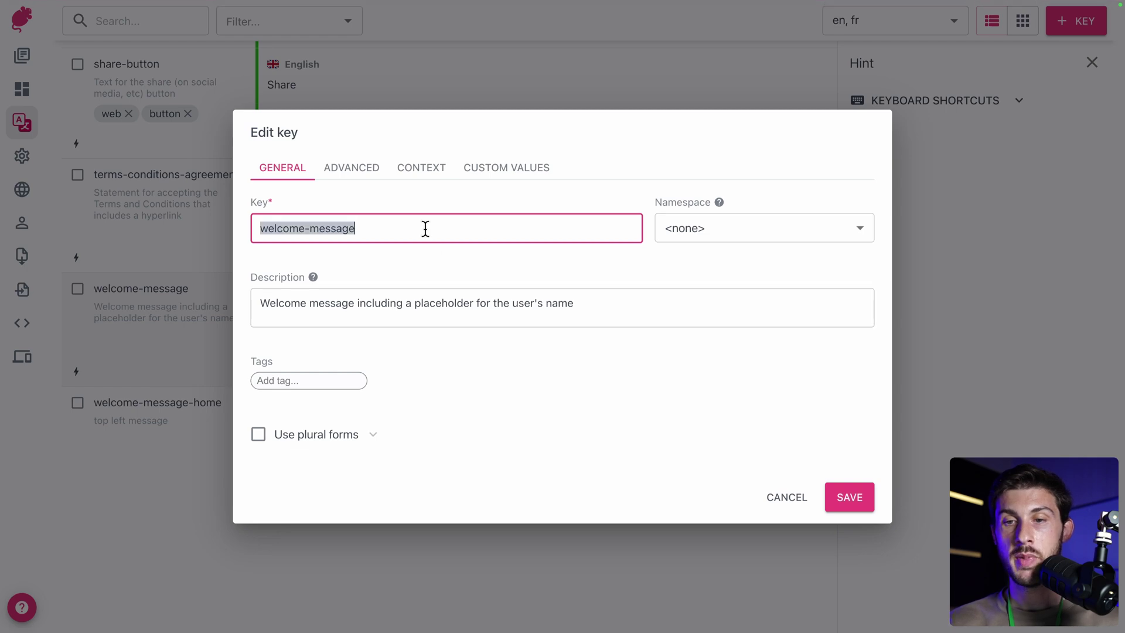
left_click(786, 497)
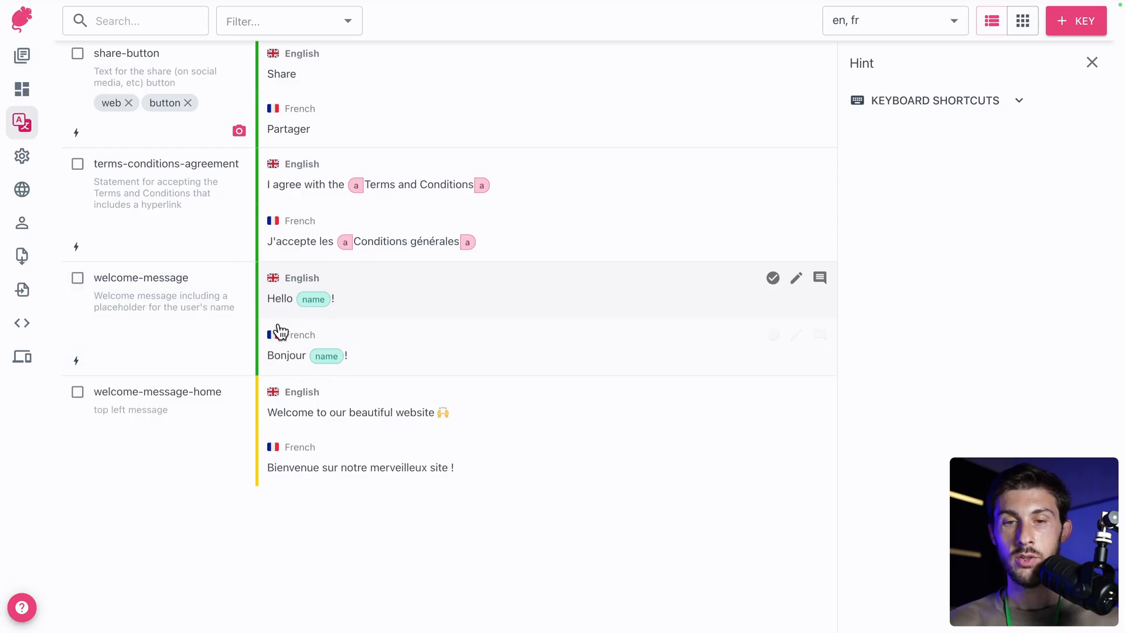
mouse_move(312, 302)
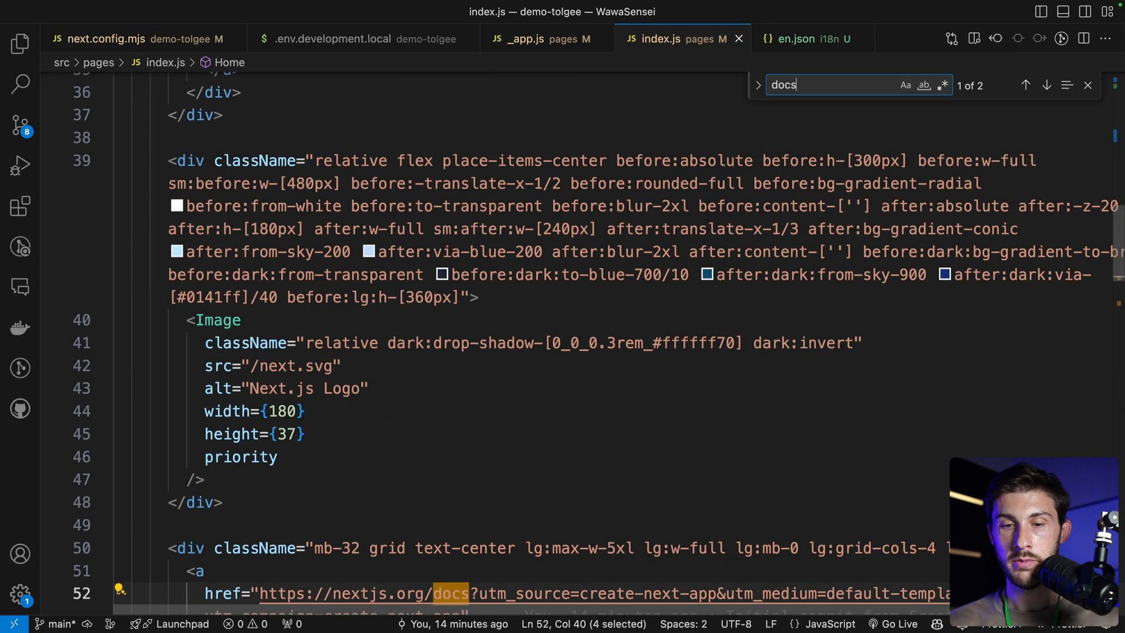
- Replace the Docs heading text with <T keyName="welcome-message" params={{ name: "Elestio" }} />
left_click(1046, 86)
type("<T >")
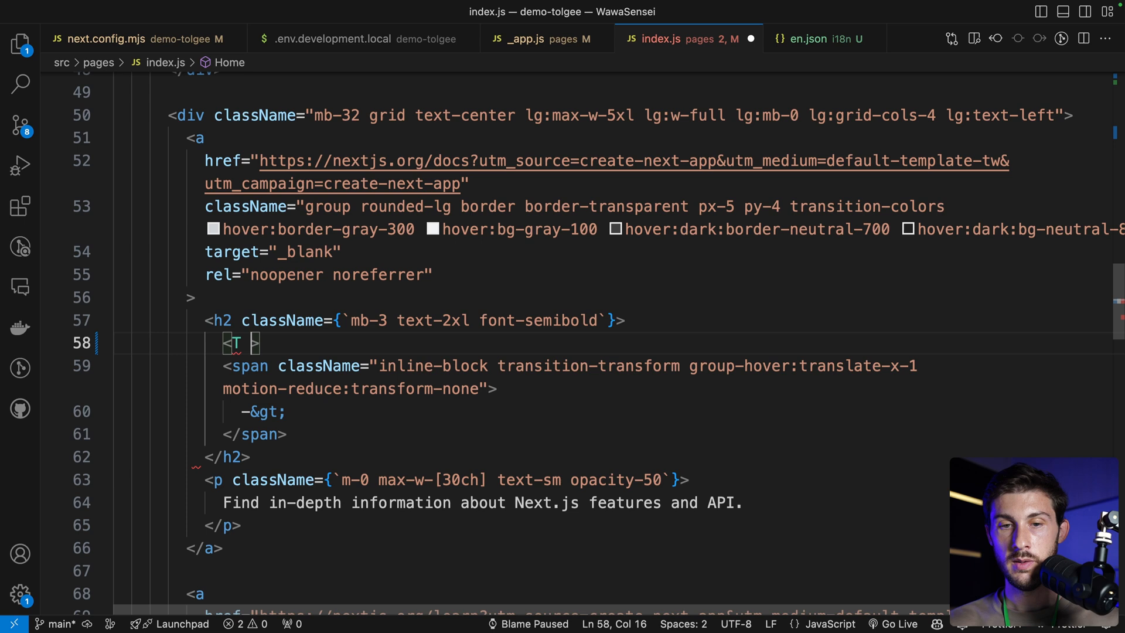
type("keyName={welcome-message}")
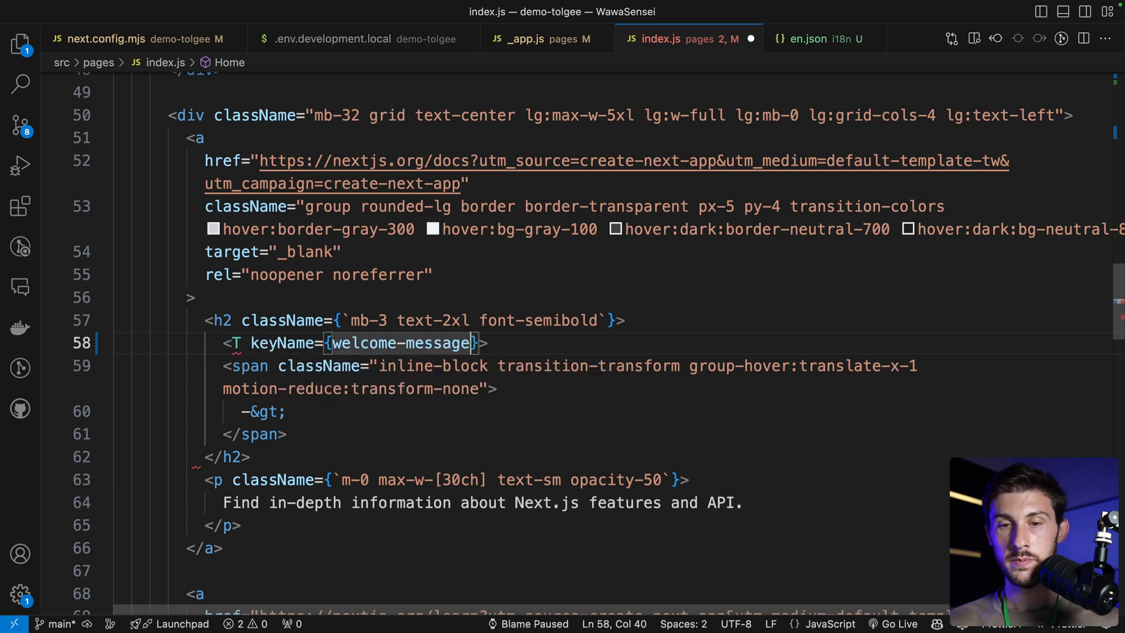
type("\"welcome-message\"")
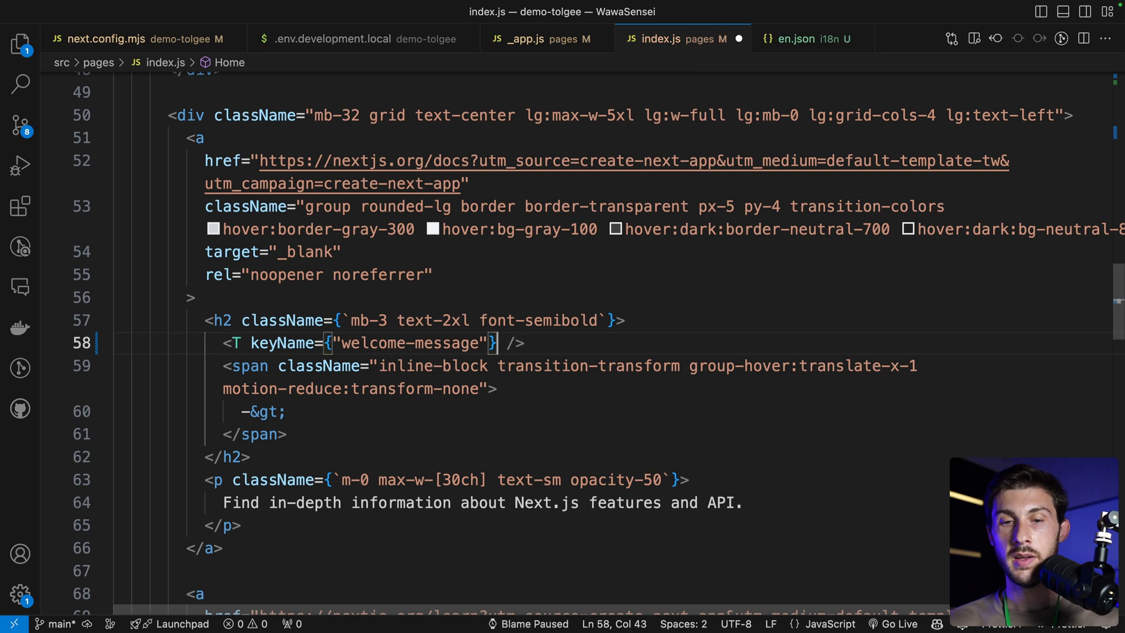
type("params={{")
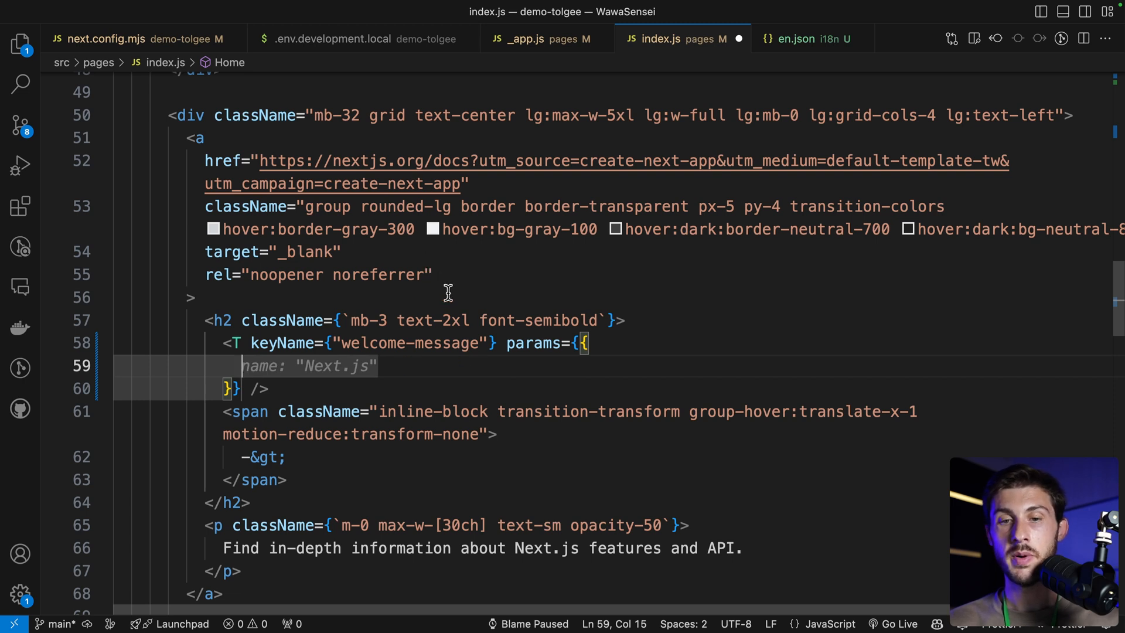
type("name:")
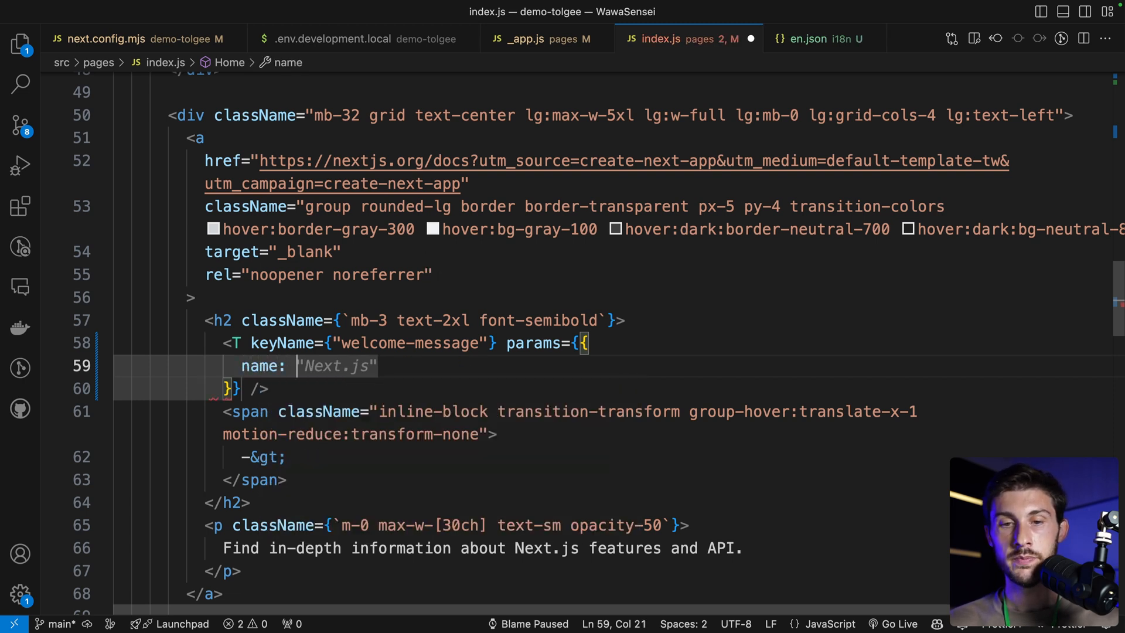
type("Elestio")
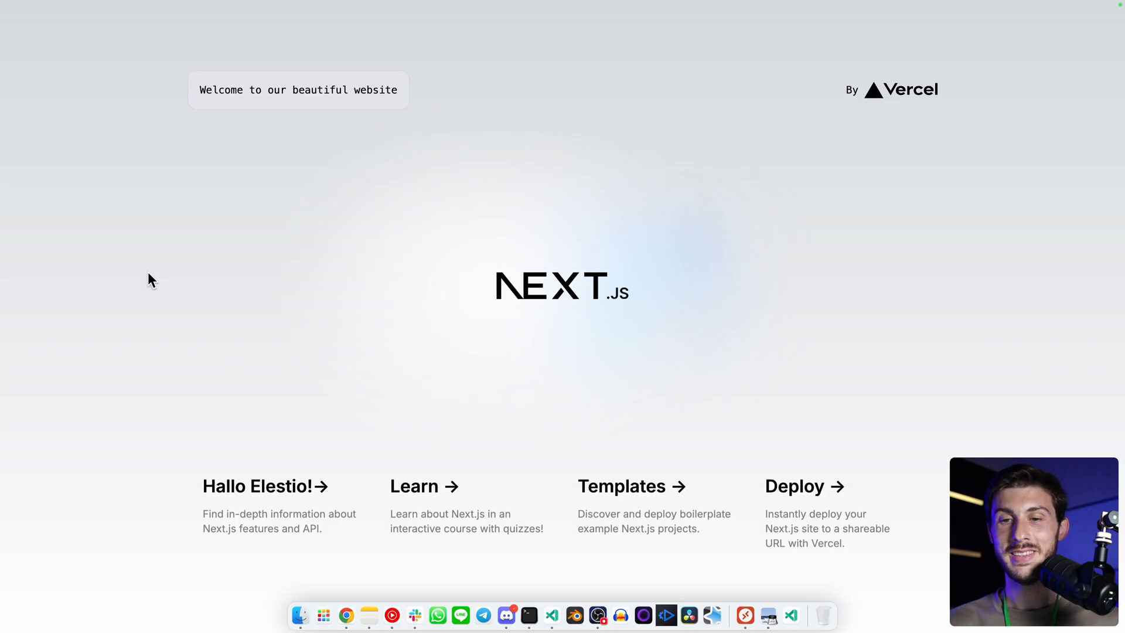
mouse_move(263, 464)
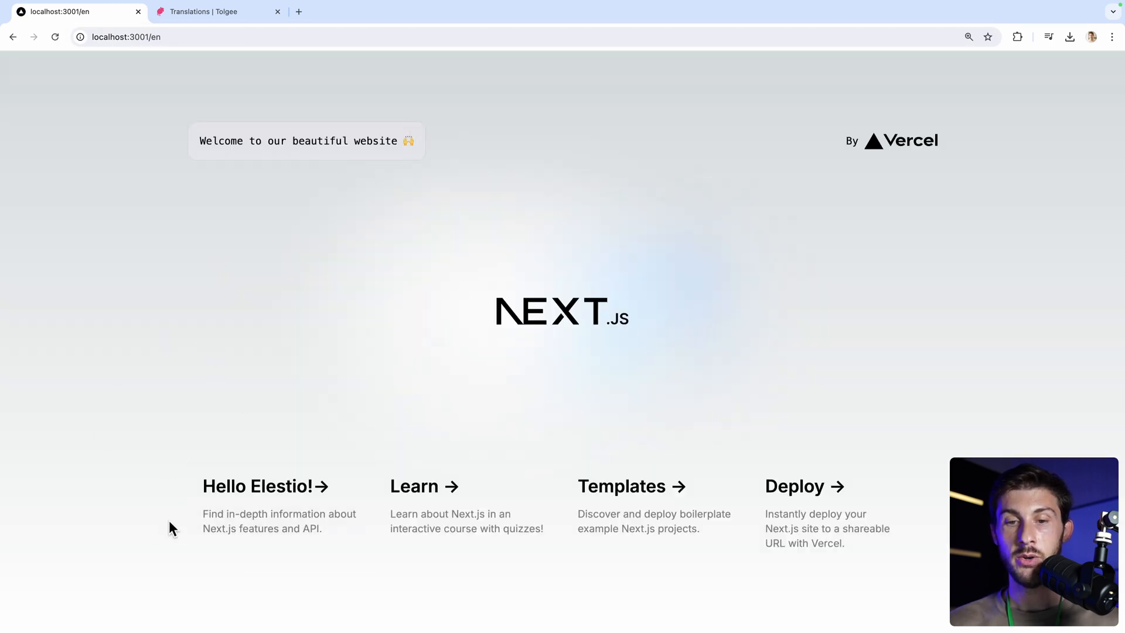
- Scroll the React Translating docs down to the T component section
left_click(213, 12)
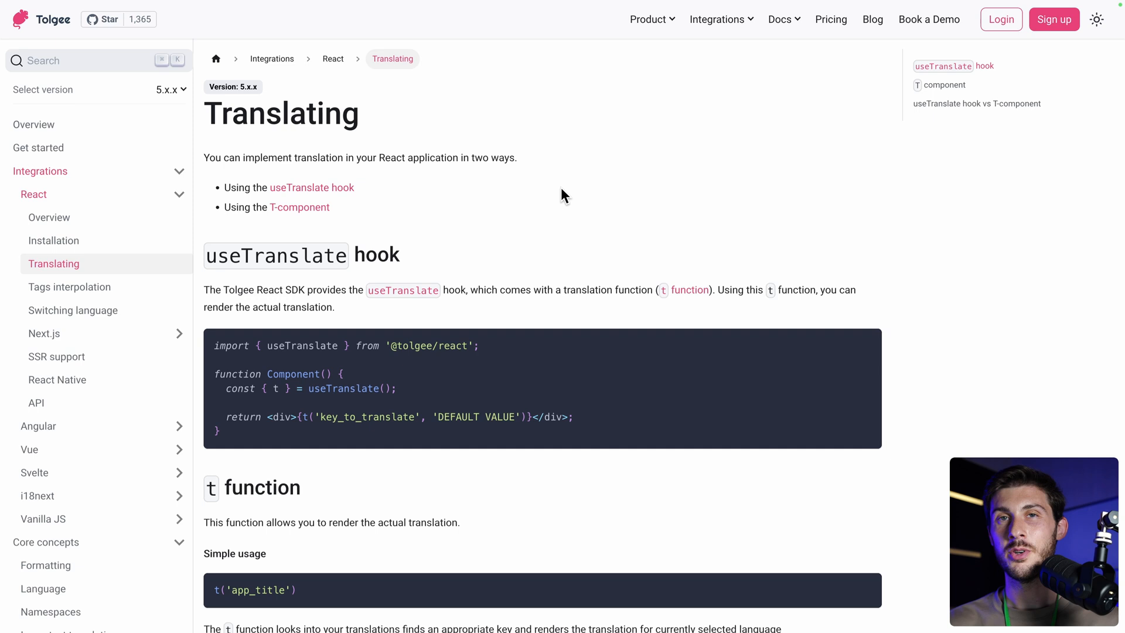
scroll("down", 3)
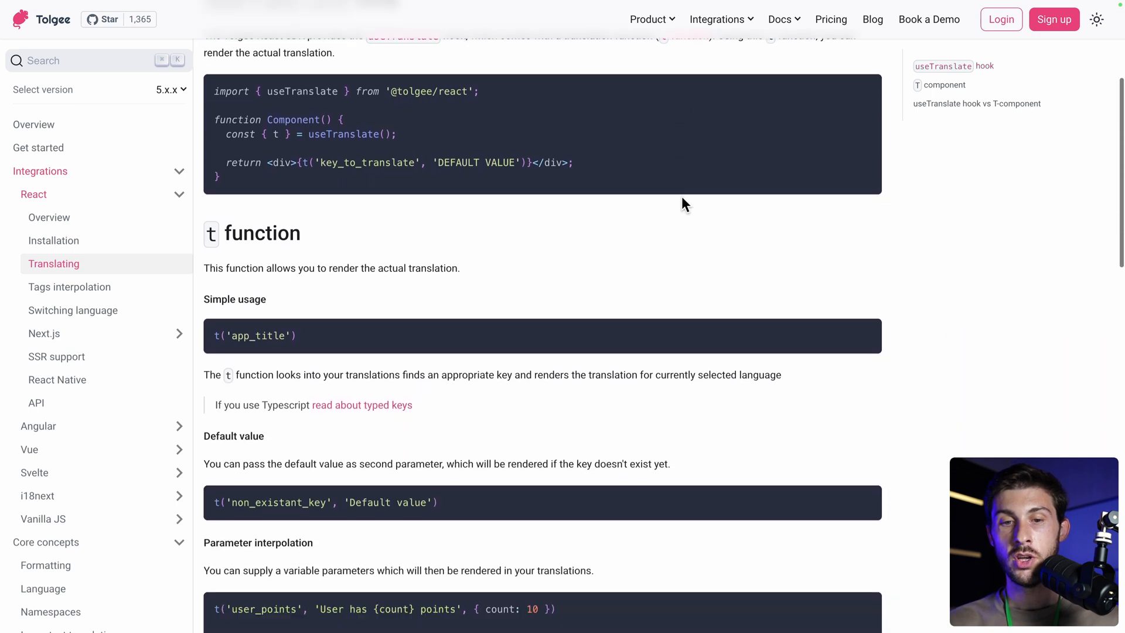
scroll("down", 3)
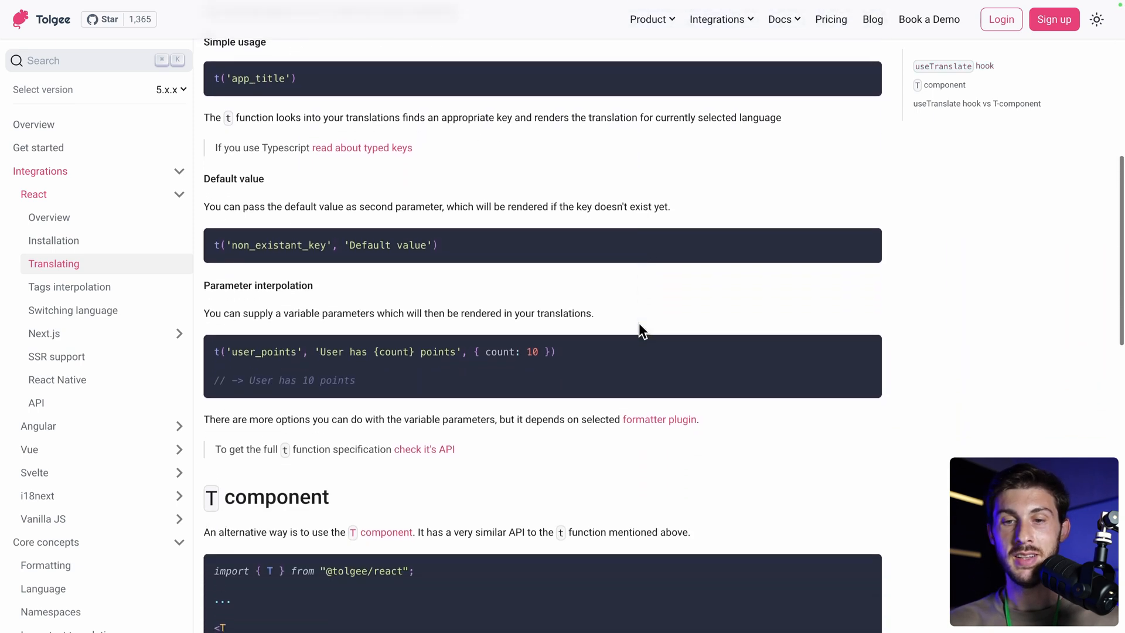